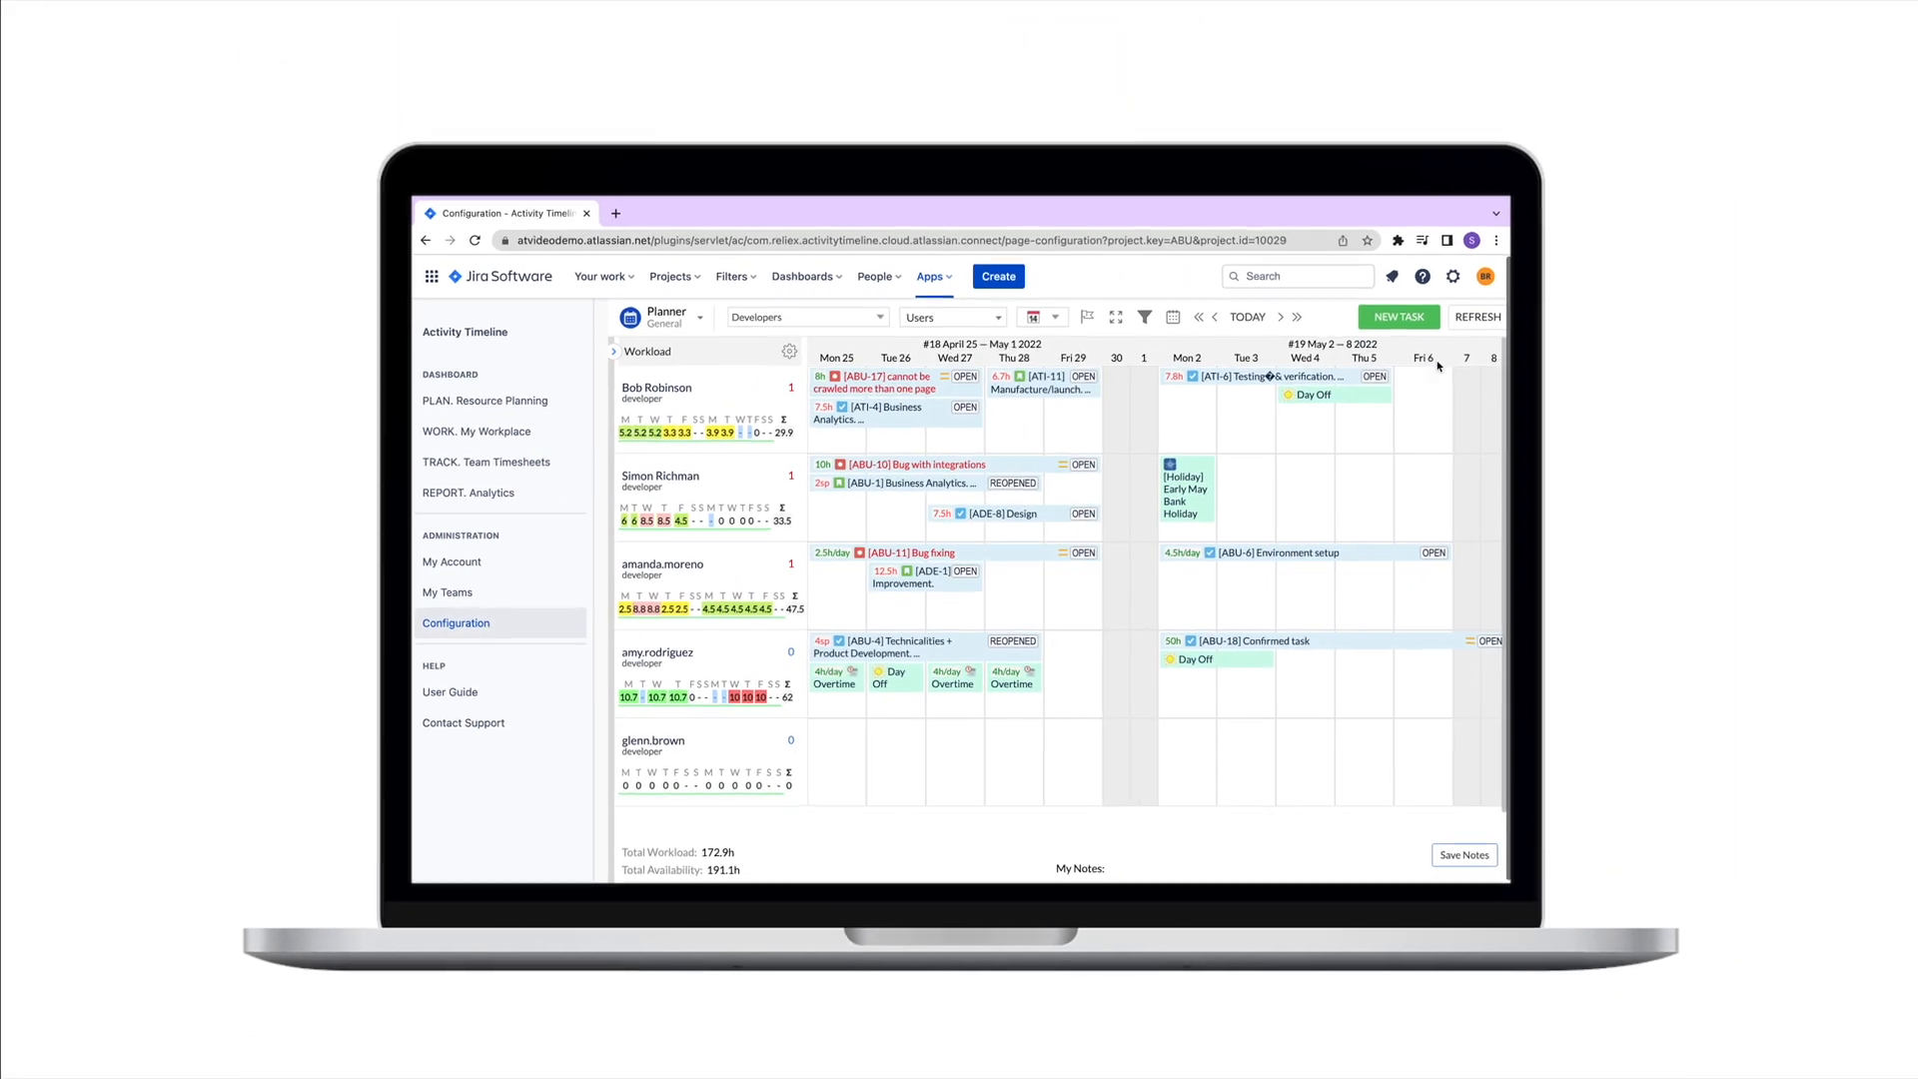
# Step: Switch from the team Planner to the personal Workspace view
pyautogui.click(807, 315)
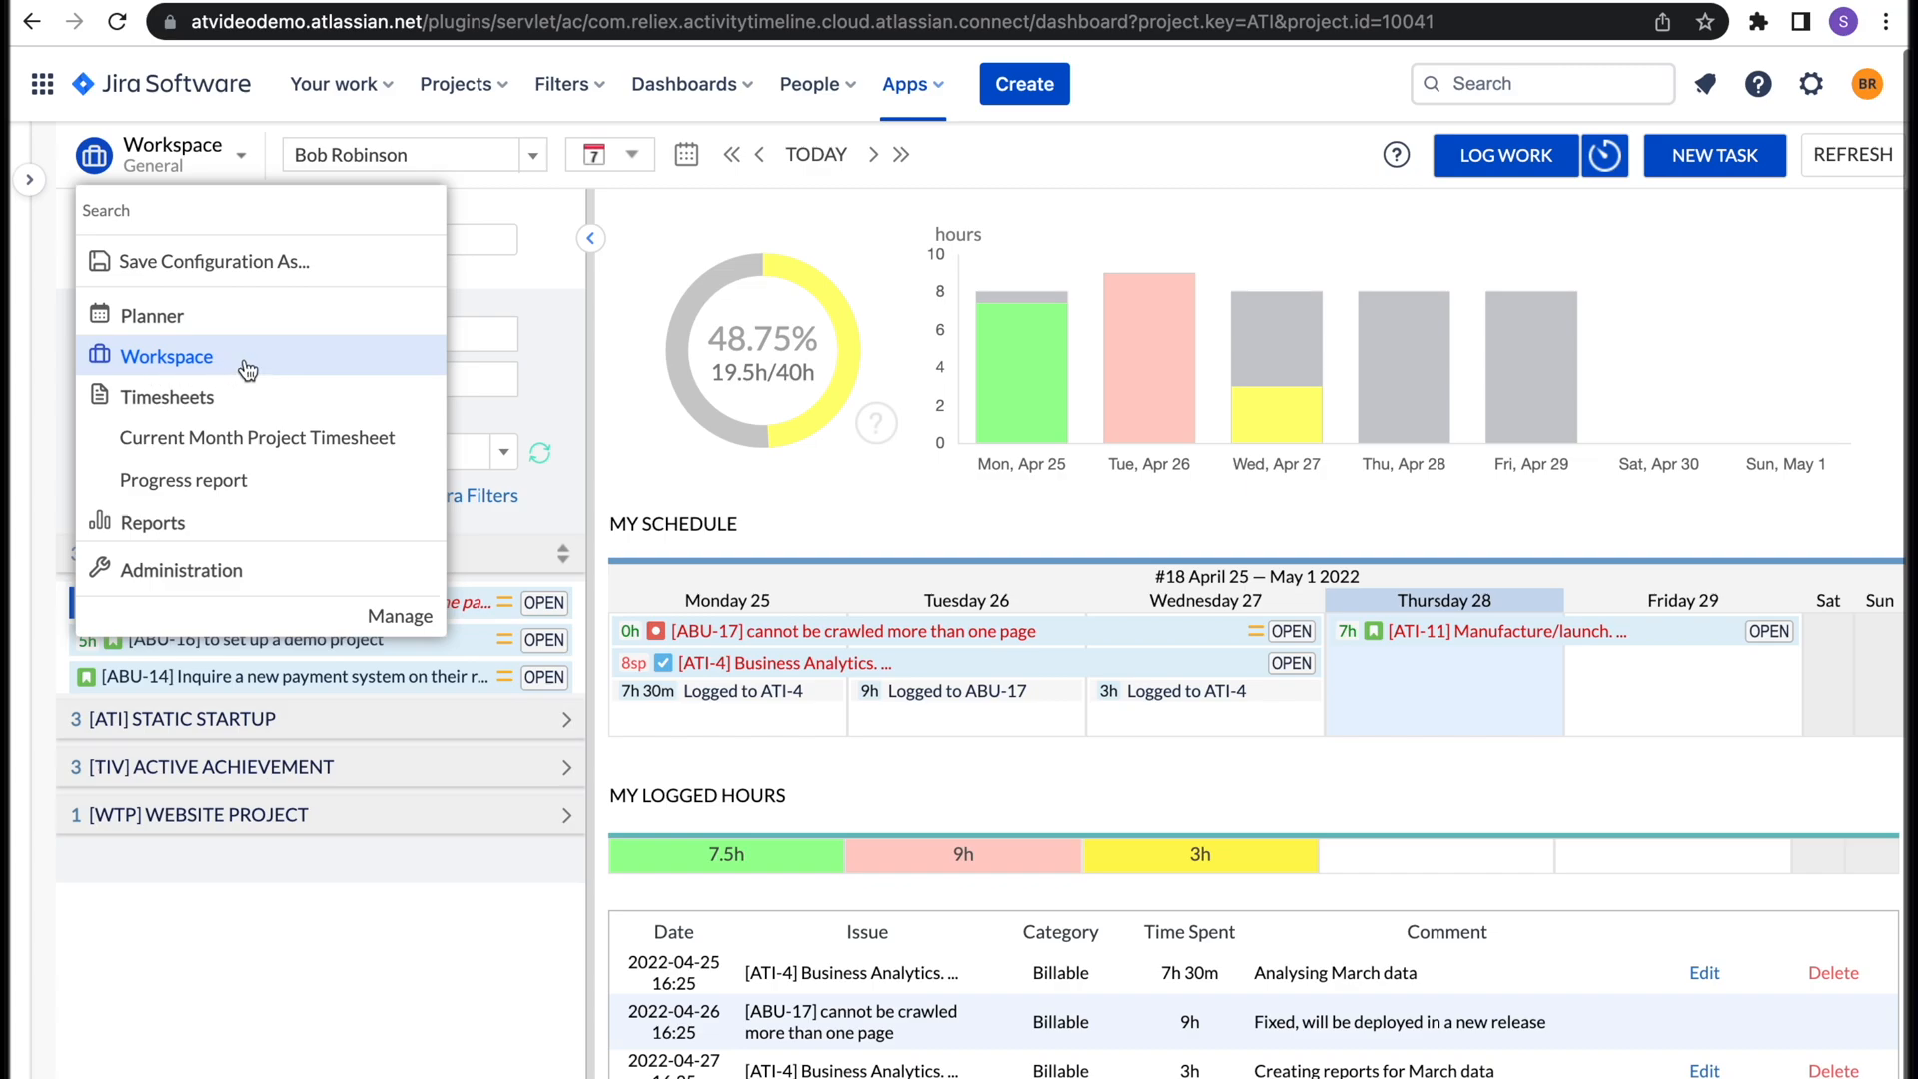
pyautogui.moveTo(543, 278)
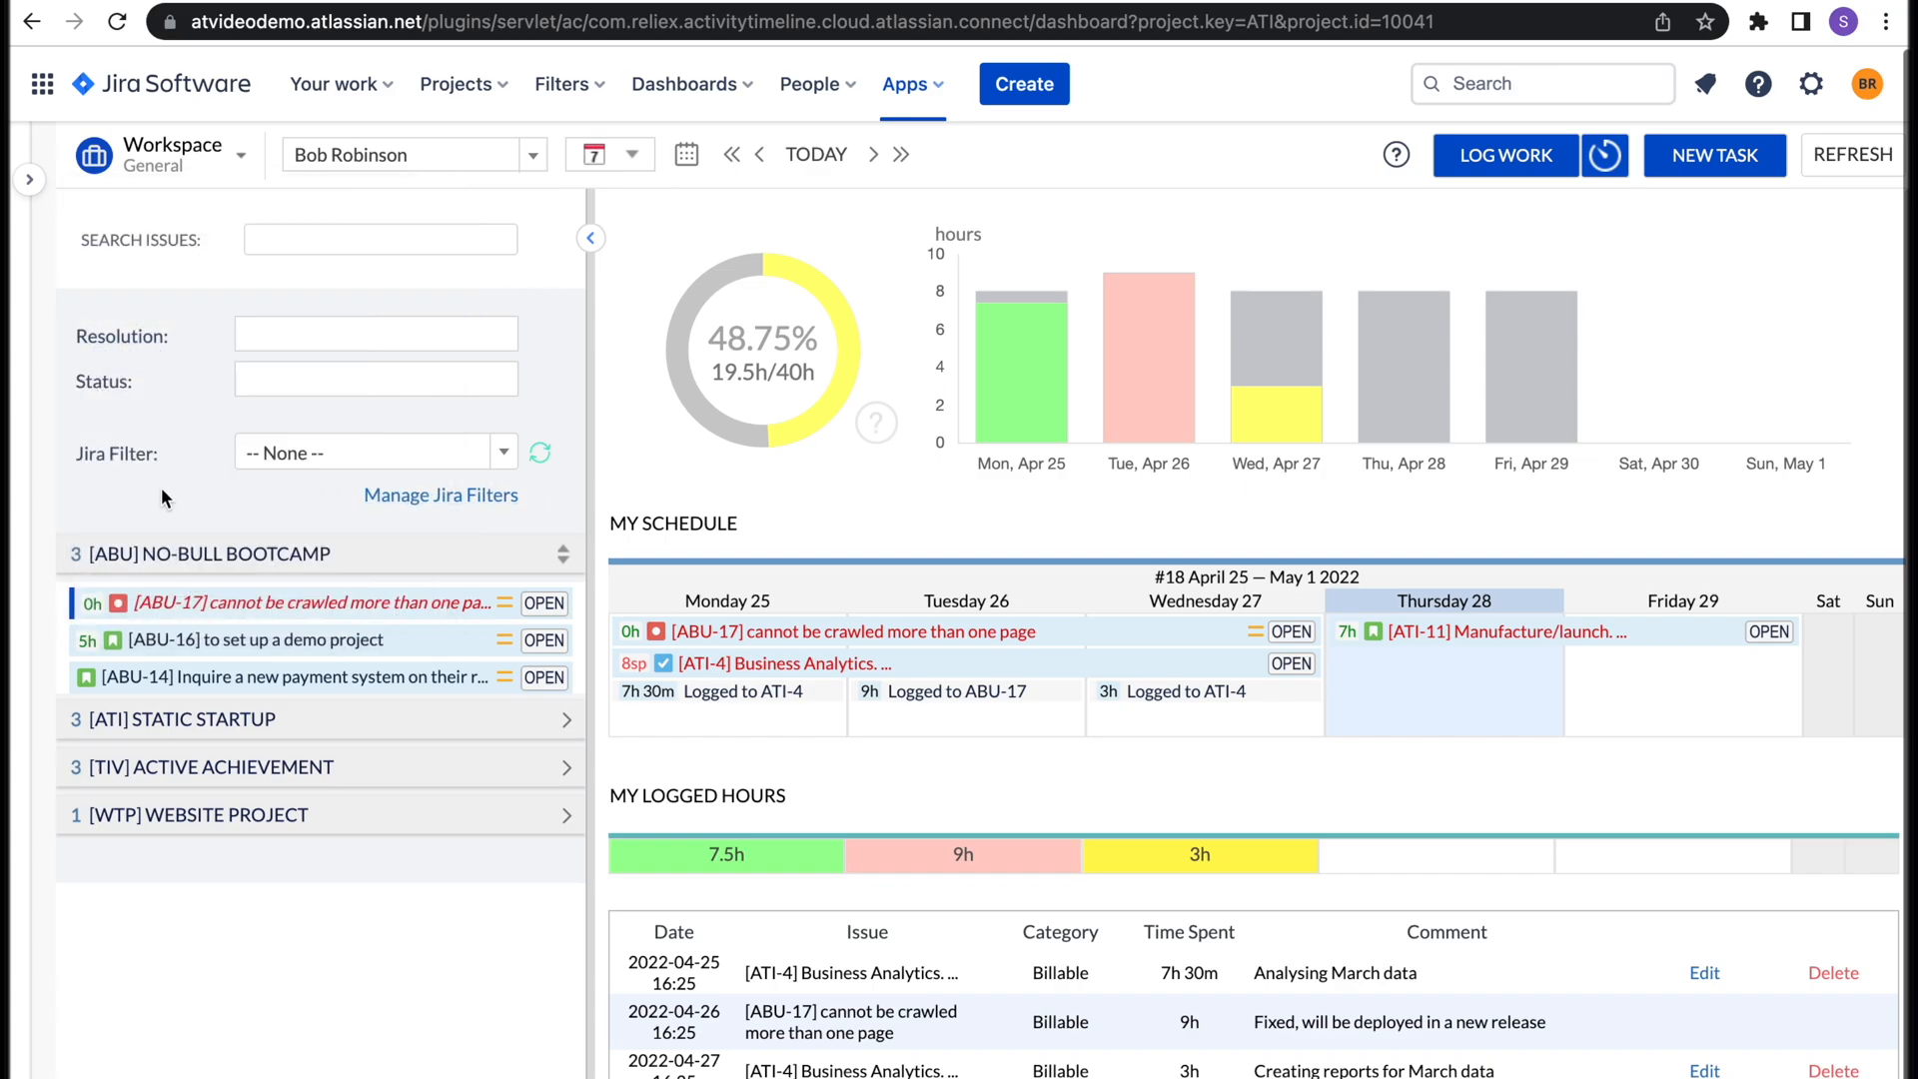
pyautogui.moveTo(540, 539)
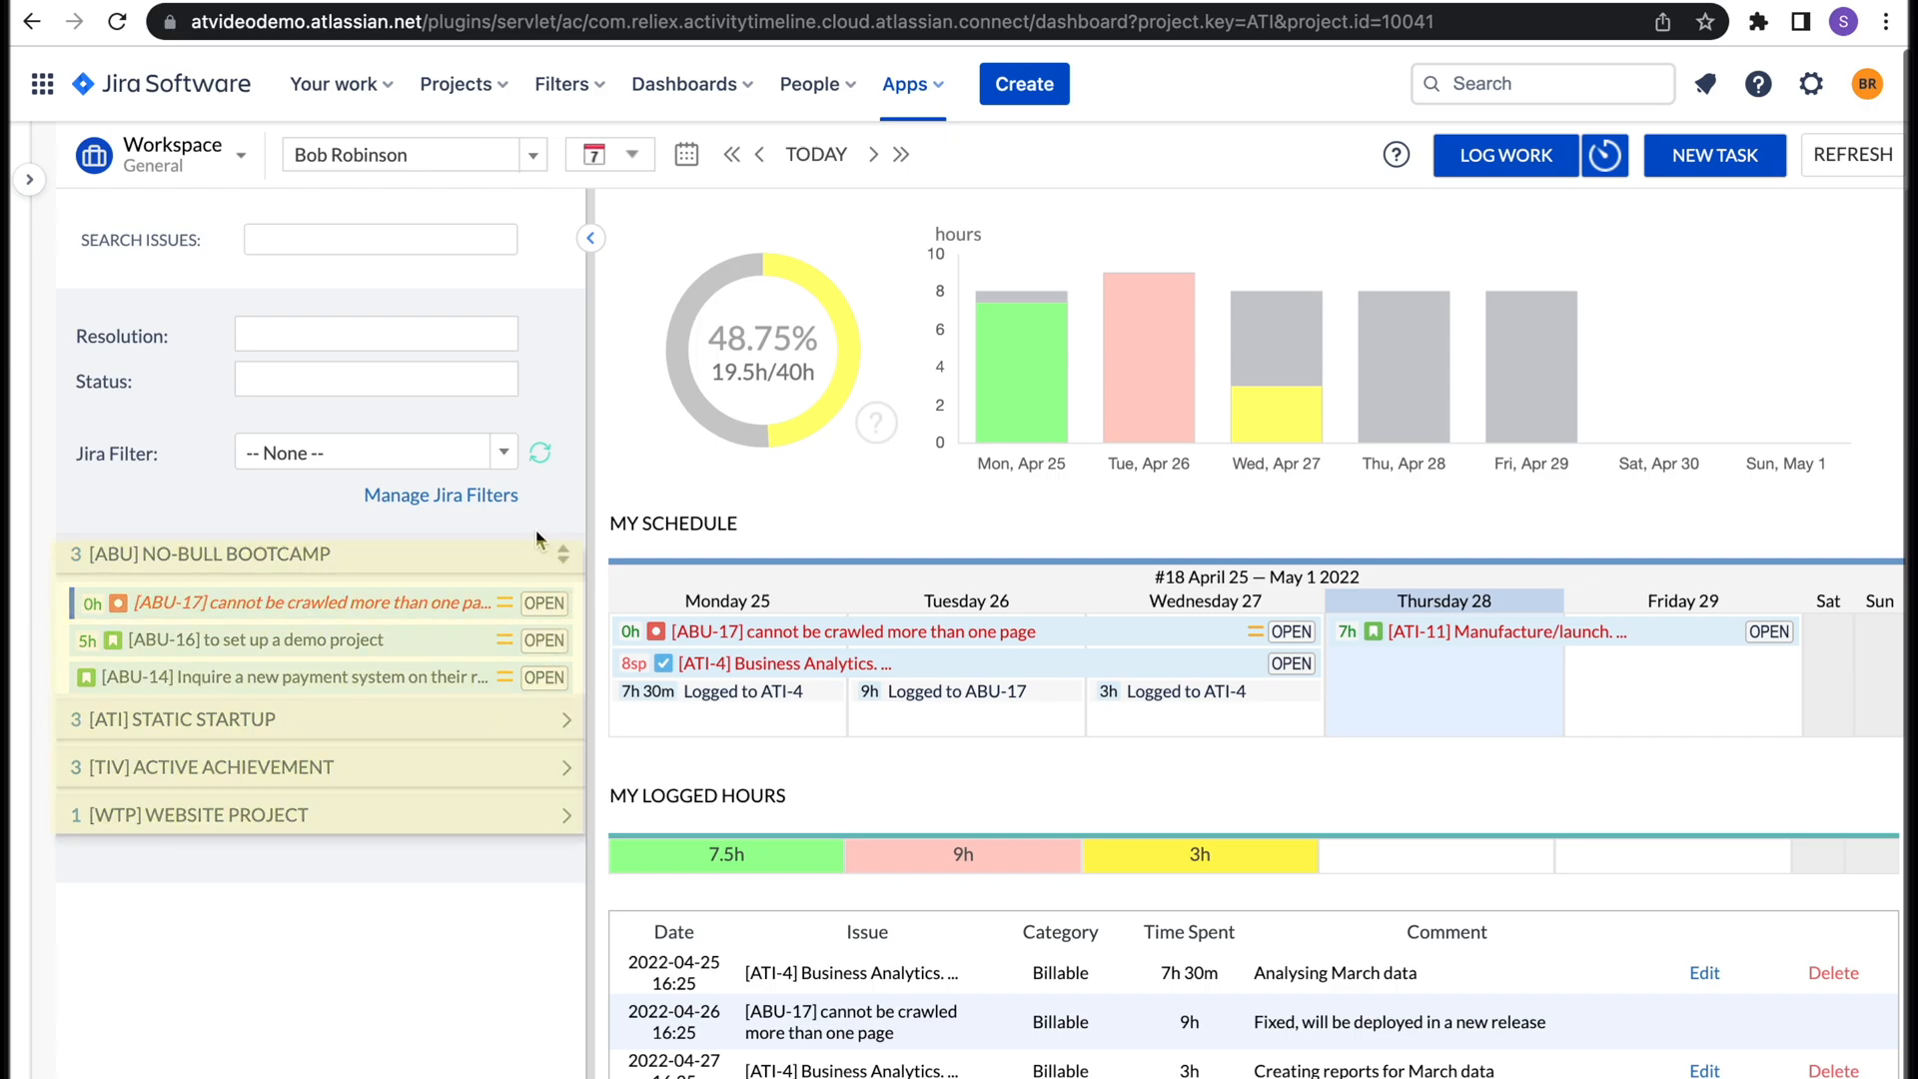
pyautogui.moveTo(1149, 367)
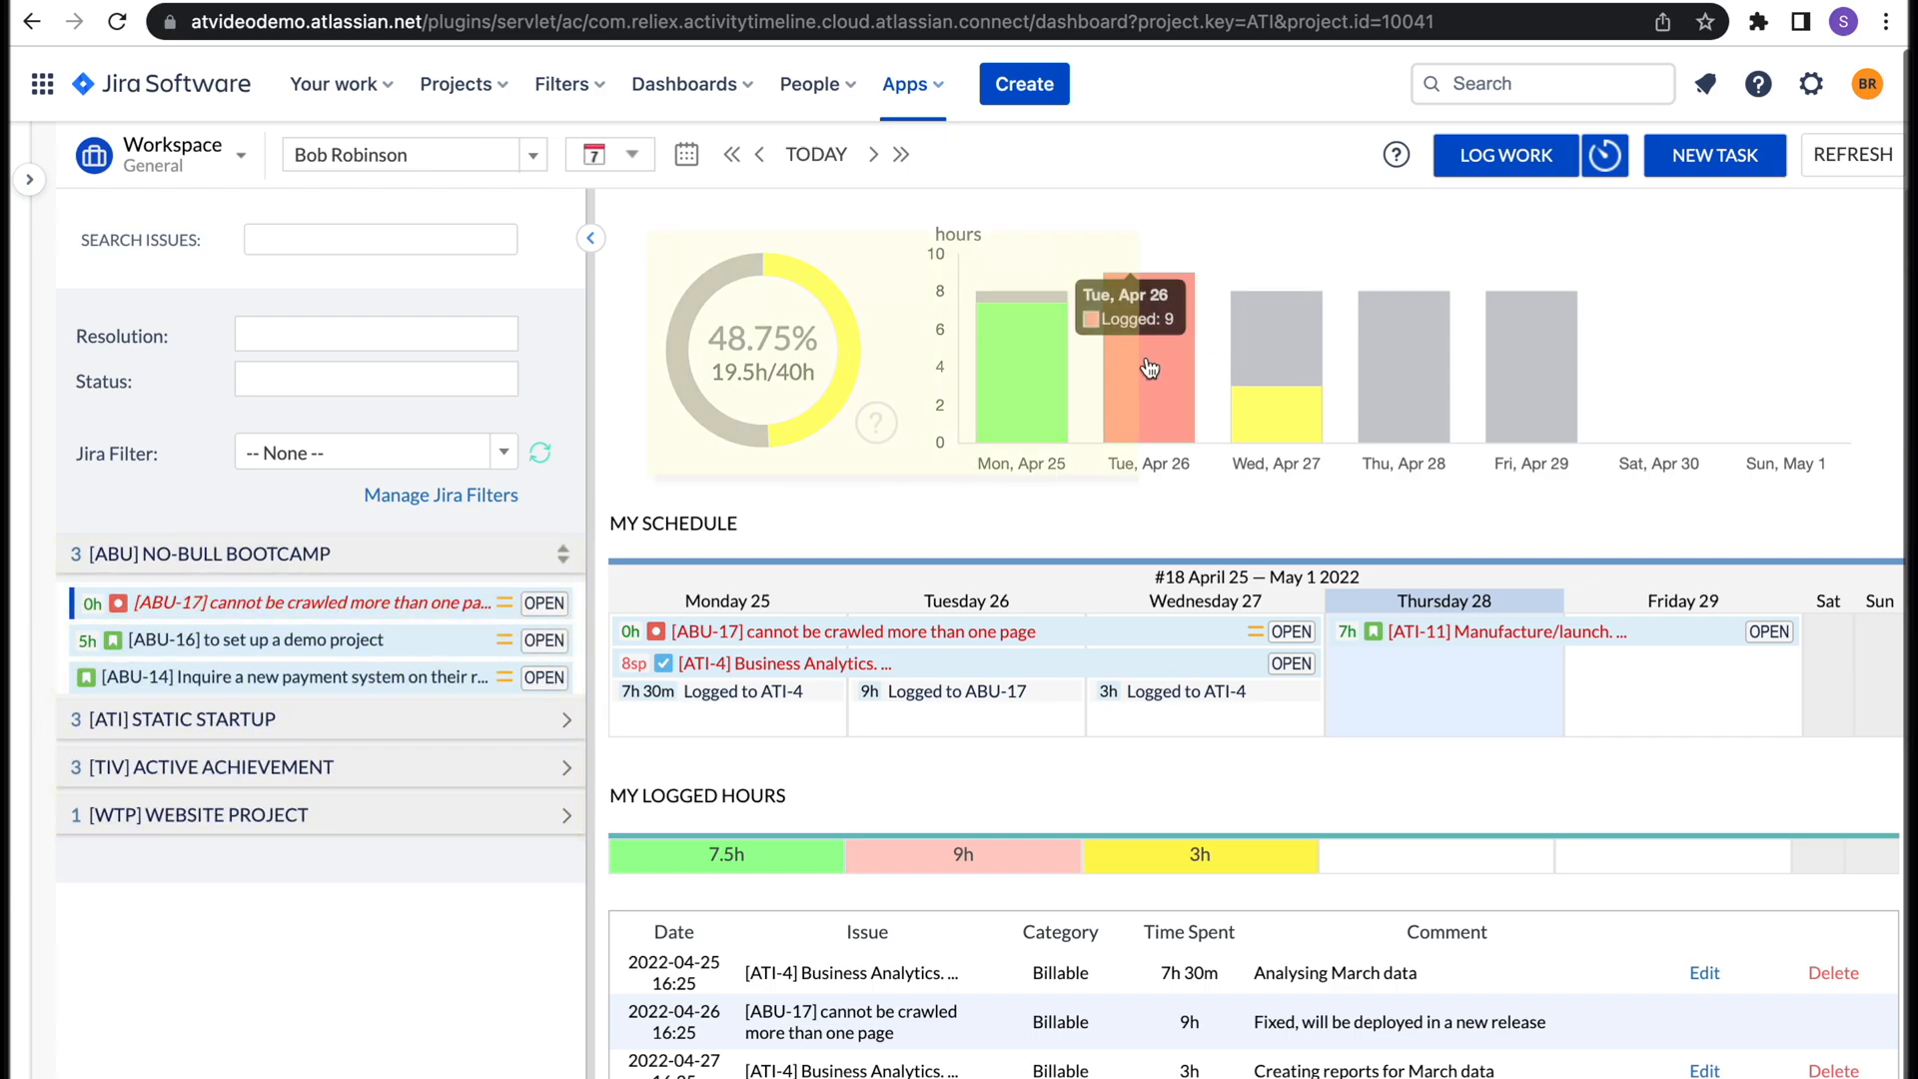
pyautogui.moveTo(1075, 519)
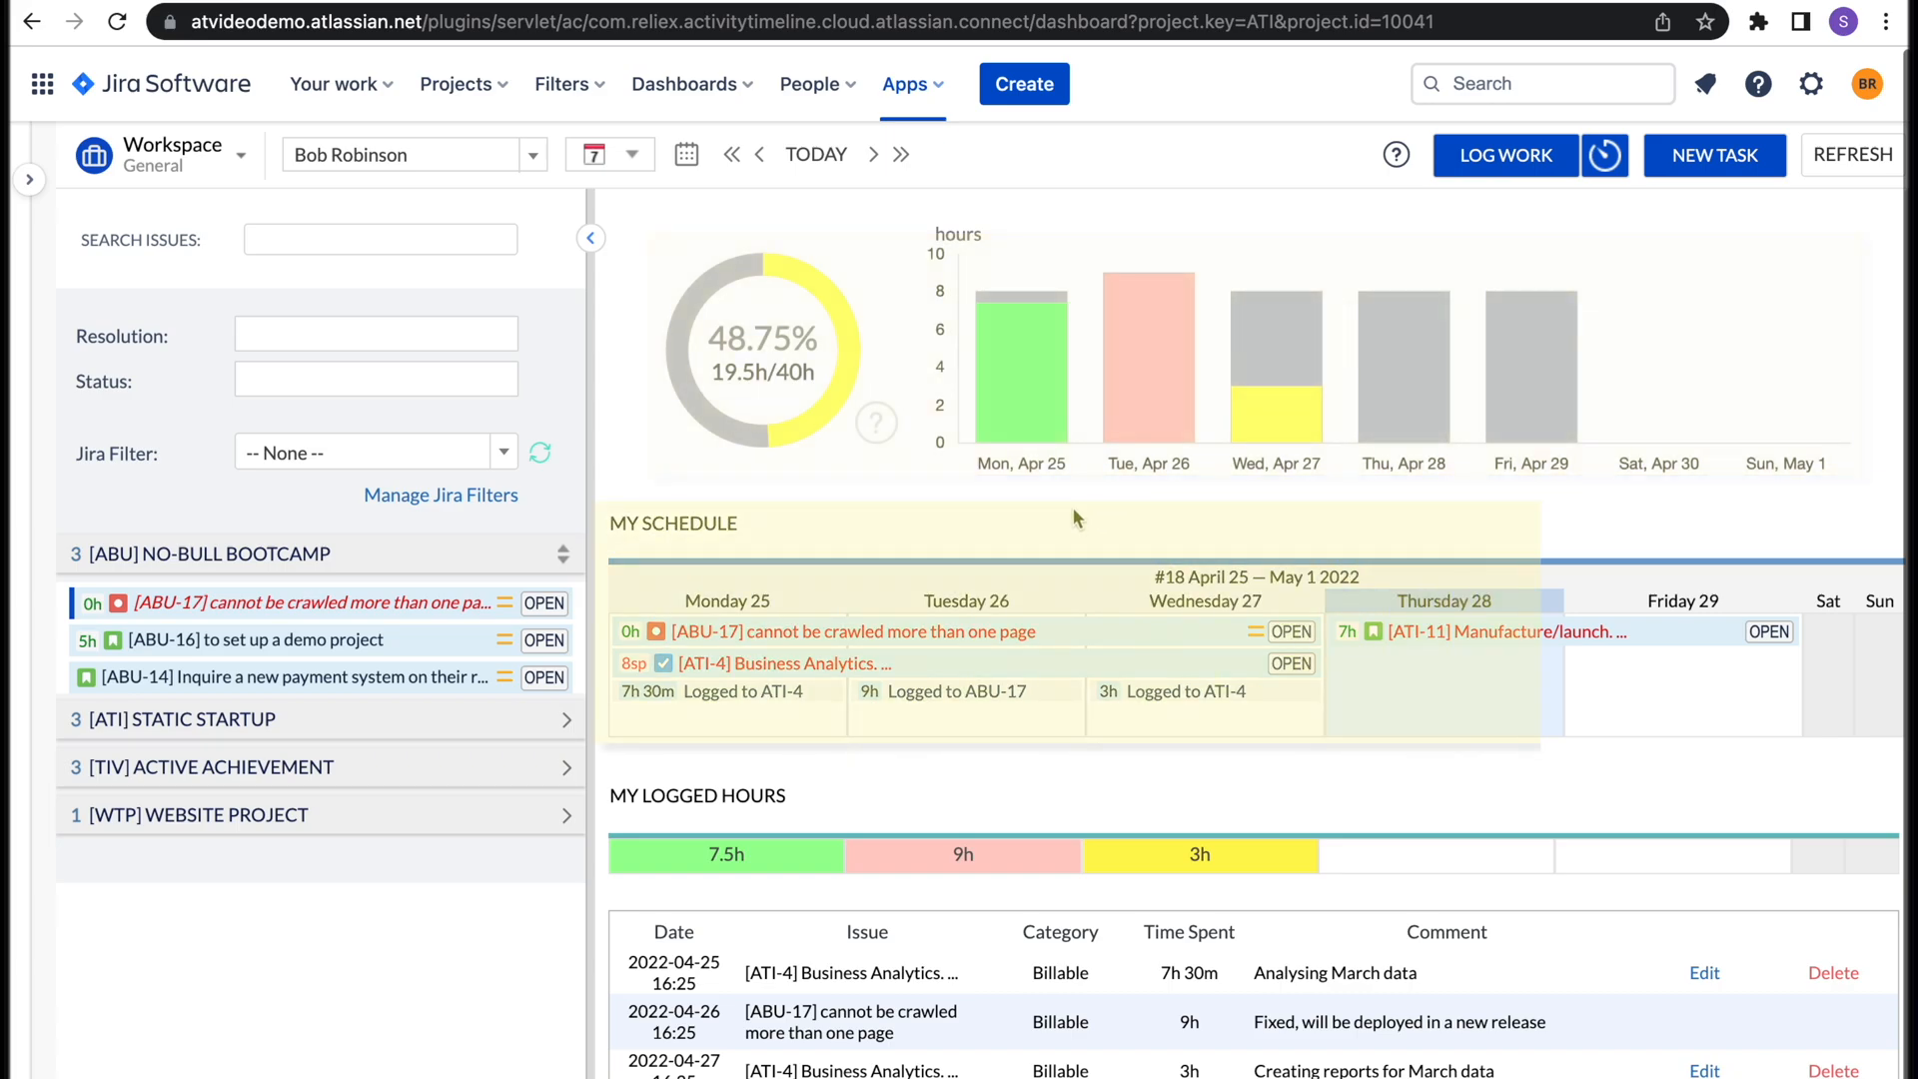
pyautogui.moveTo(1259, 755)
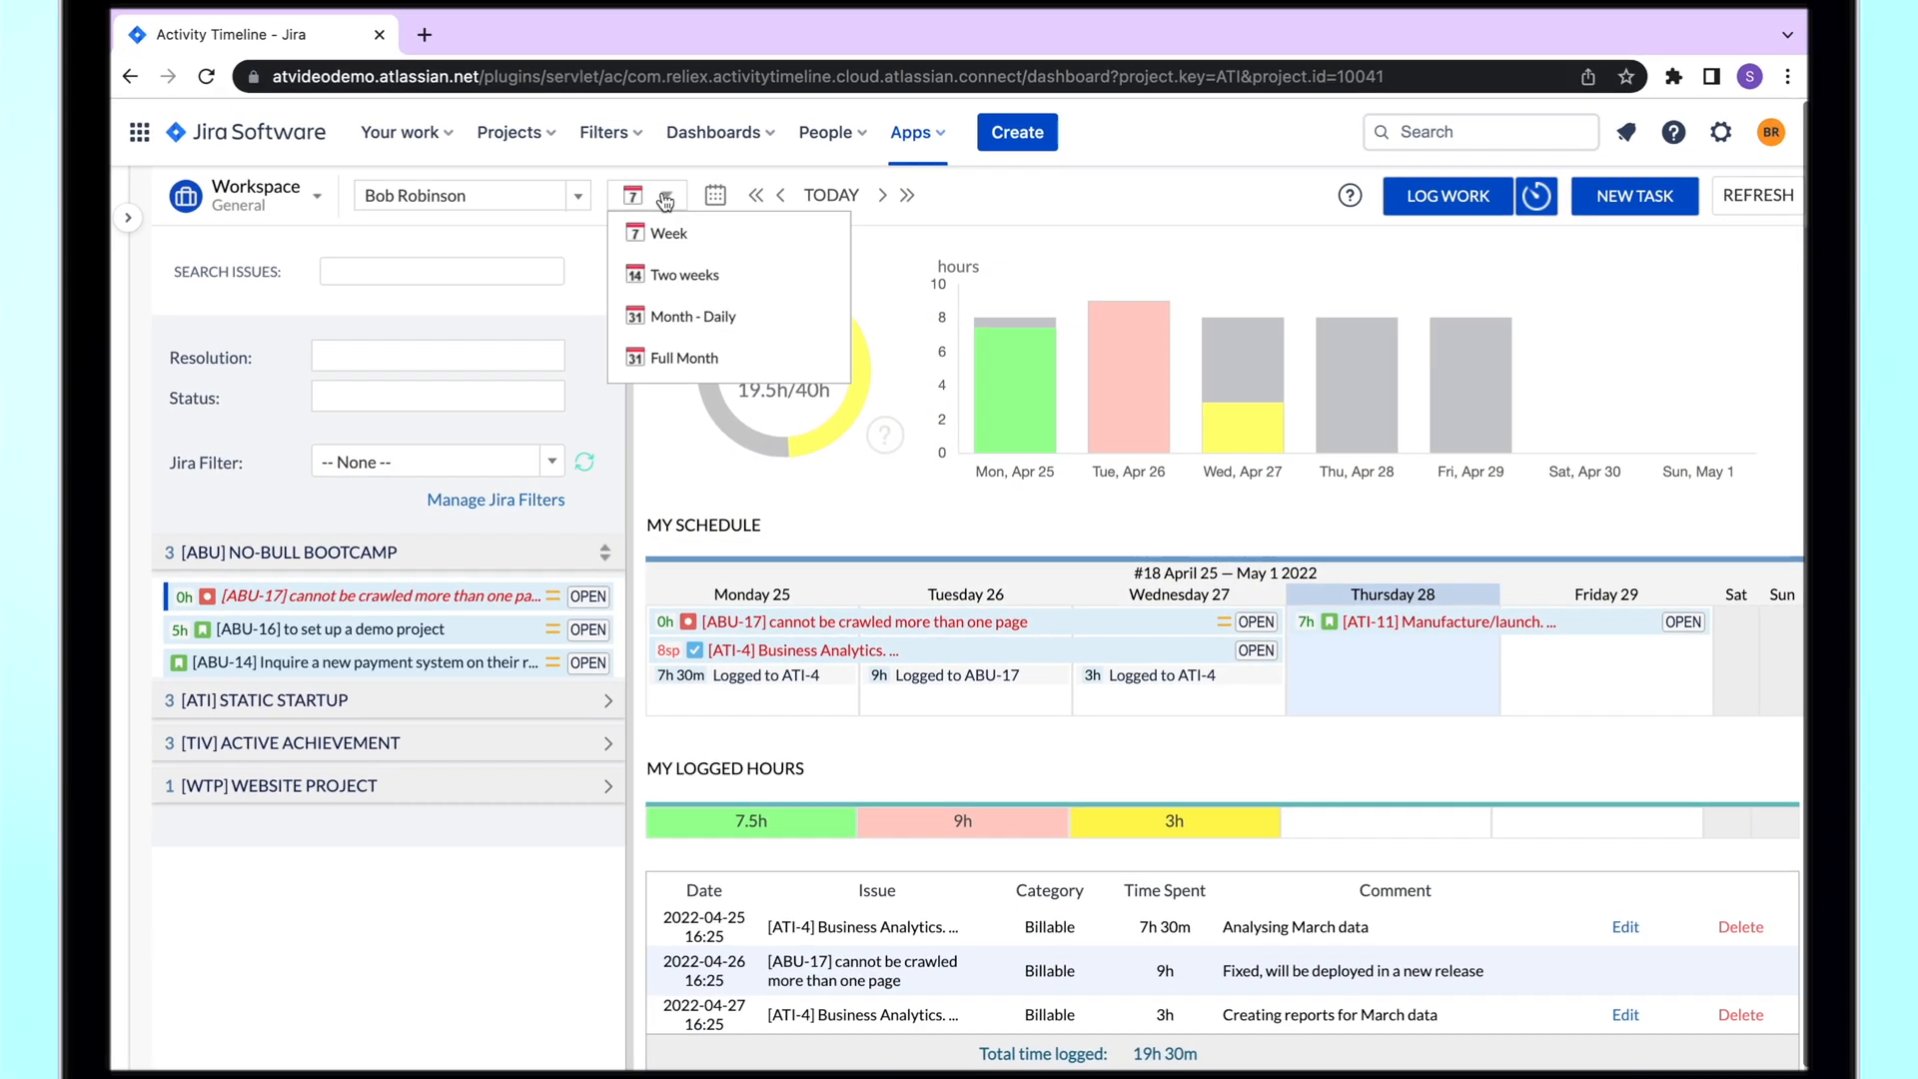
pyautogui.click(684, 274)
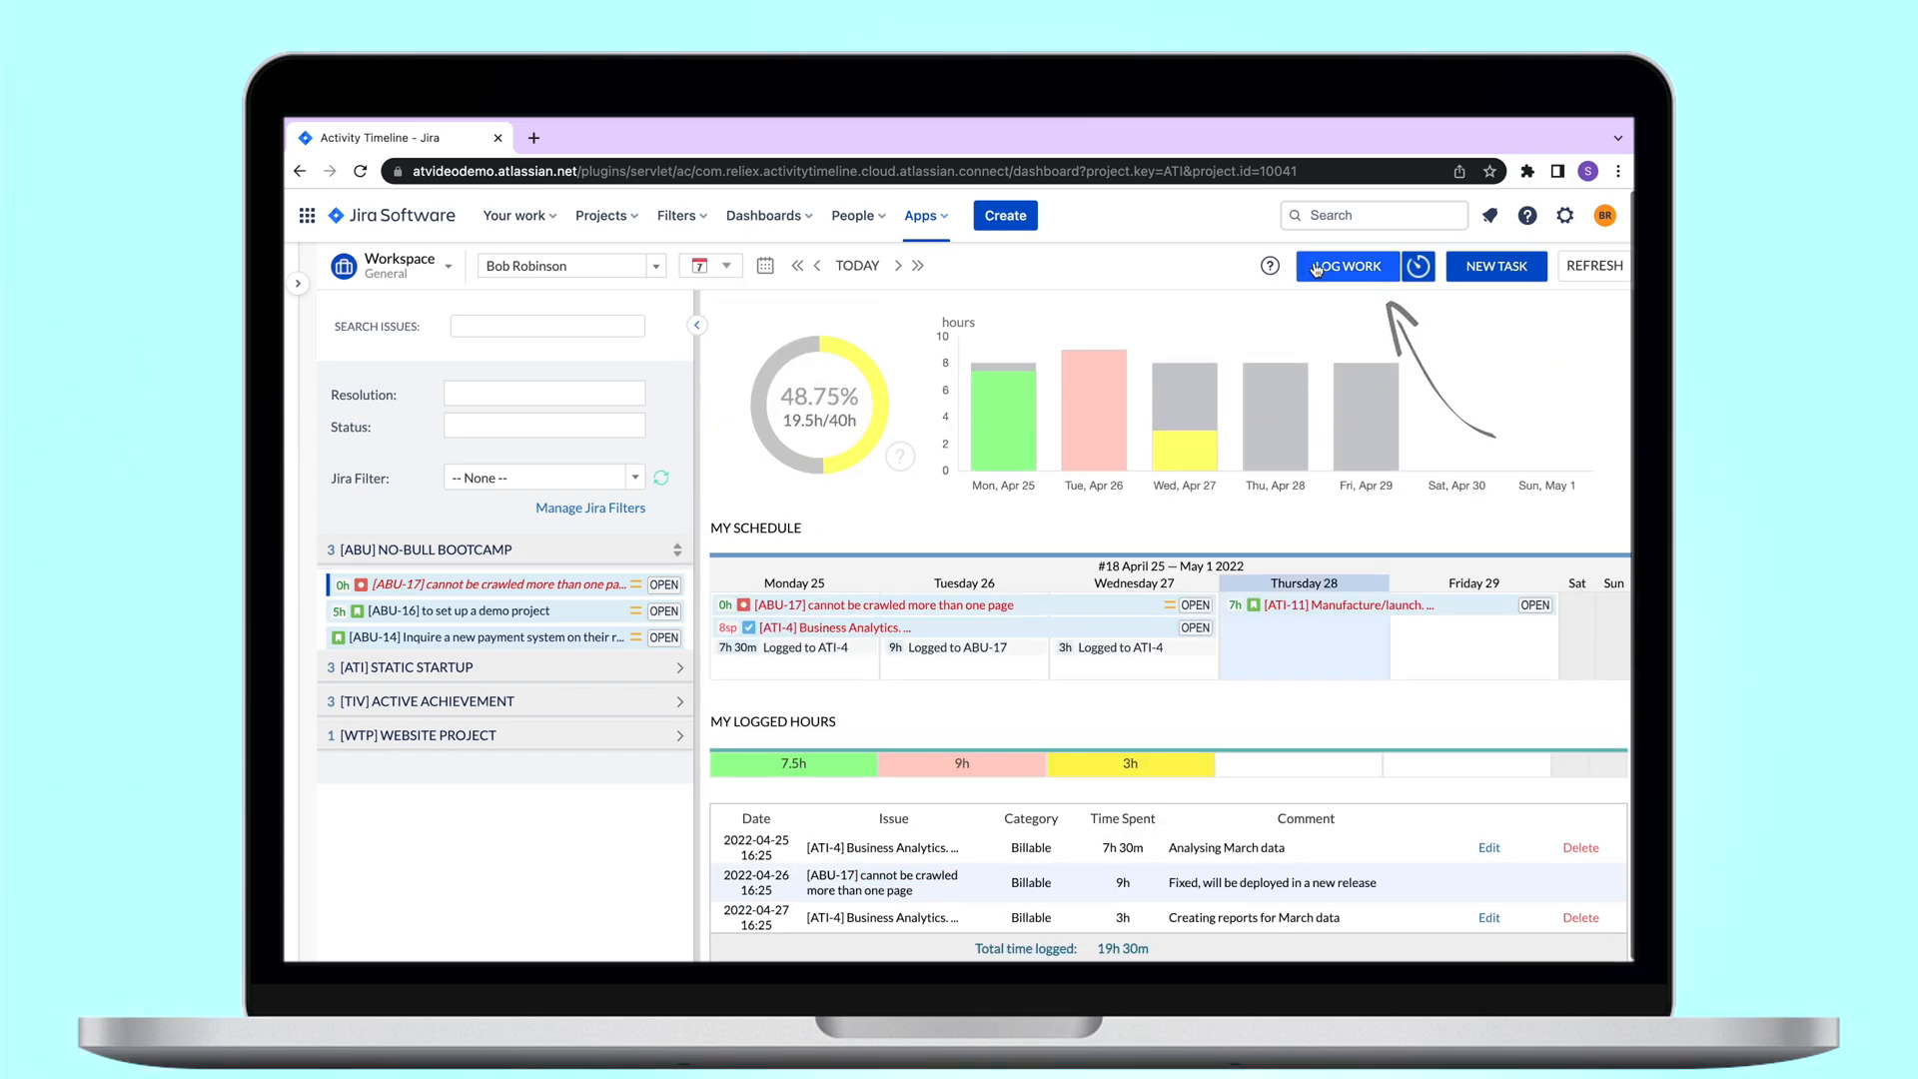
# Step: Log 2h of work on ATI-11 described as 'Working on the project' and submit it
pyautogui.click(1347, 266)
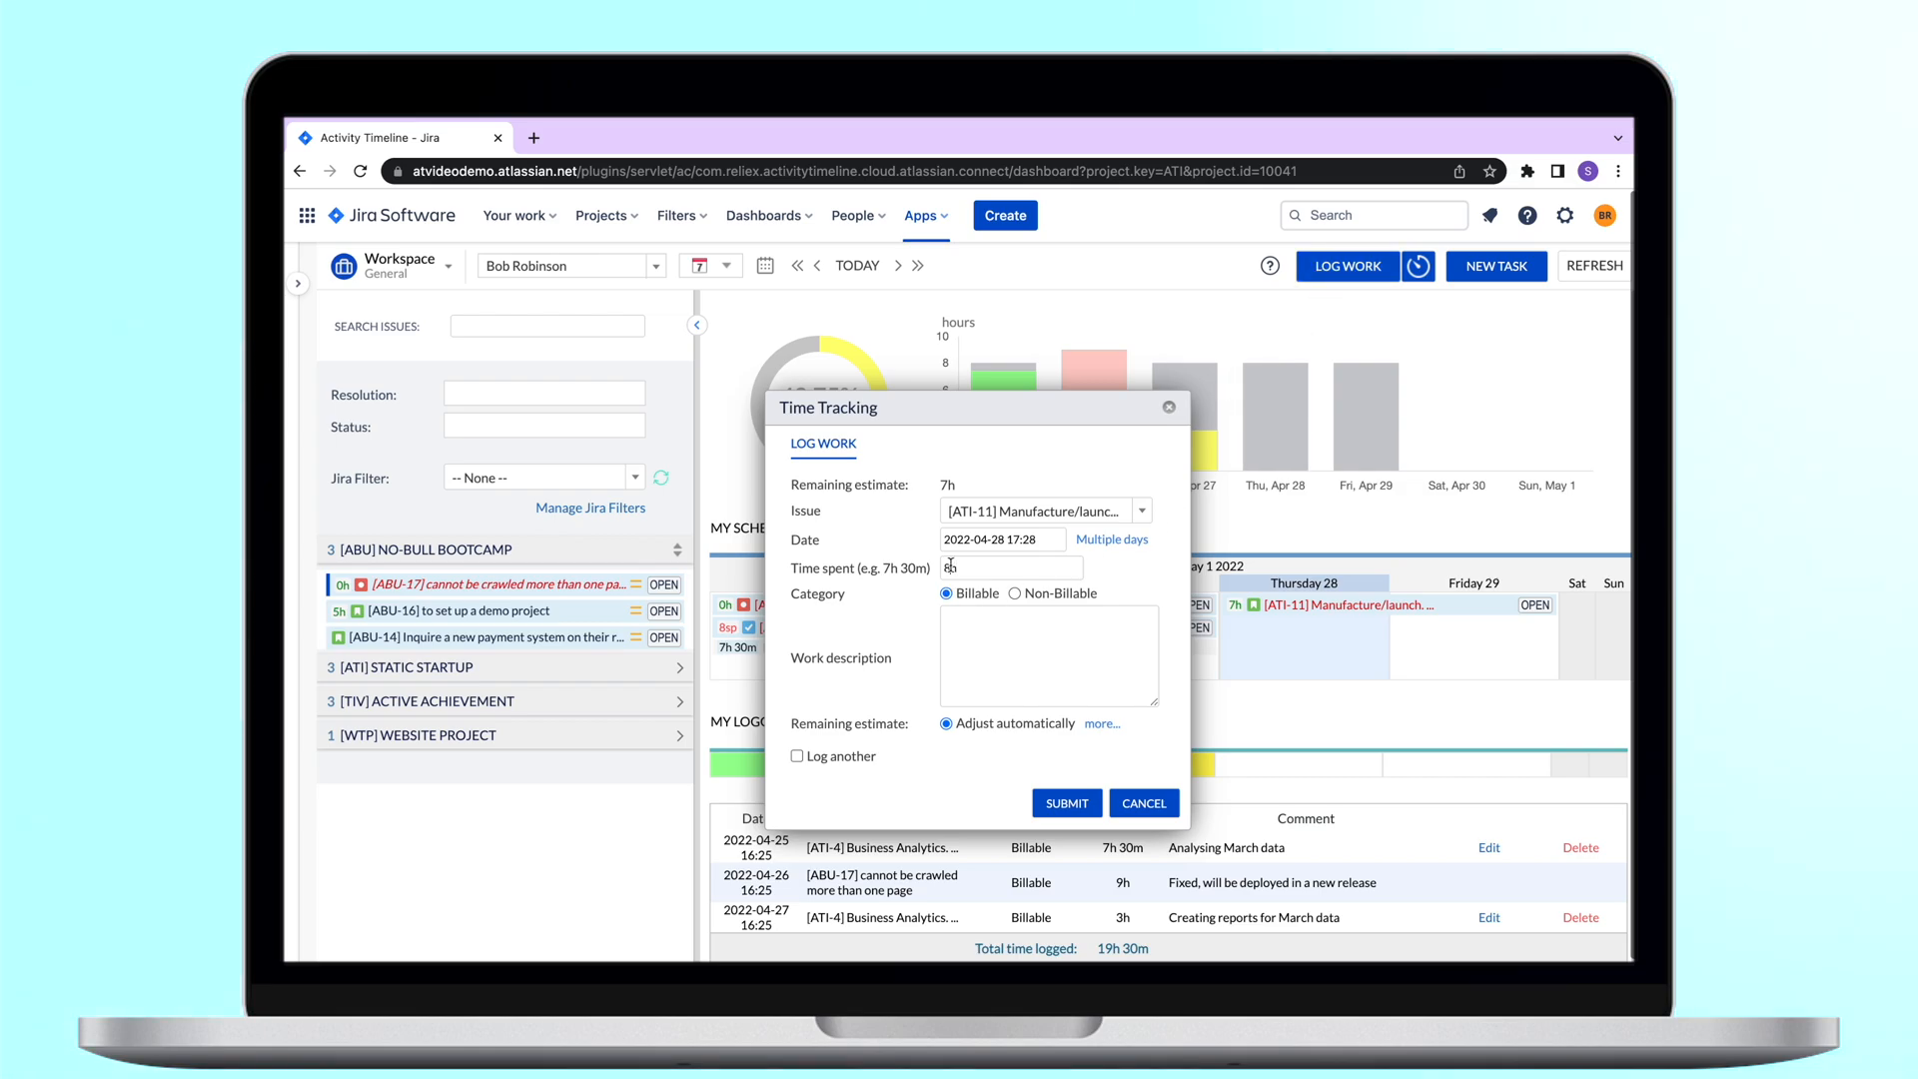
pyautogui.write('2h')
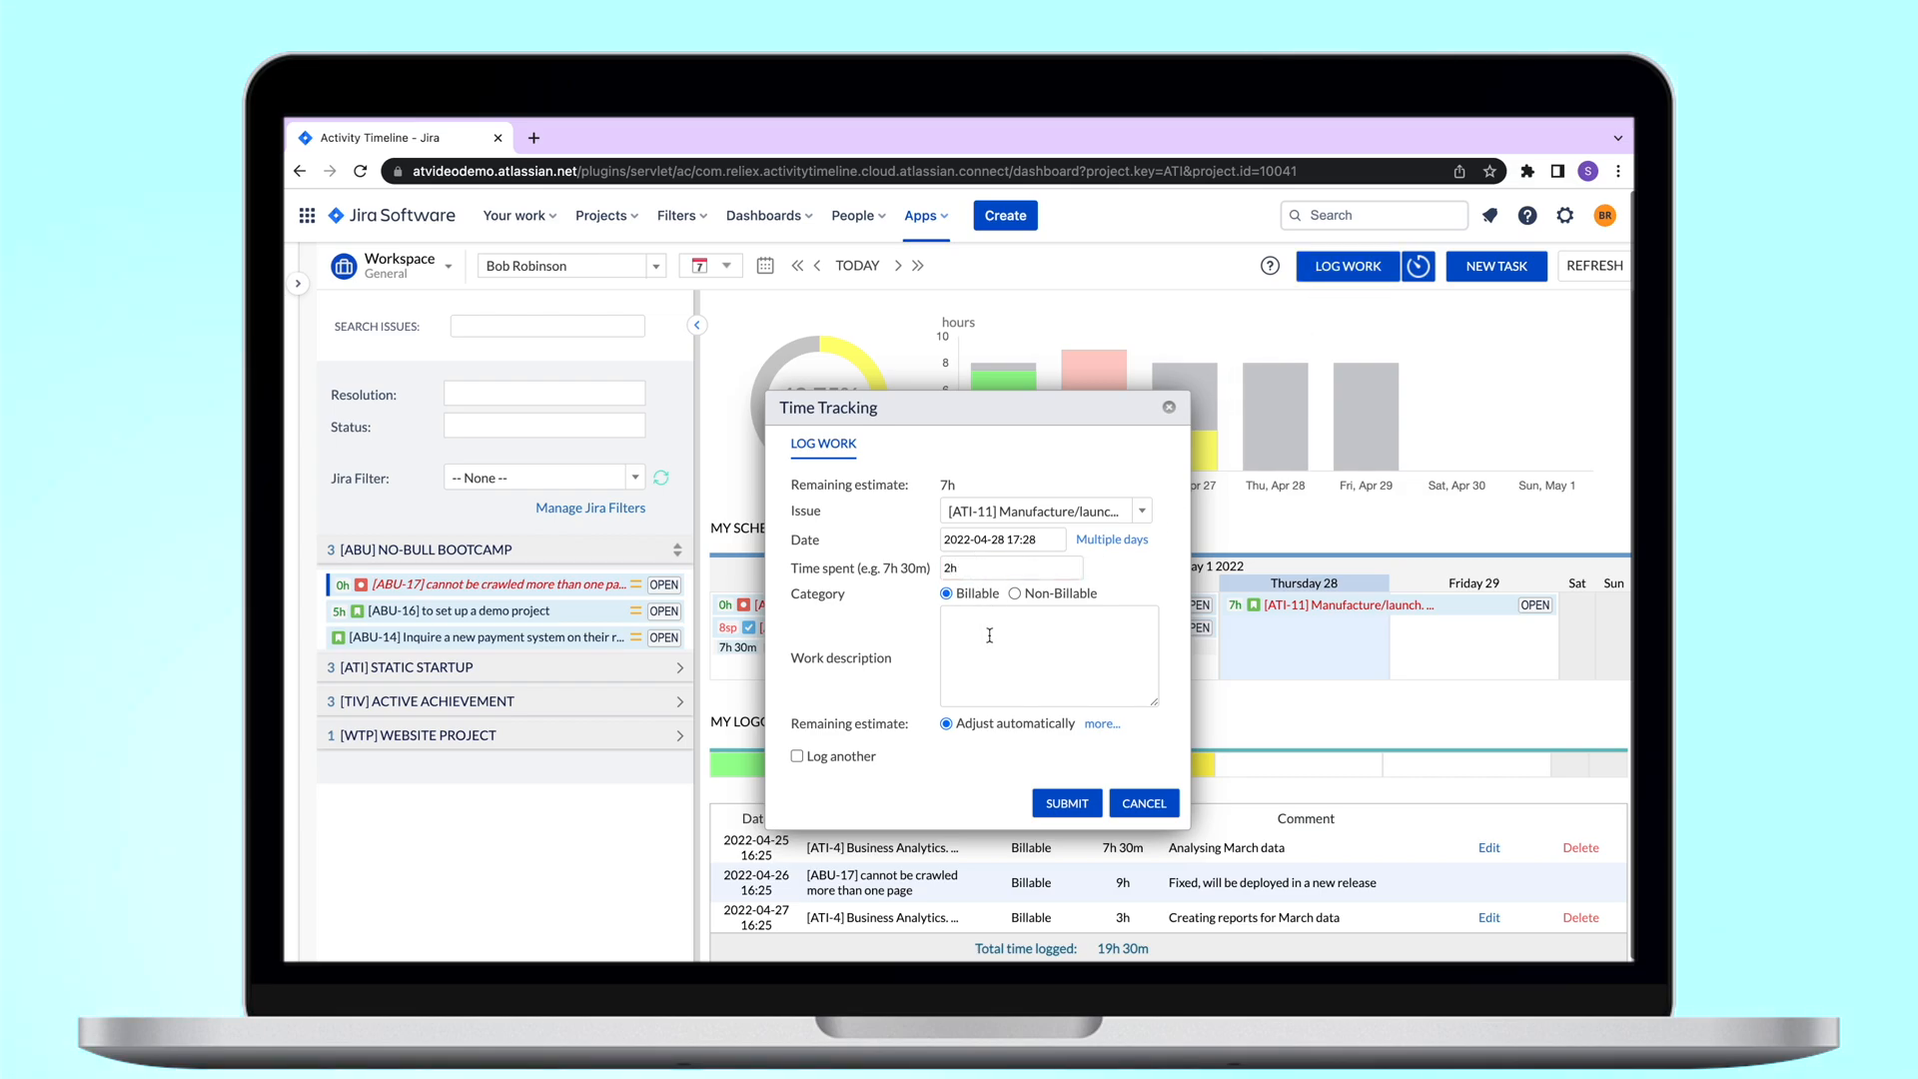
pyautogui.write('Working on the project')
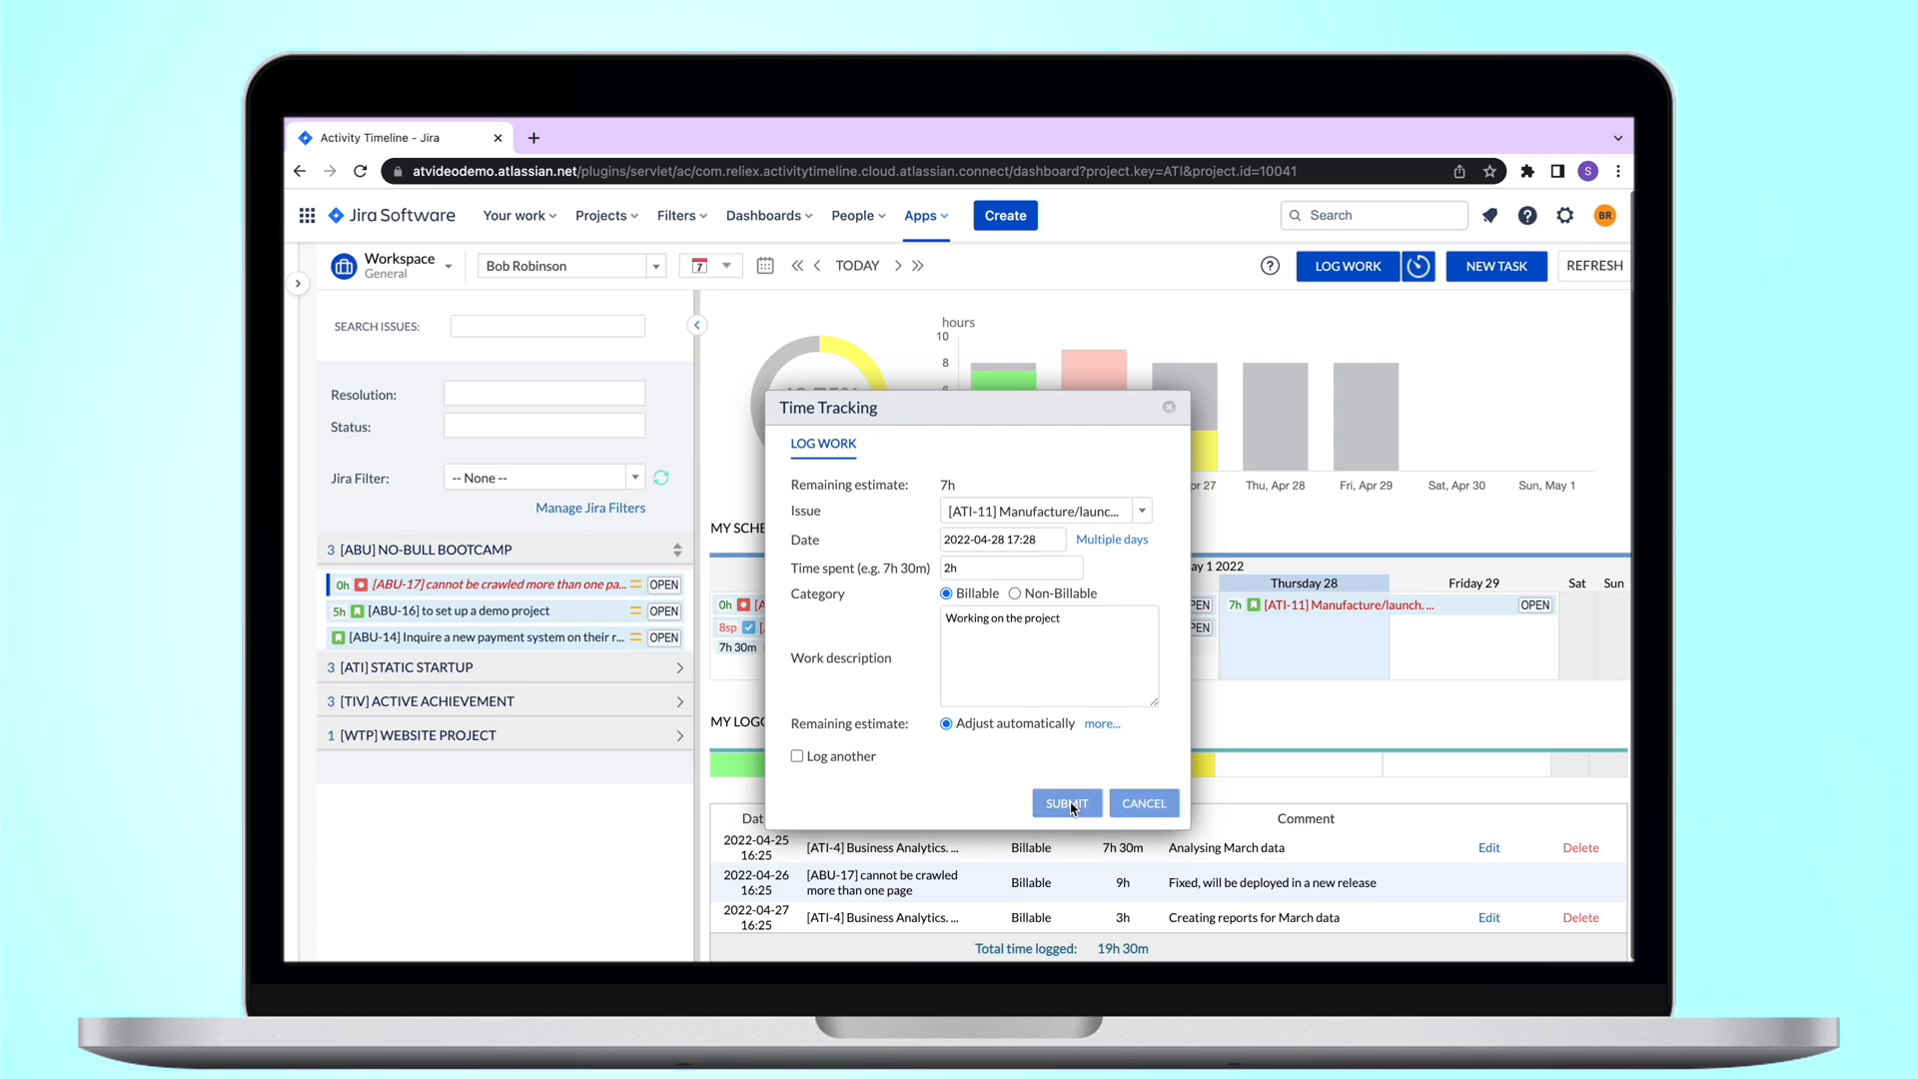
pyautogui.click(1067, 803)
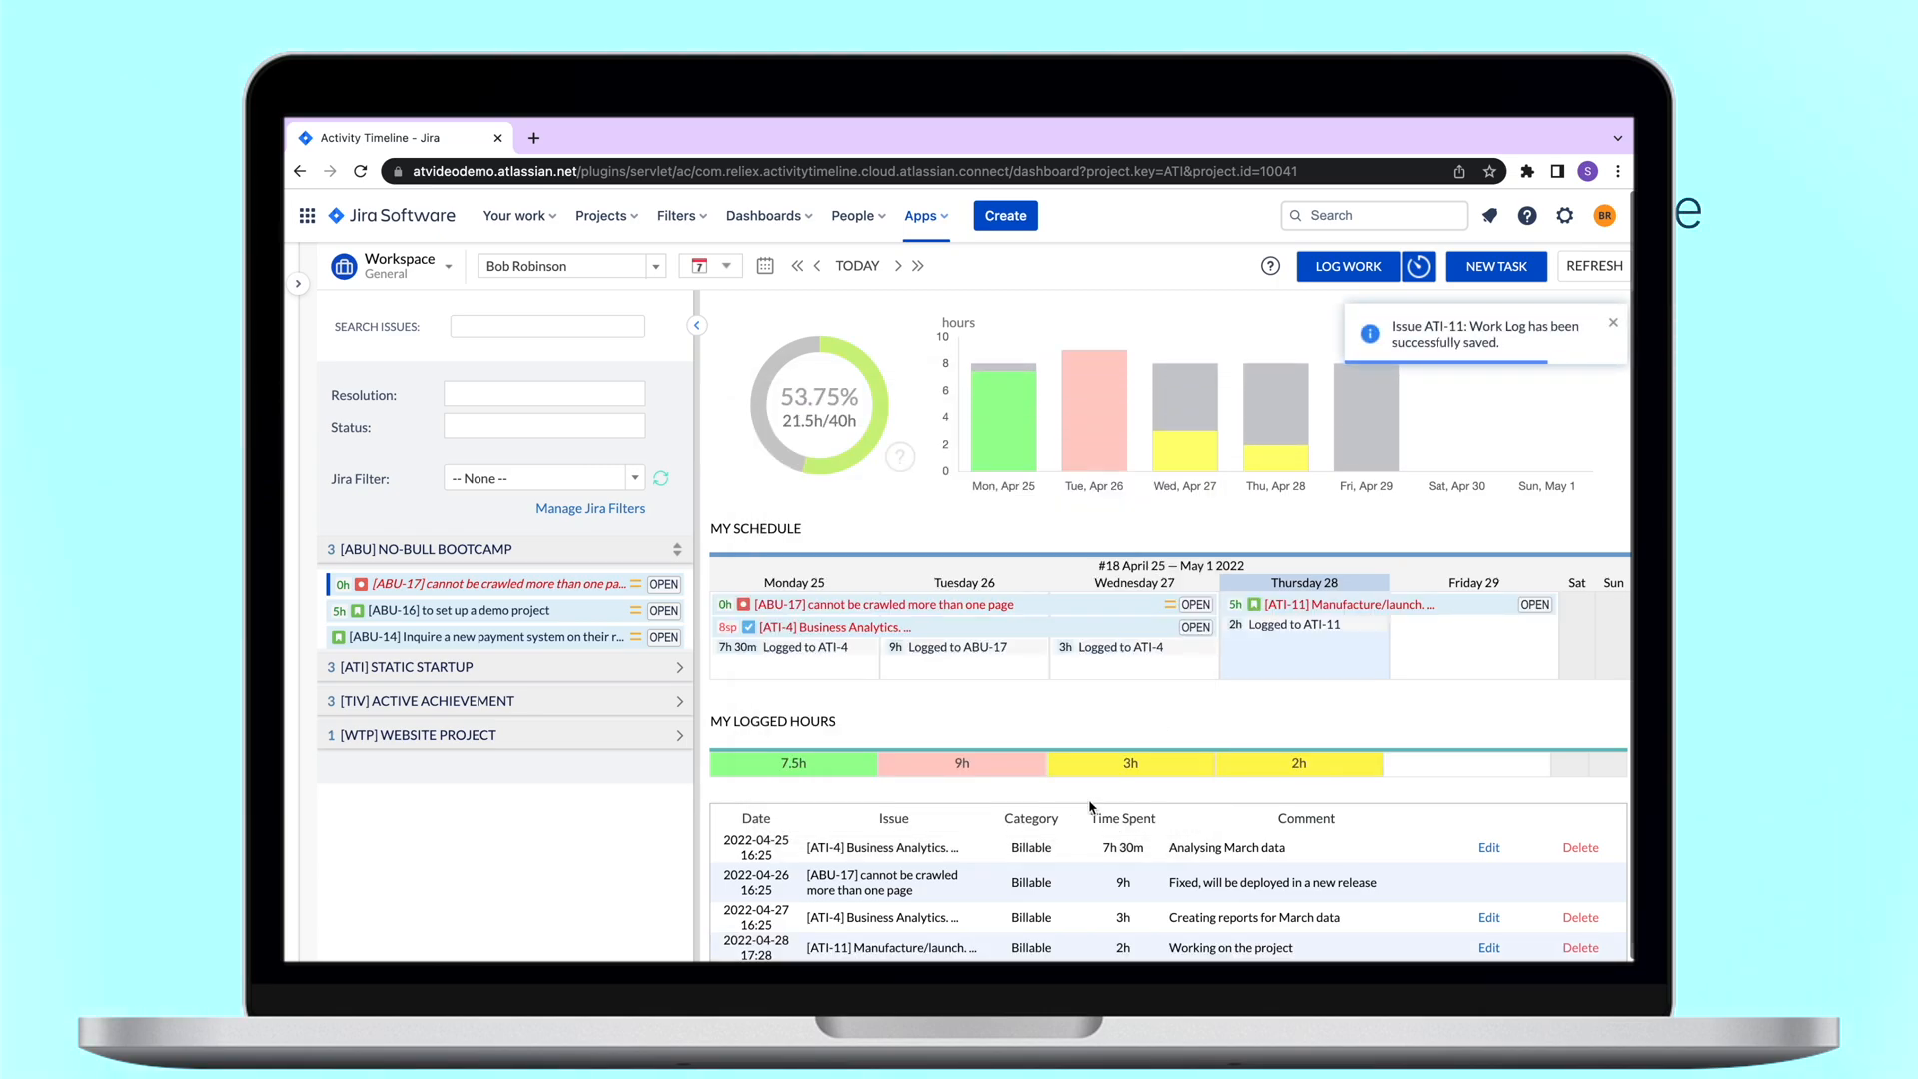
pyautogui.moveTo(1275, 448)
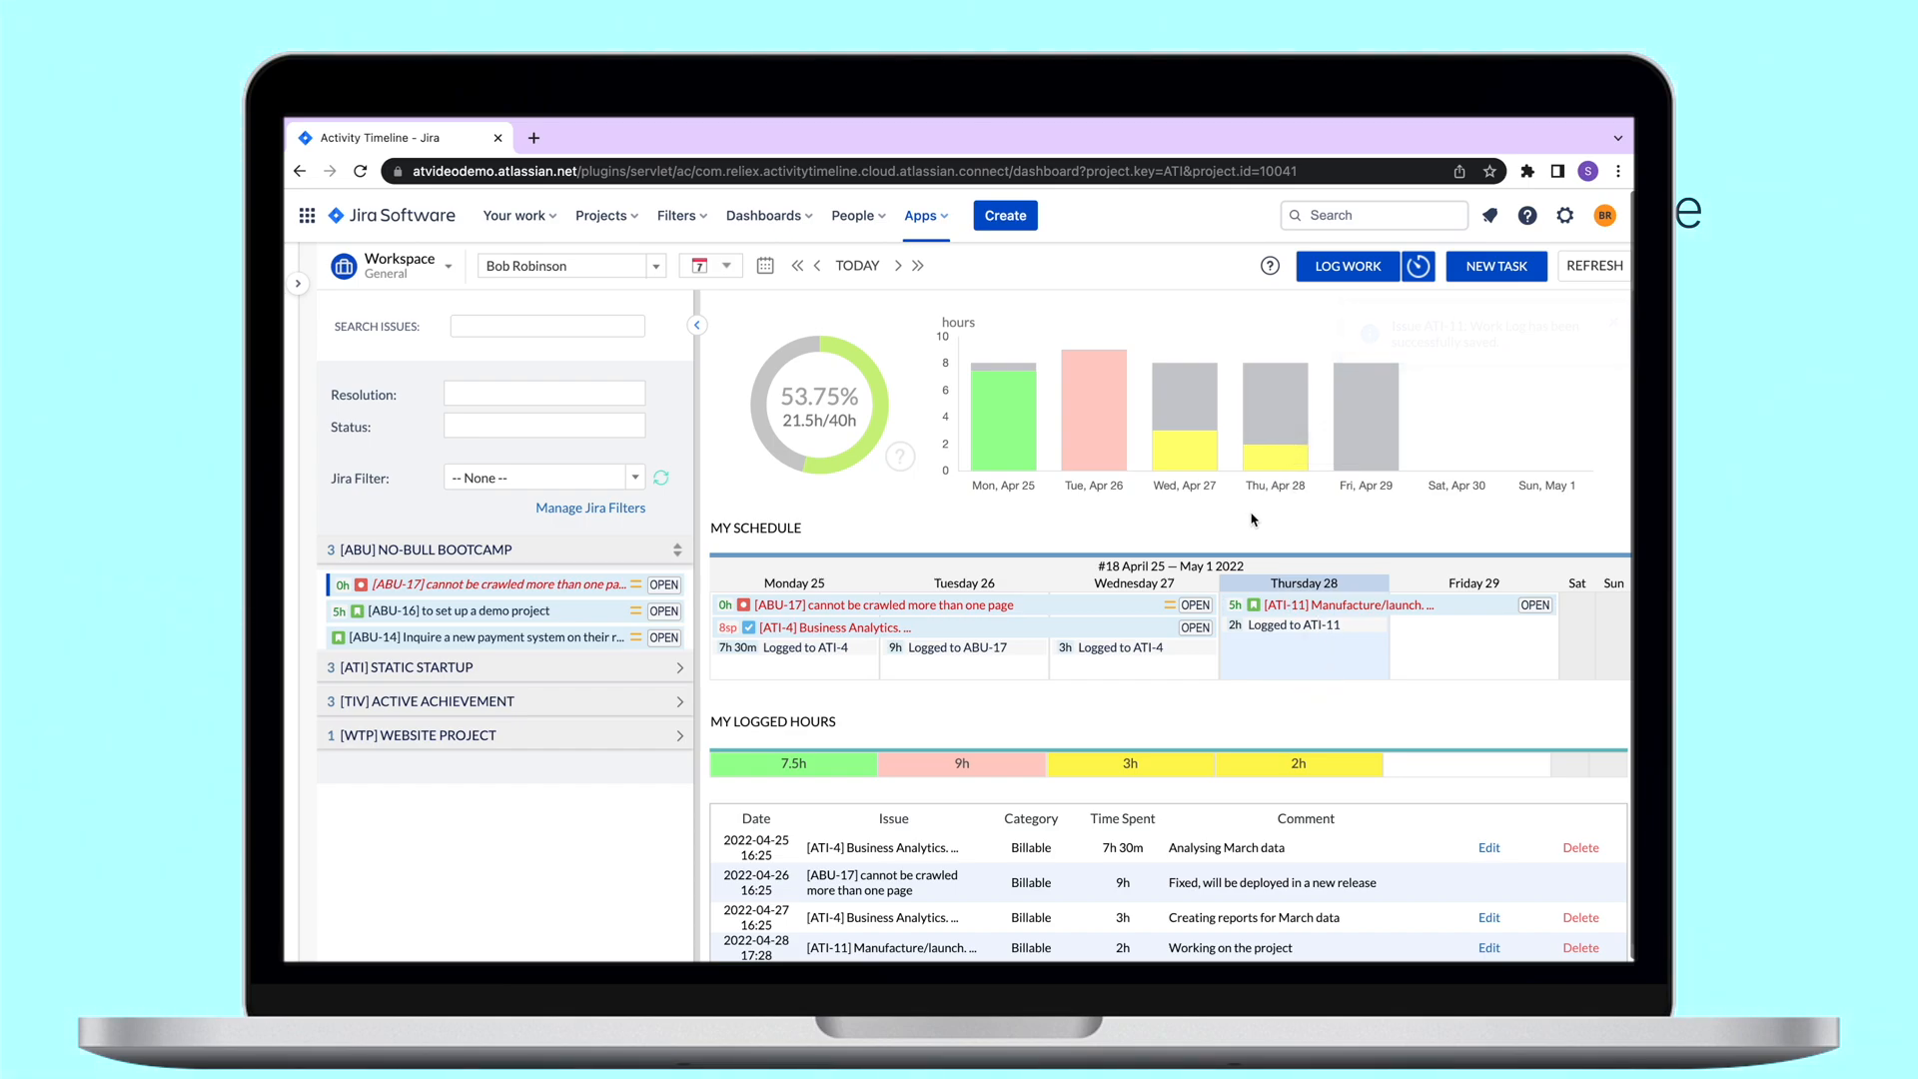
pyautogui.moveTo(1419, 265)
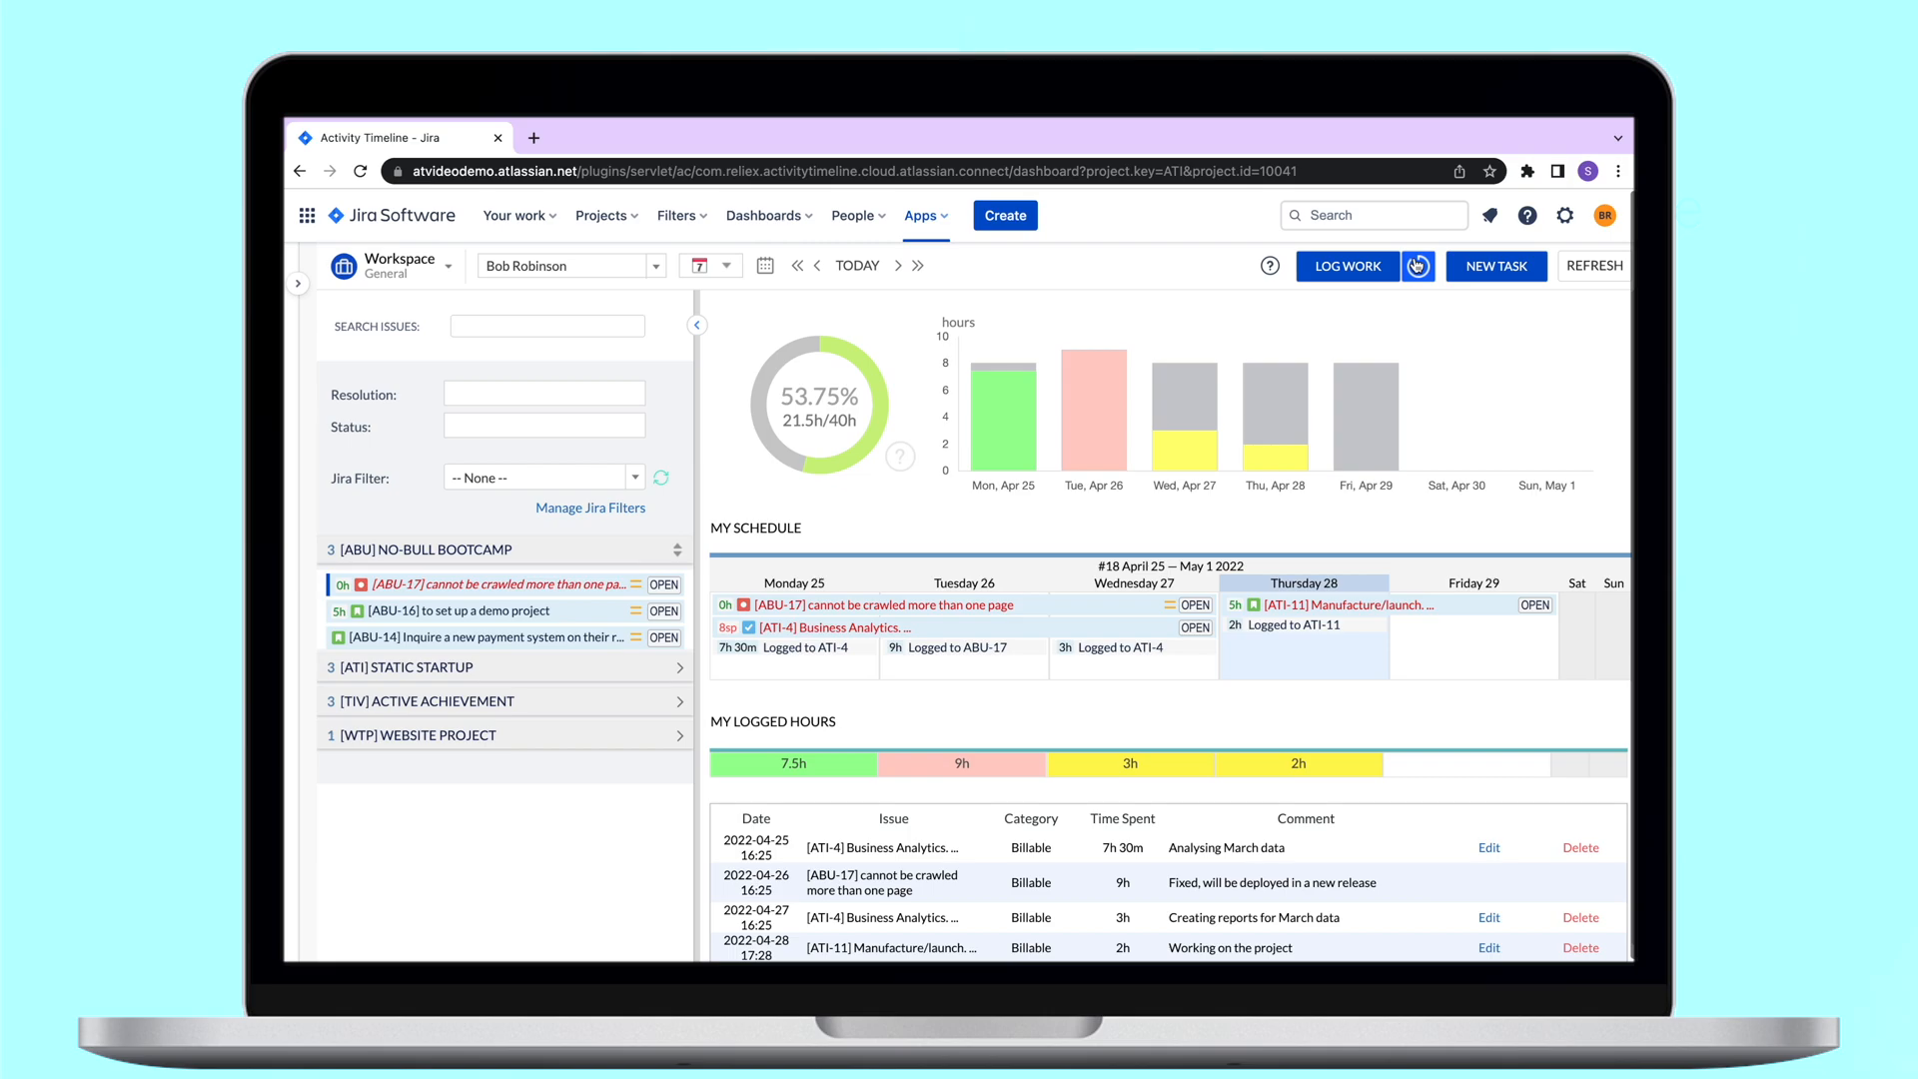
# Step: Time work on ATI-11 with the live timer and submit the 1.7h log described as 'Preparing'
pyautogui.click(1419, 266)
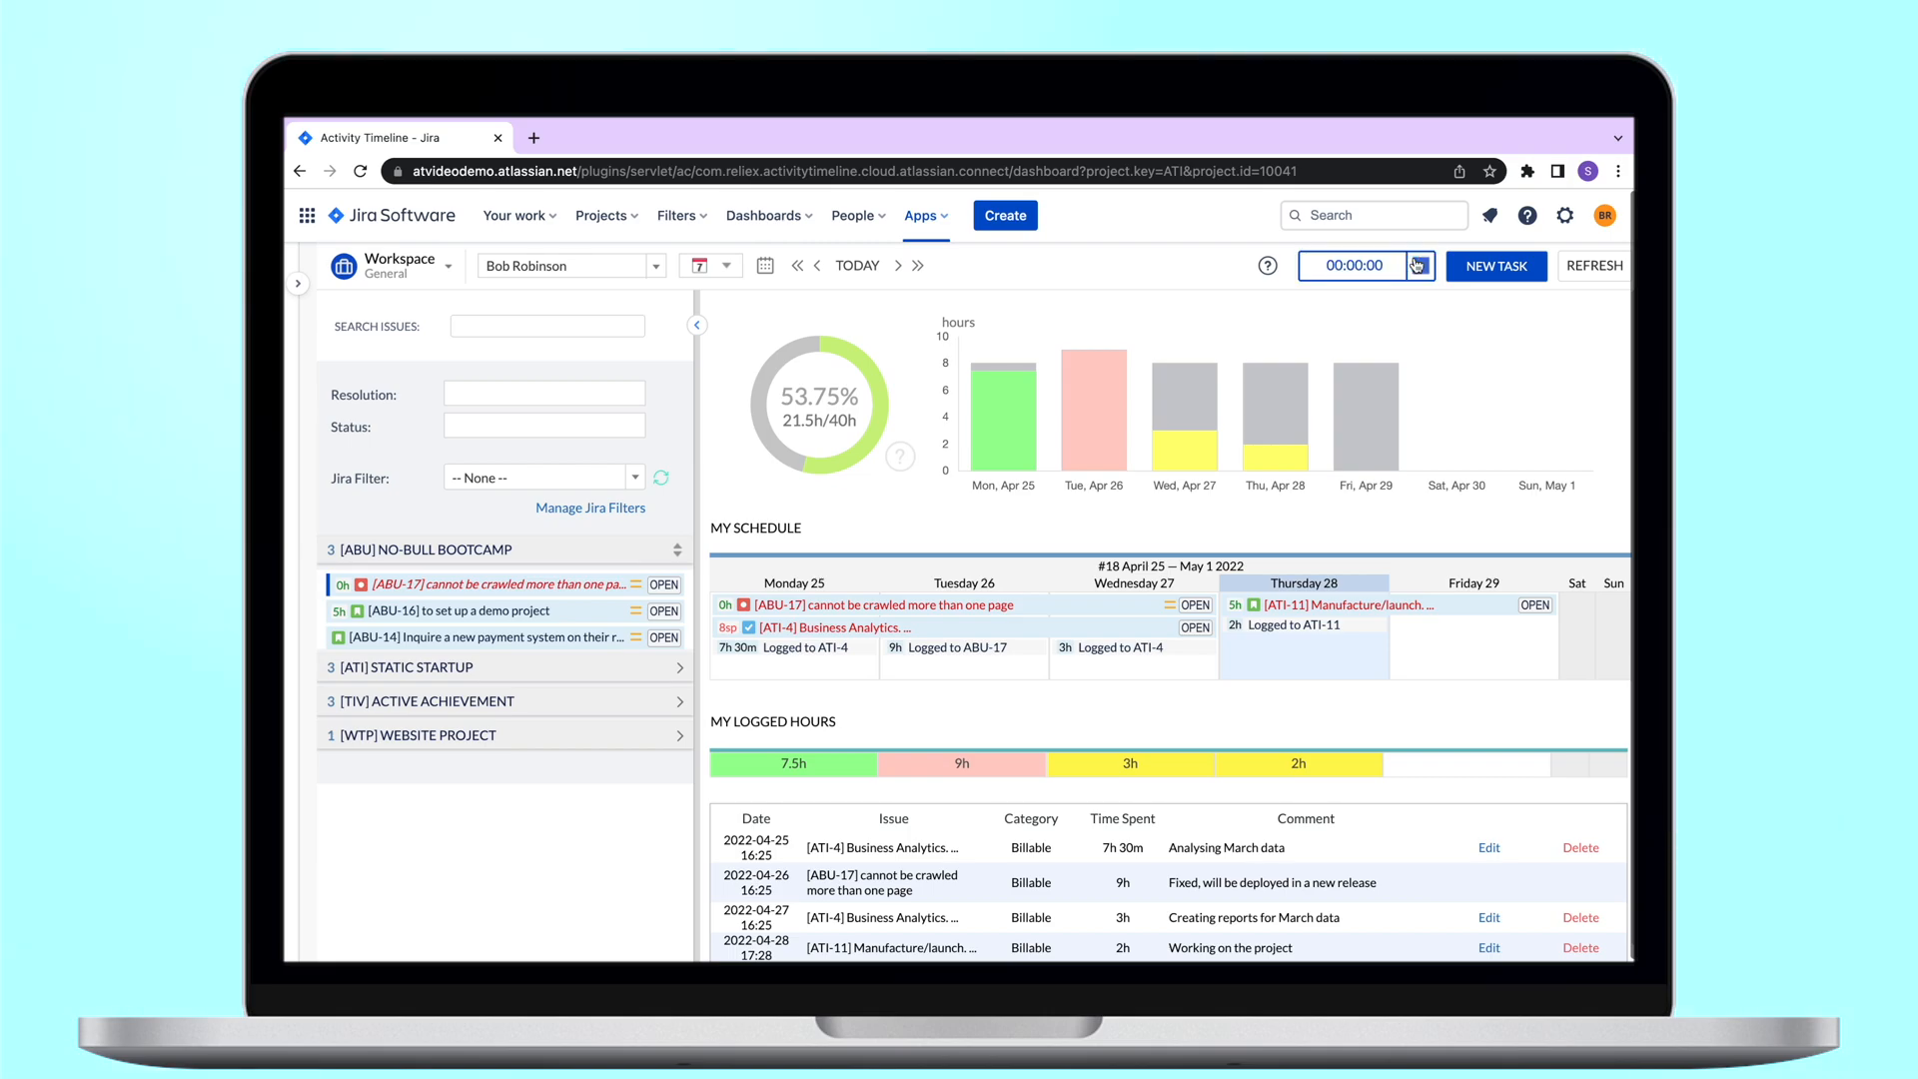
pyautogui.click(1419, 266)
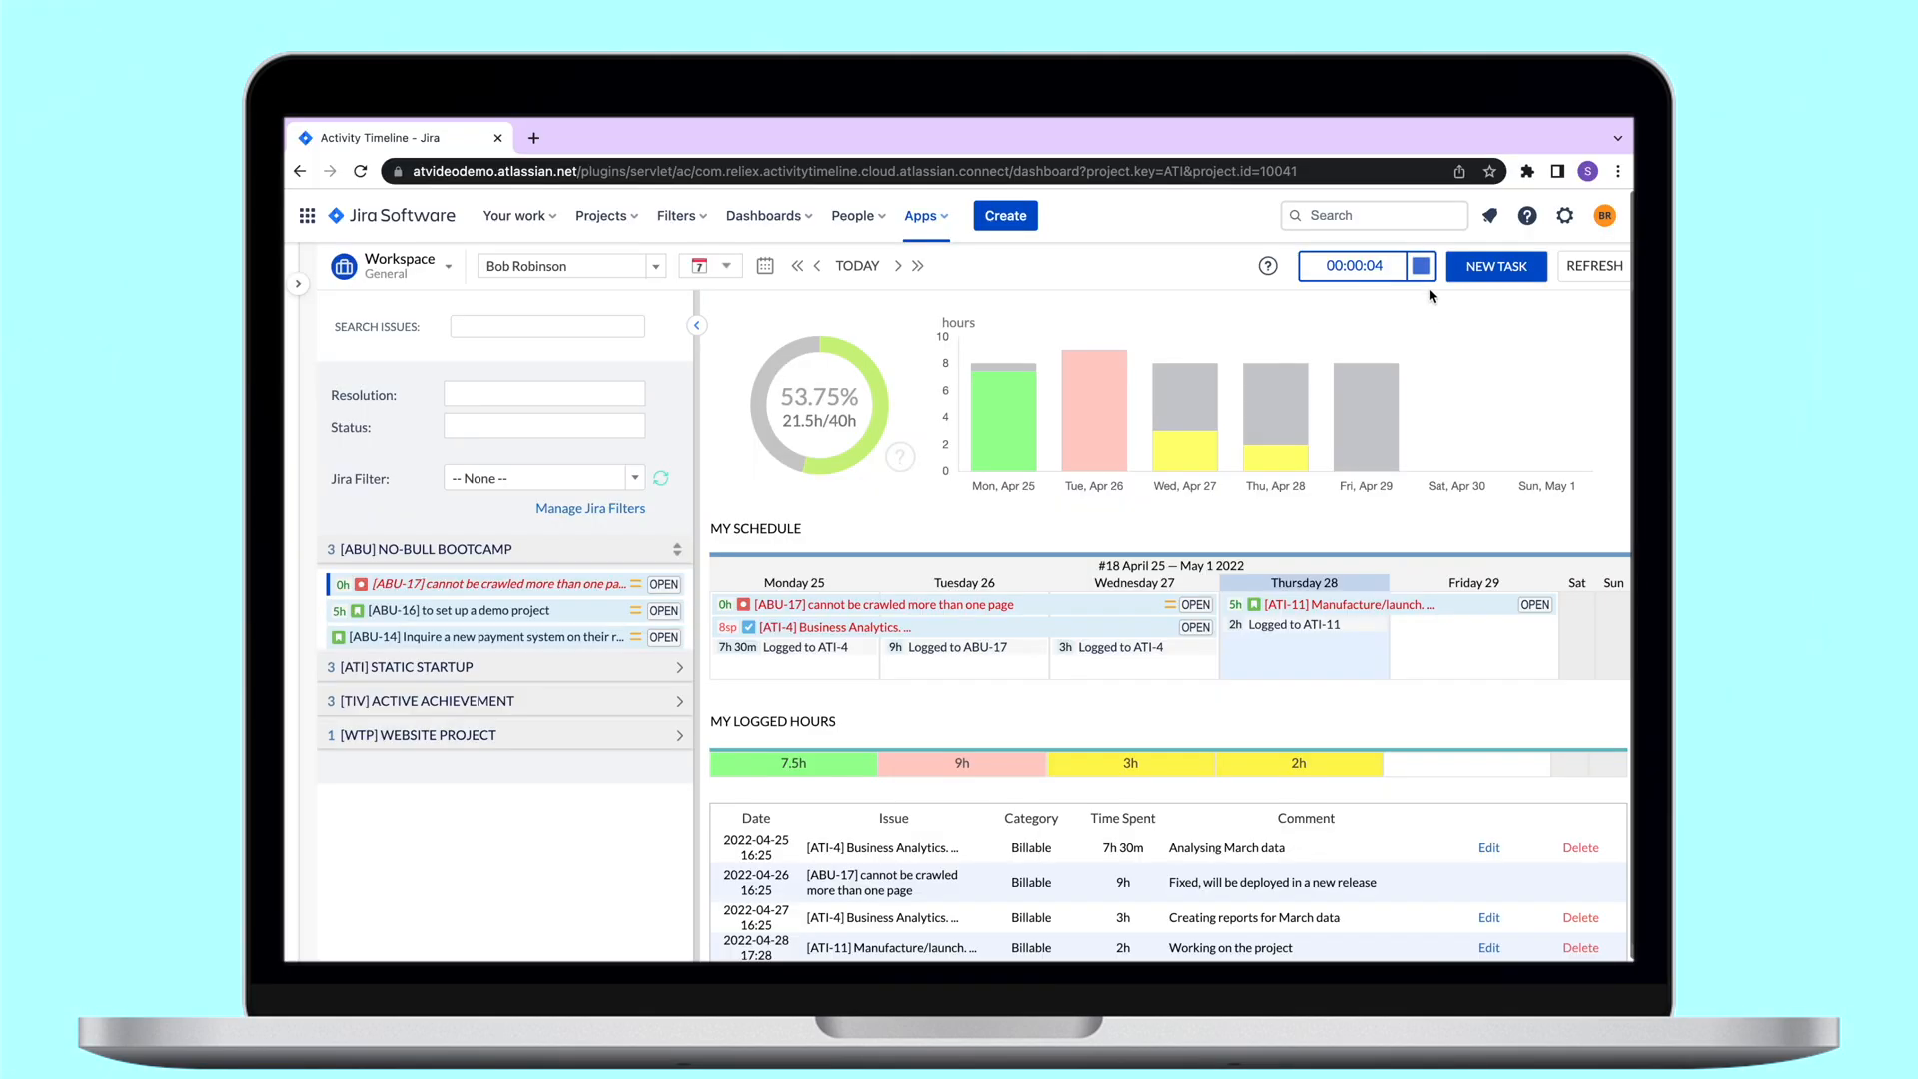
pyautogui.click(1407, 266)
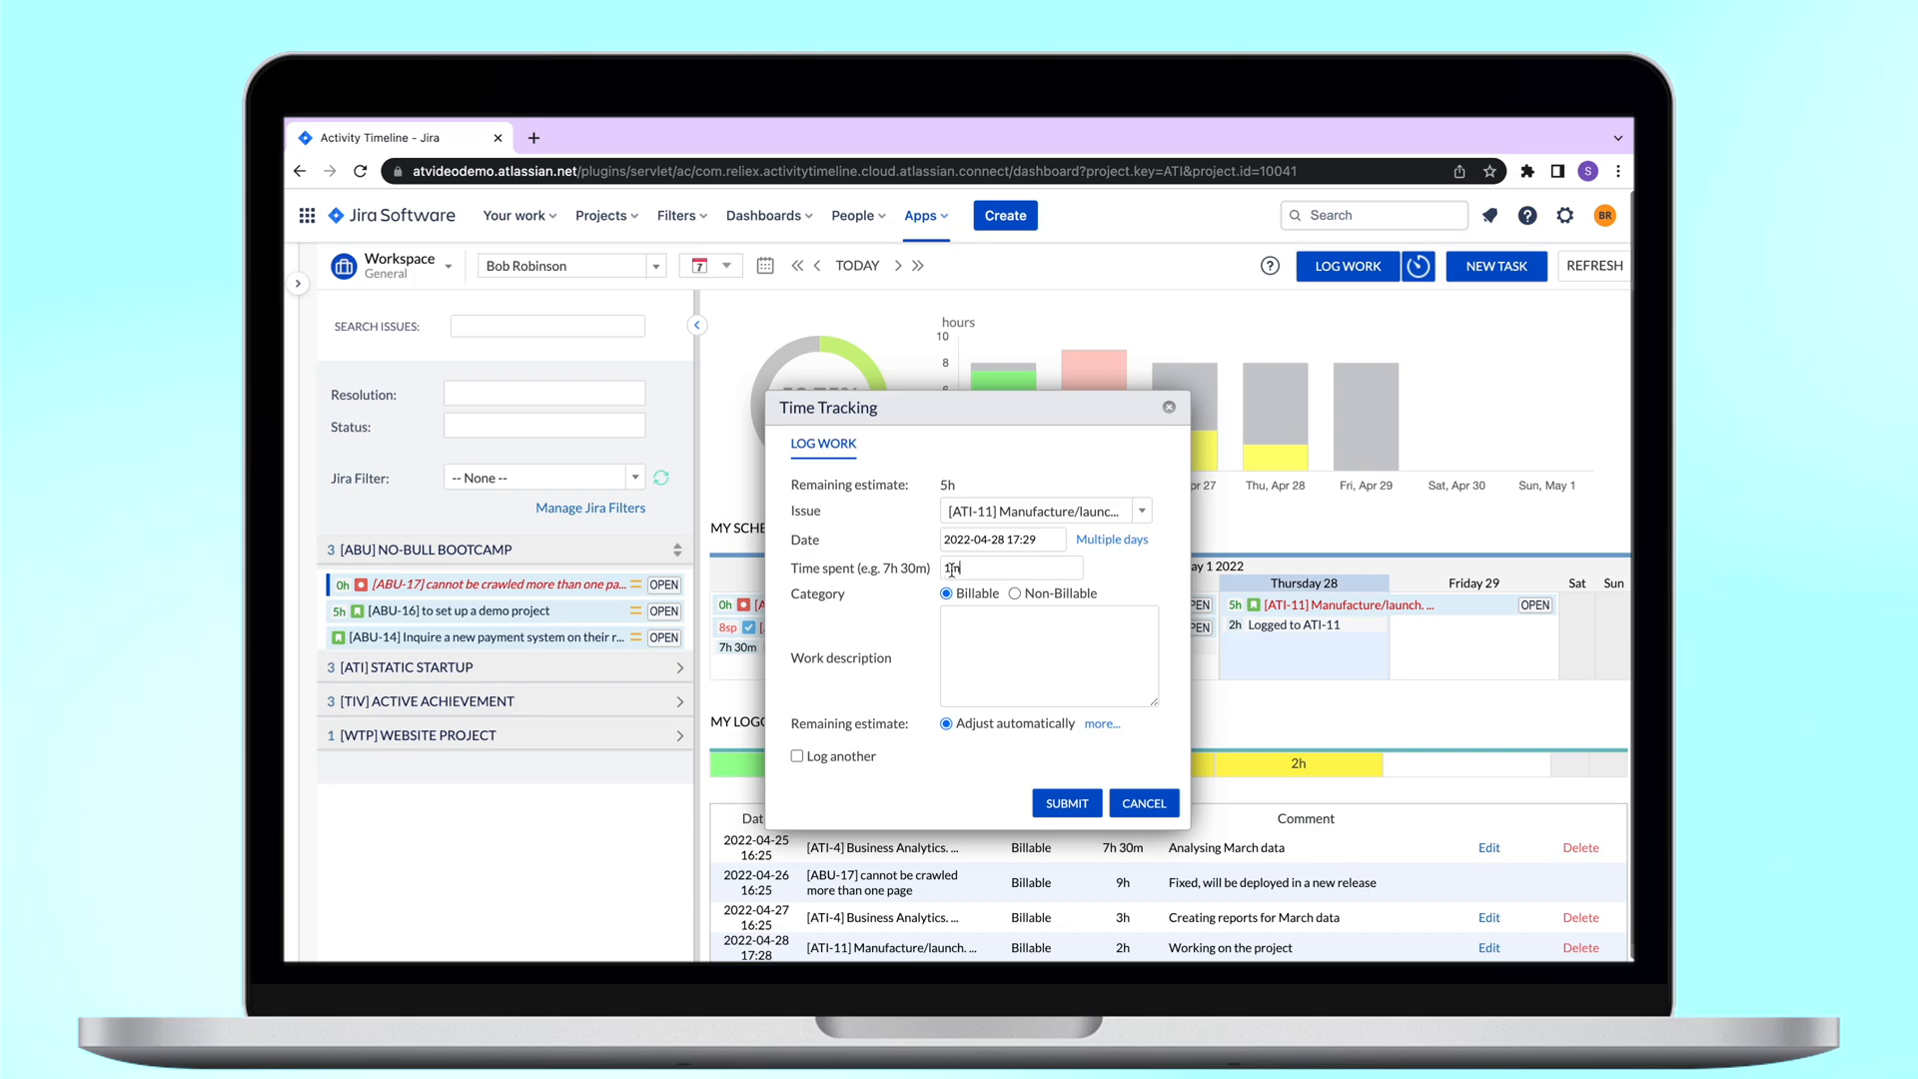
pyautogui.write('Preparing')
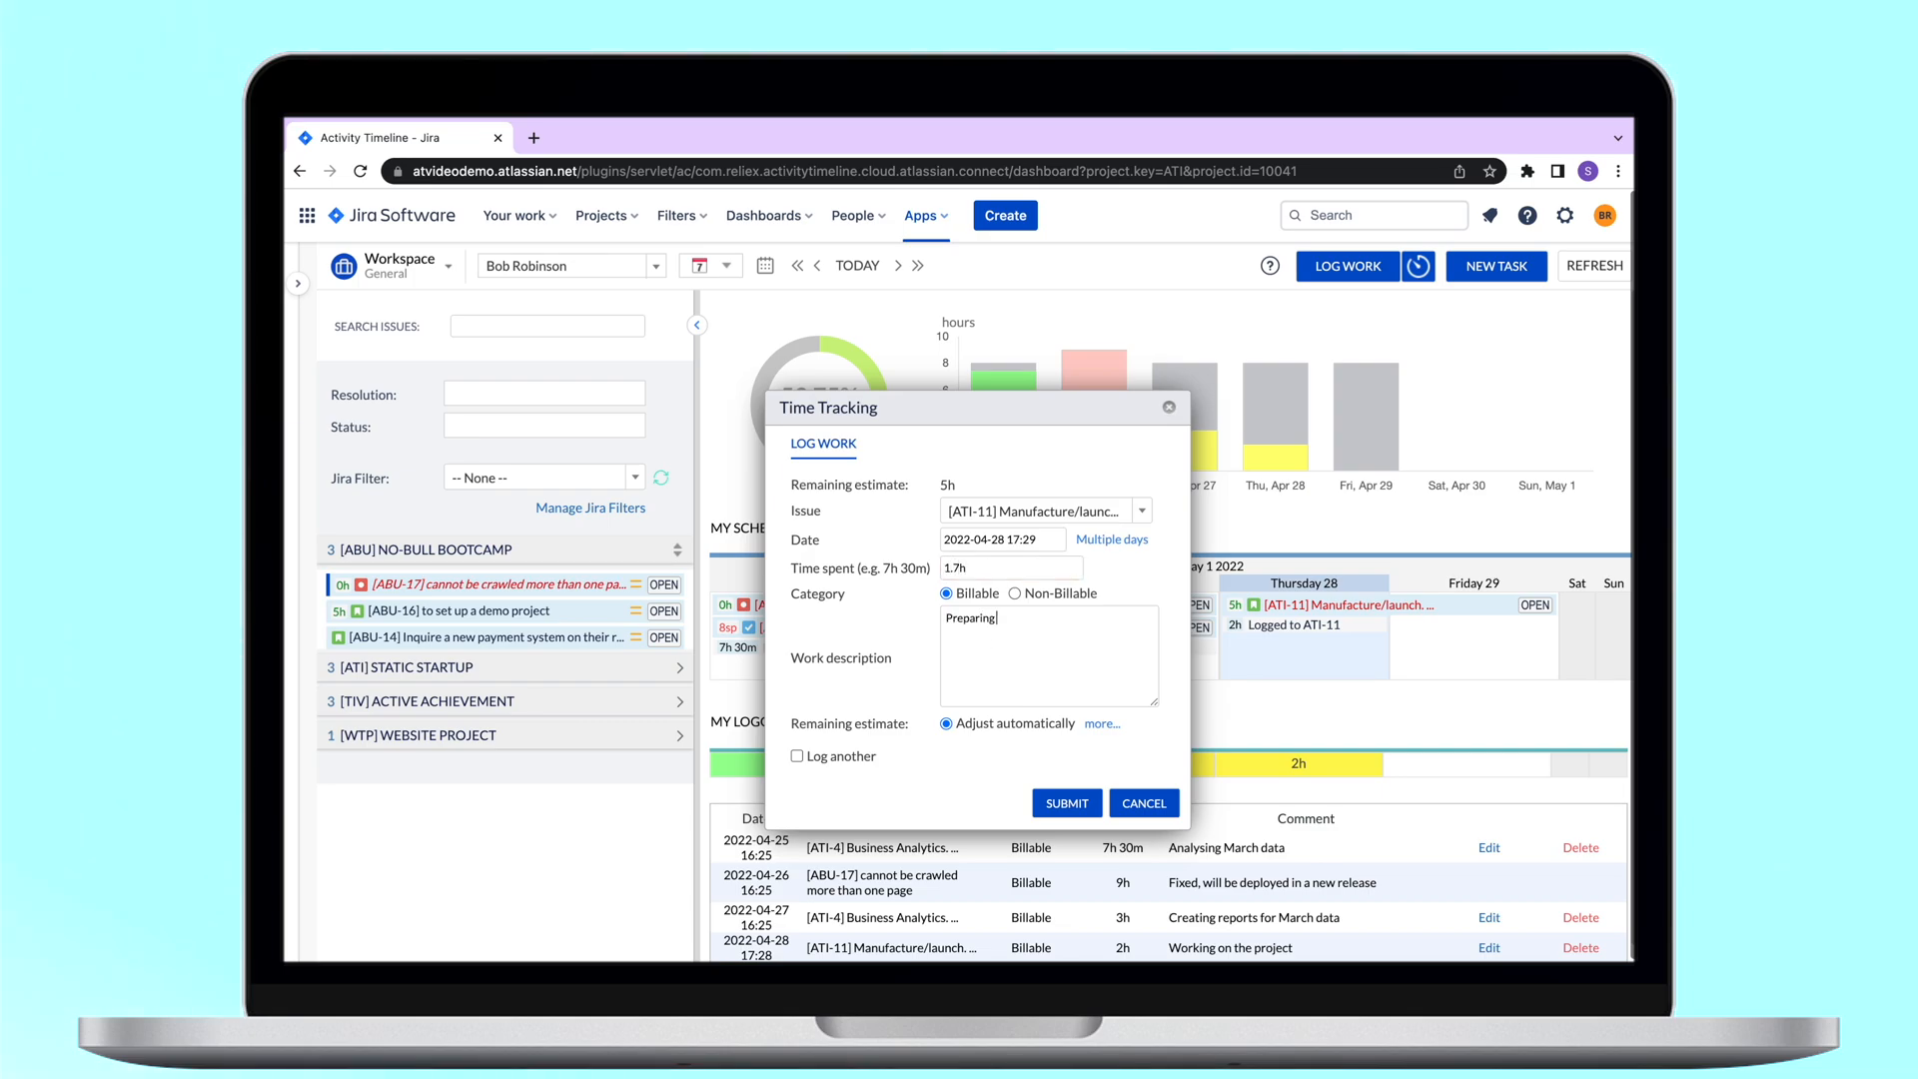
pyautogui.click(1067, 803)
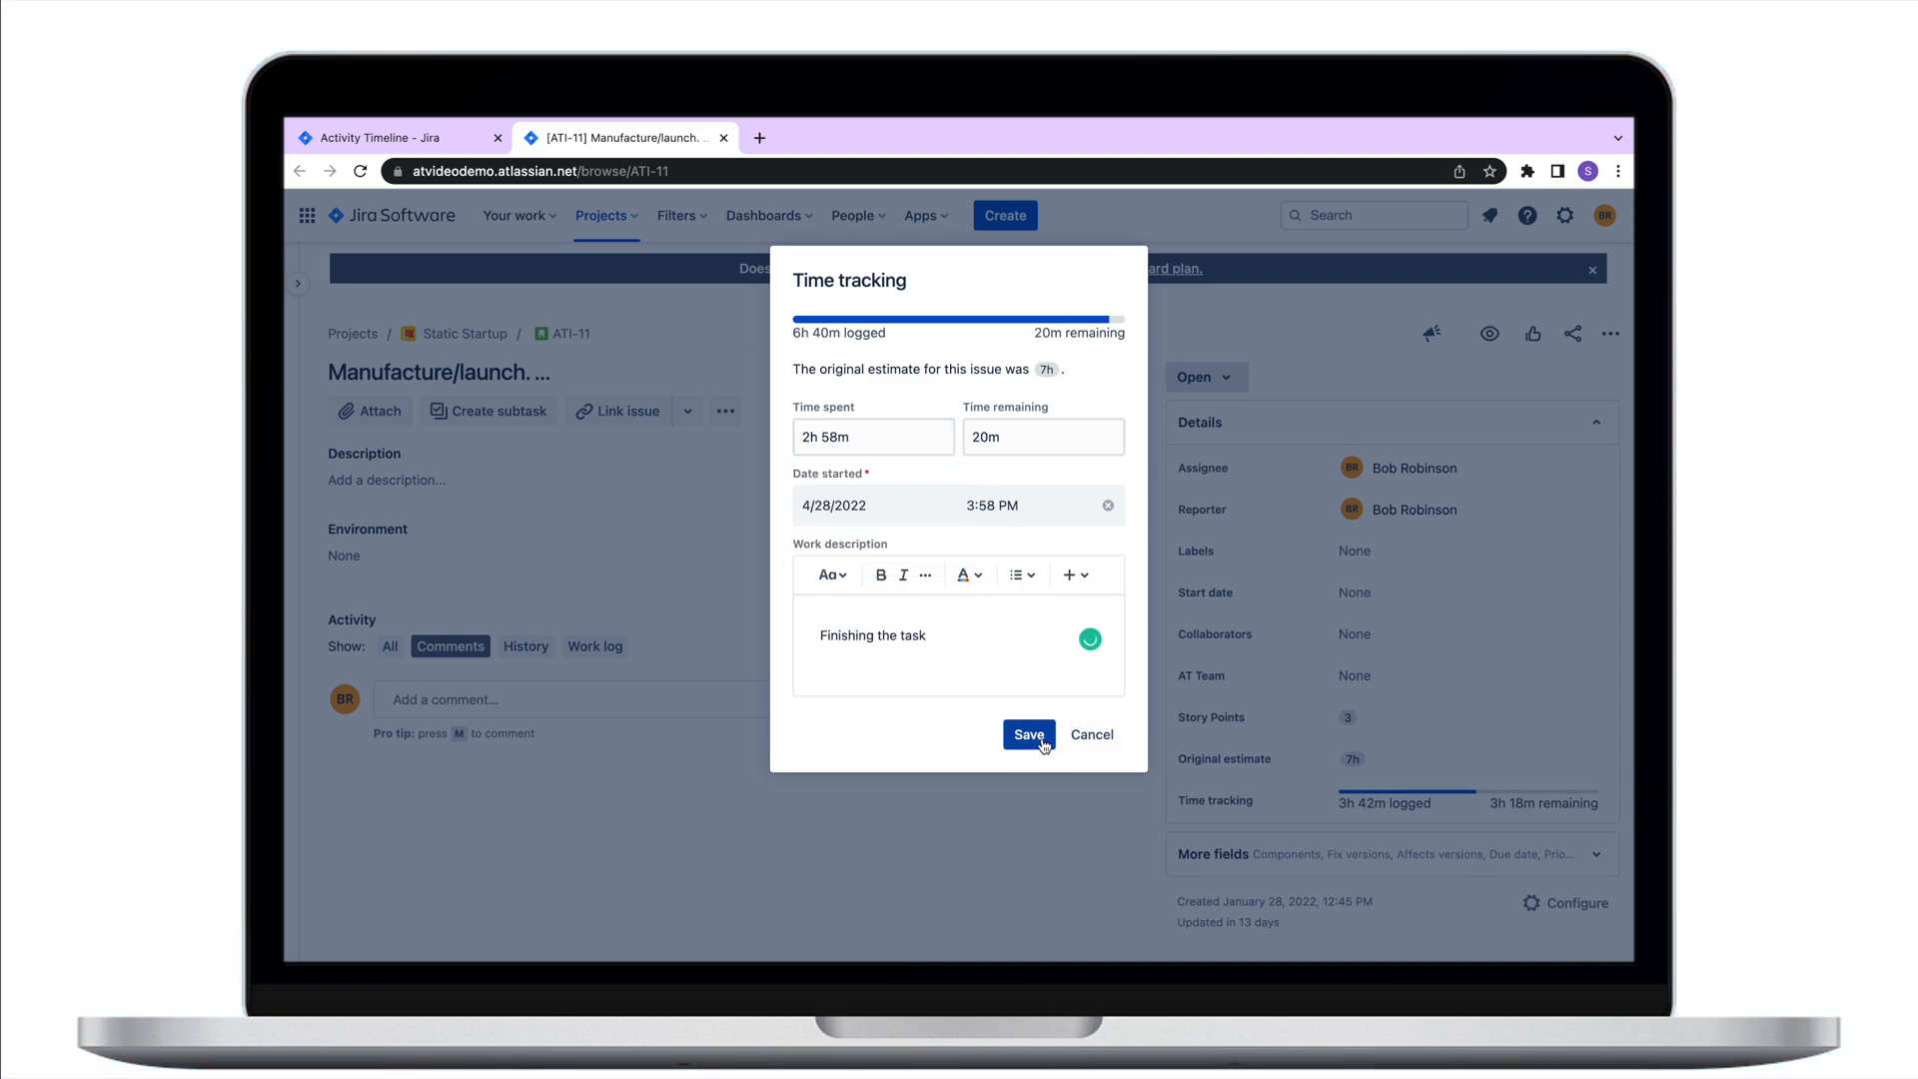
# Step: Save the 2h 58m time tracking entry and refresh Activity Timeline to show it in the logged hours
pyautogui.click(1029, 736)
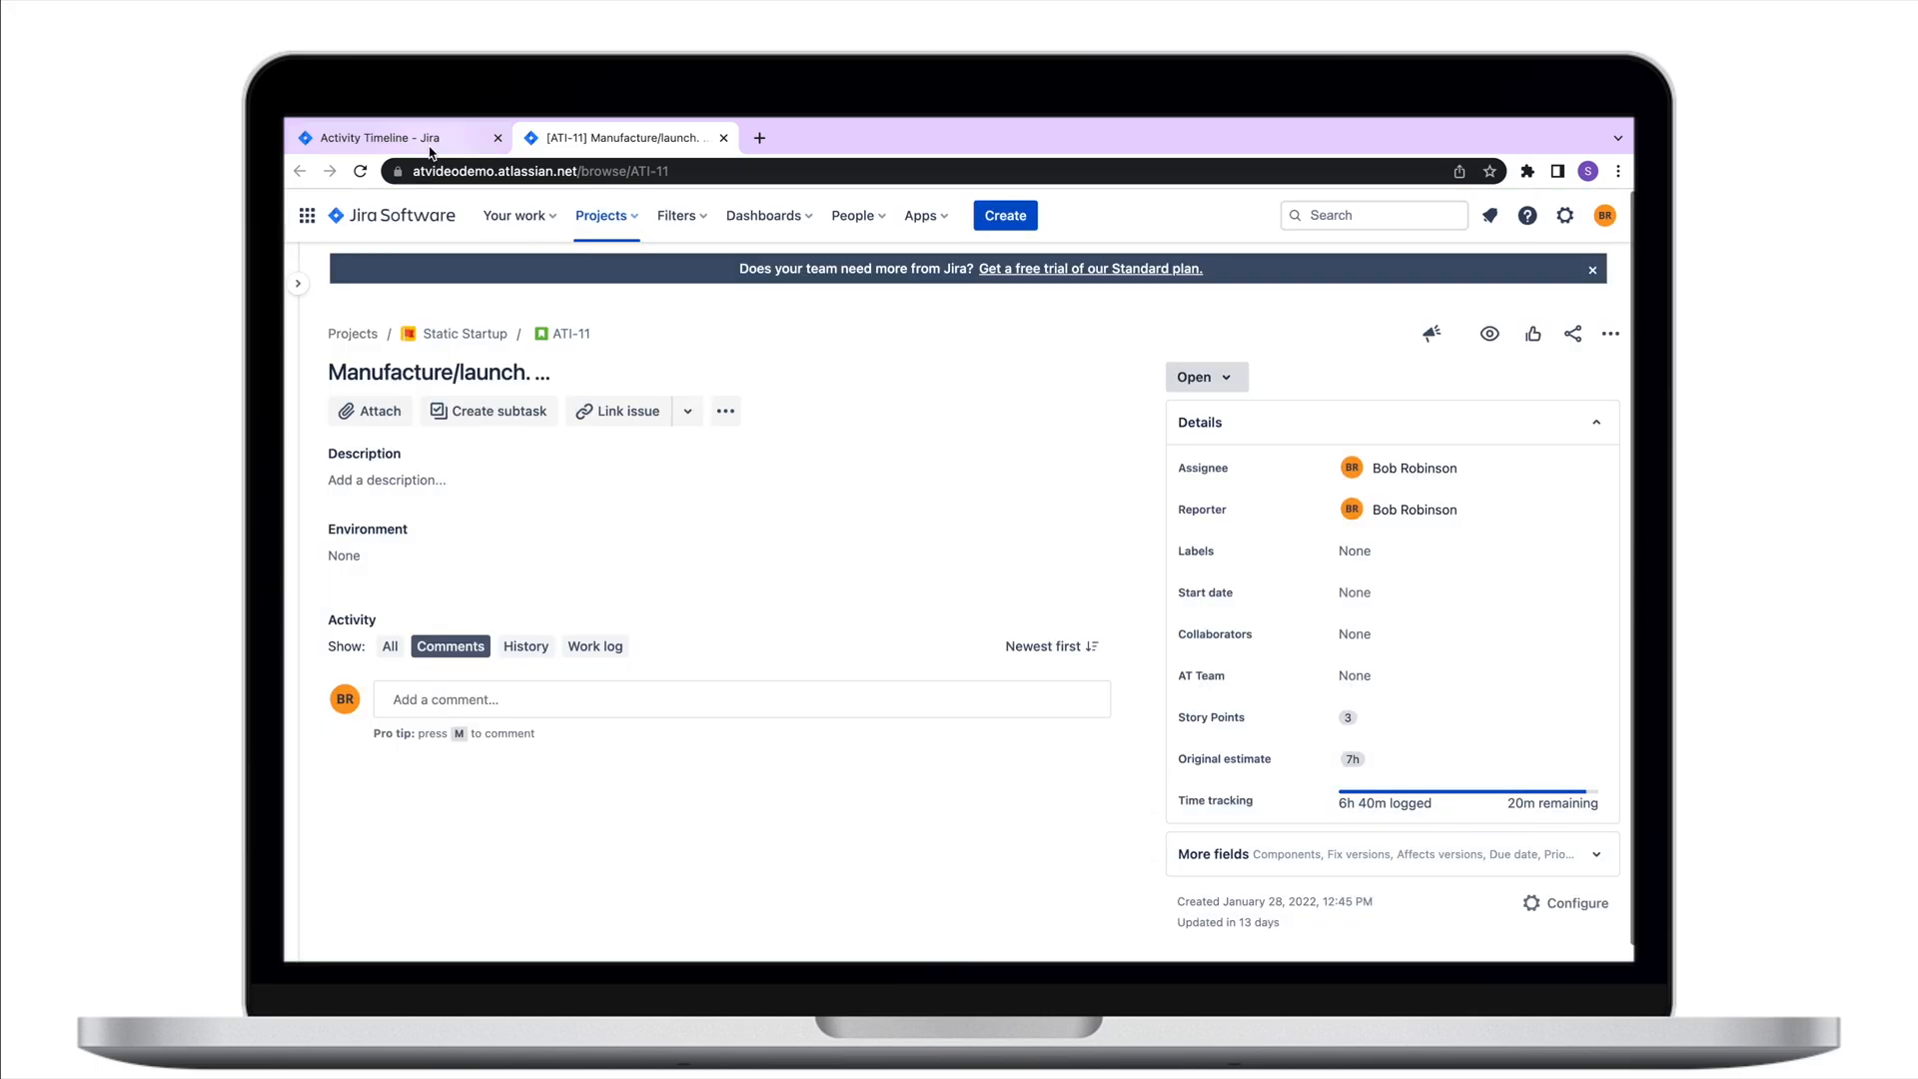
pyautogui.click(383, 136)
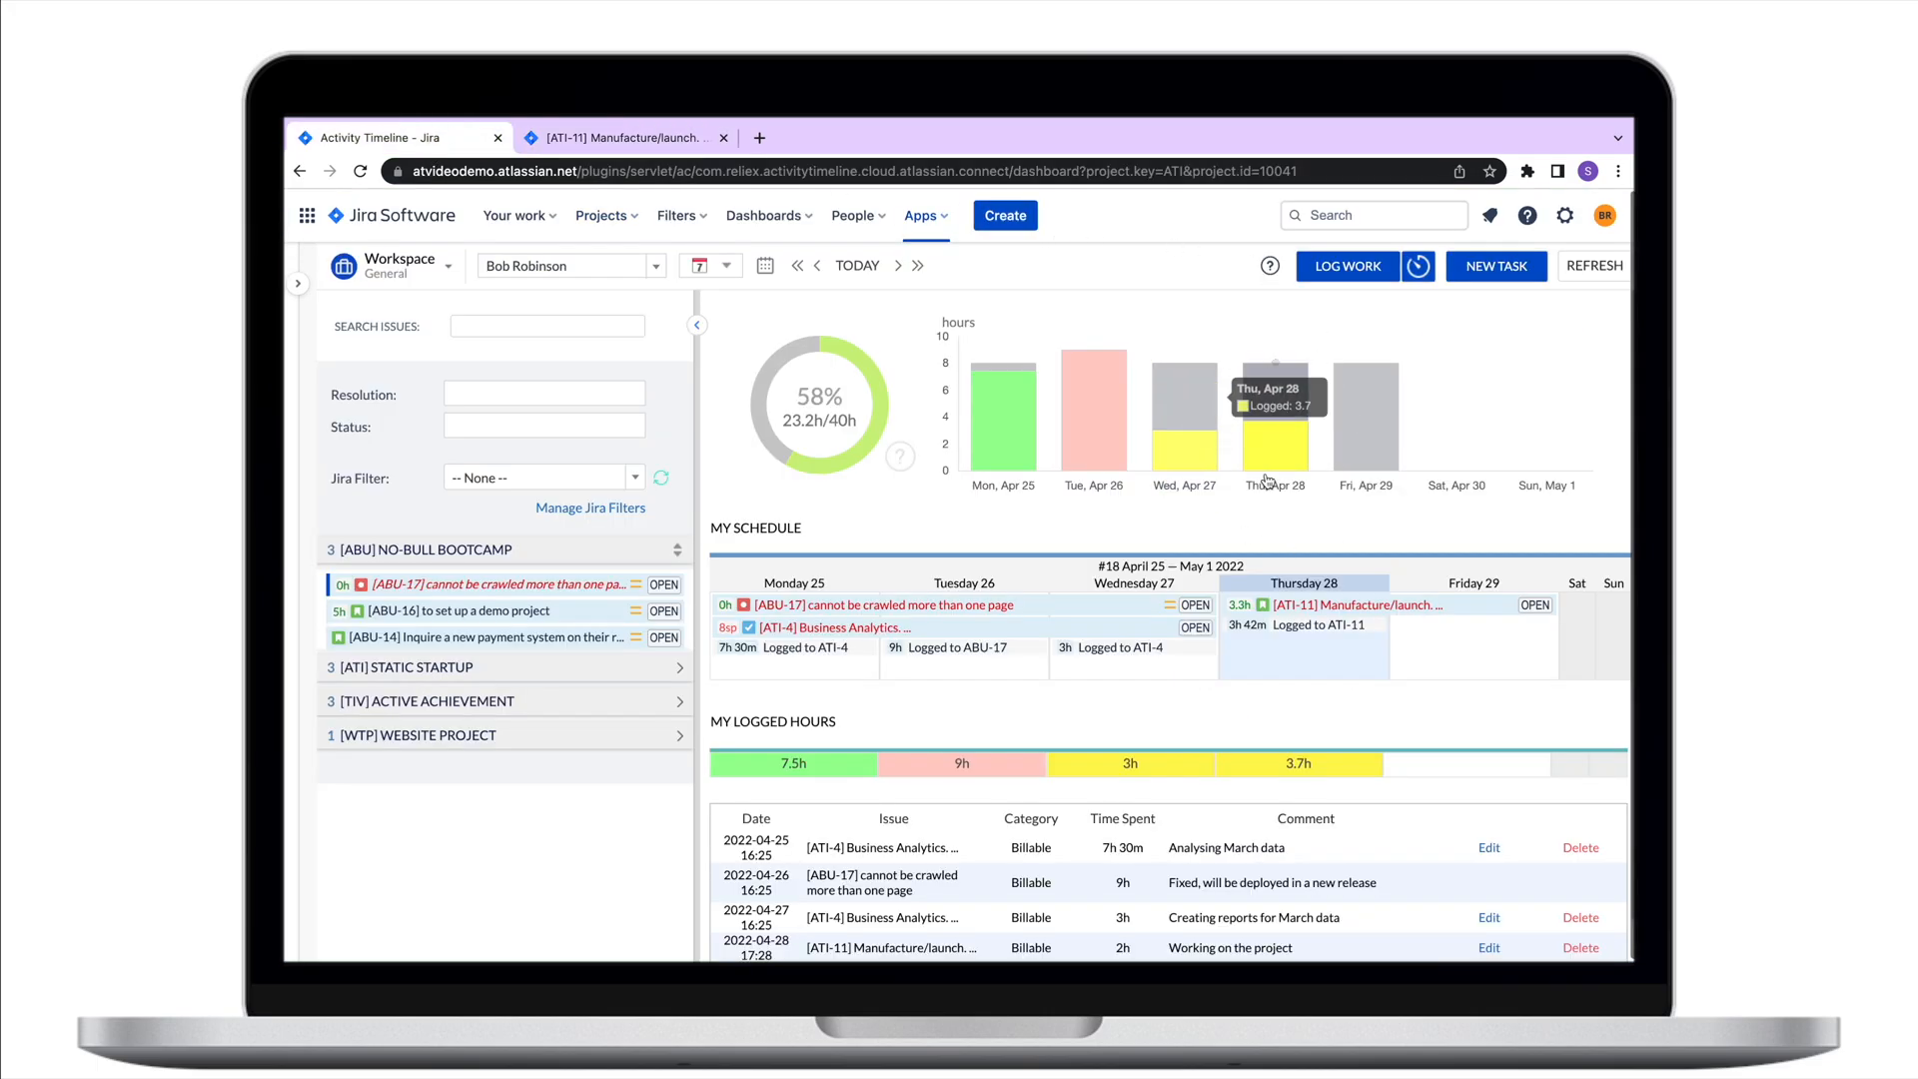
pyautogui.click(1595, 266)
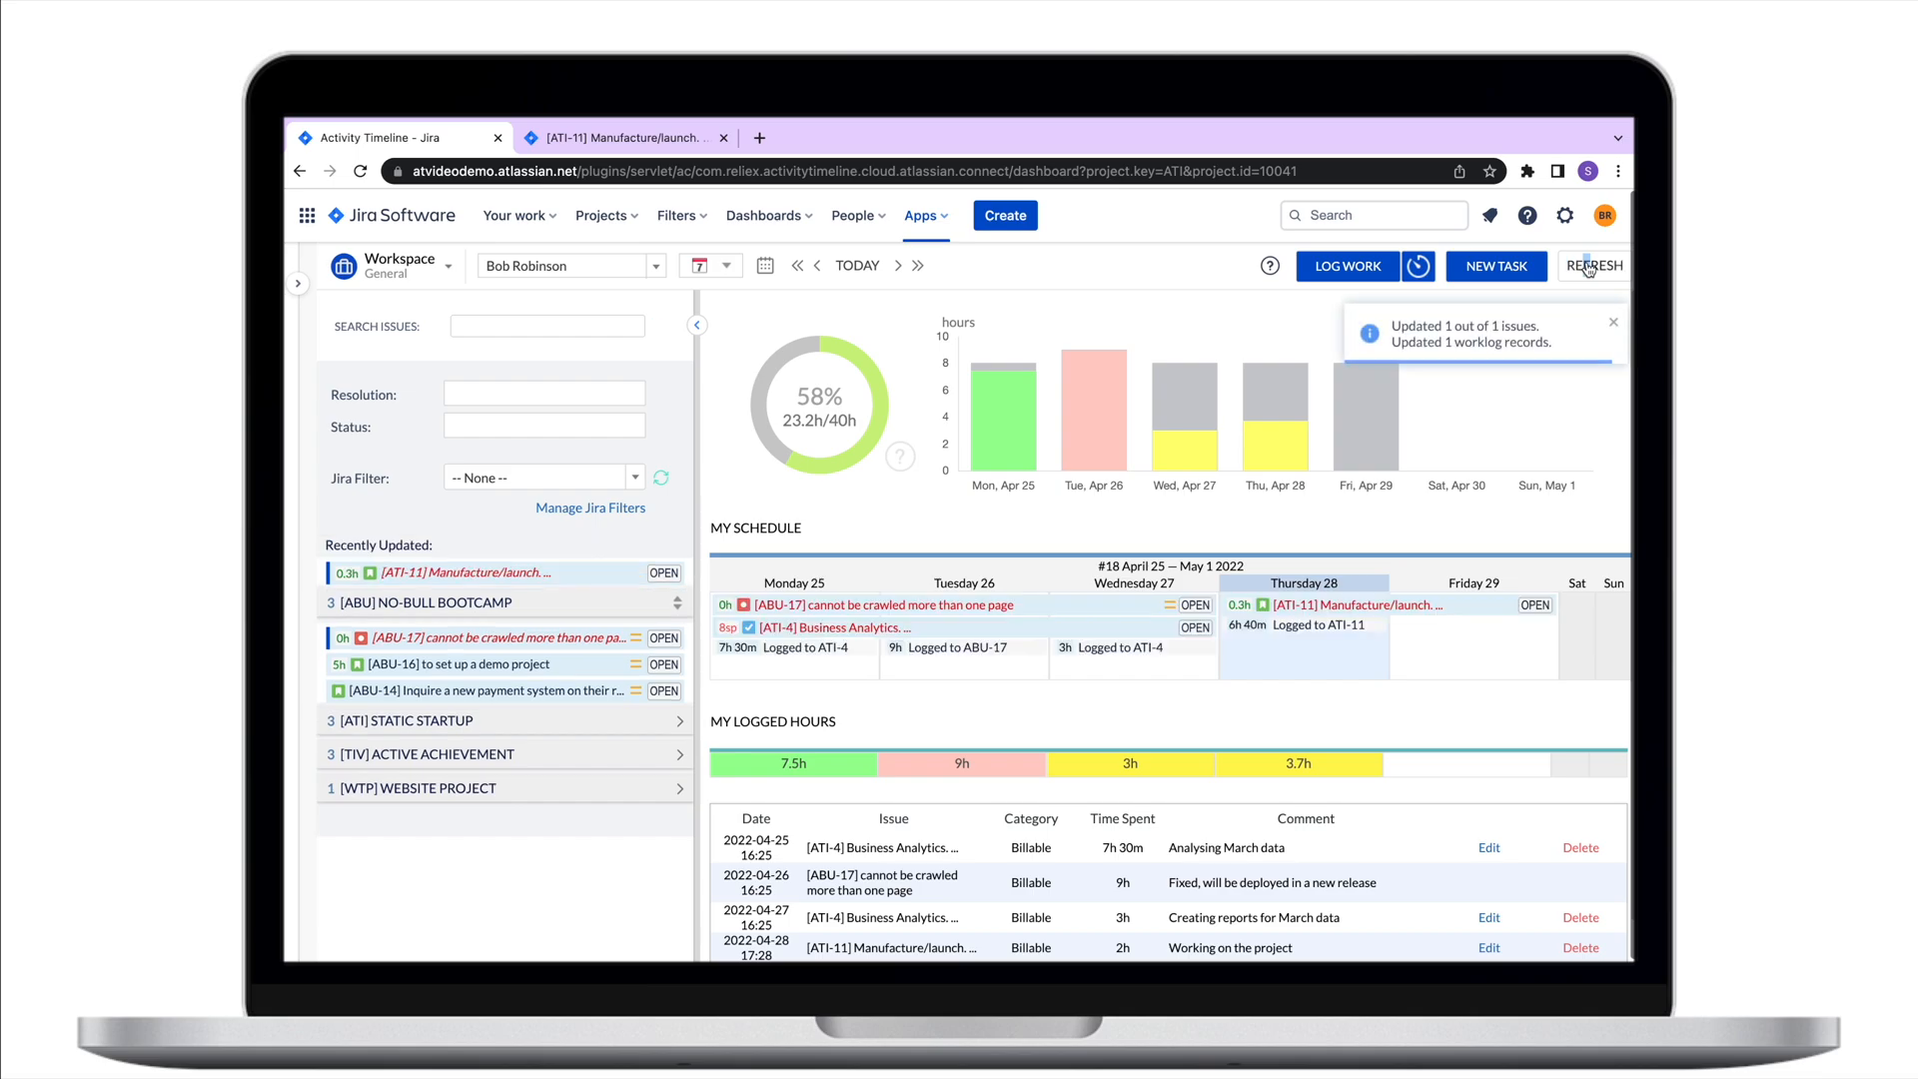
pyautogui.scroll(-3)
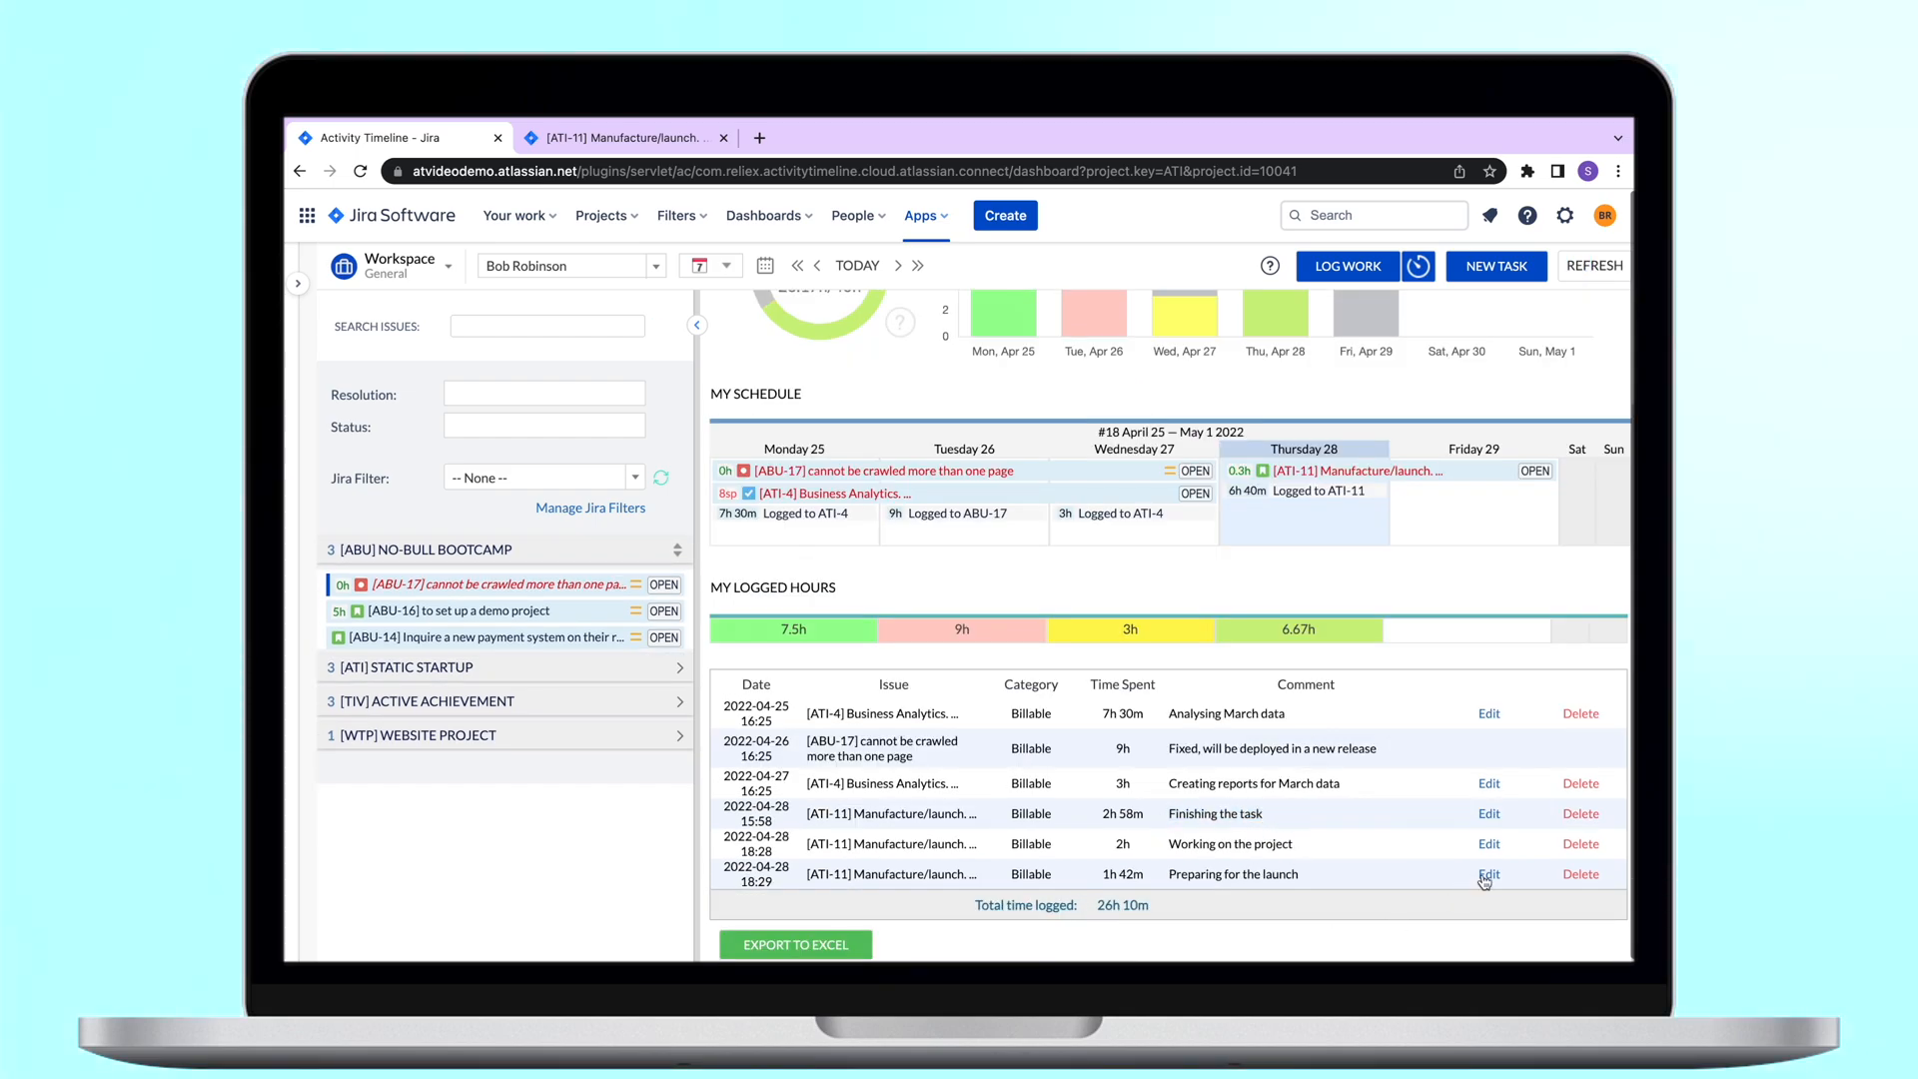
# Step: Edit the ATI-11 launch preparation worklog to 1h 30m, update it and refresh the data
pyautogui.click(1489, 875)
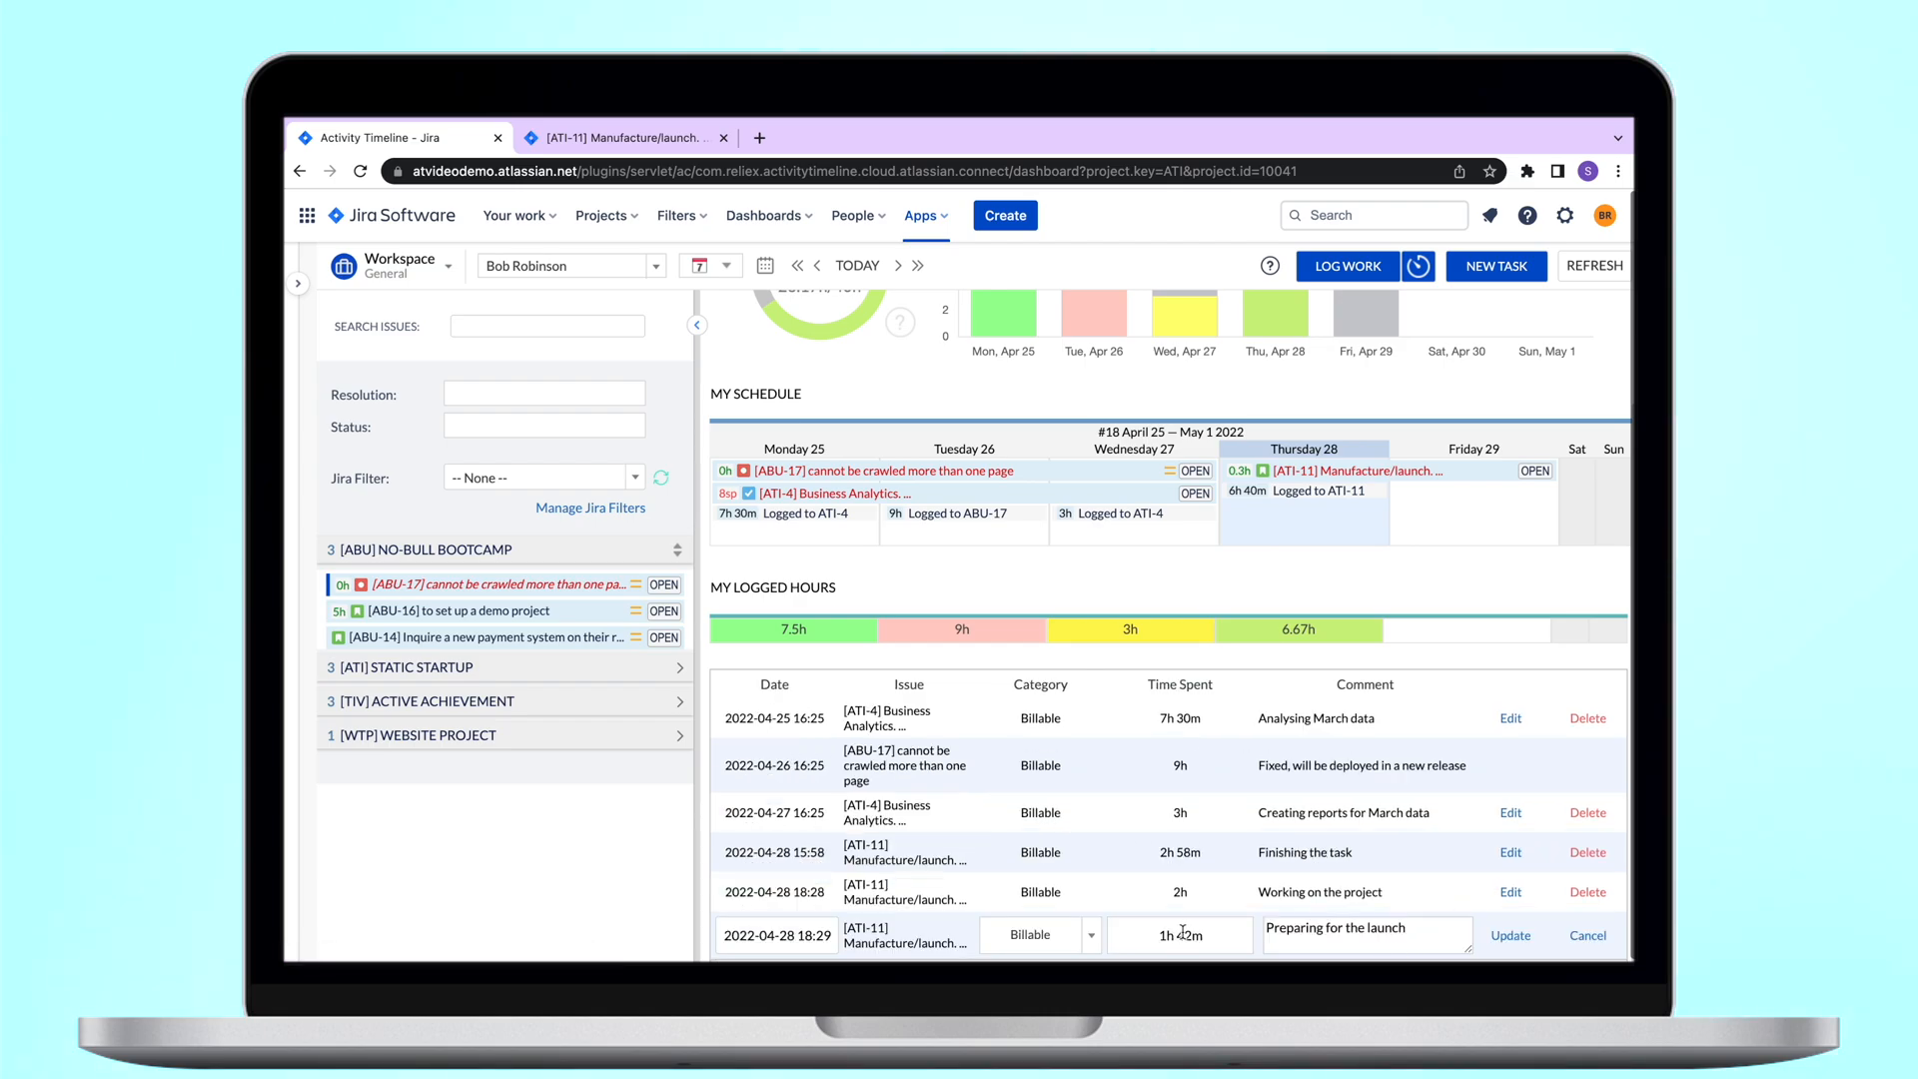
pyautogui.write('1h 30m')
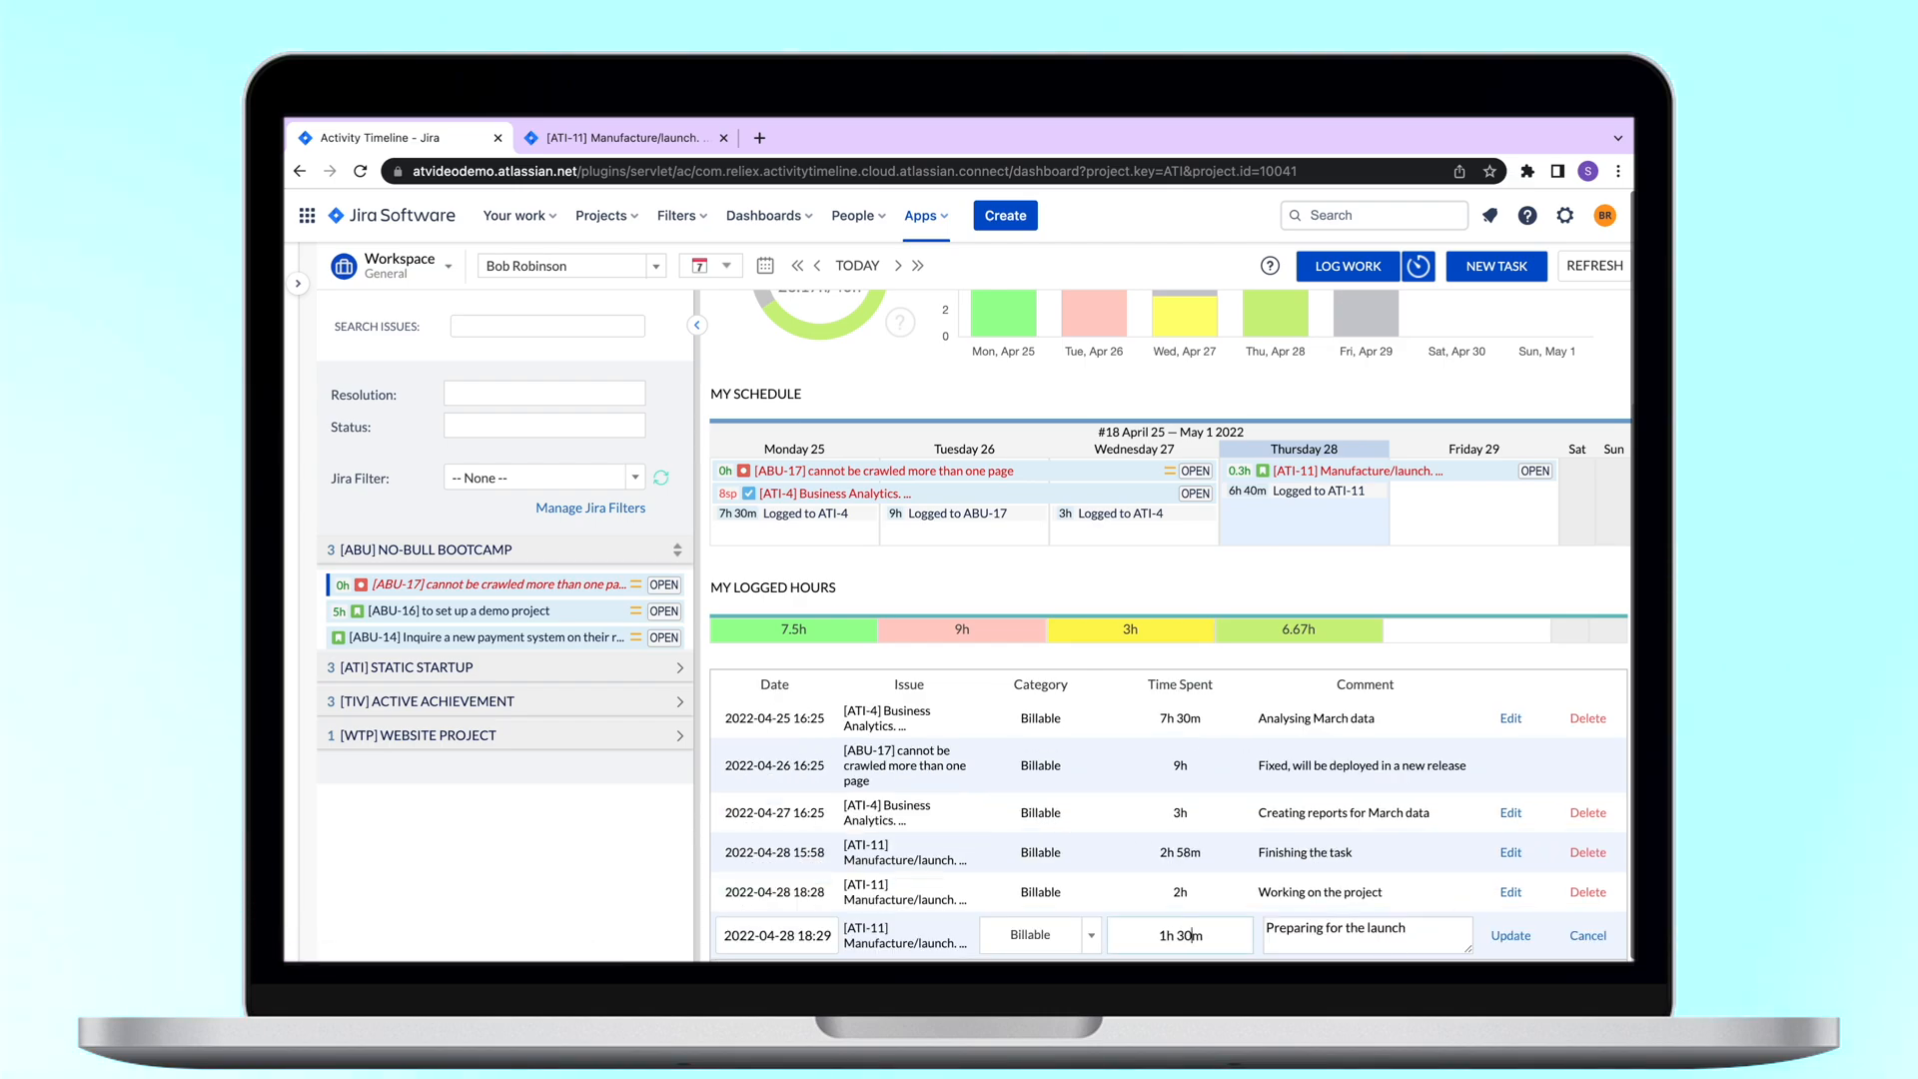
pyautogui.click(1510, 935)
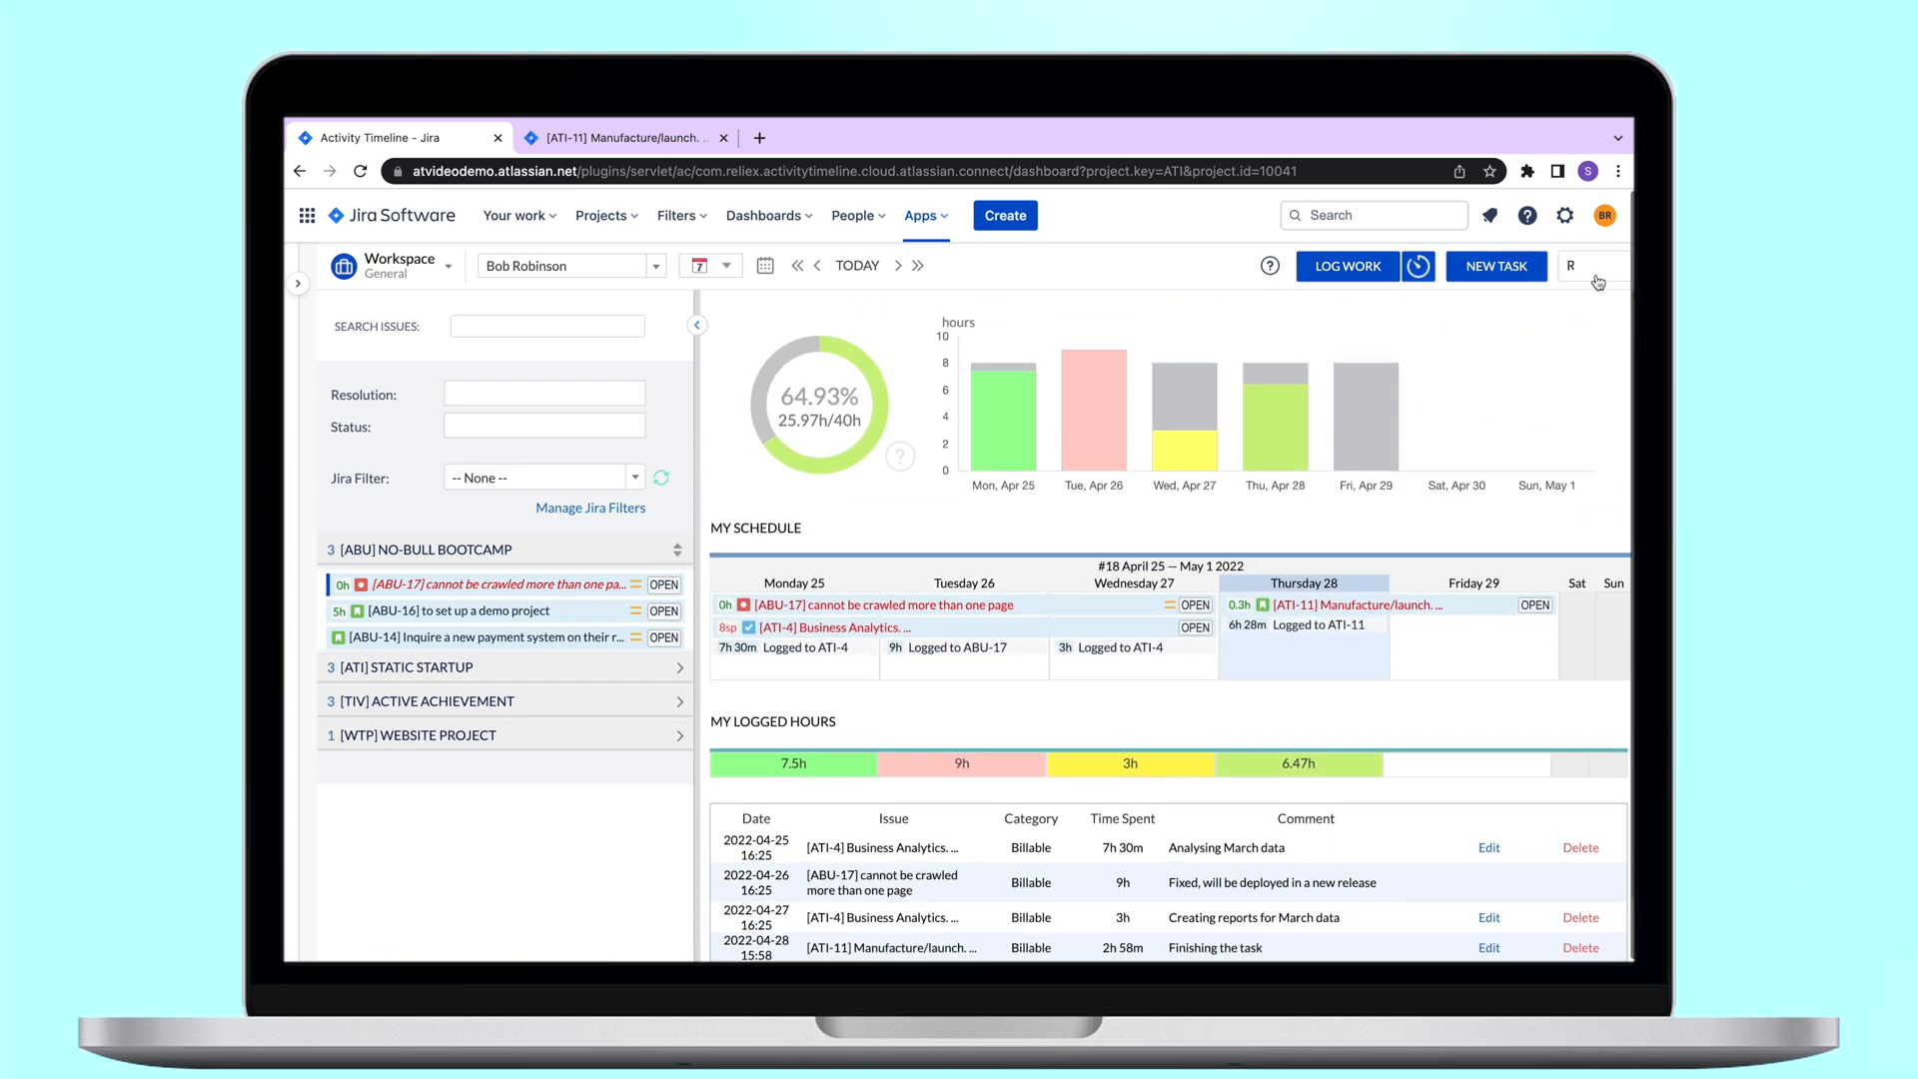
pyautogui.click(1593, 267)
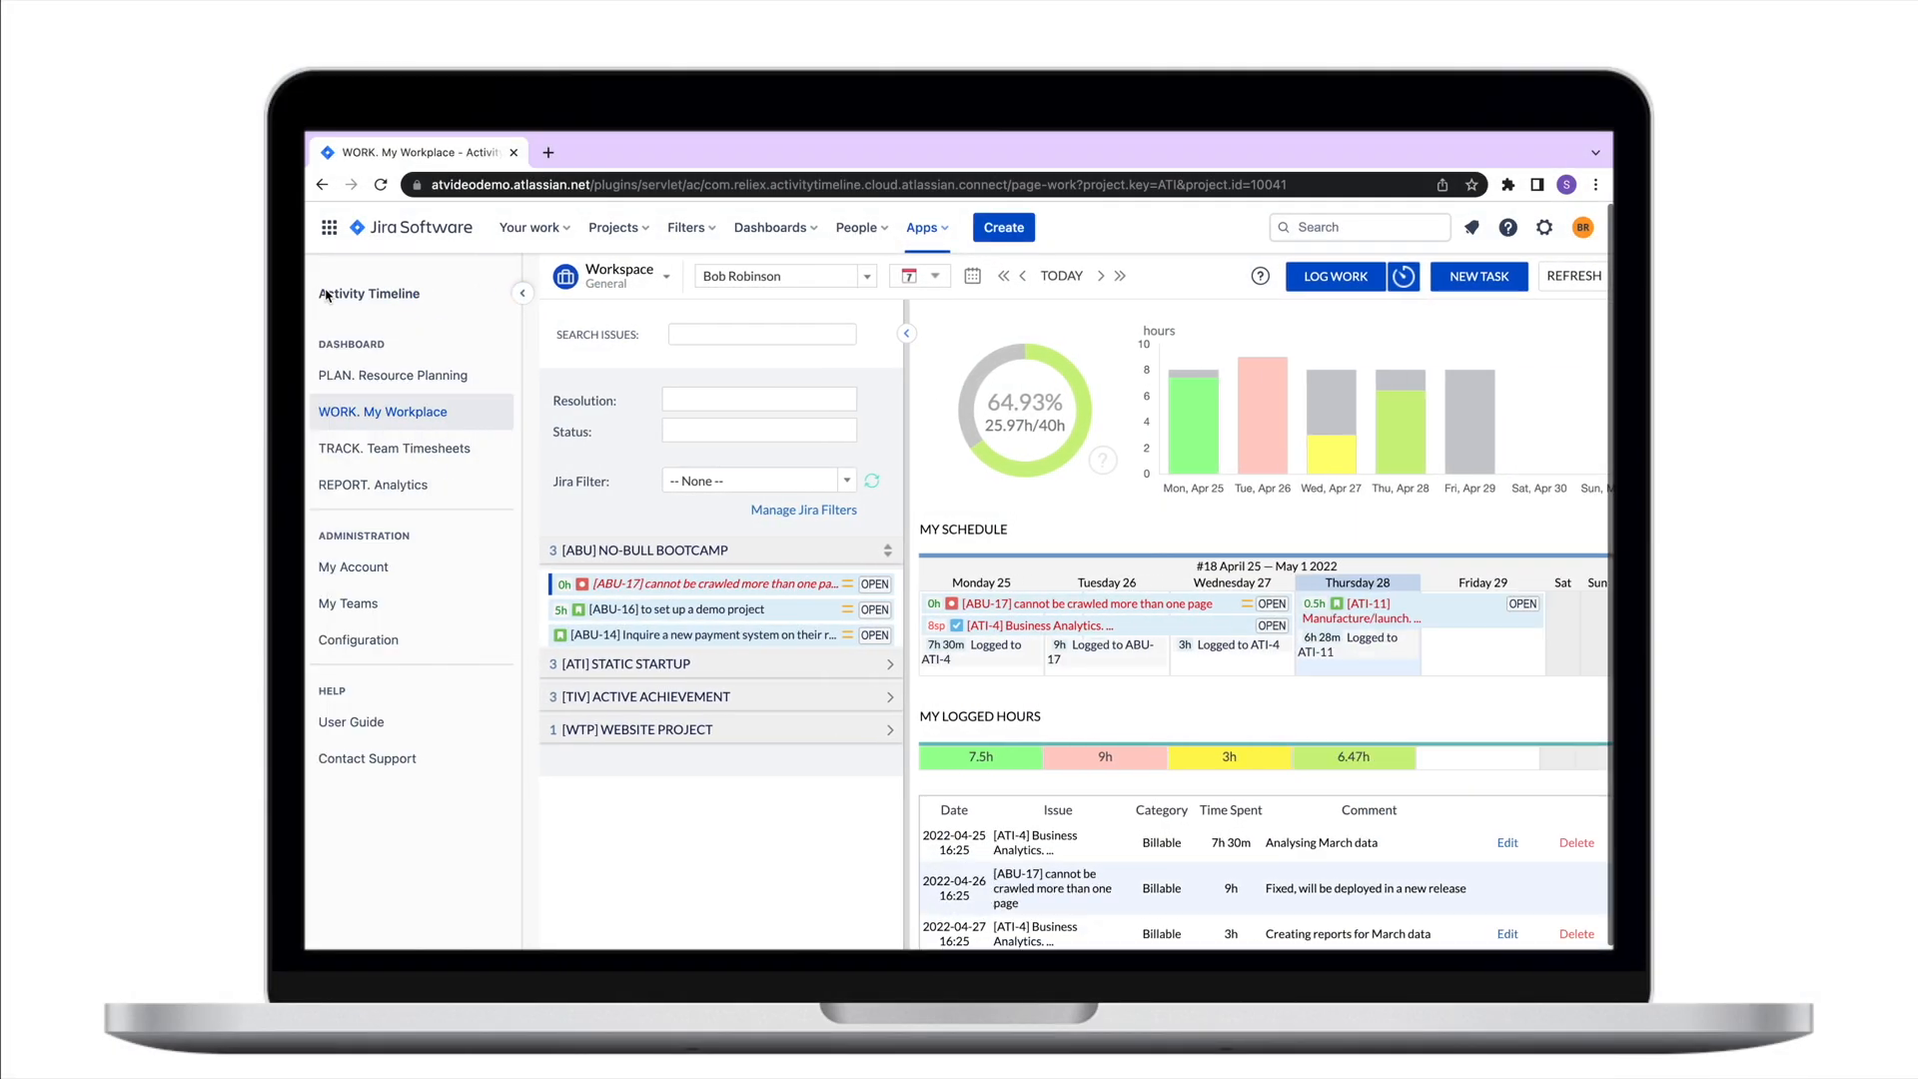
# Step: Open the Team Timesheets Progress report for Developers and collapse the sidebar
pyautogui.click(394, 448)
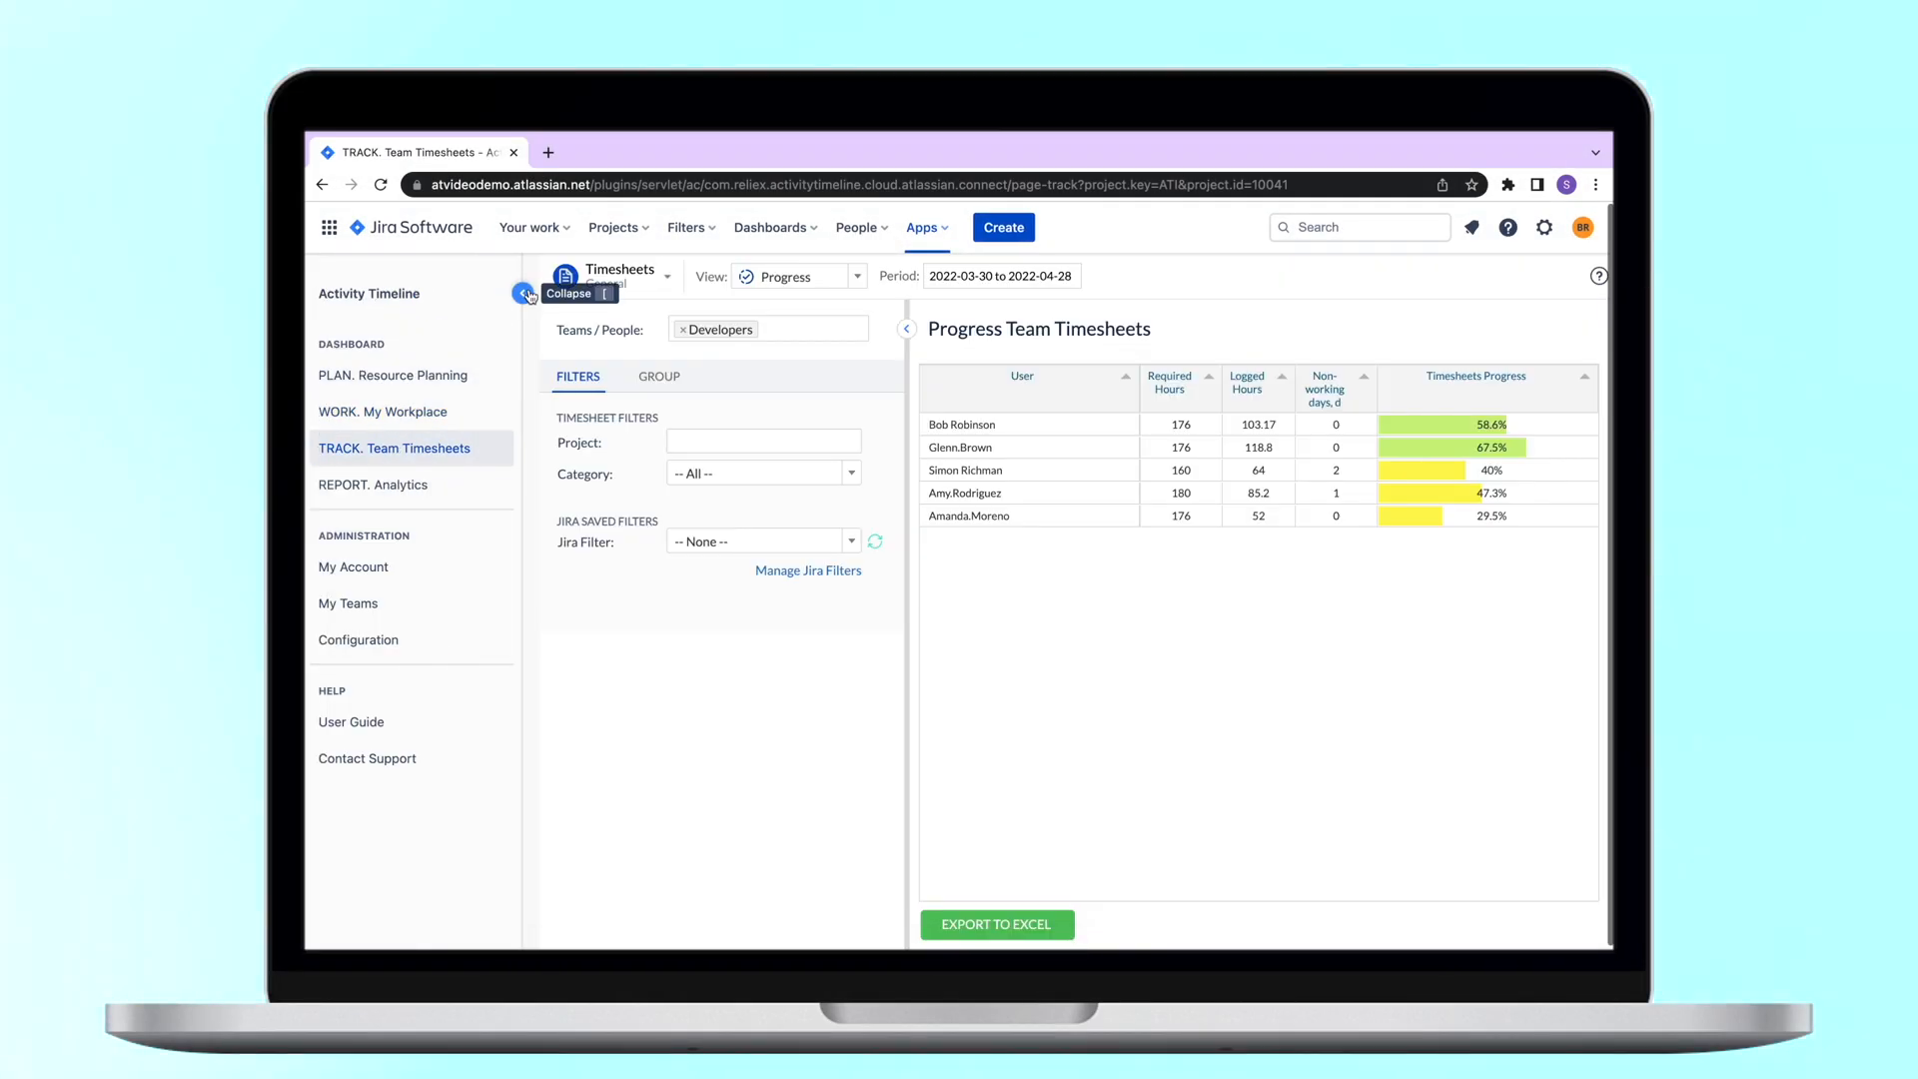
pyautogui.click(526, 292)
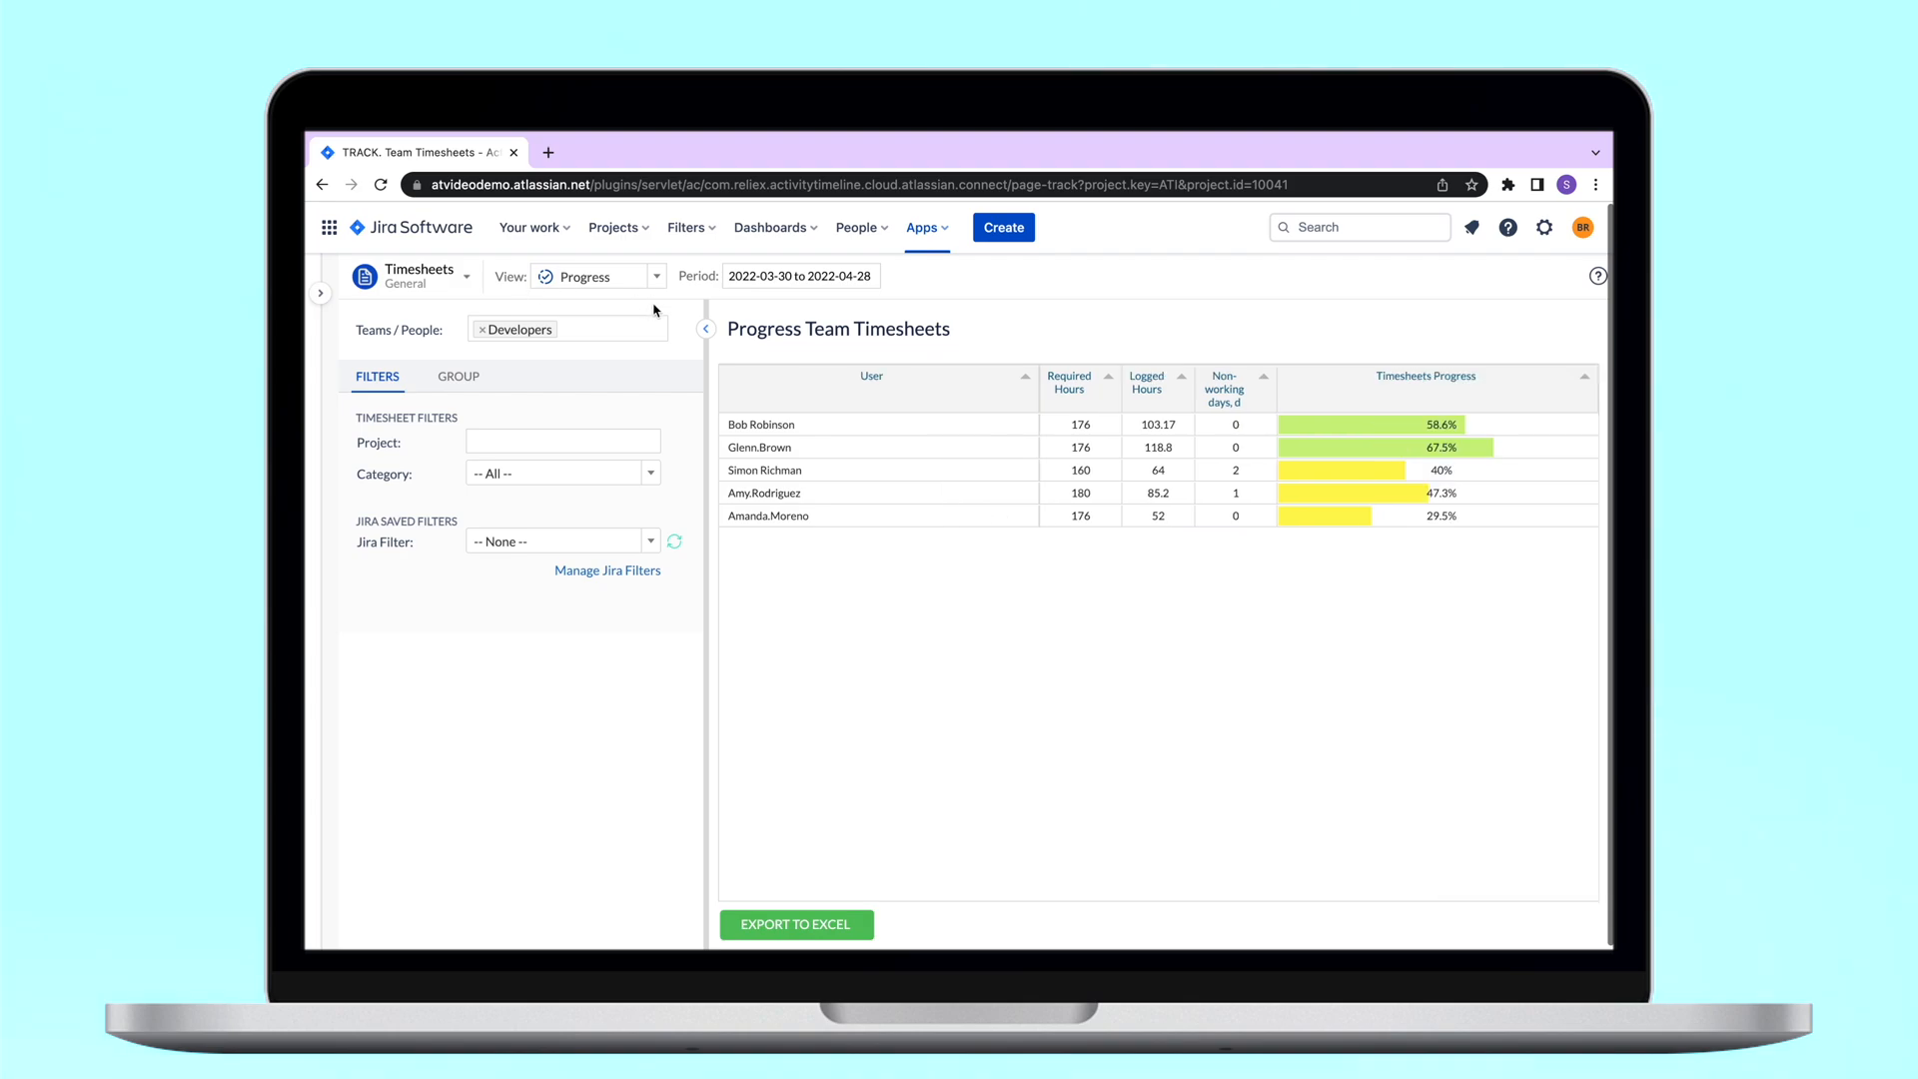
pyautogui.click(656, 275)
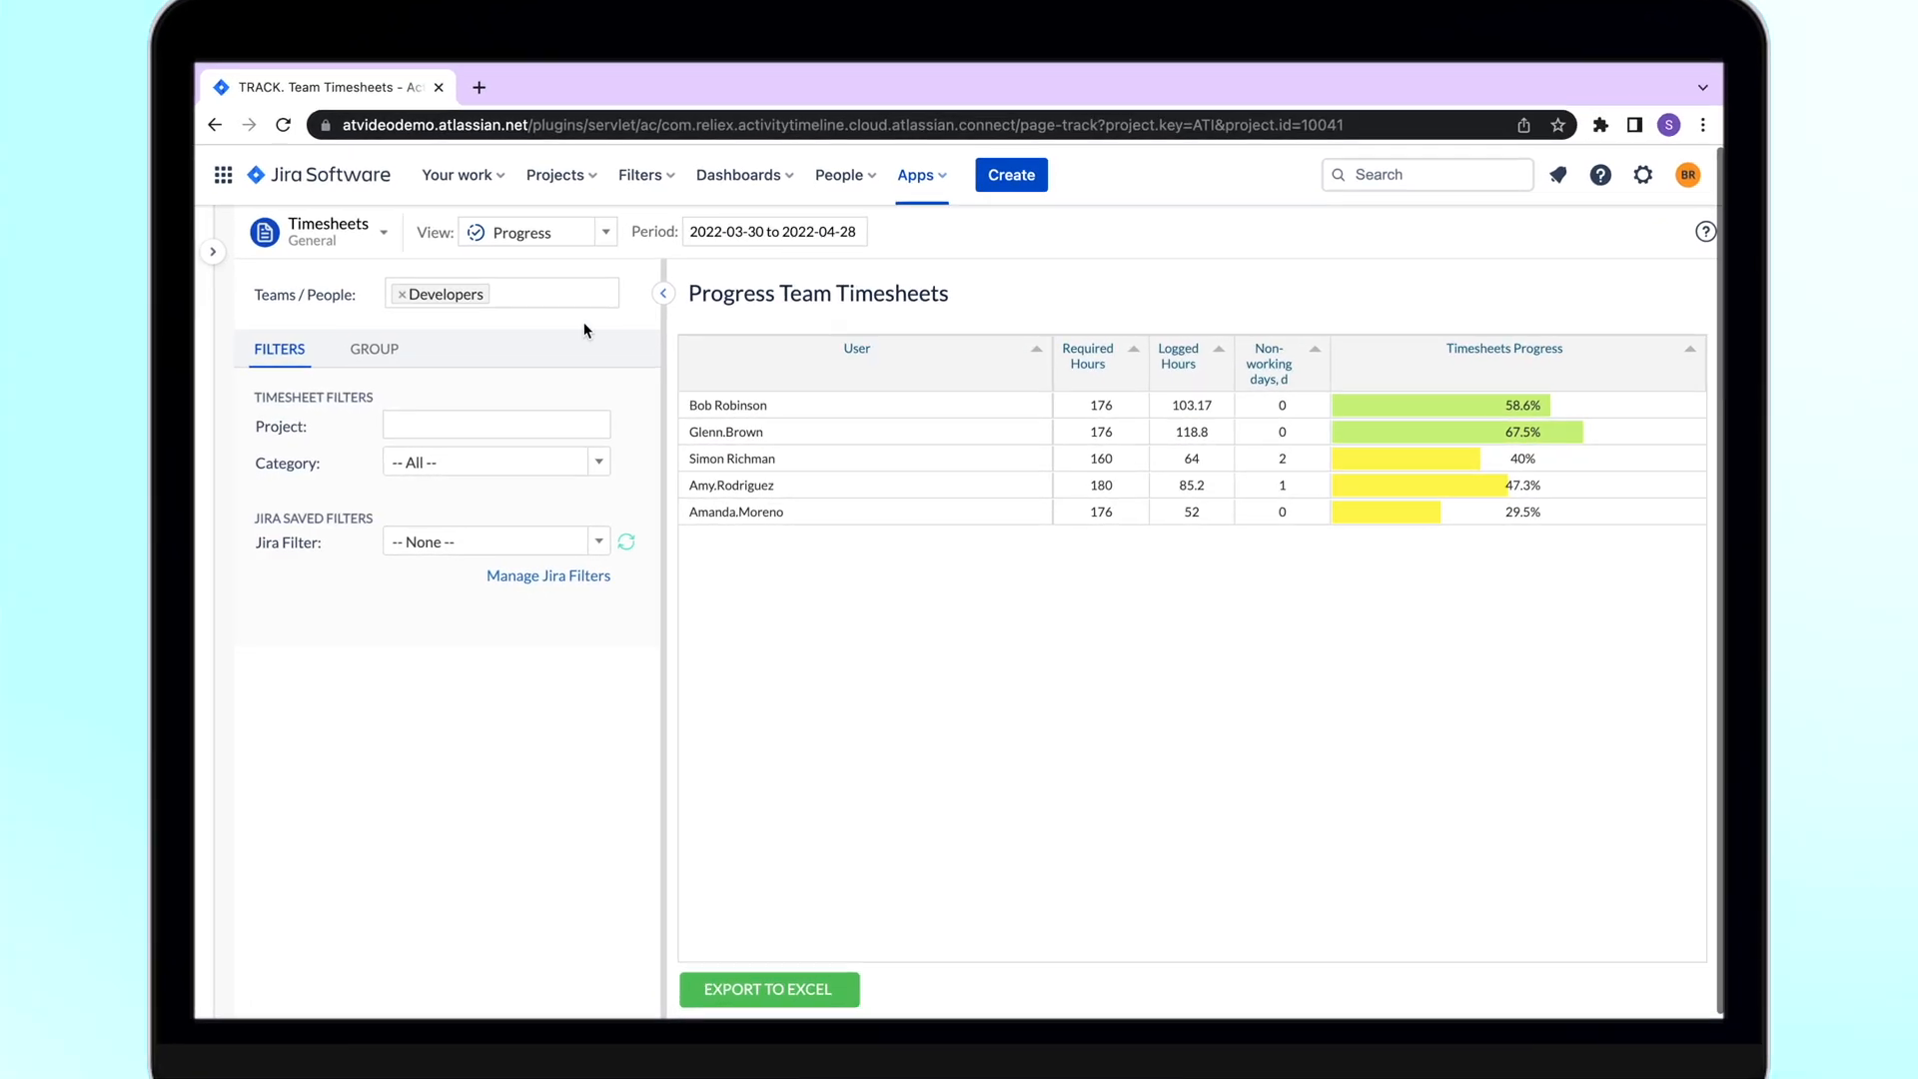
pyautogui.click(502, 291)
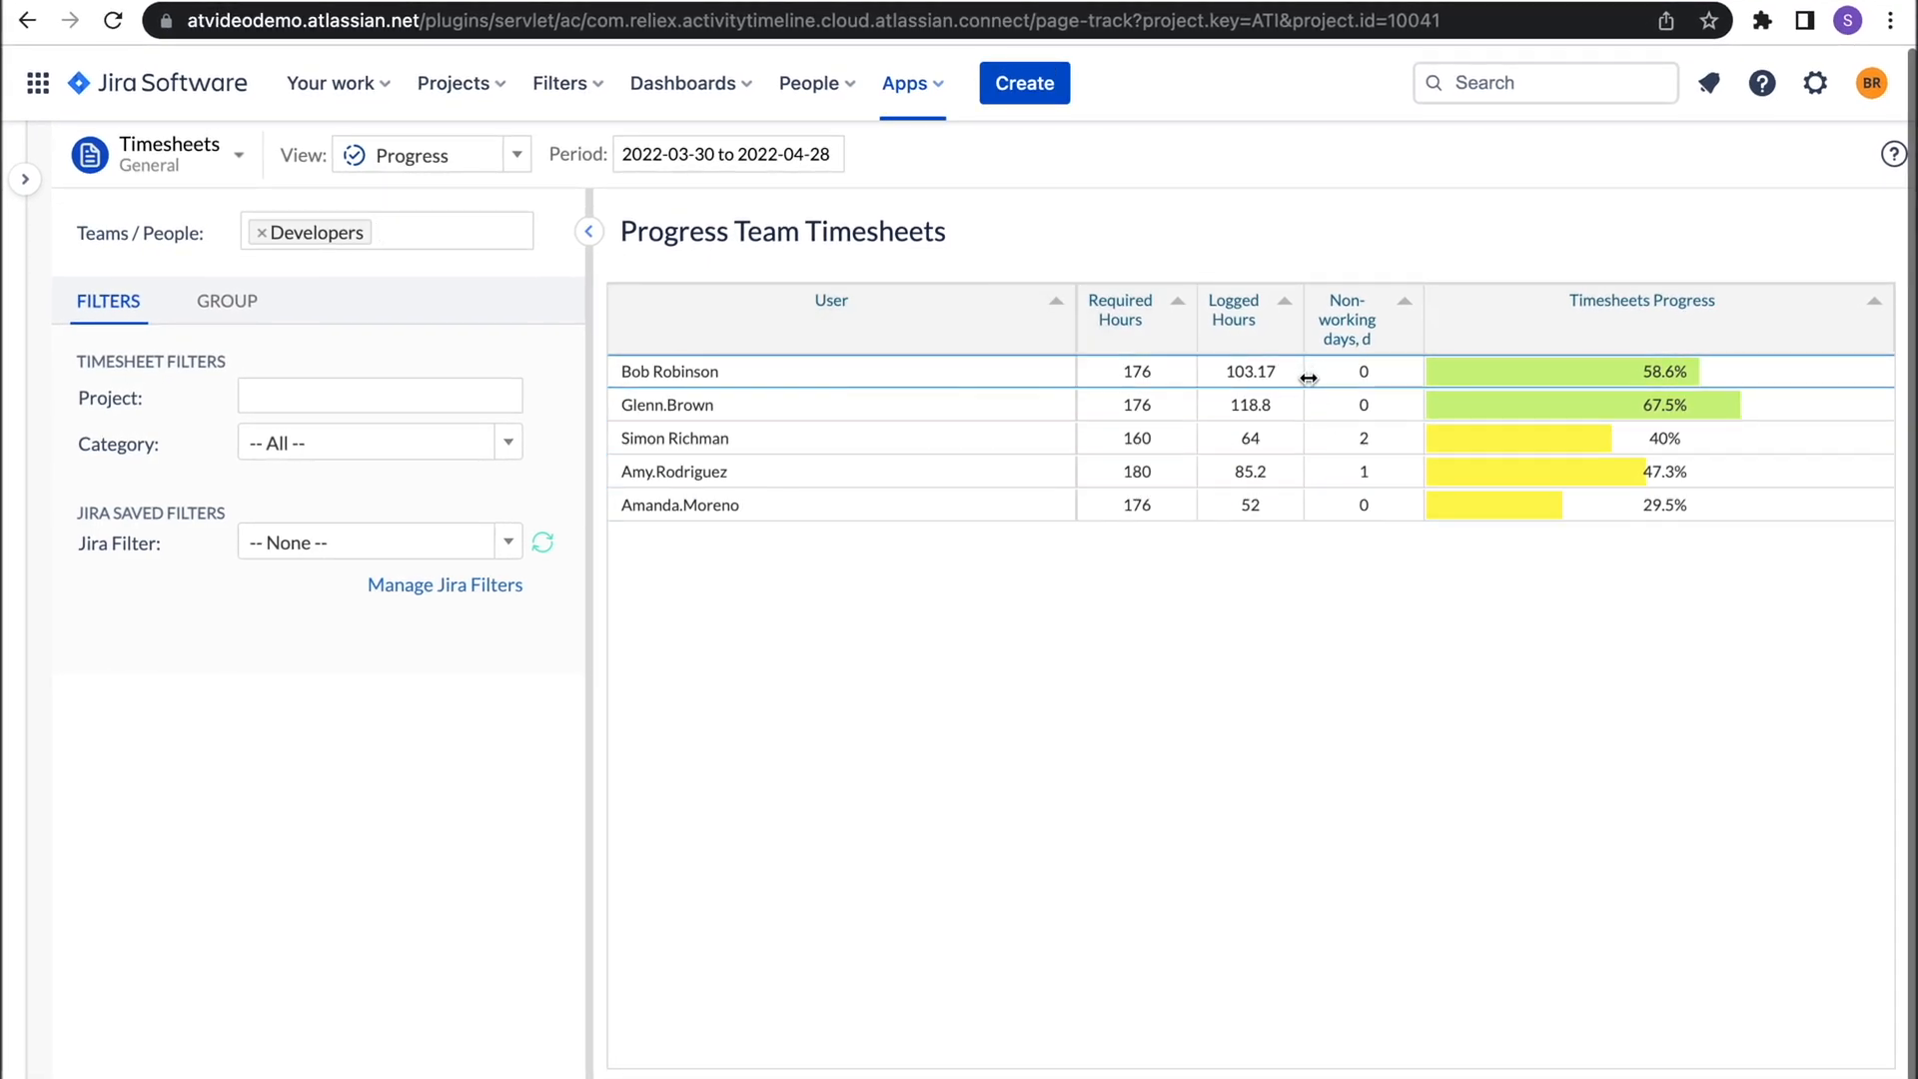
pyautogui.moveTo(1411, 431)
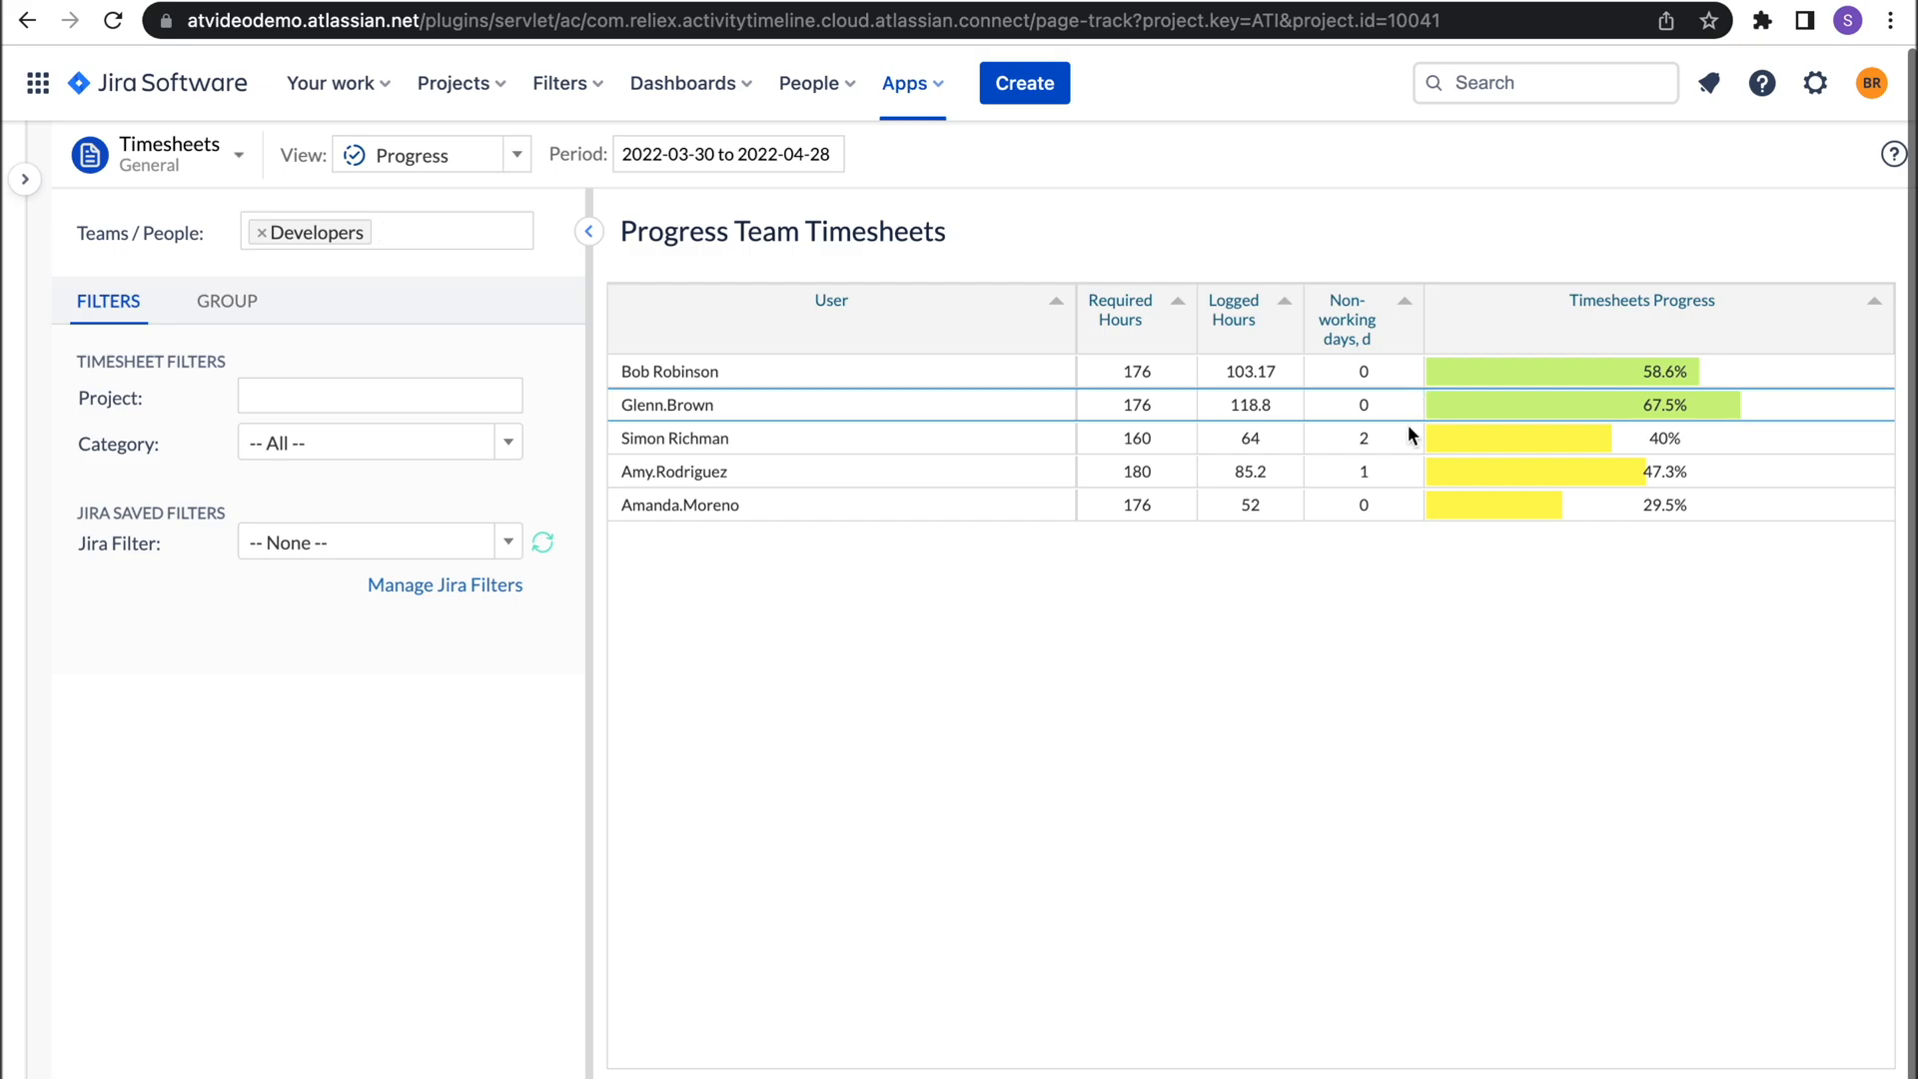
pyautogui.click(380, 395)
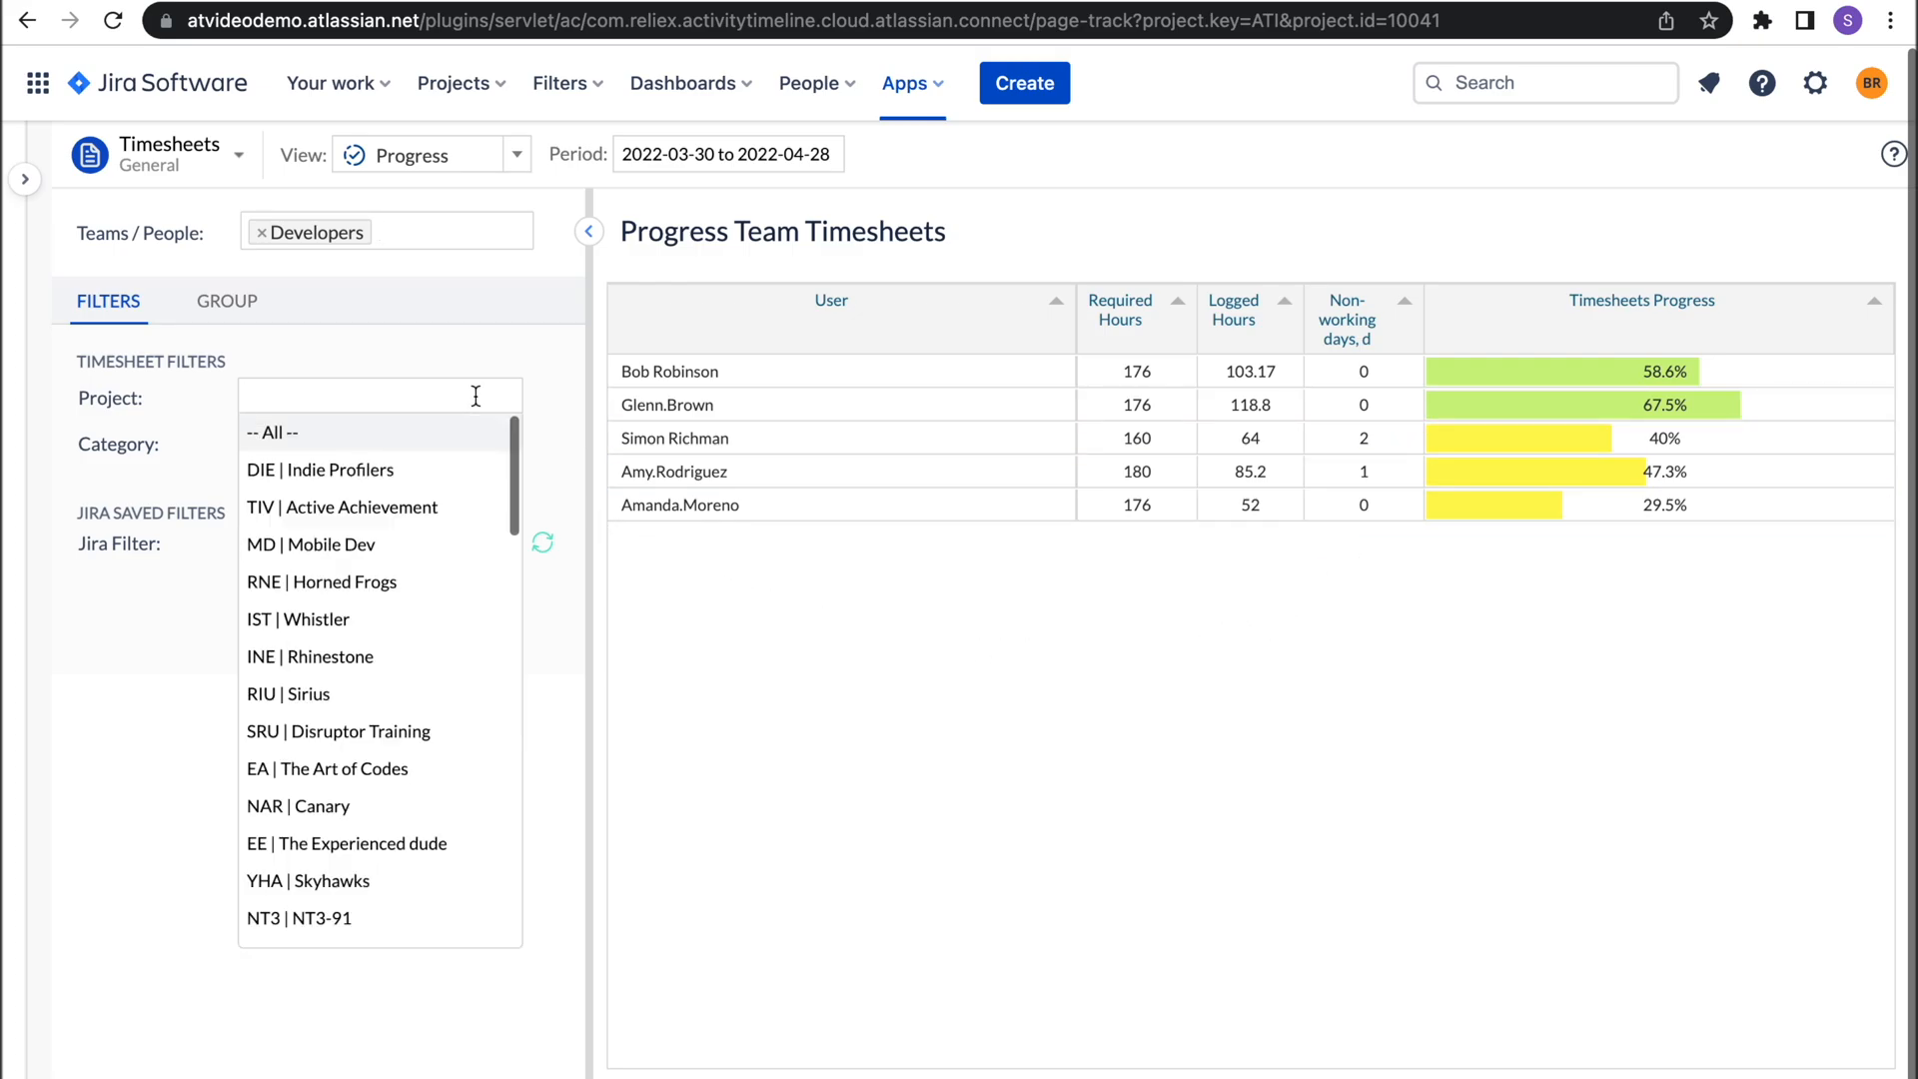
pyautogui.scroll(-3)
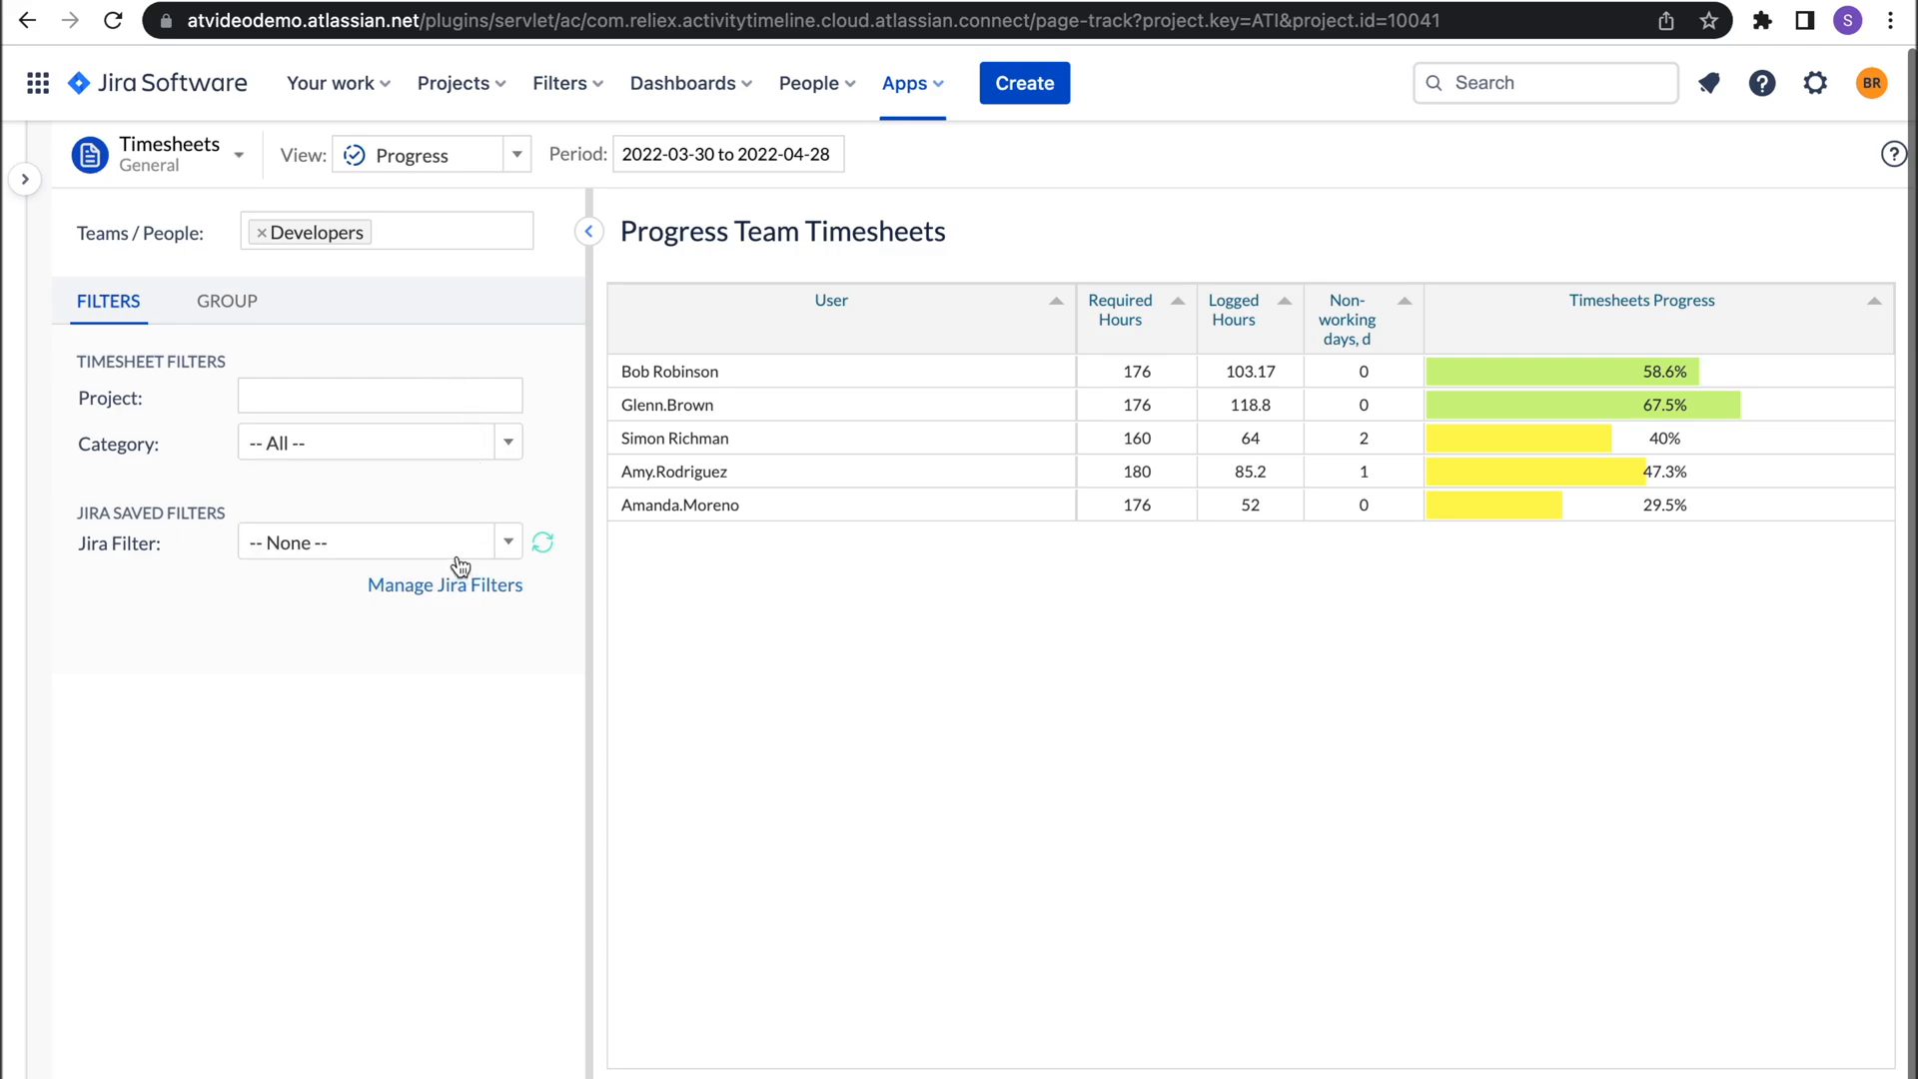
pyautogui.click(380, 541)
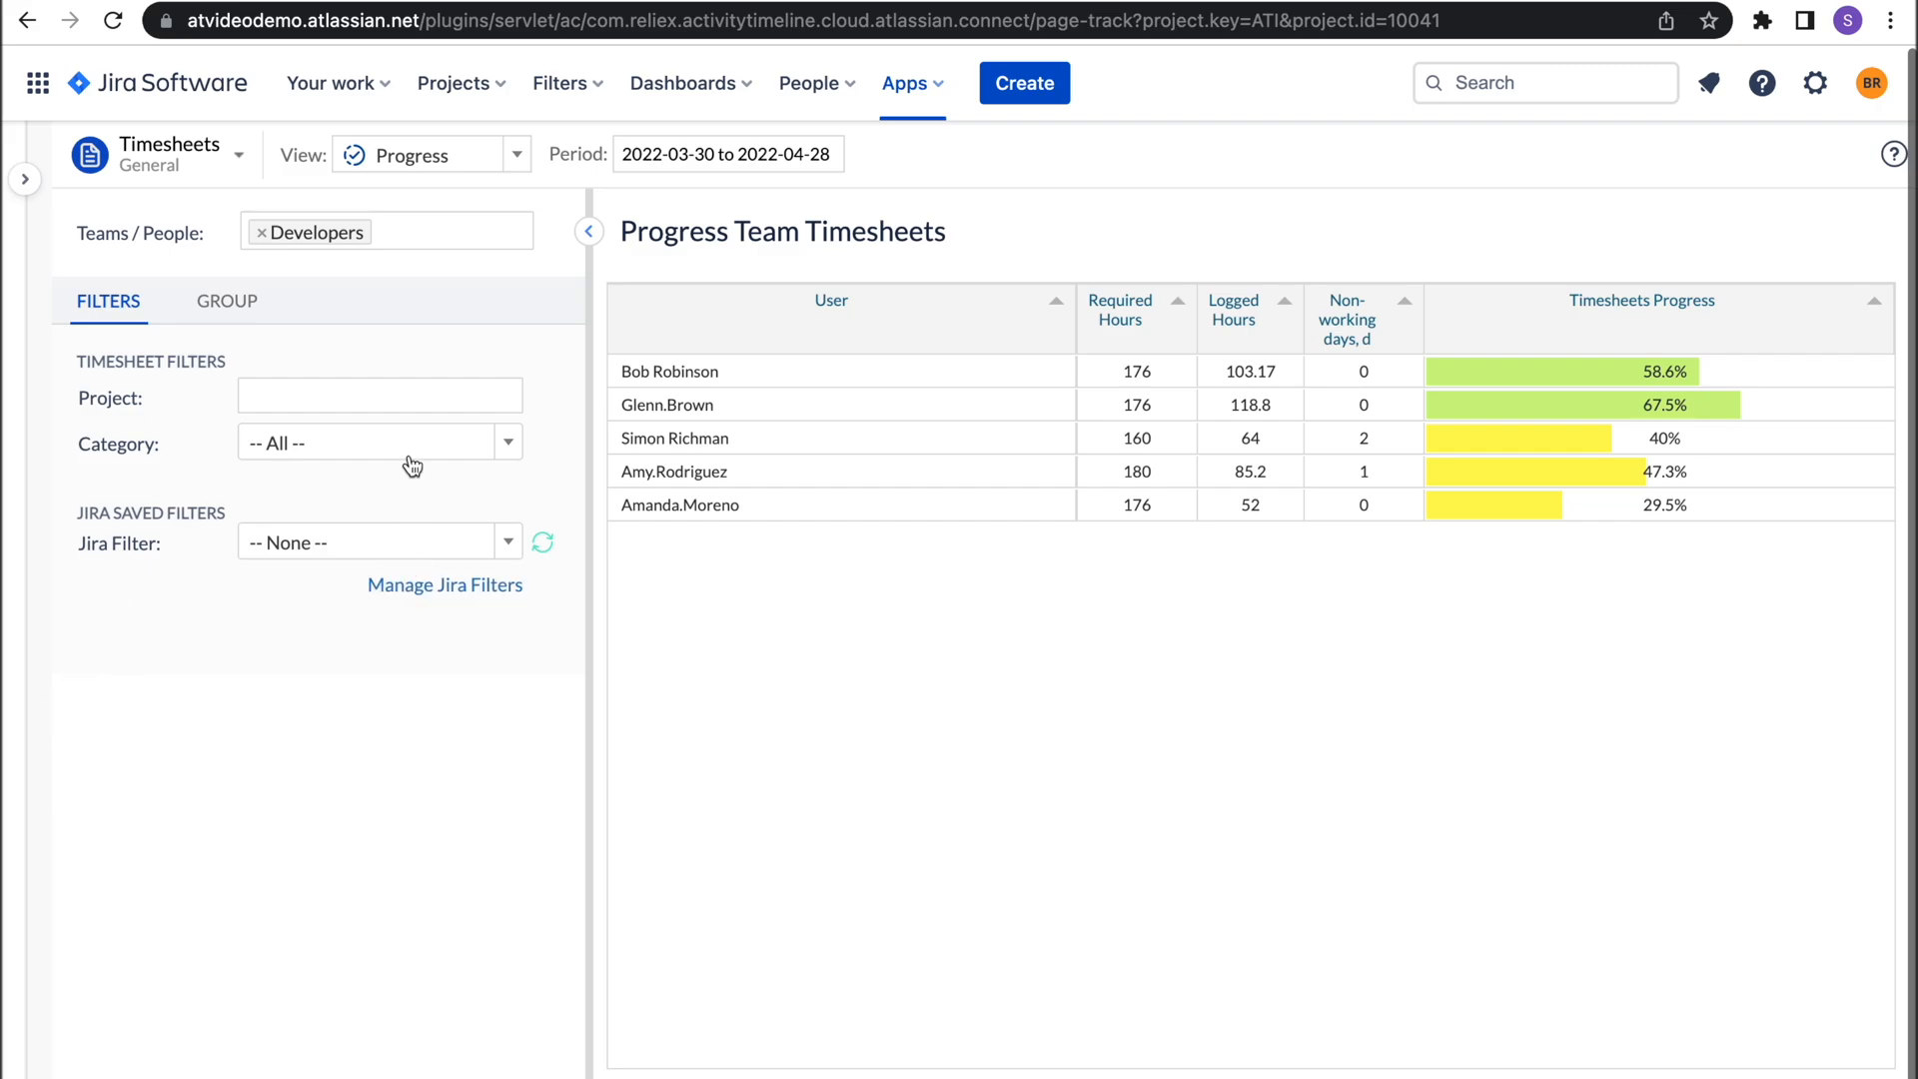
pyautogui.click(728, 154)
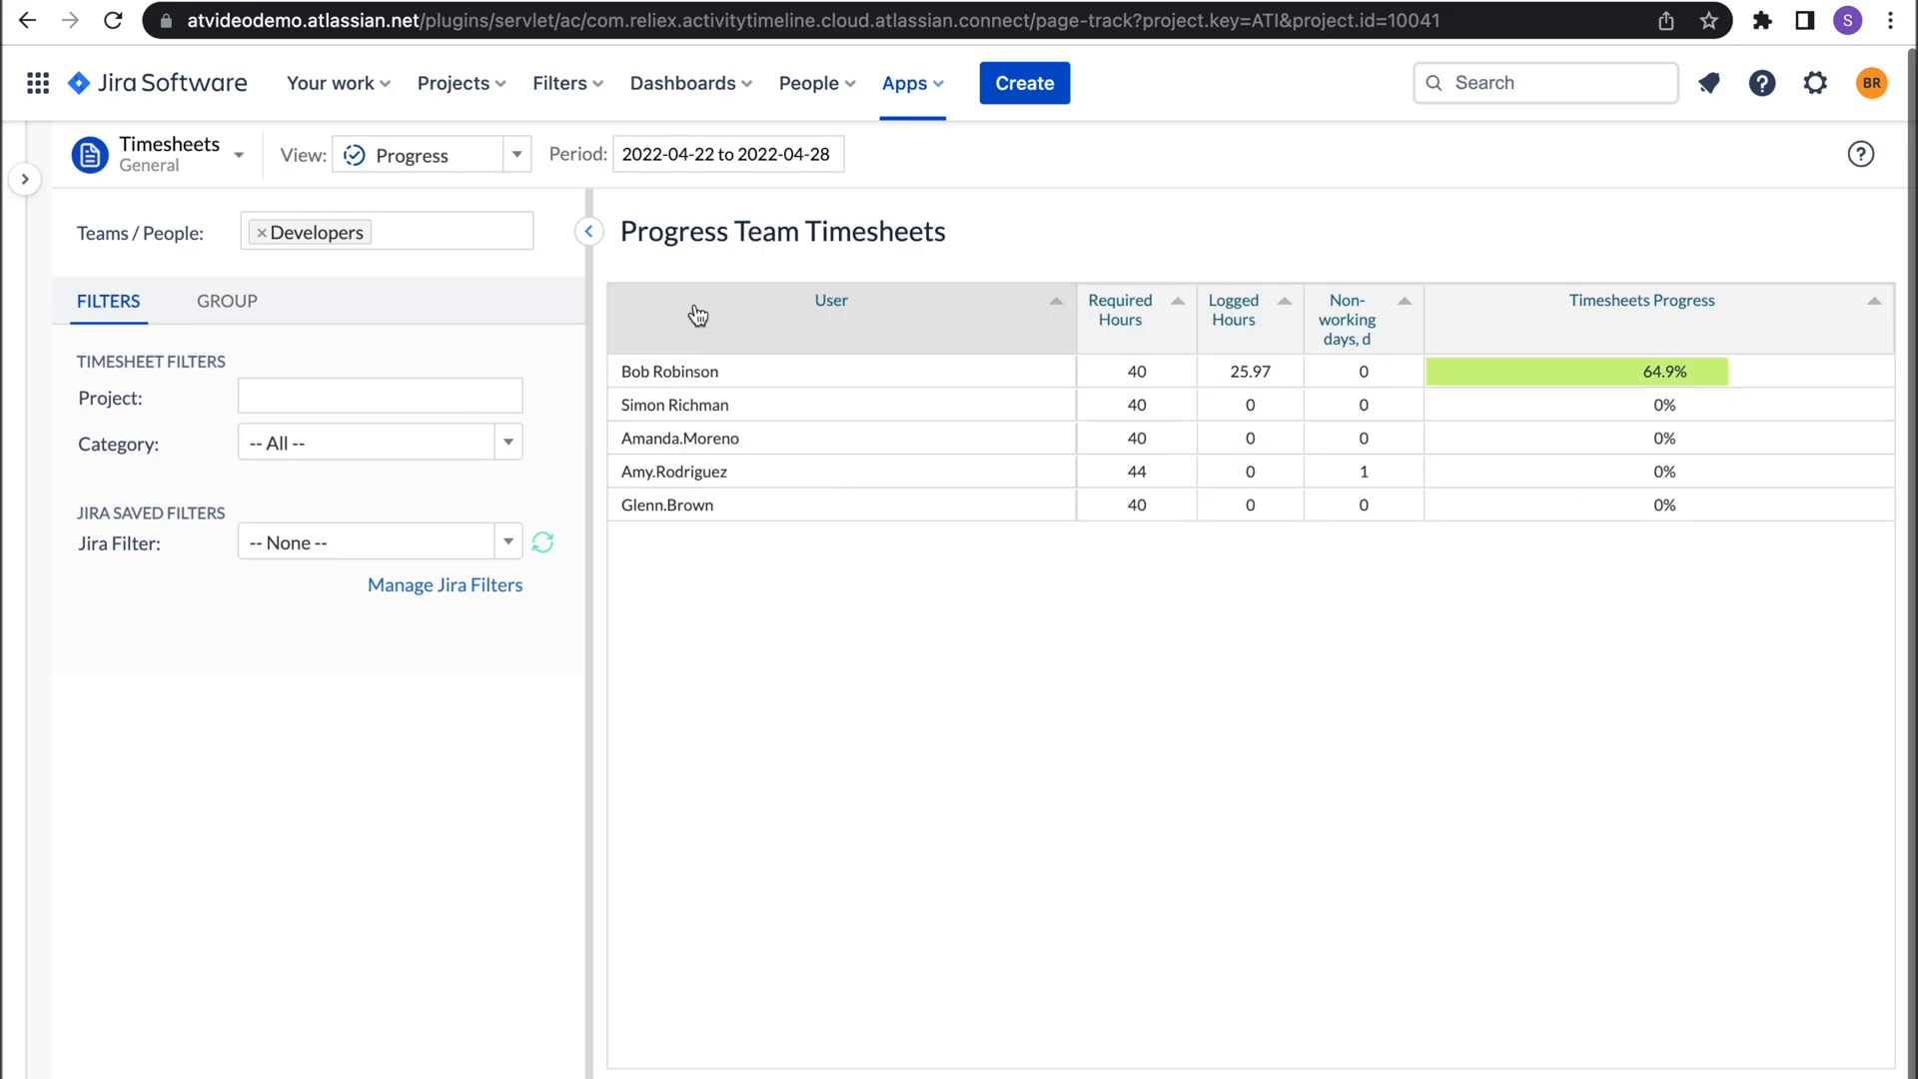
pyautogui.moveTo(1063, 96)
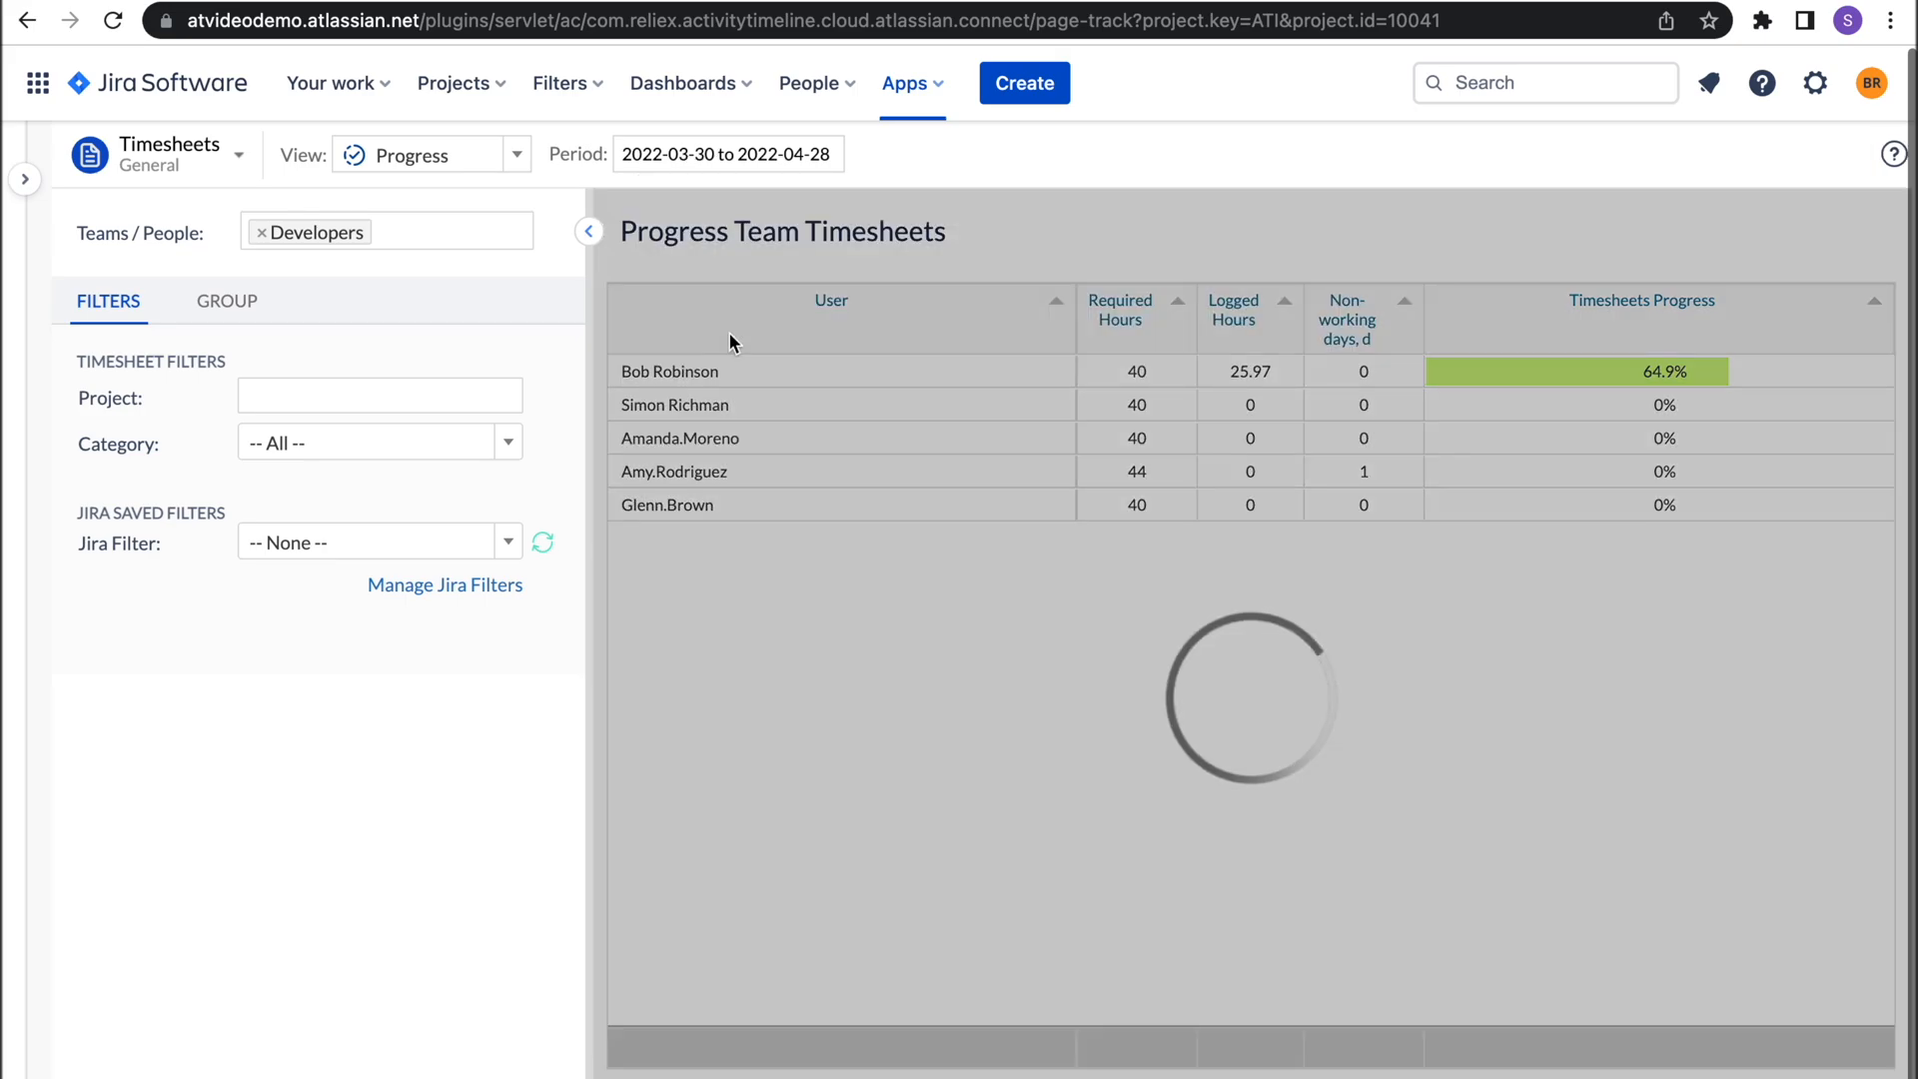
pyautogui.click(515, 156)
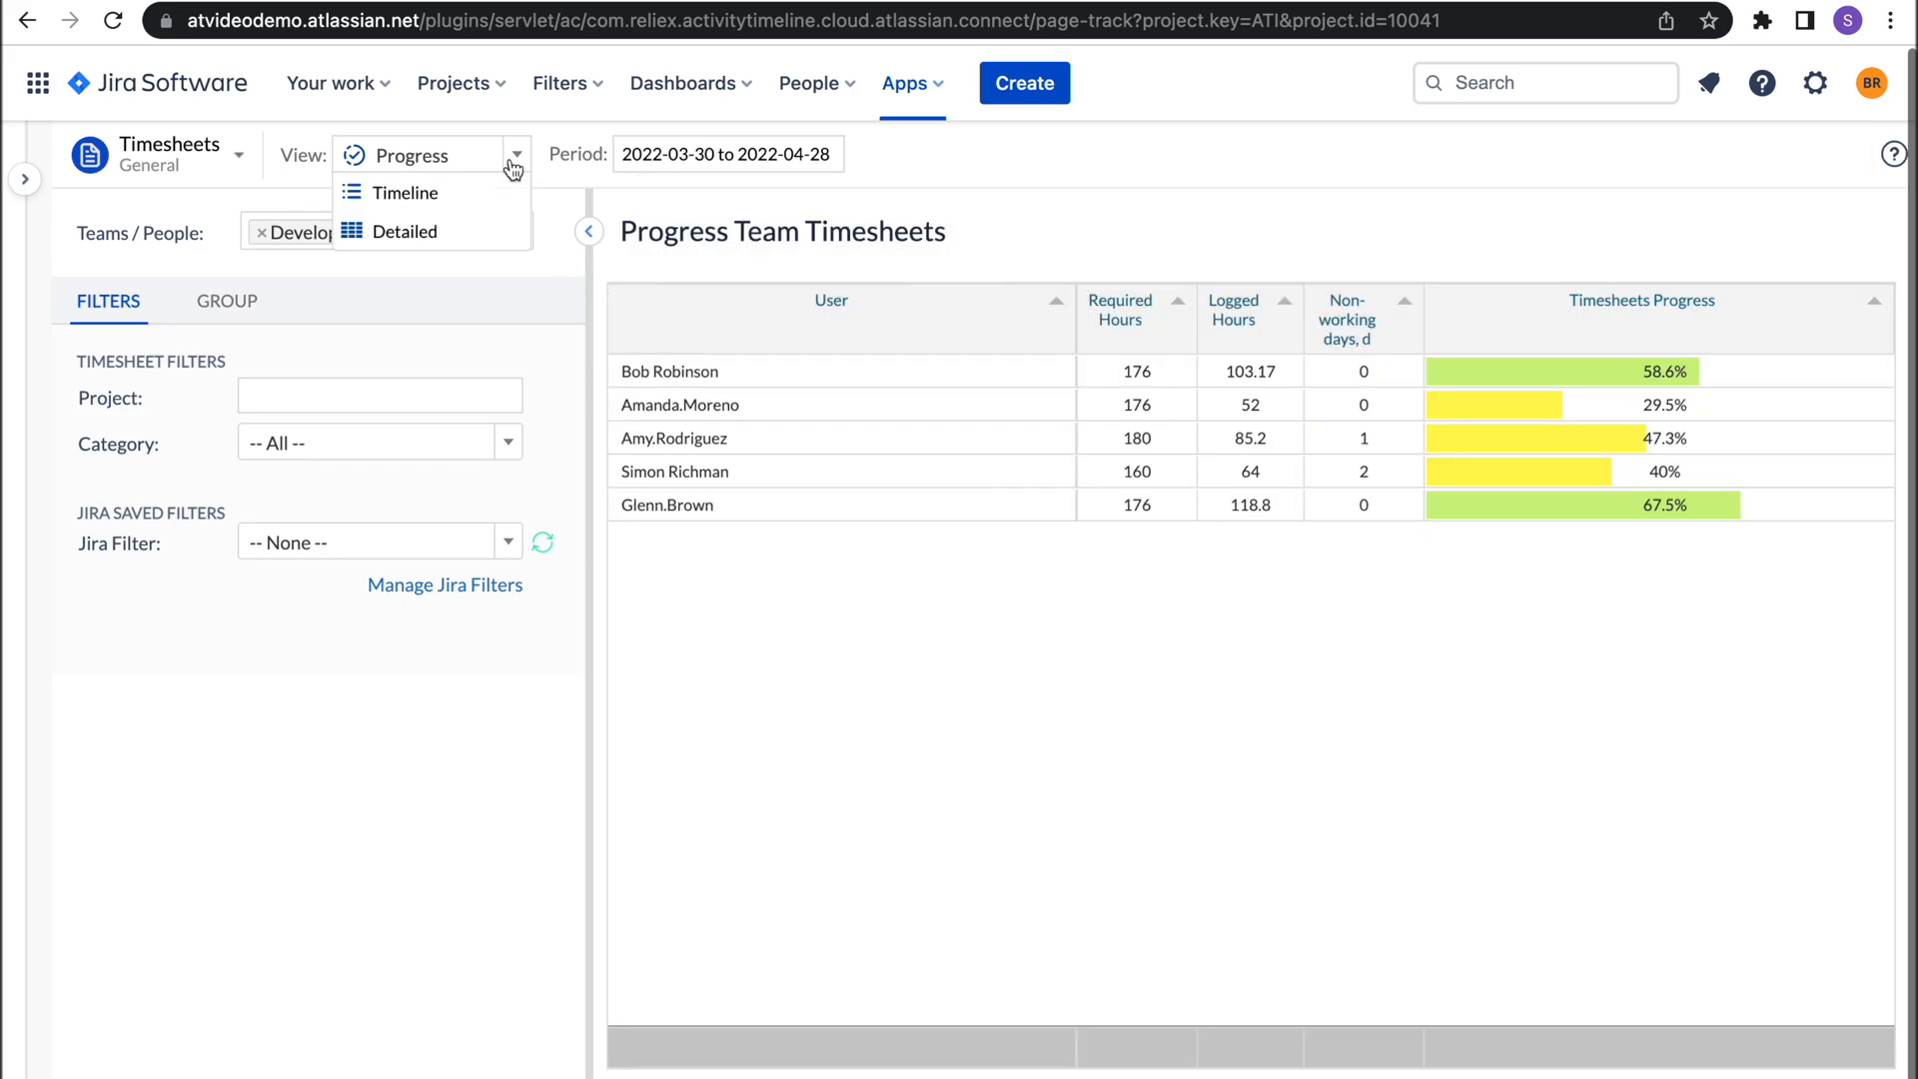
# Step: Show the report as a monthly Timeline grouped by project and expand Active Achievement
pyautogui.click(404, 192)
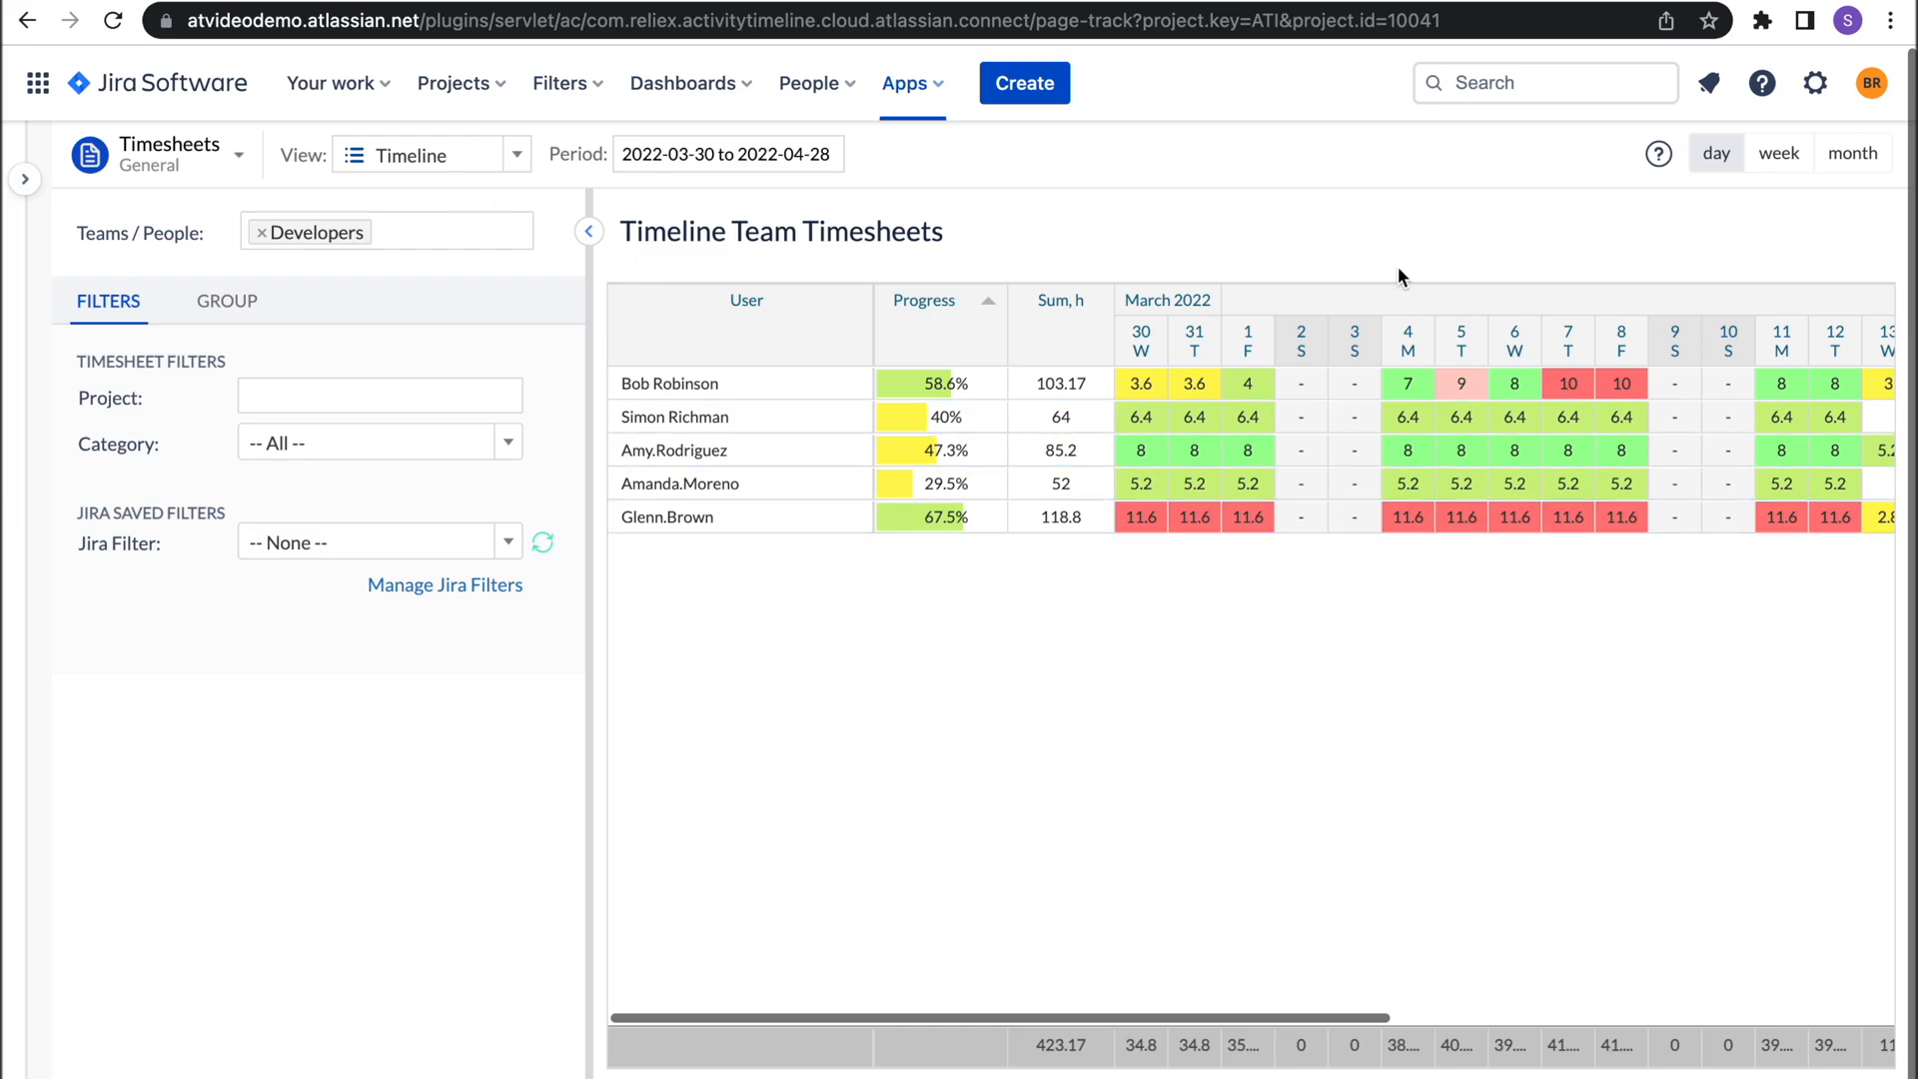
pyautogui.click(1854, 151)
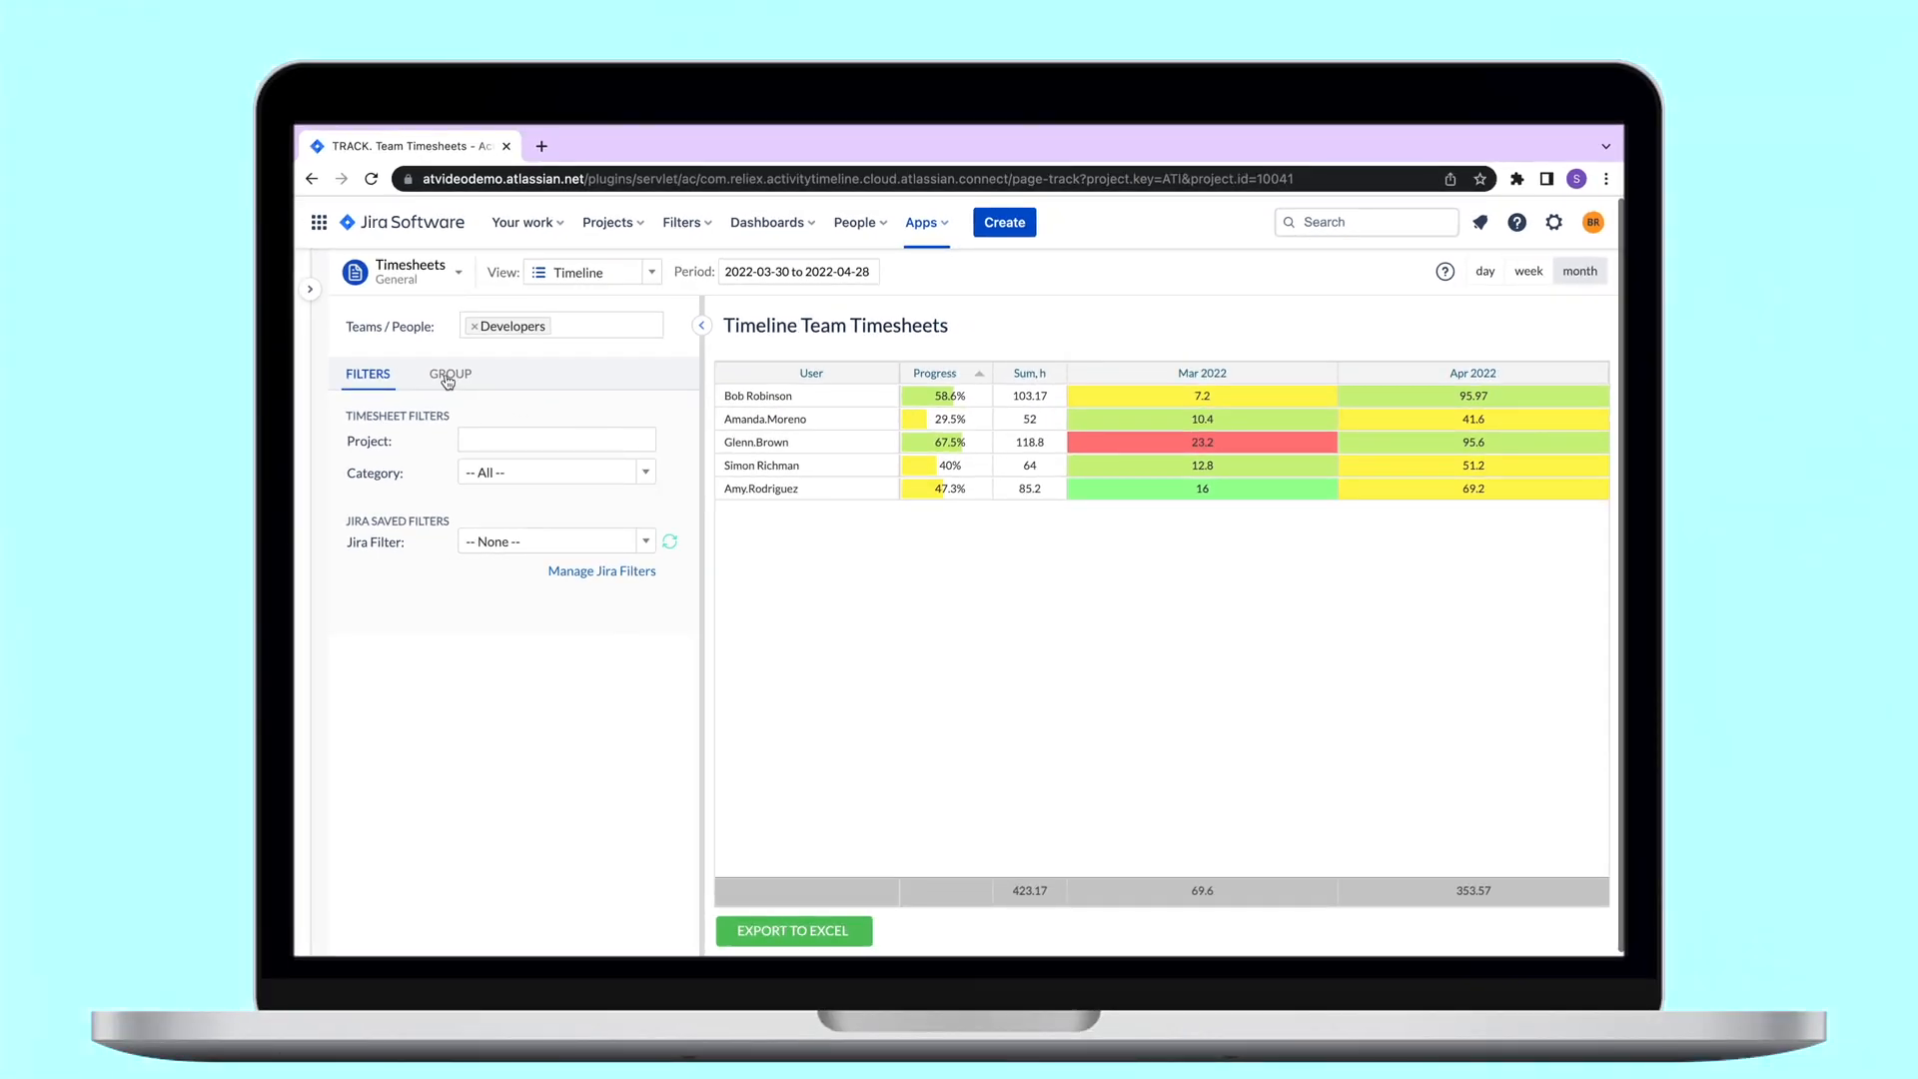
pyautogui.click(449, 373)
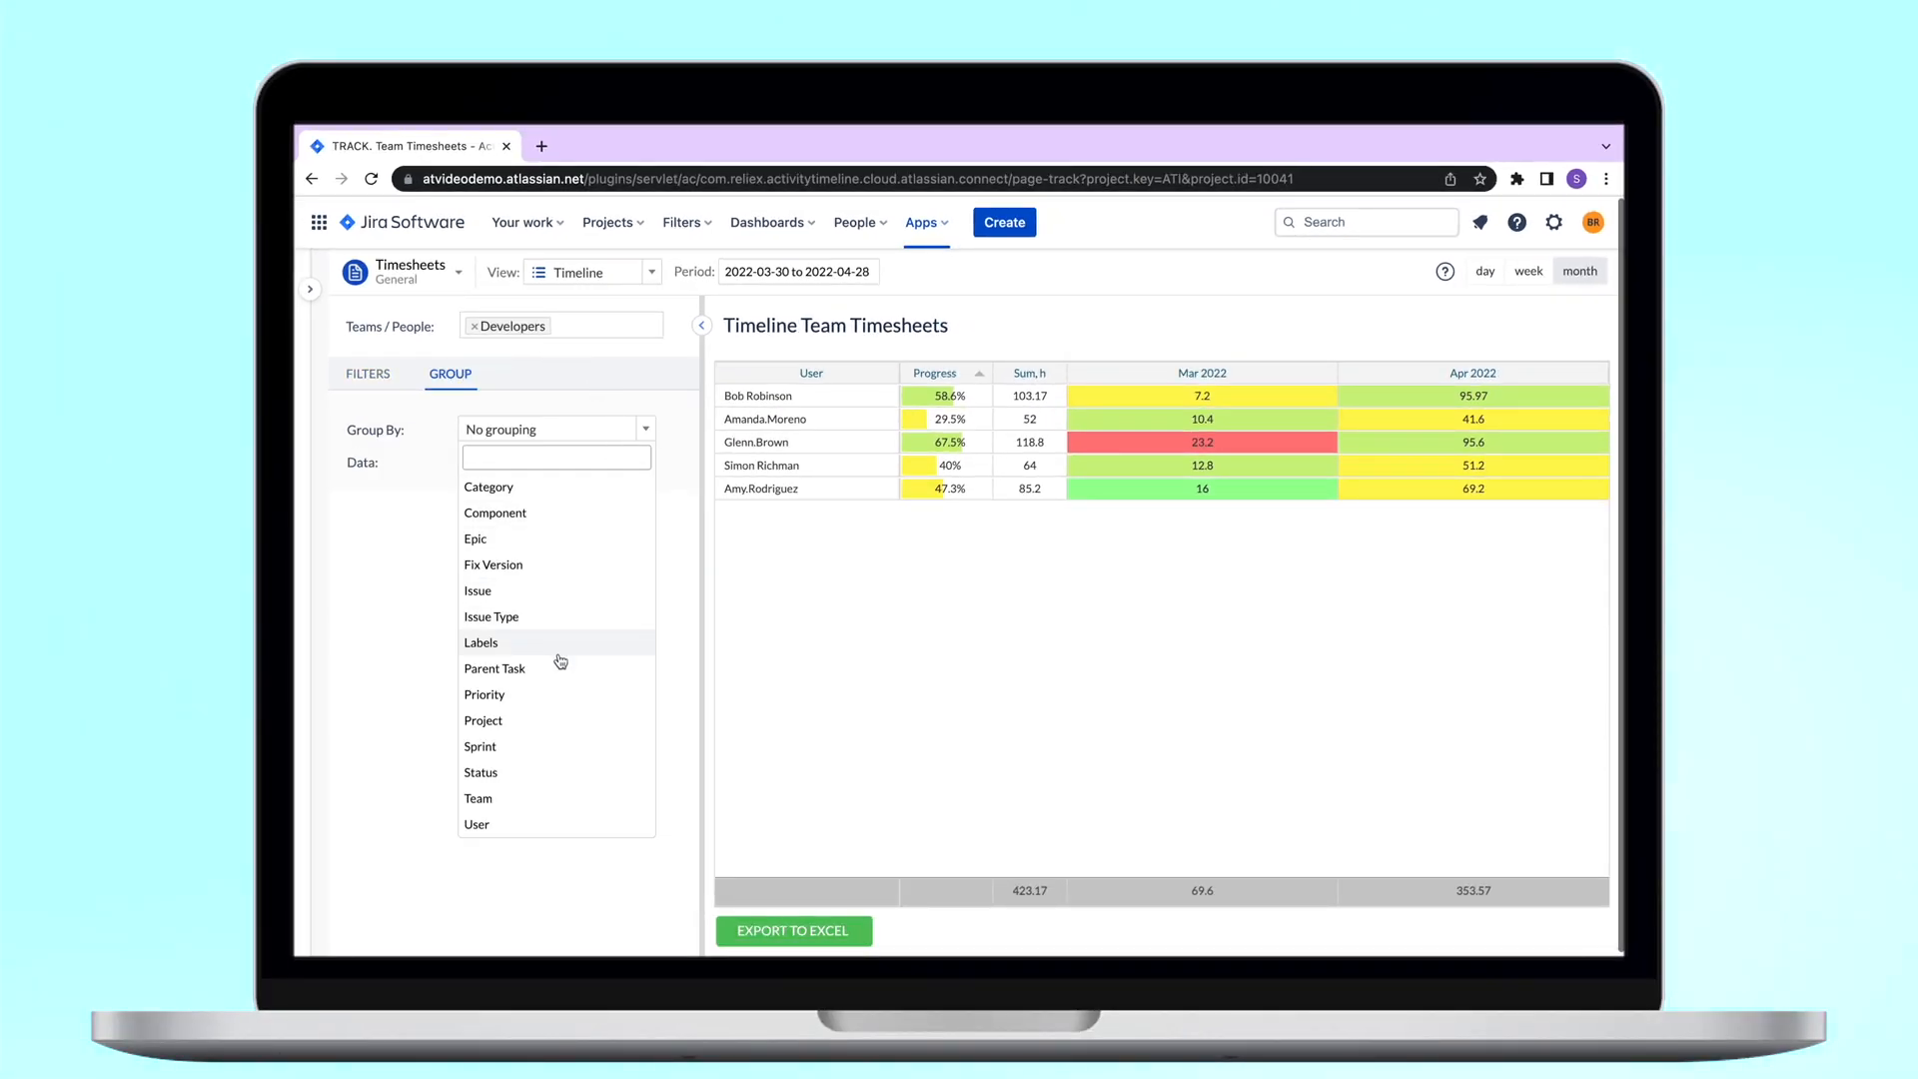
pyautogui.click(484, 719)
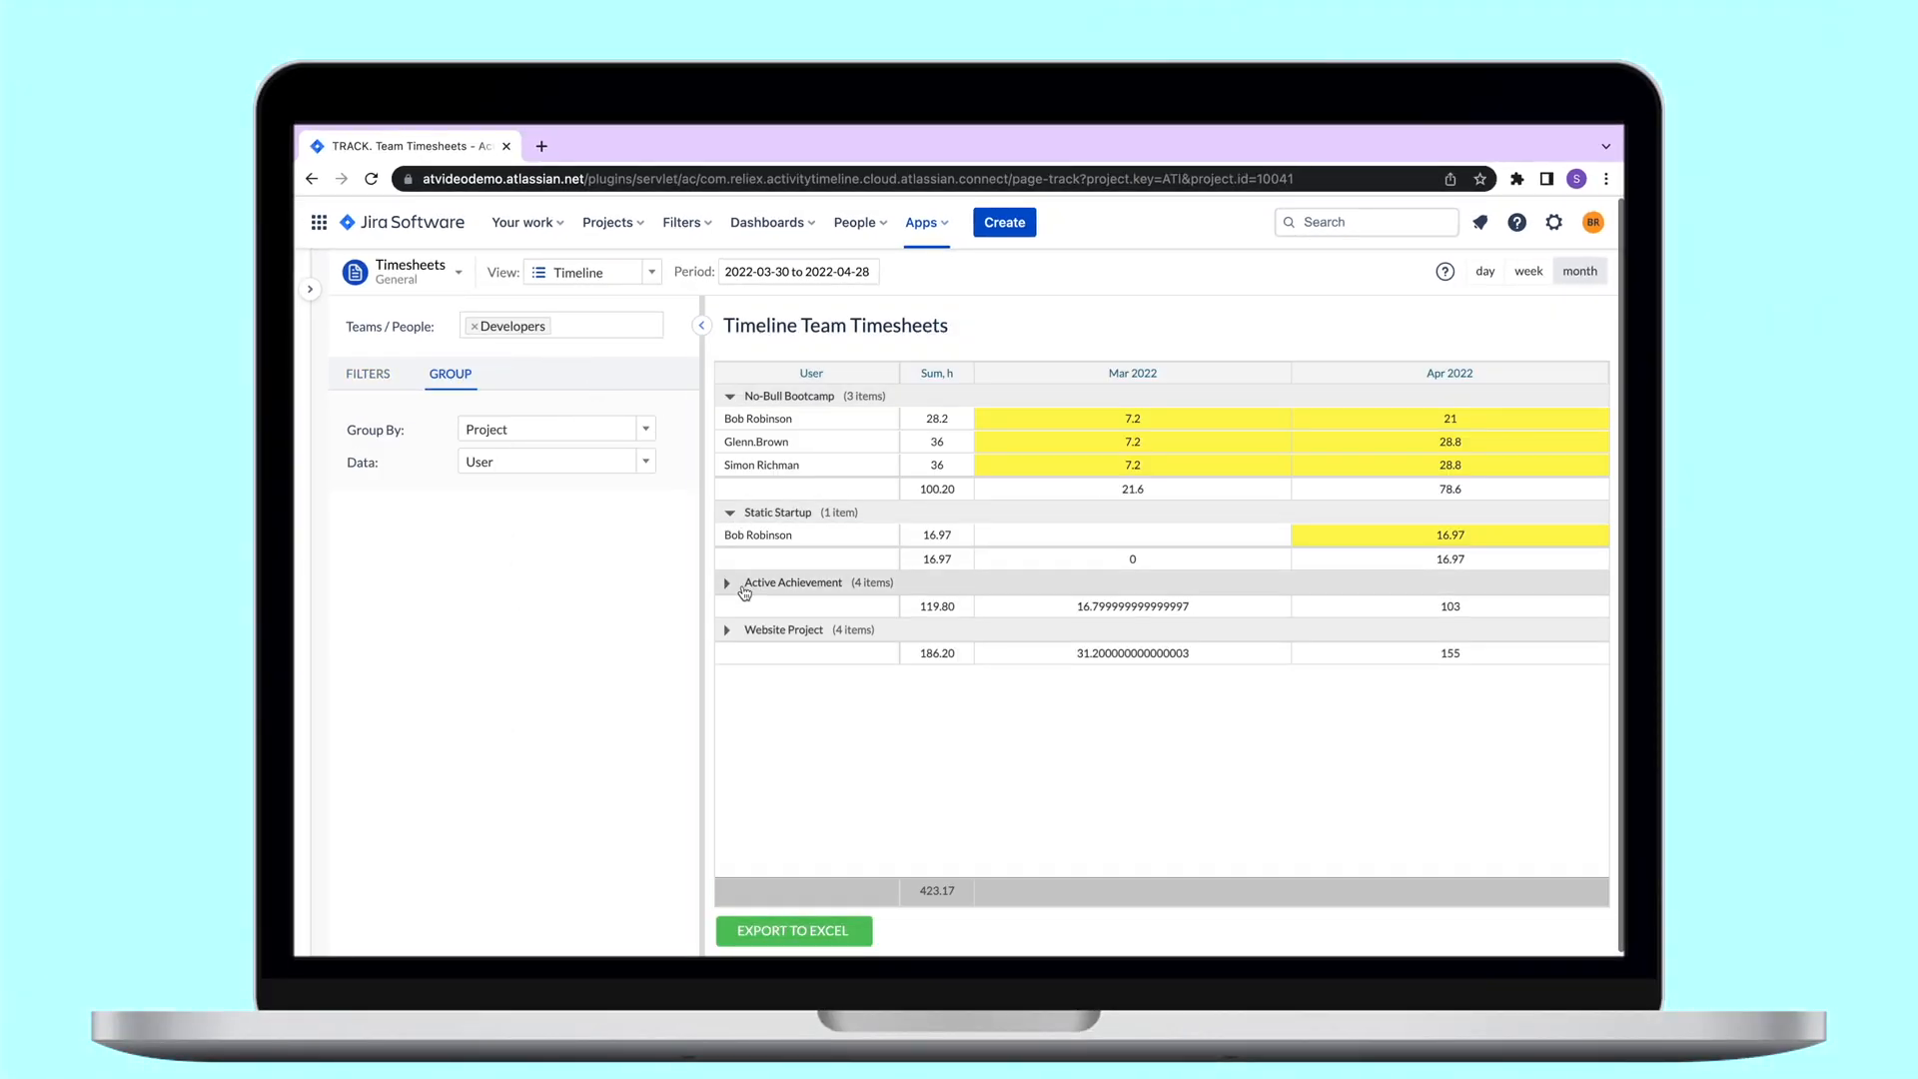
pyautogui.click(727, 583)
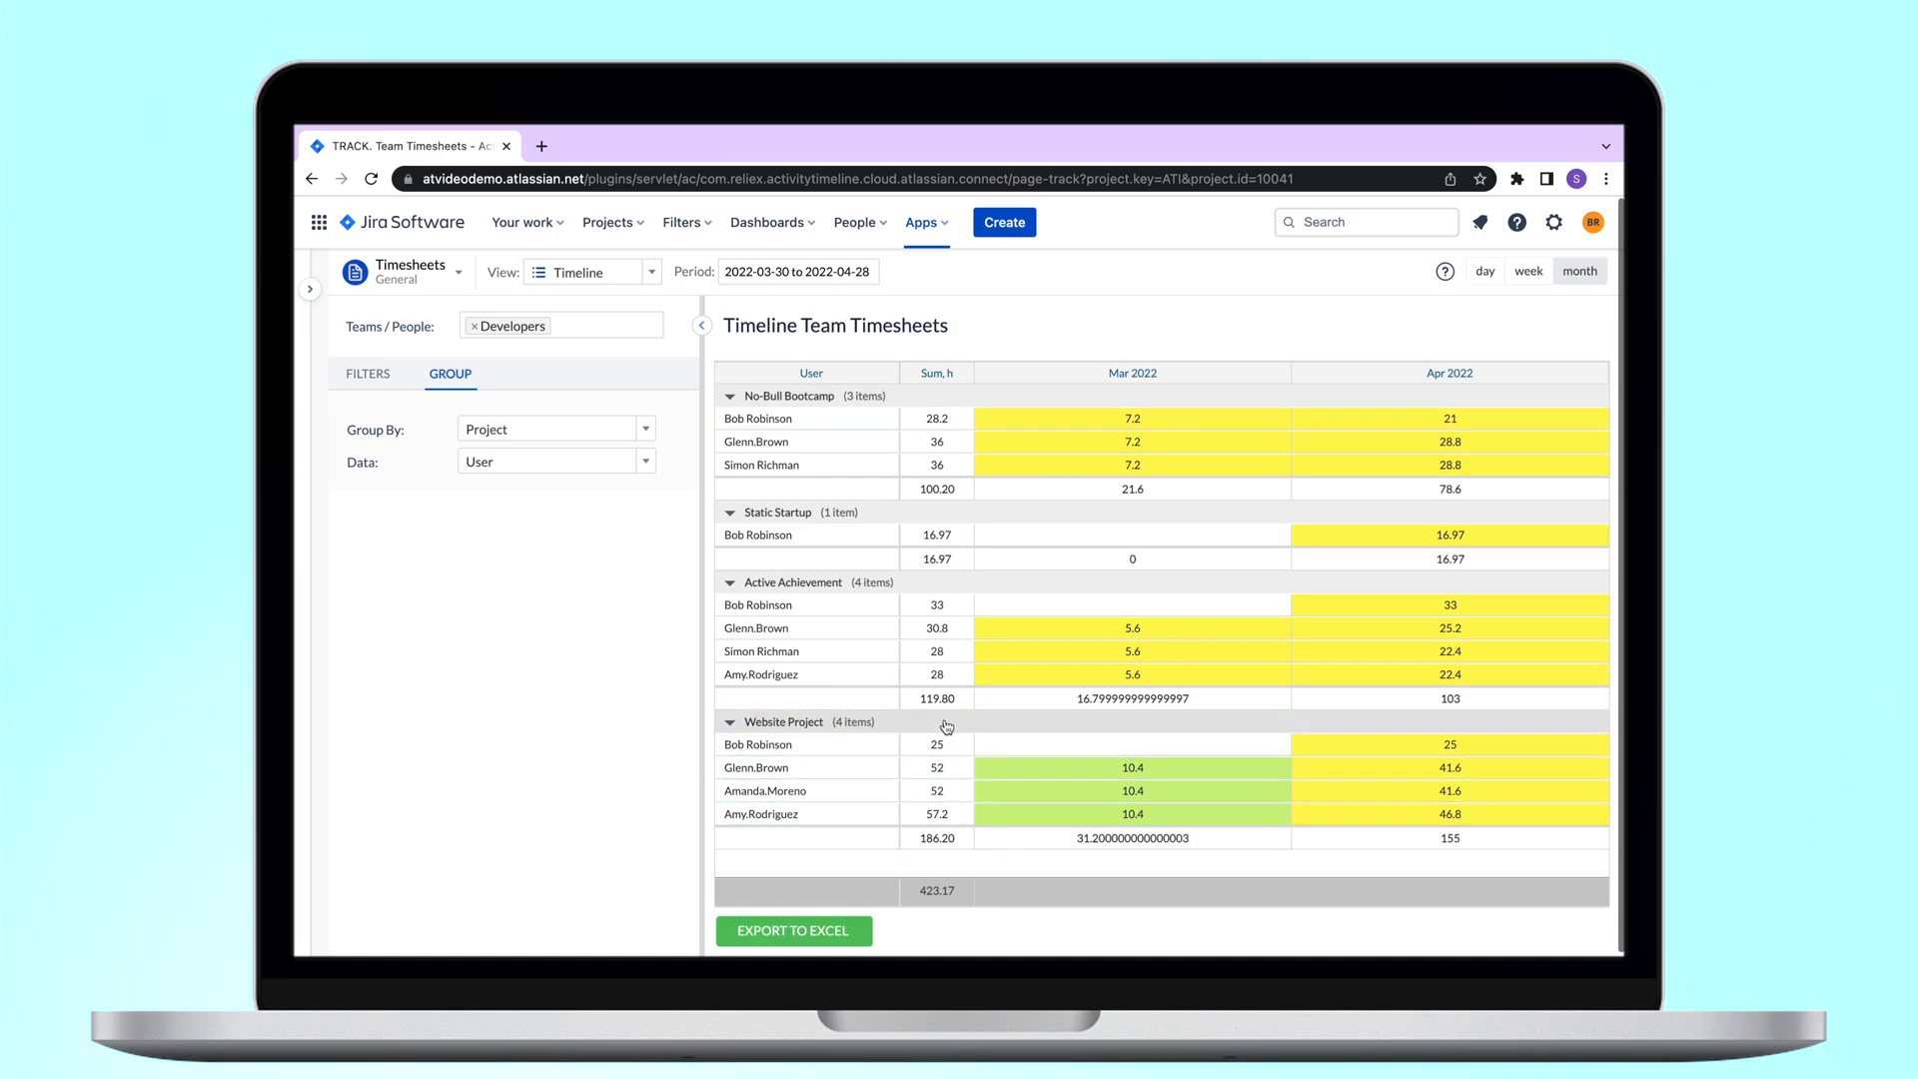
# Step: Regroup by Issue Type with users listed in each group and expand the Task group
pyautogui.click(555, 461)
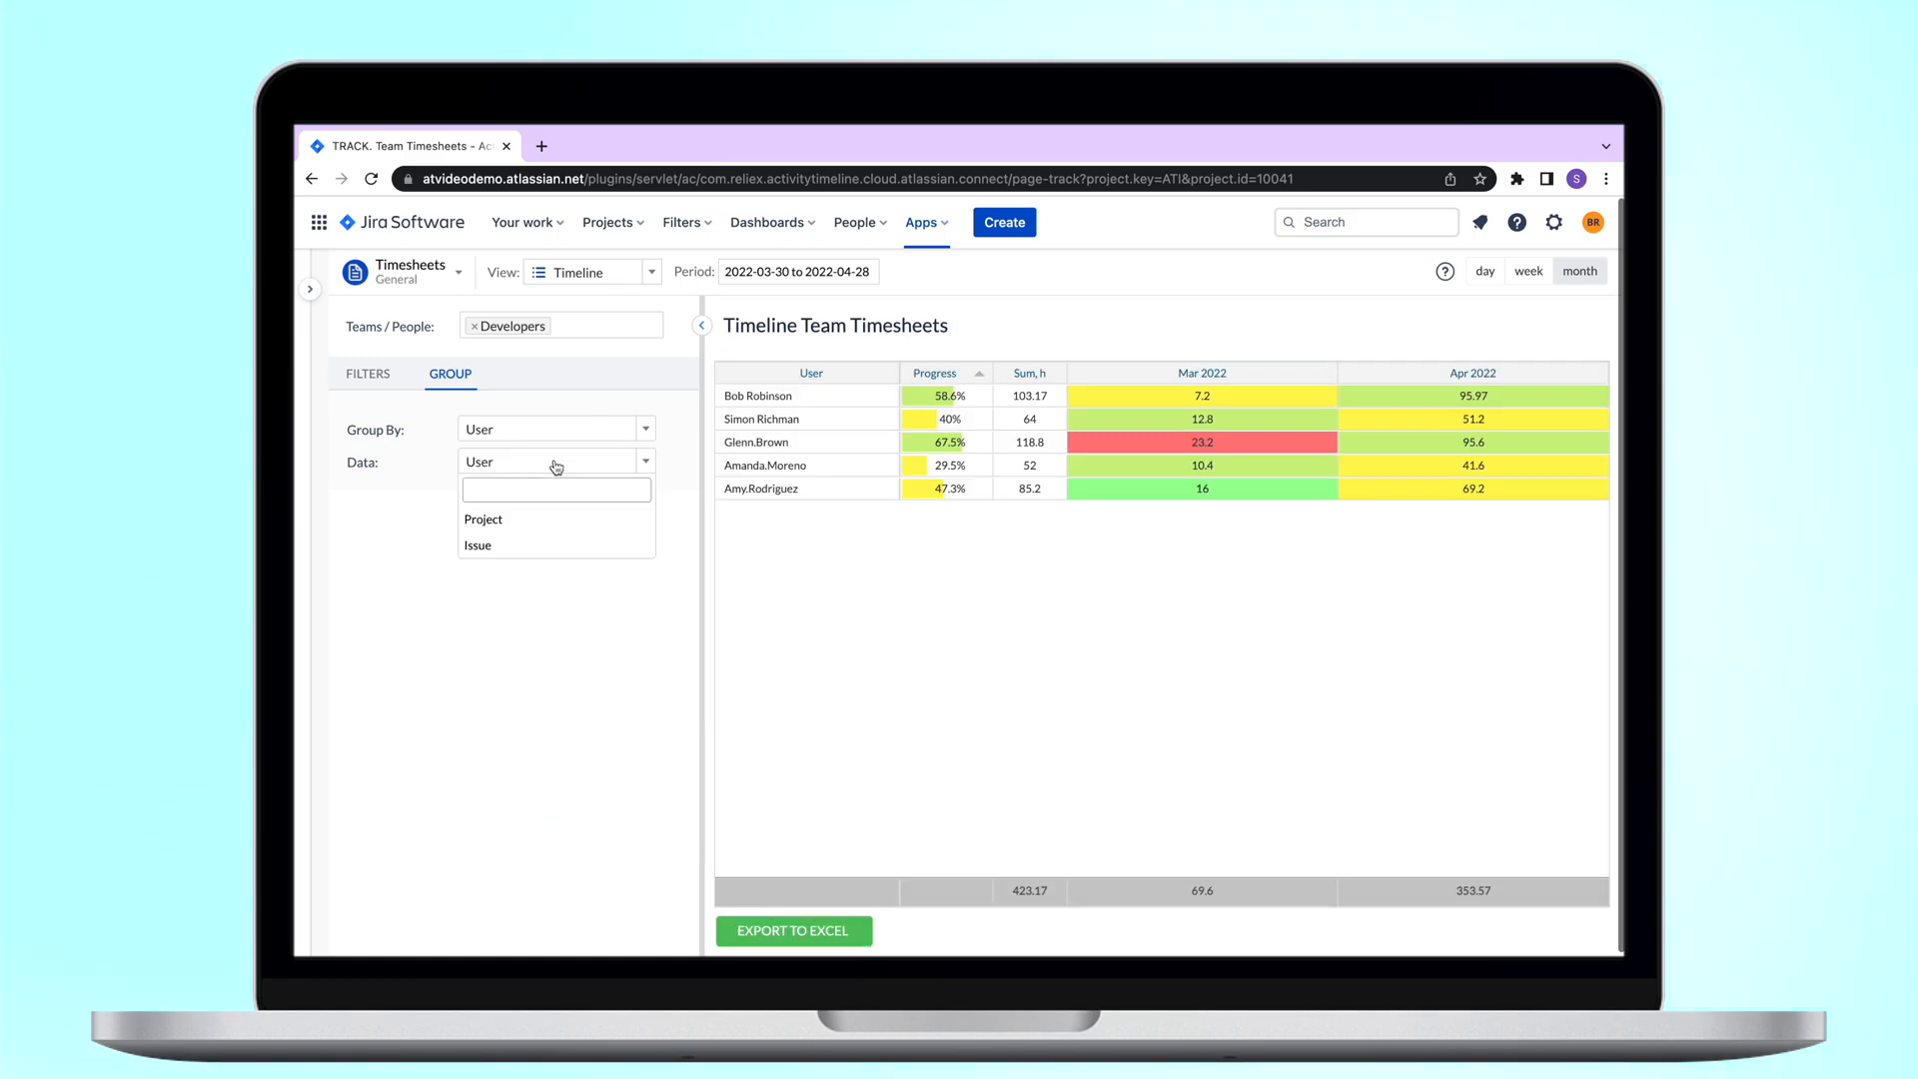
pyautogui.click(481, 520)
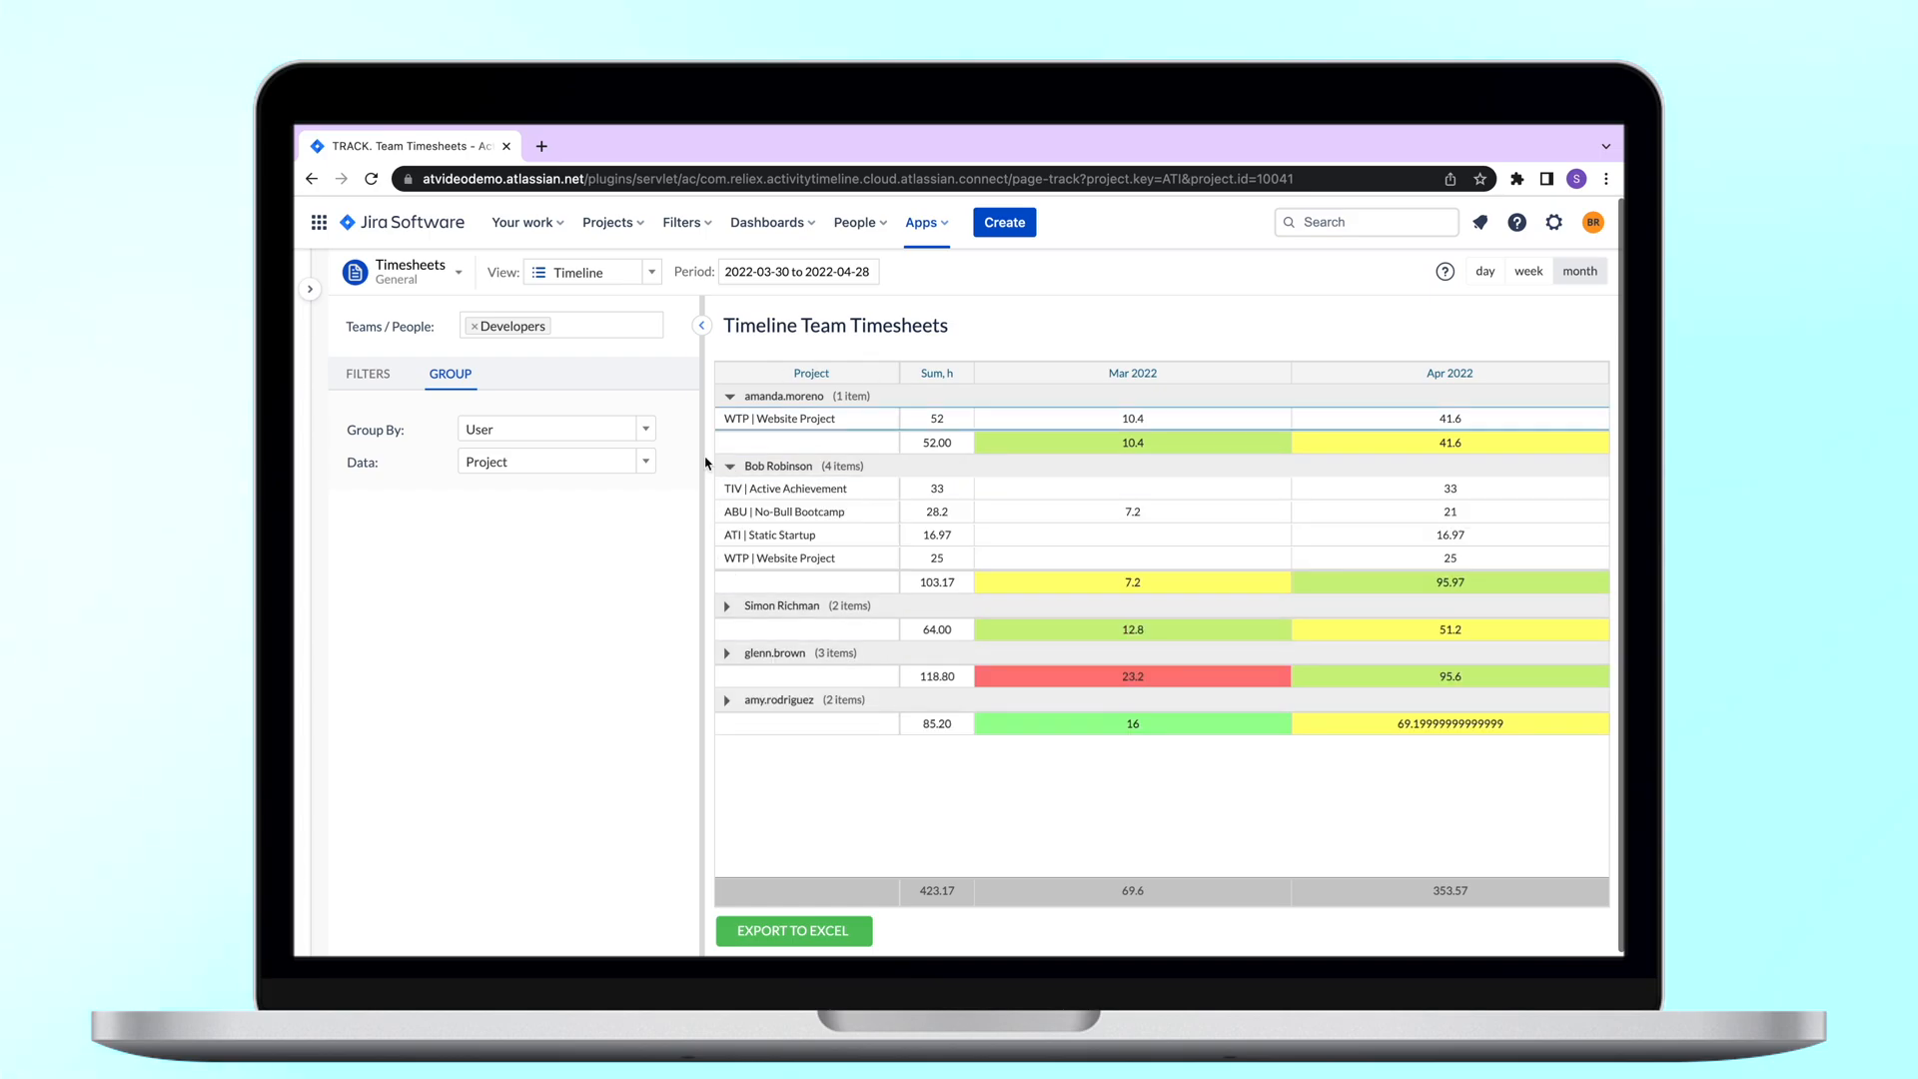
pyautogui.click(555, 462)
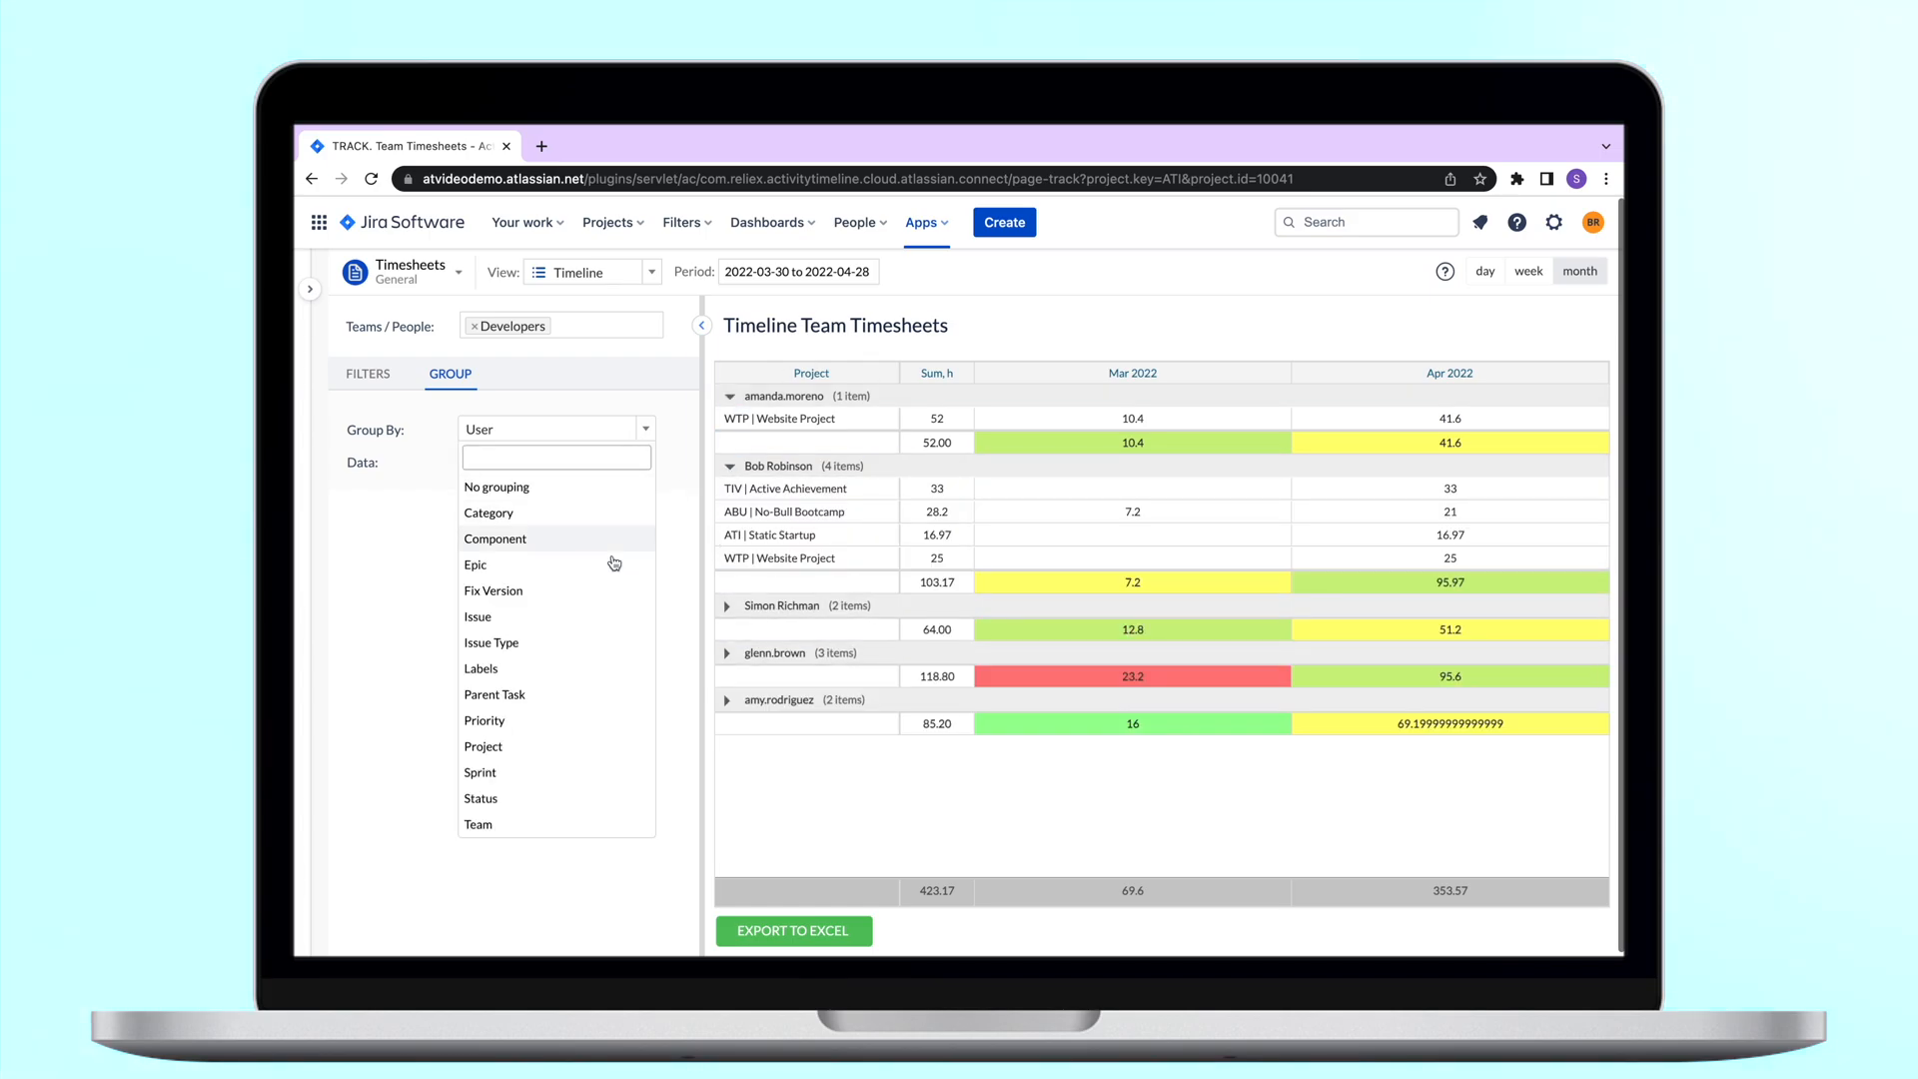
pyautogui.click(477, 615)
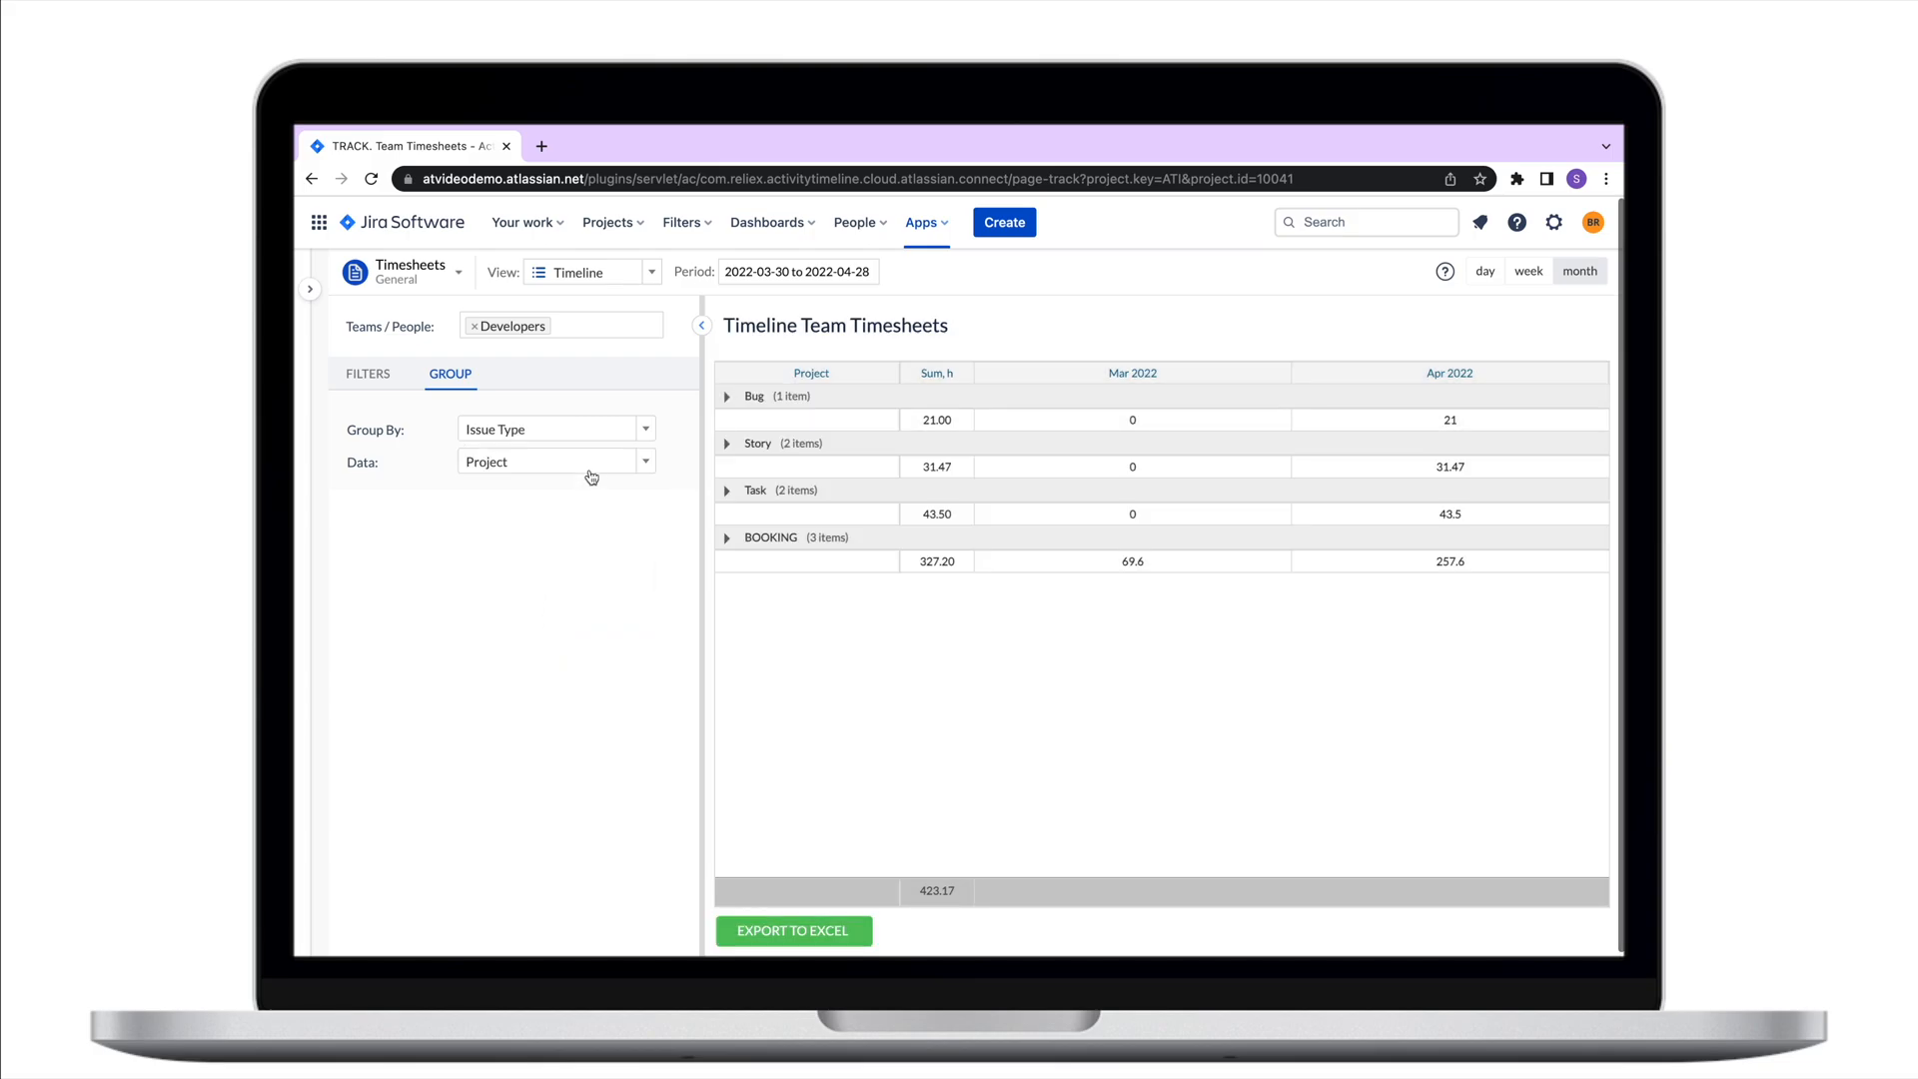
pyautogui.click(555, 462)
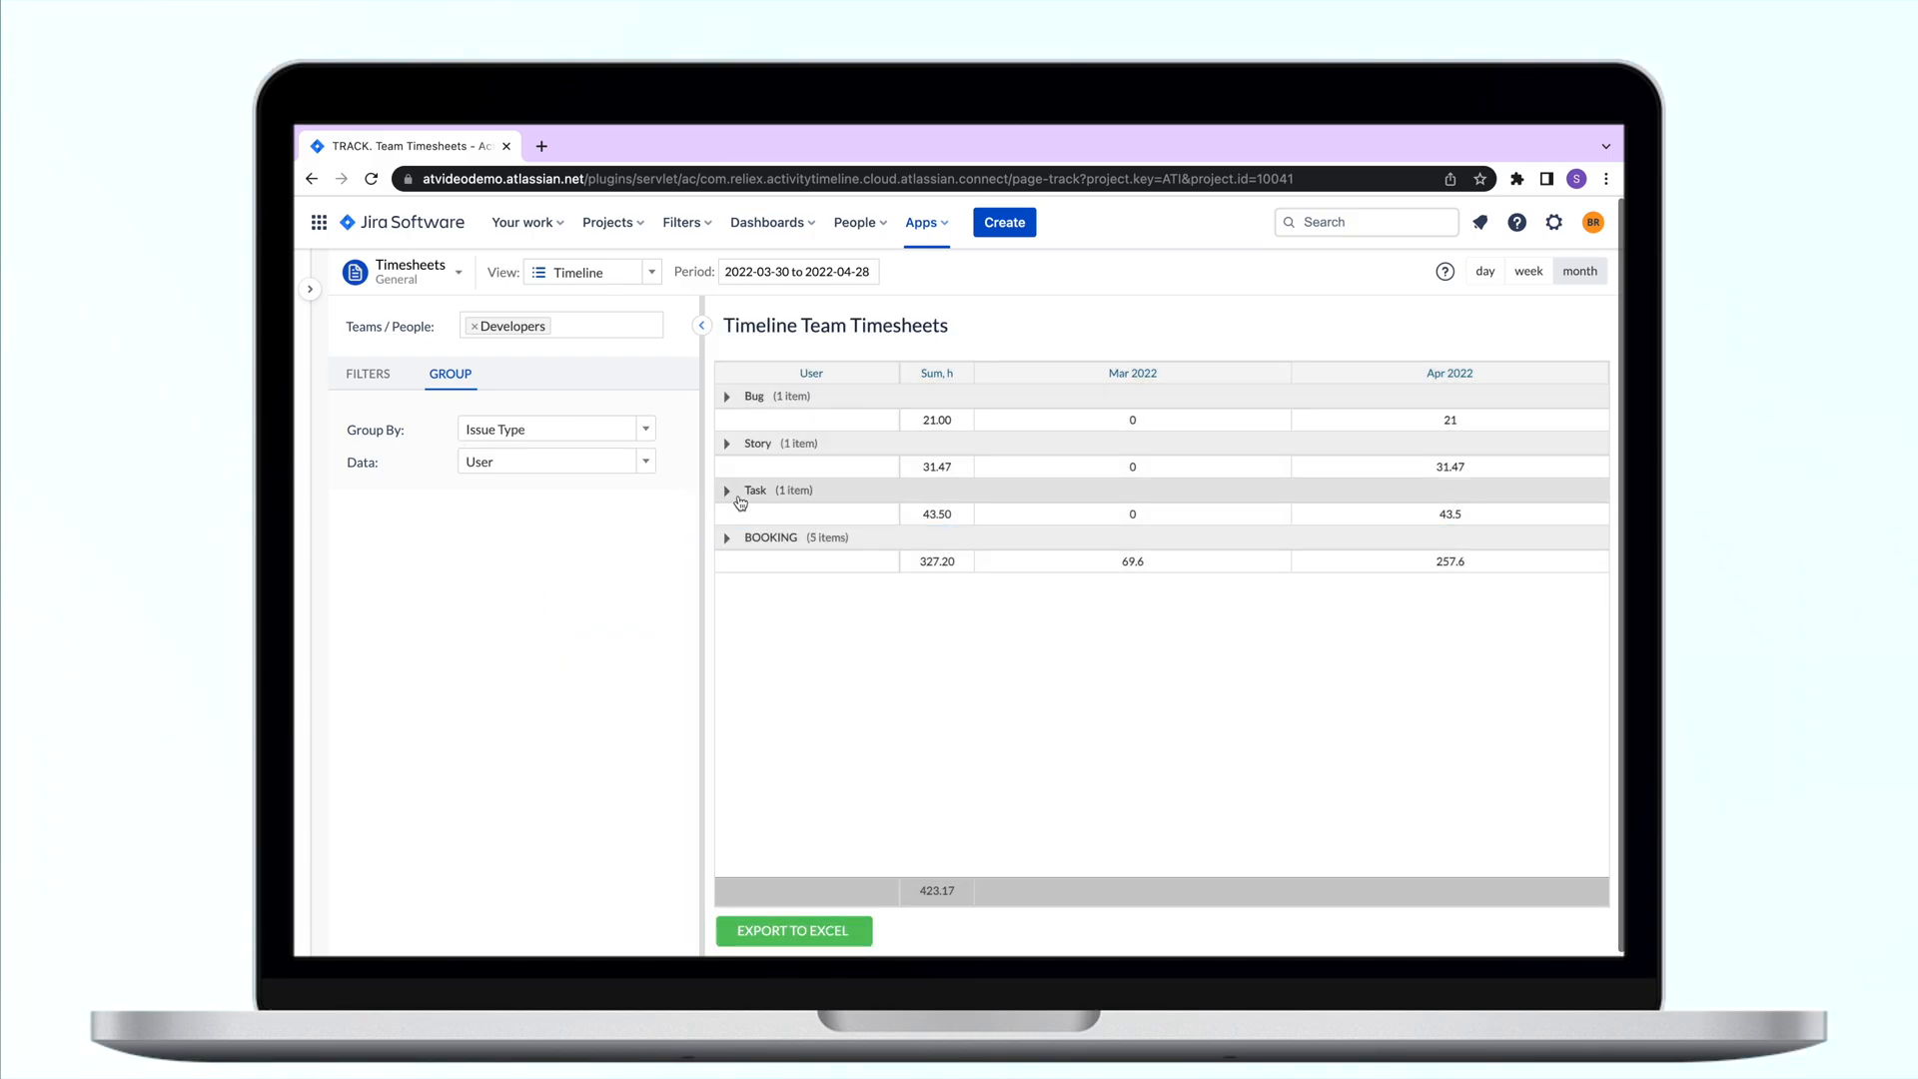
pyautogui.click(727, 489)
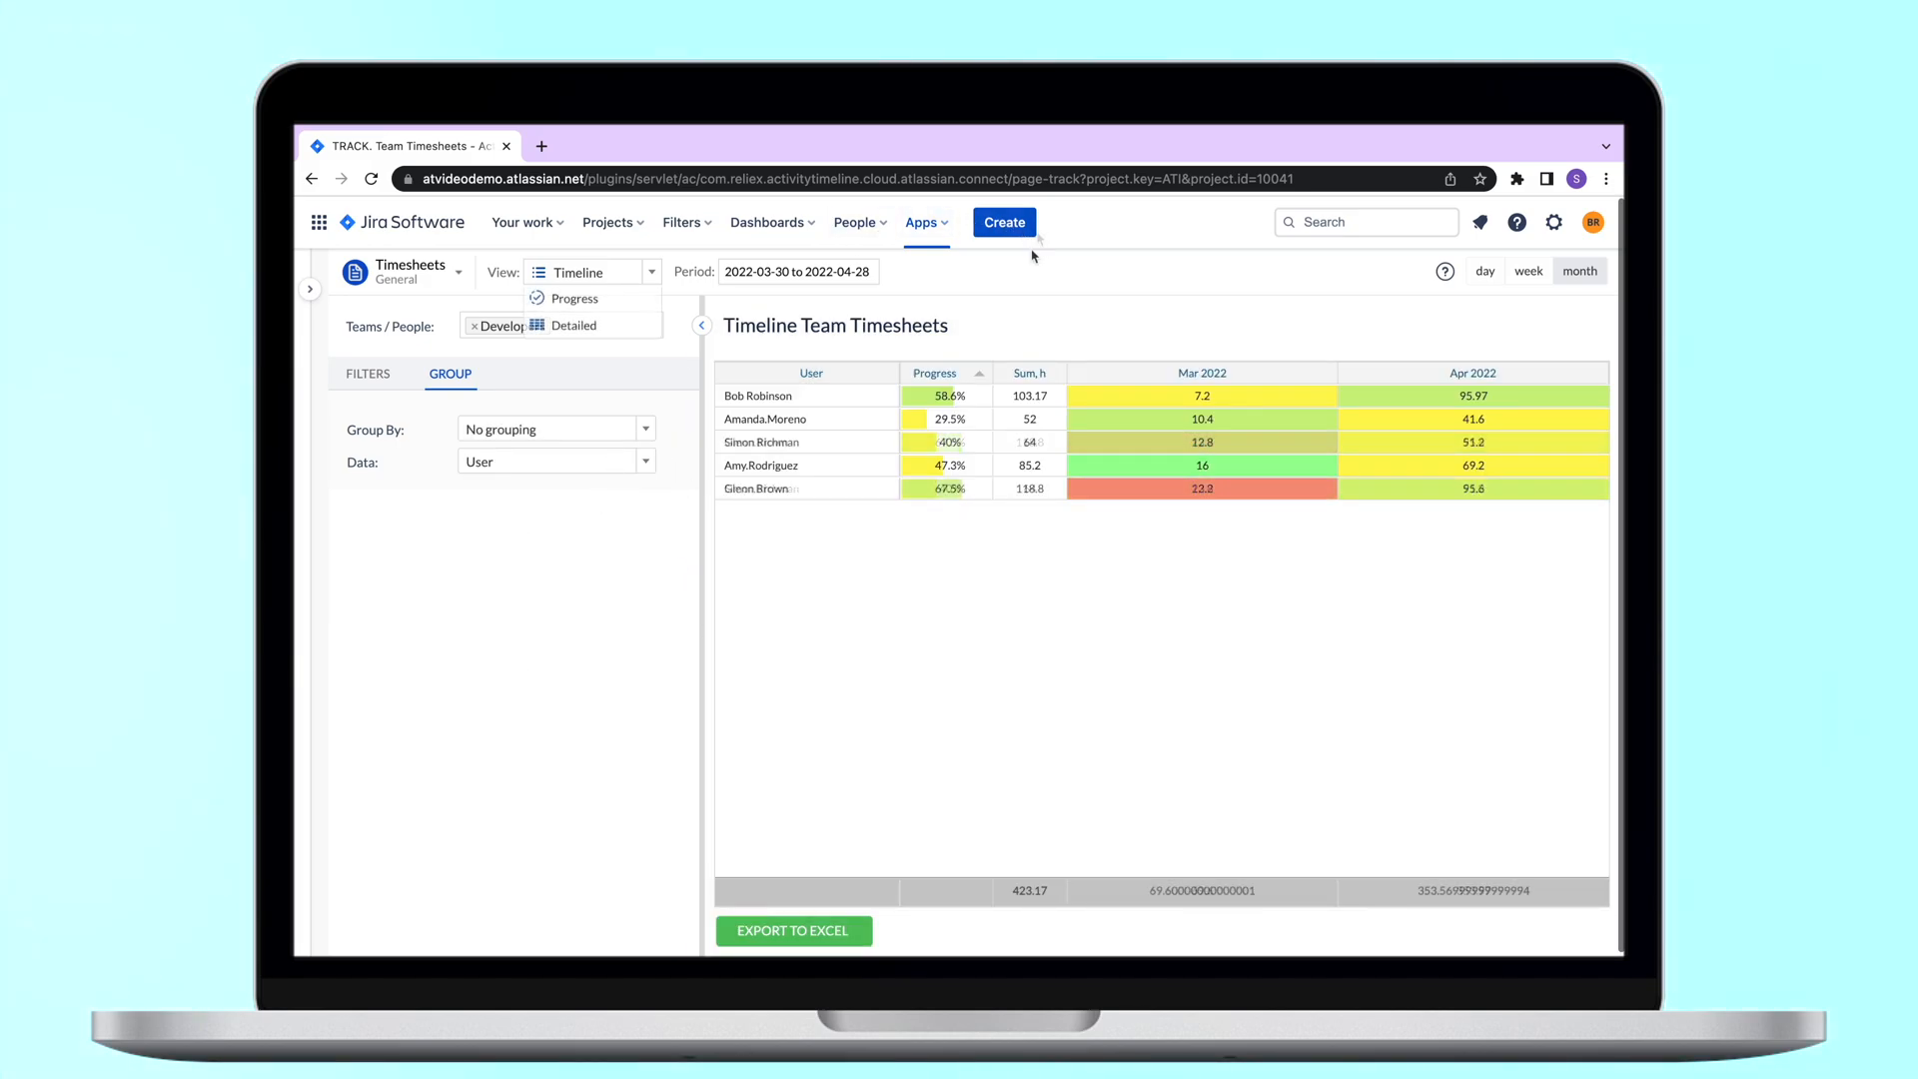
# Step: Switch to the Detailed view and filter the worklog category to Non-Billable
pyautogui.click(573, 323)
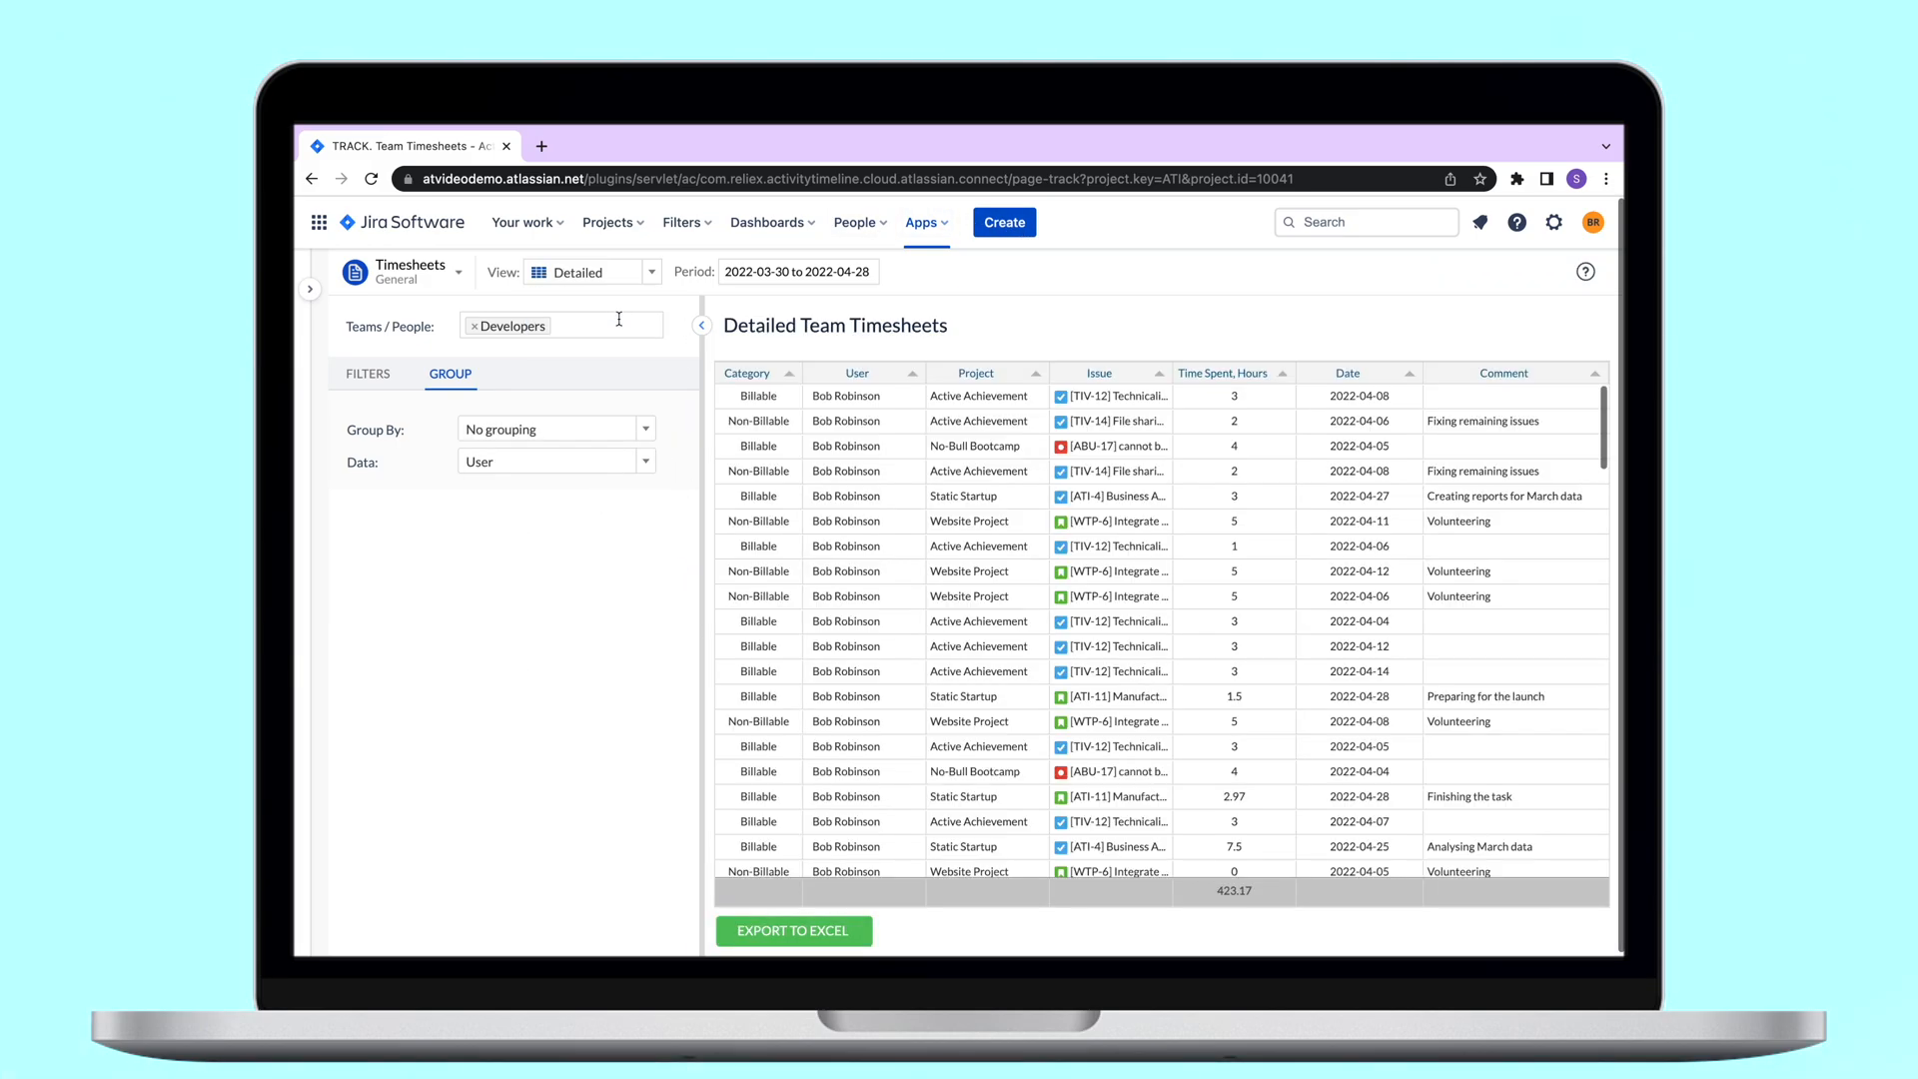
pyautogui.moveTo(395, 398)
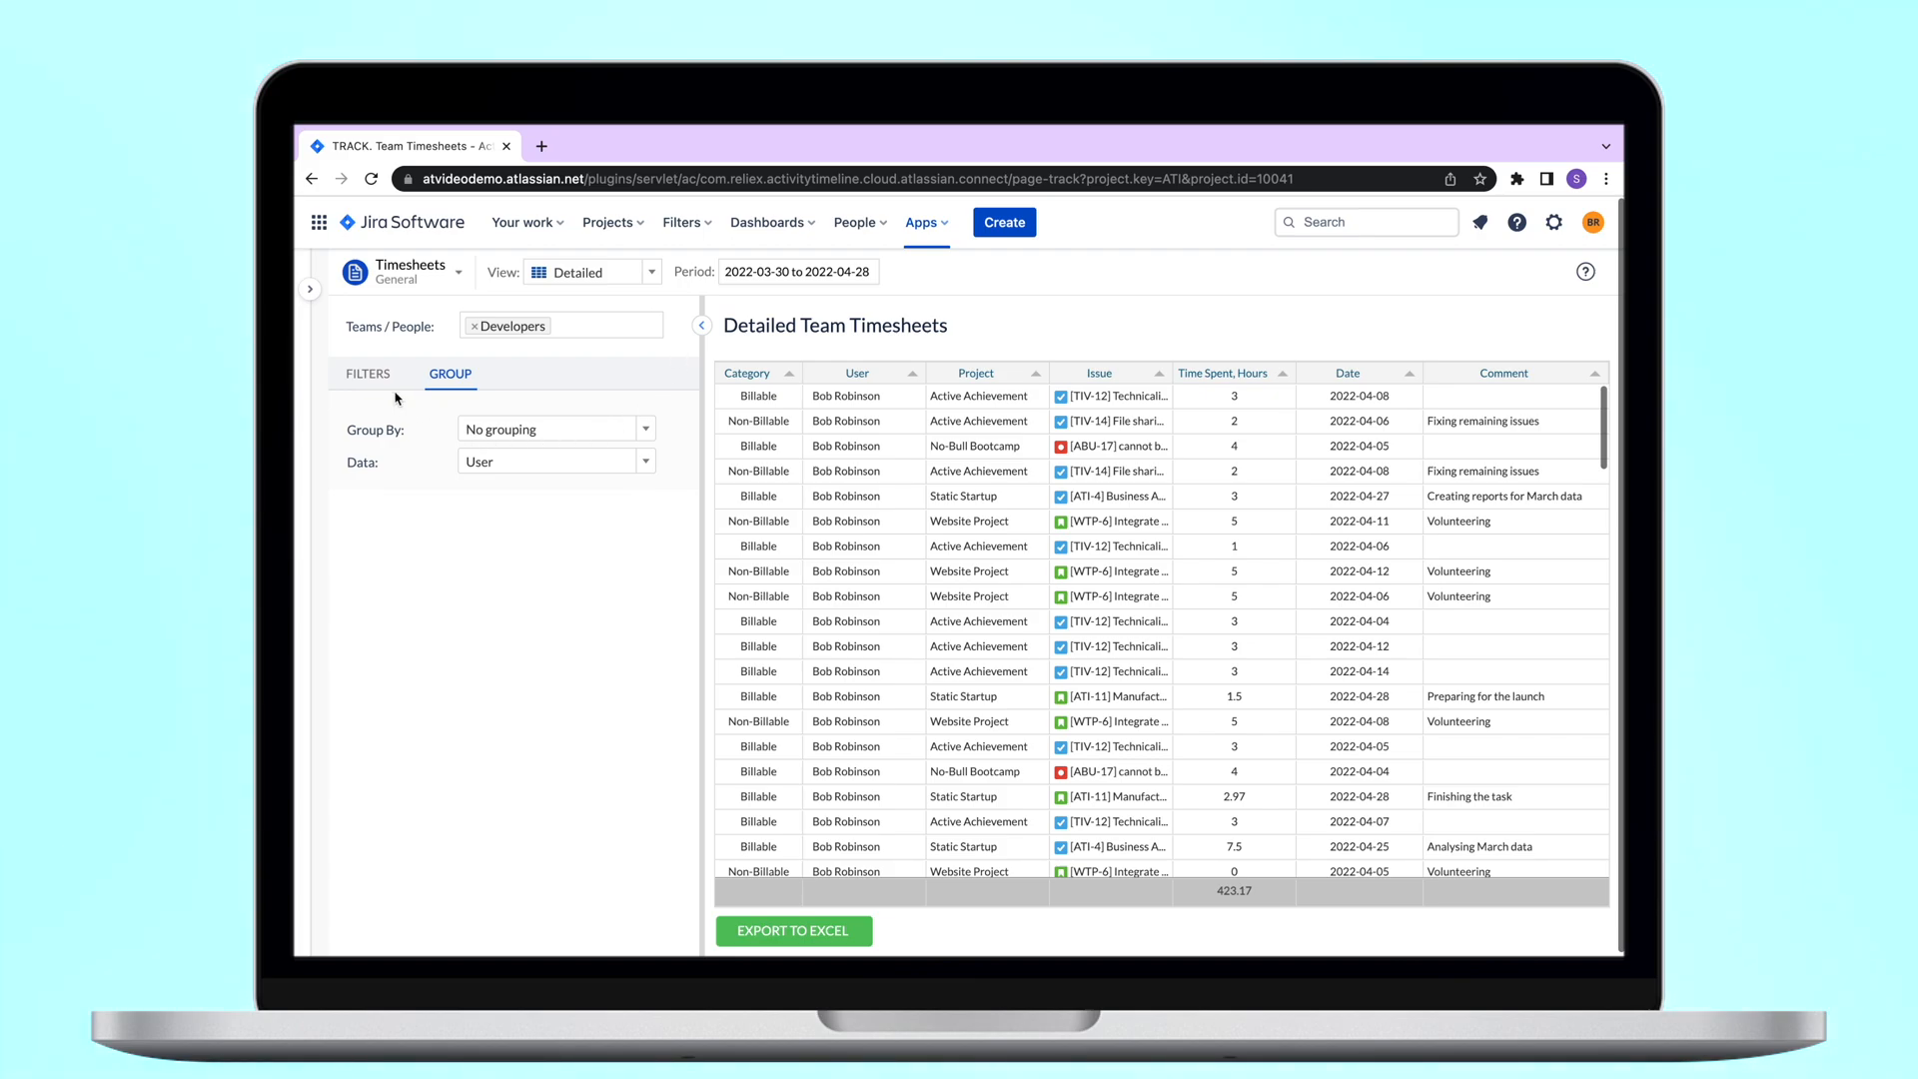
pyautogui.click(367, 374)
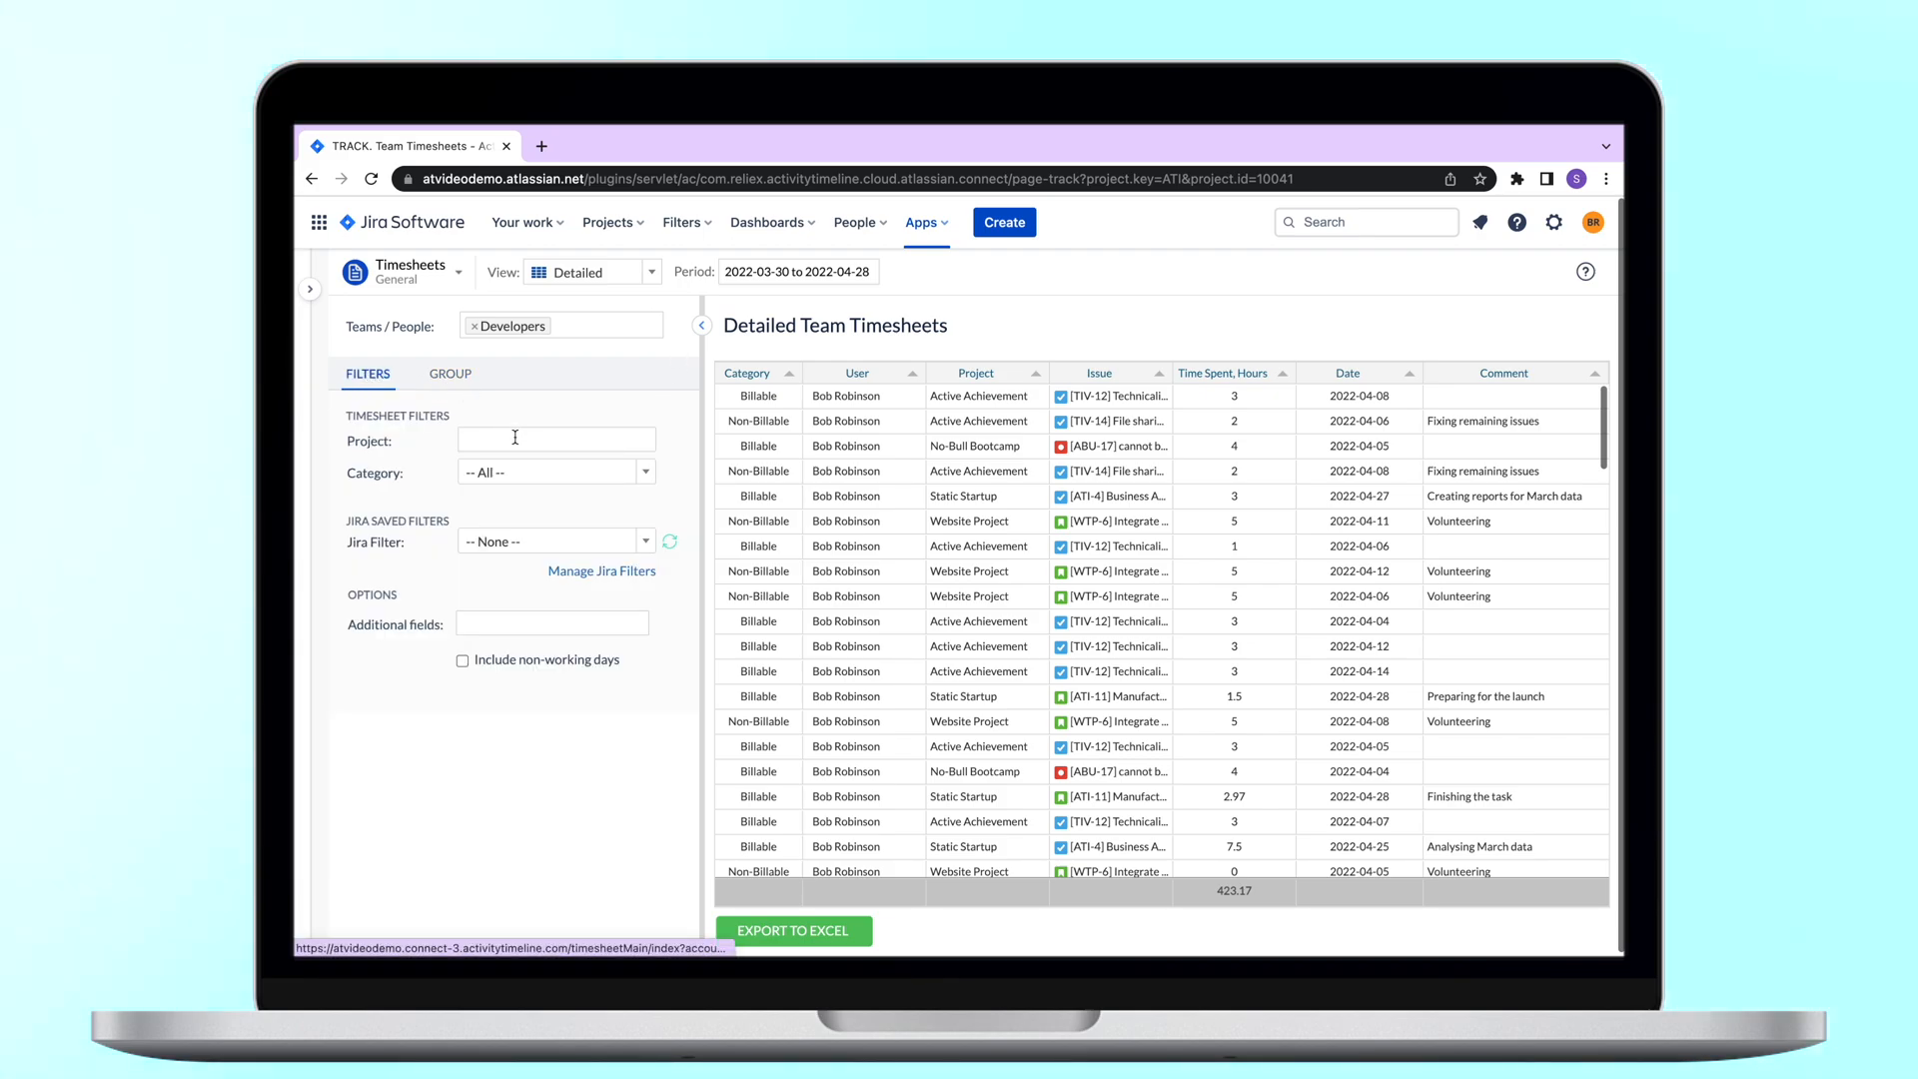
pyautogui.click(555, 471)
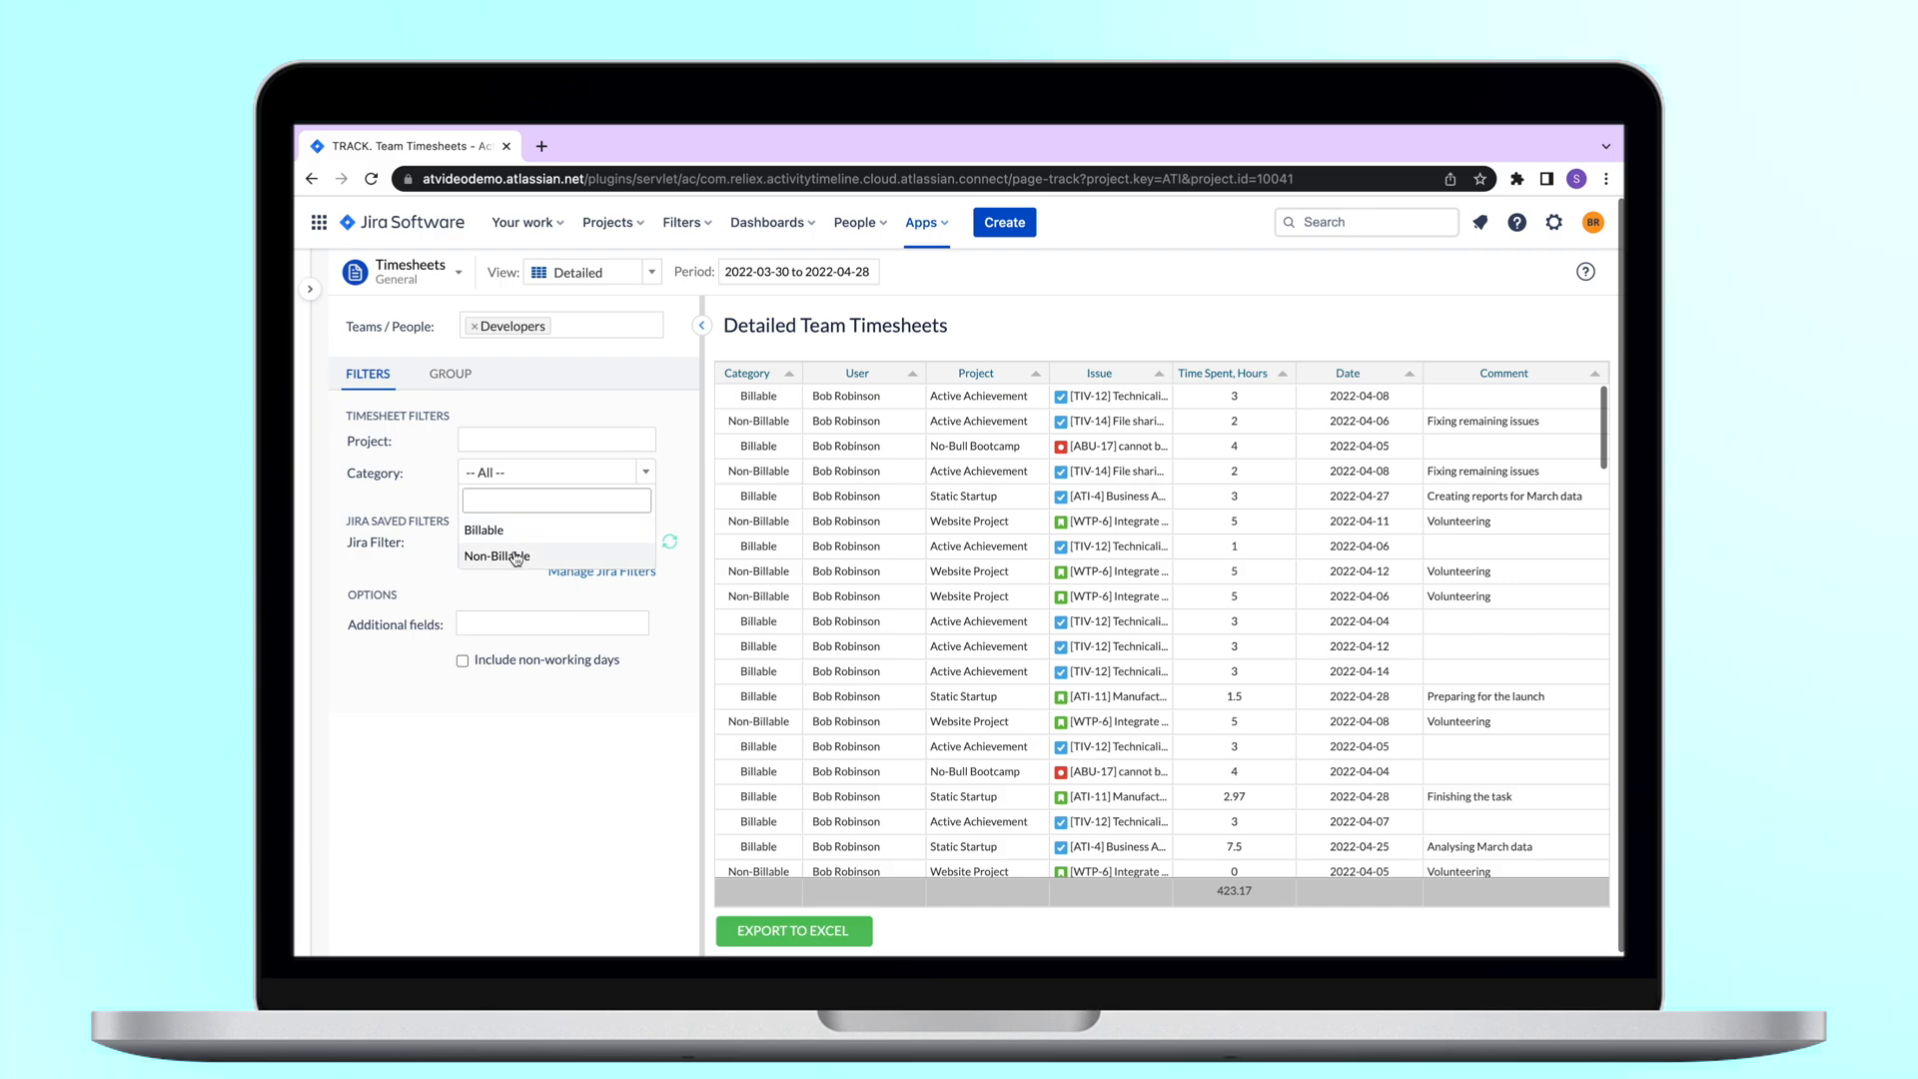
pyautogui.click(495, 556)
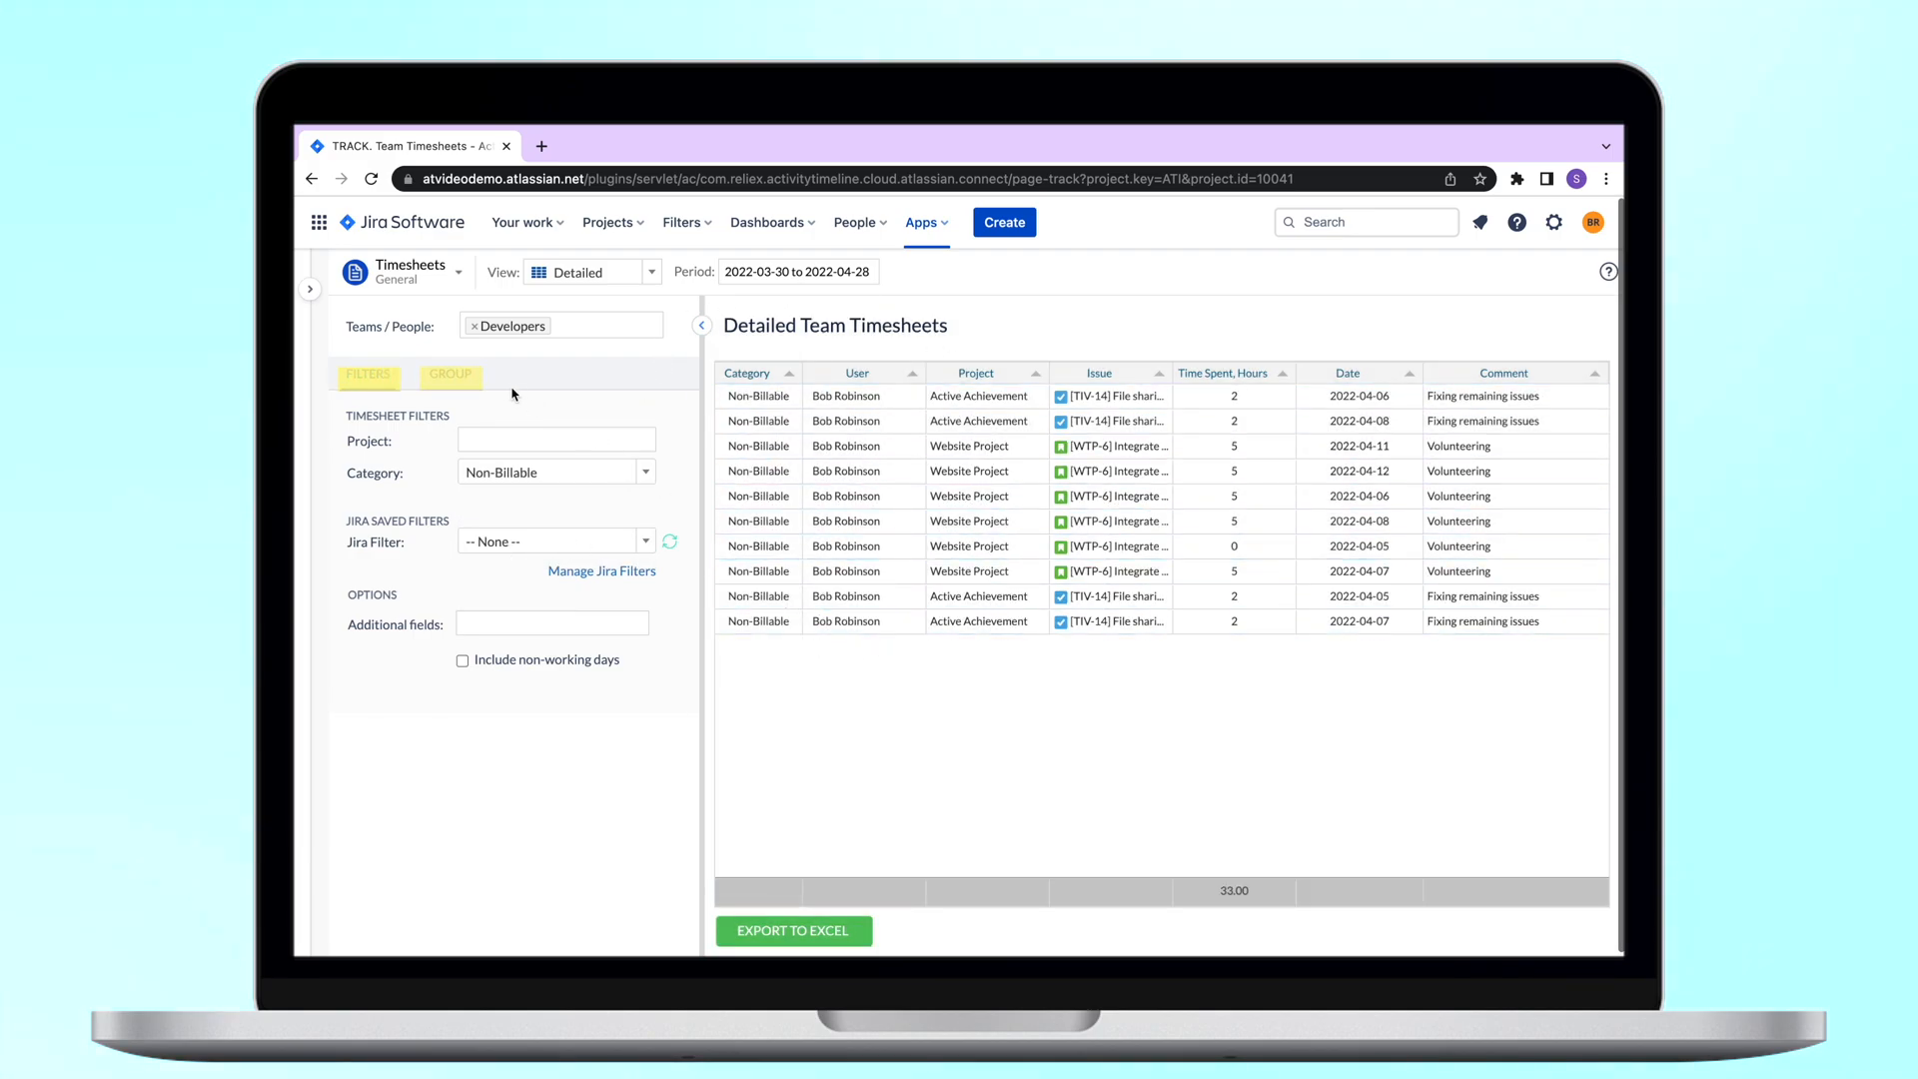
# Step: Group the report by project and add Components as an additional column
pyautogui.click(450, 374)
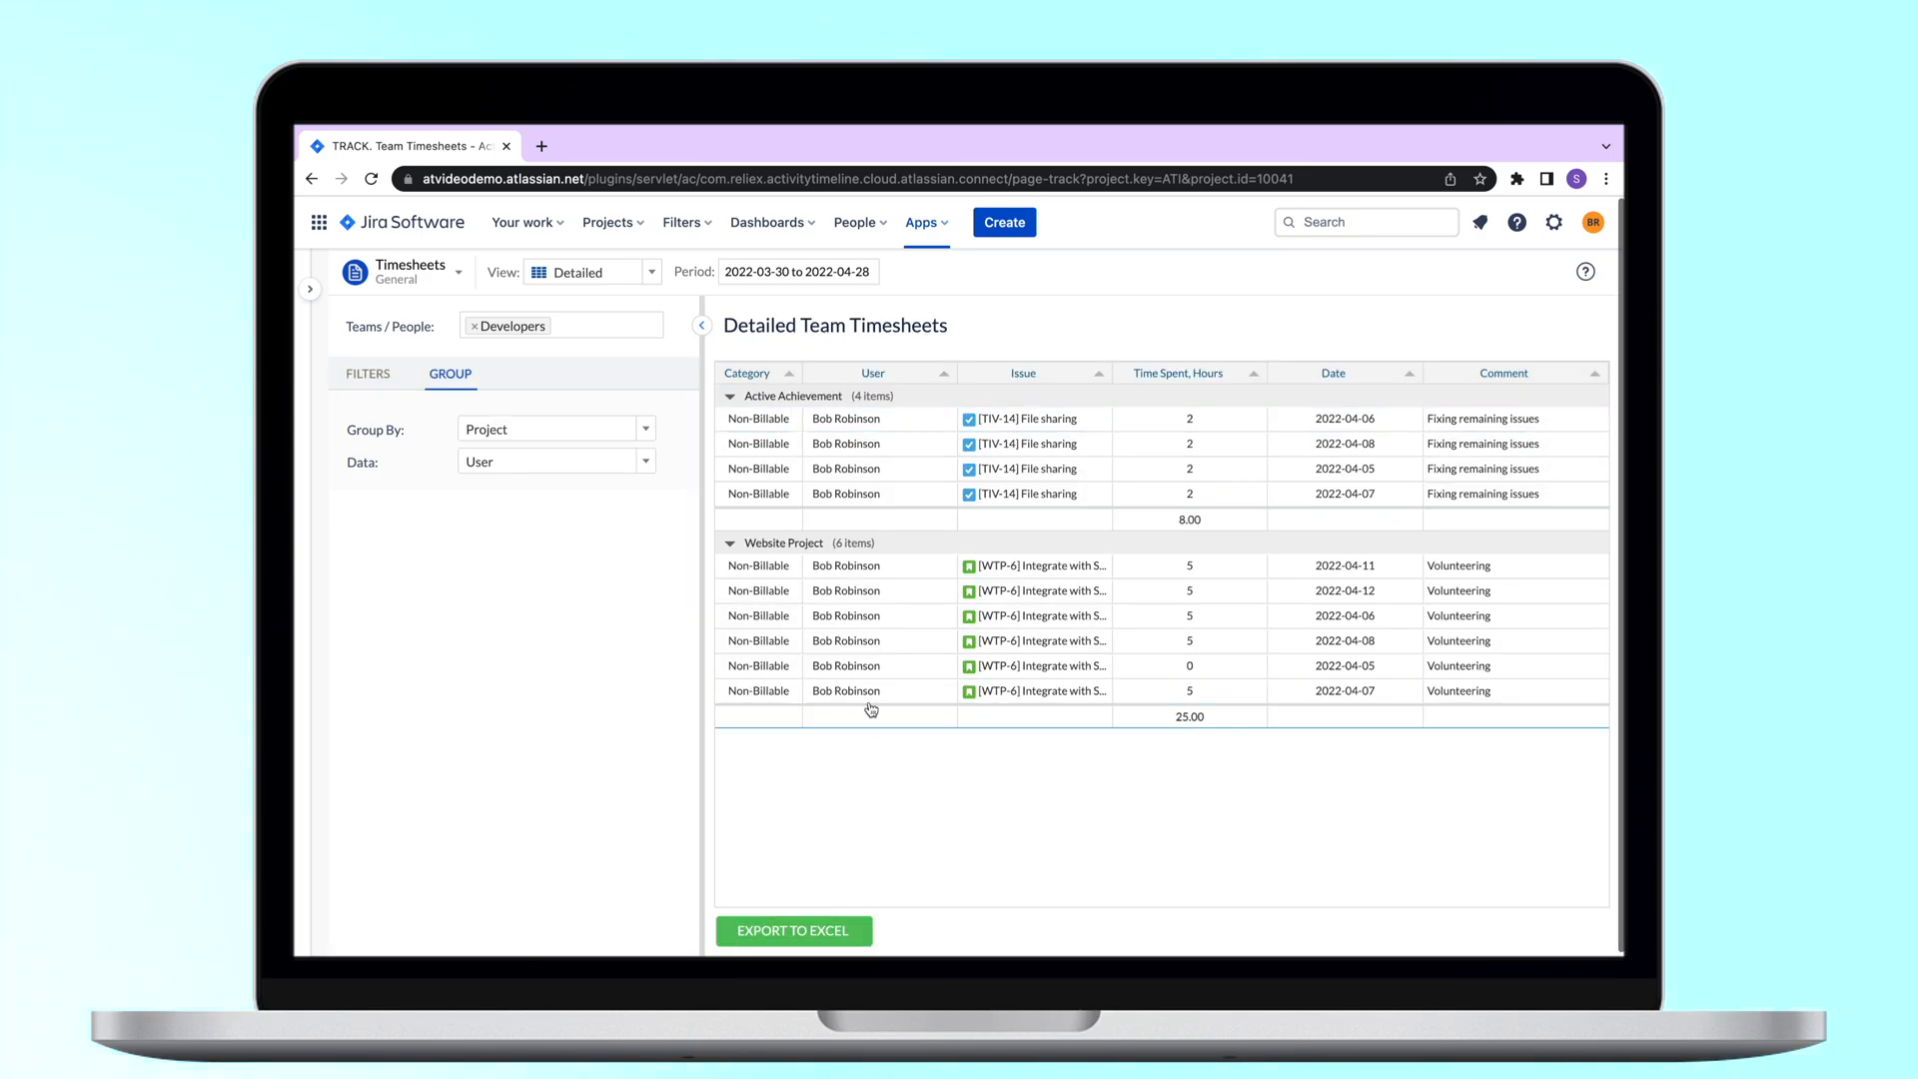
pyautogui.click(368, 374)
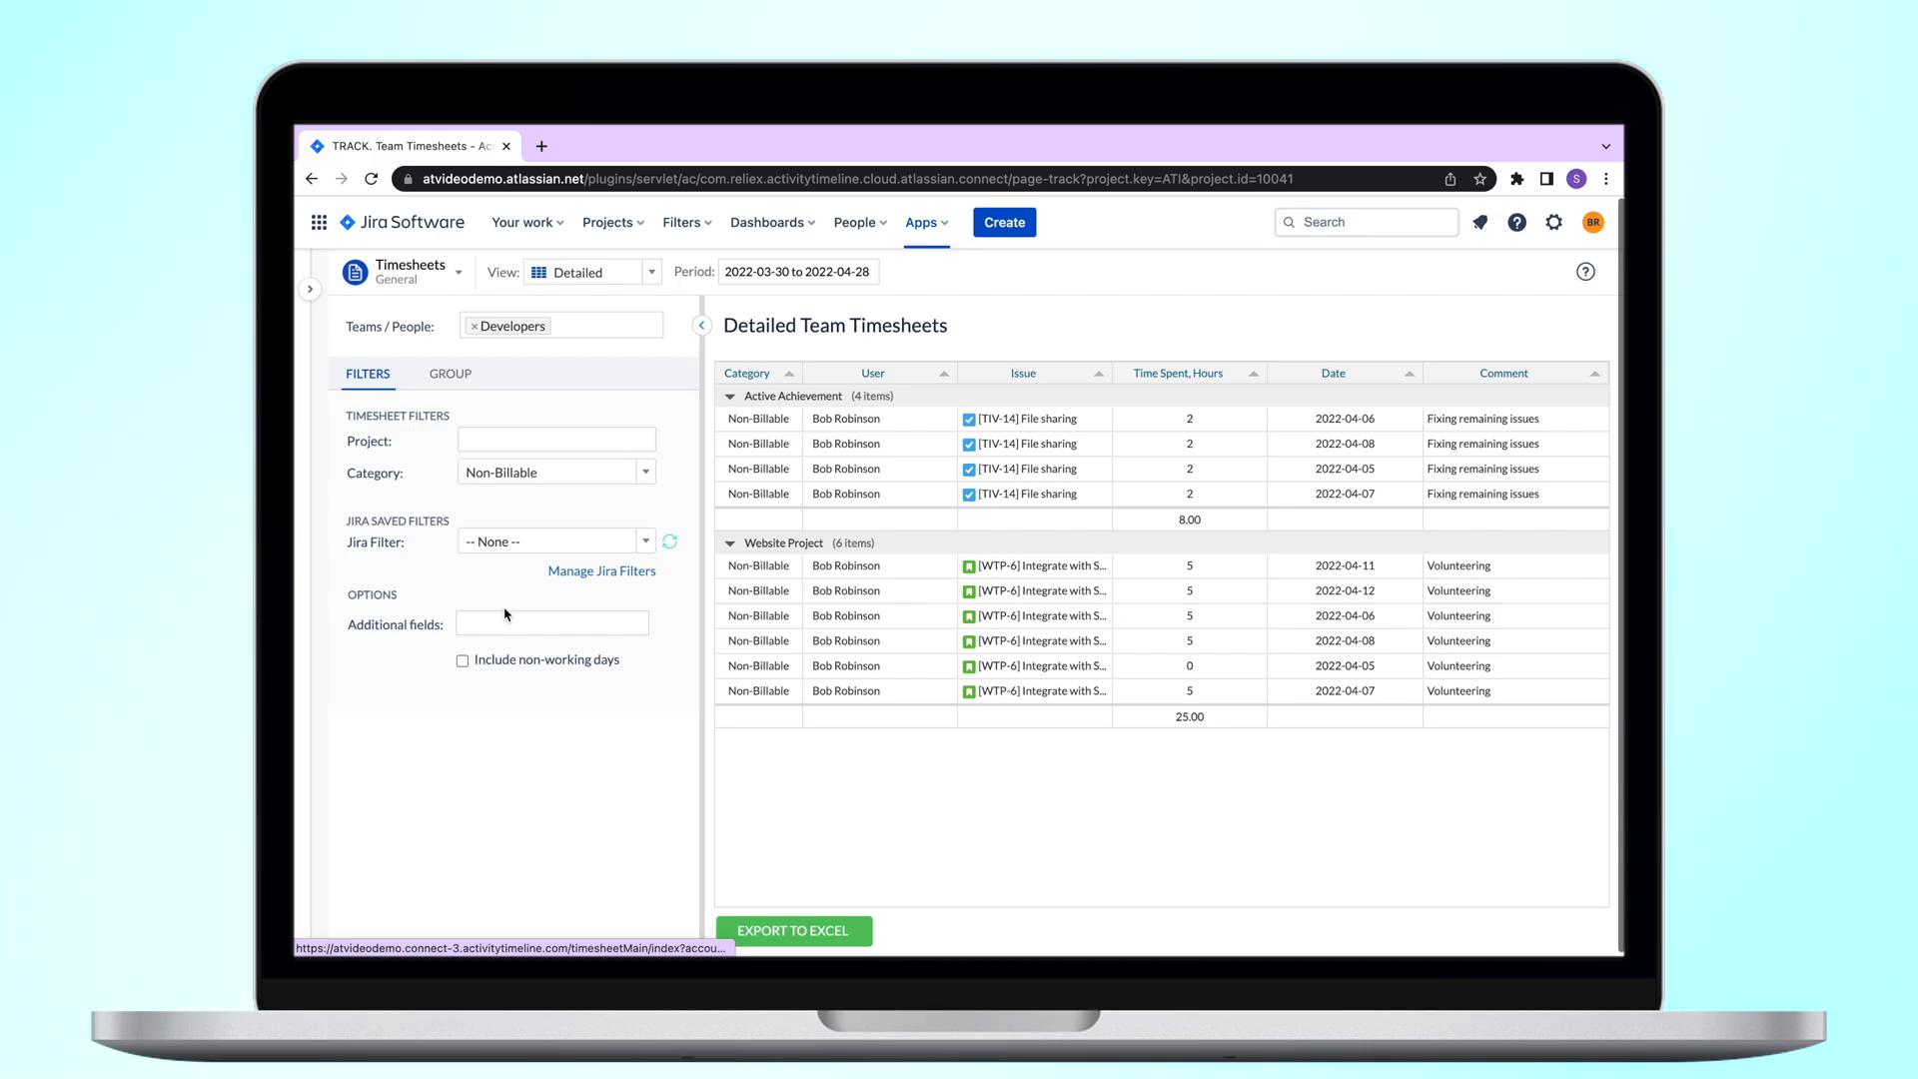
pyautogui.click(551, 624)
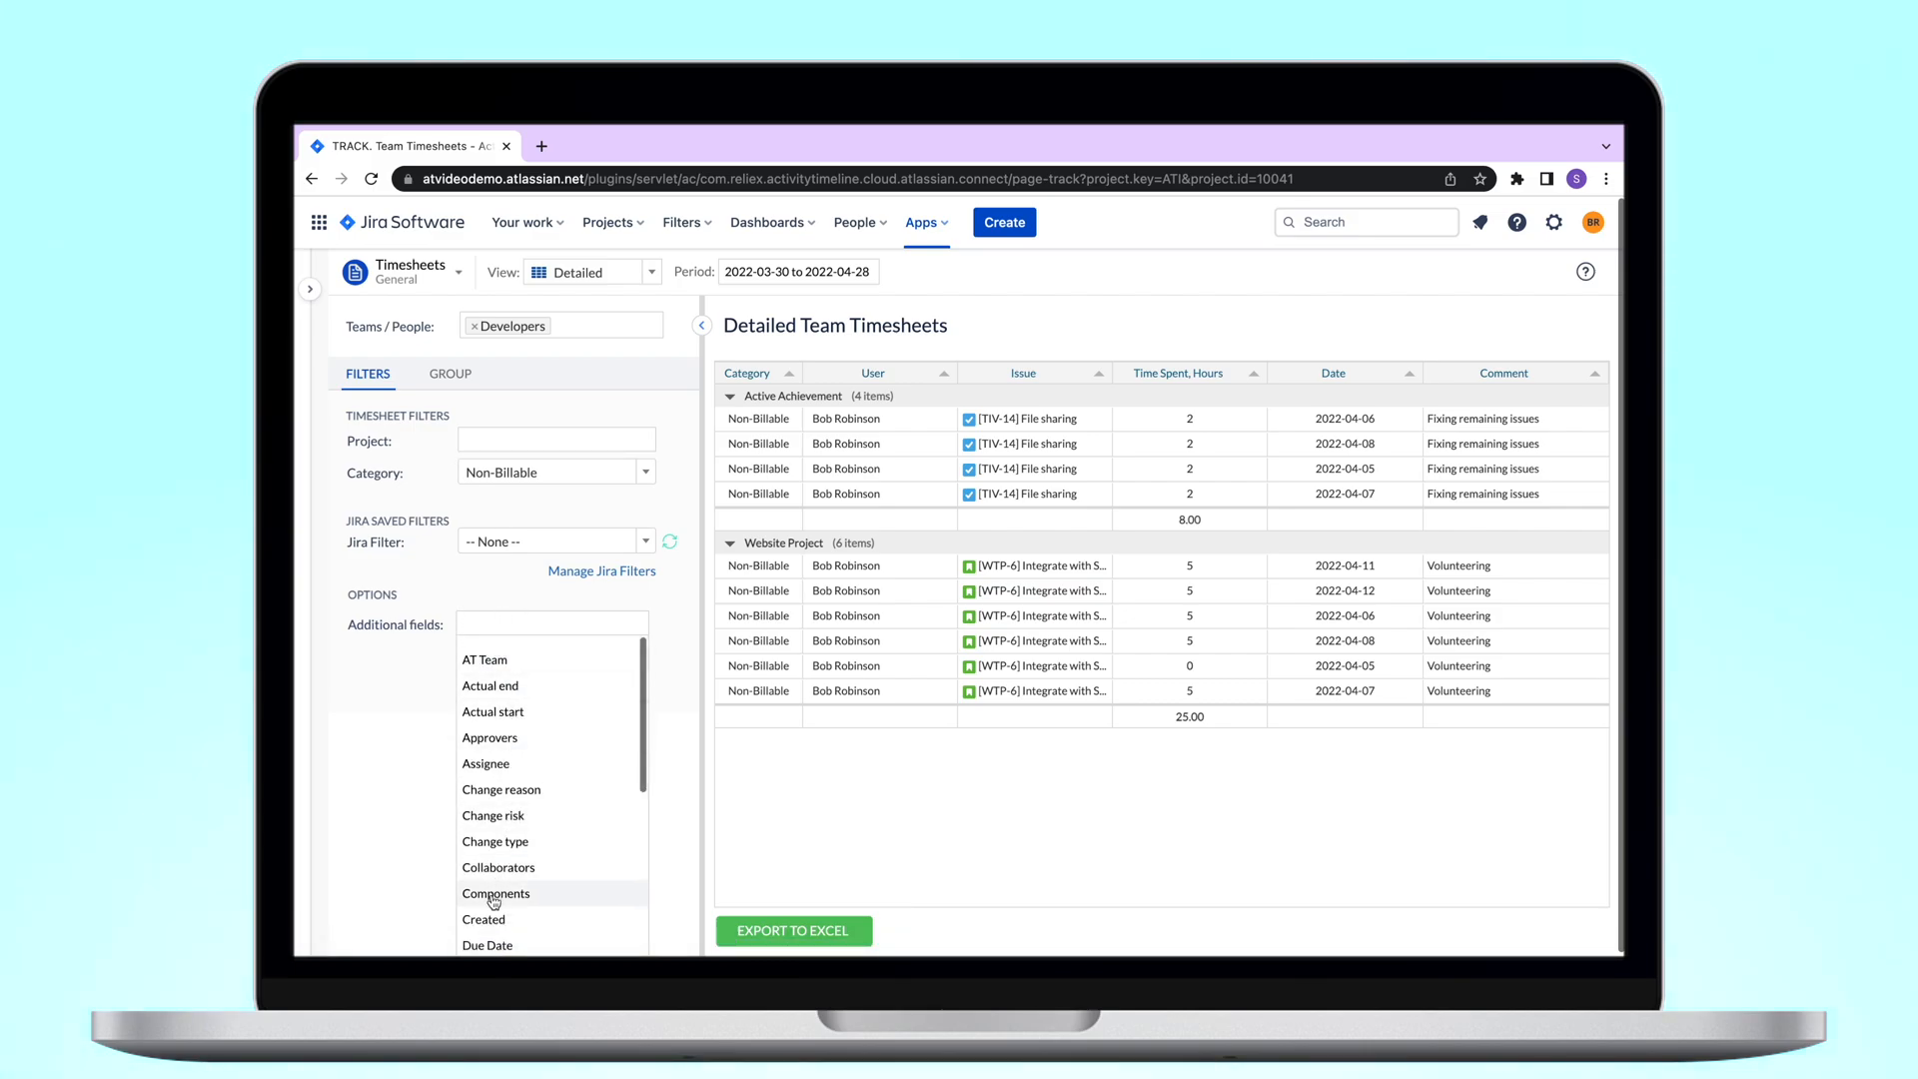
pyautogui.click(495, 893)
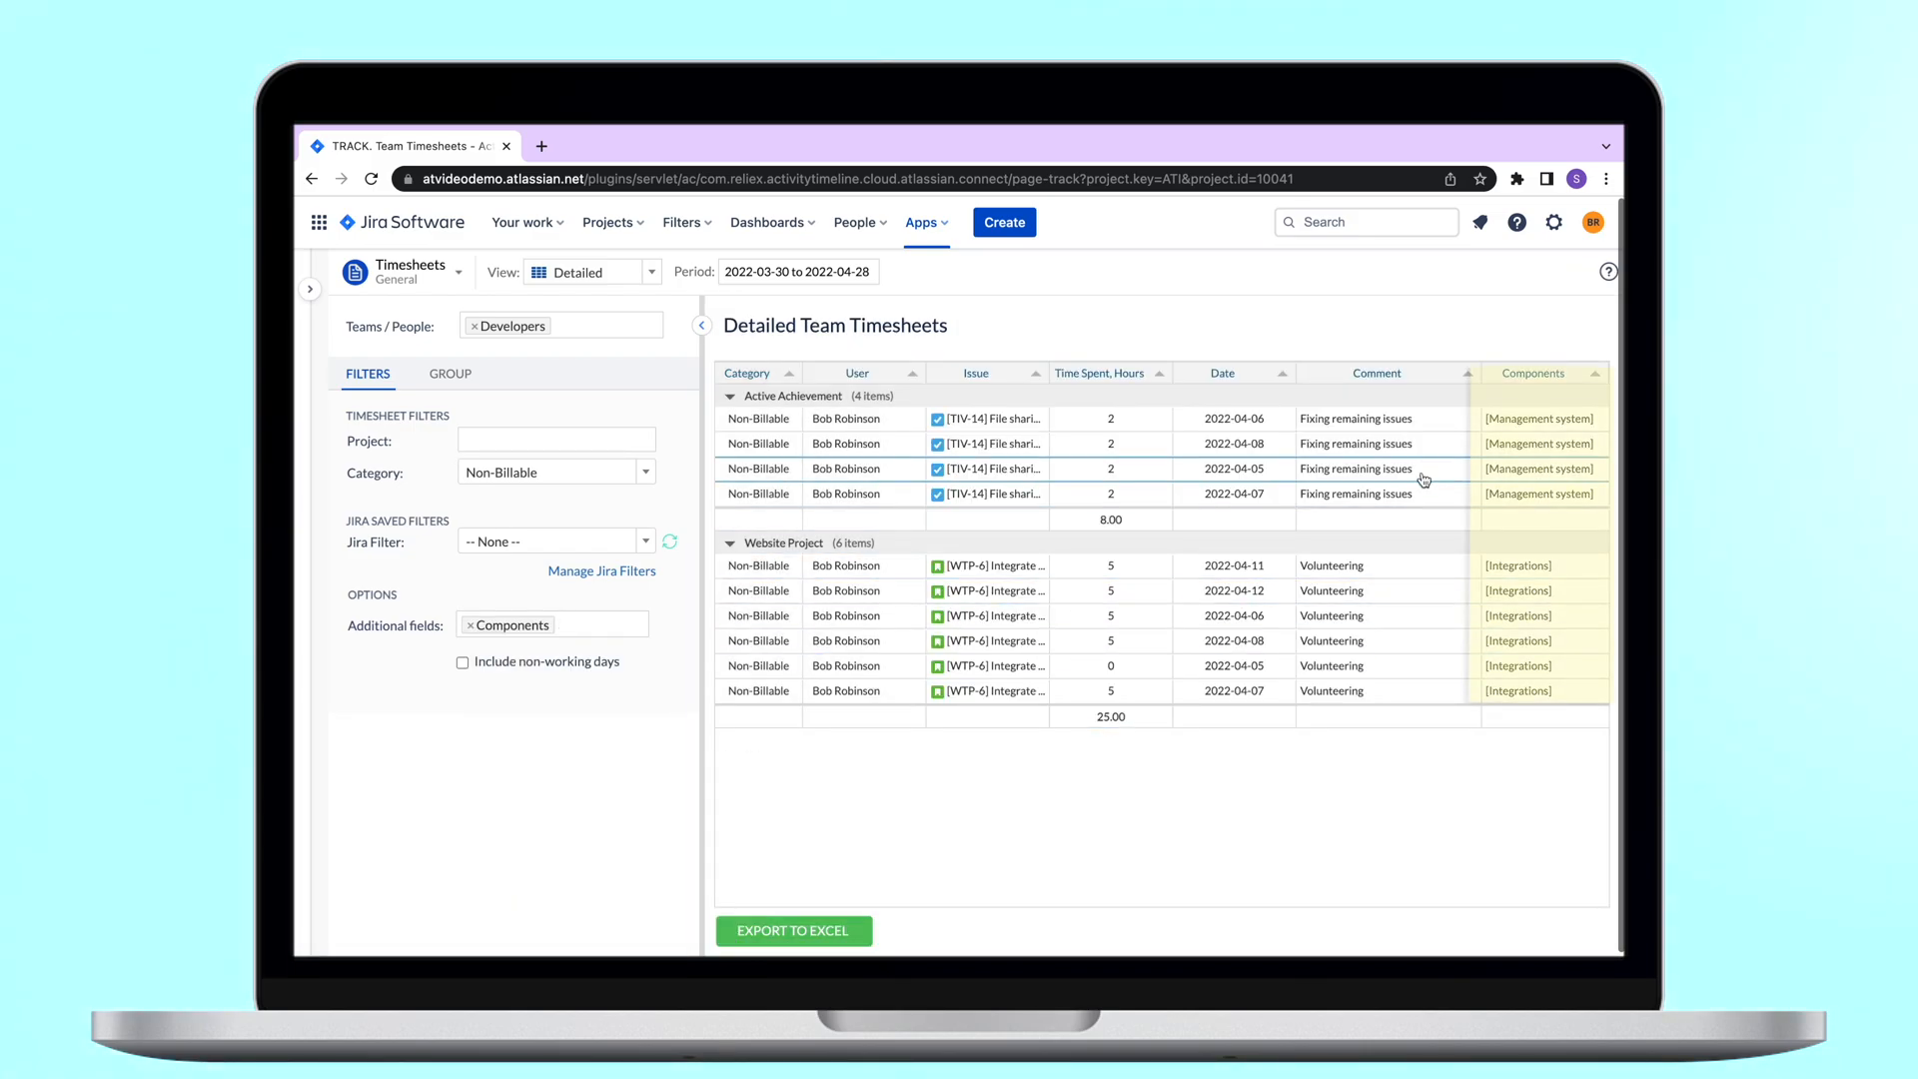
pyautogui.moveTo(1503, 755)
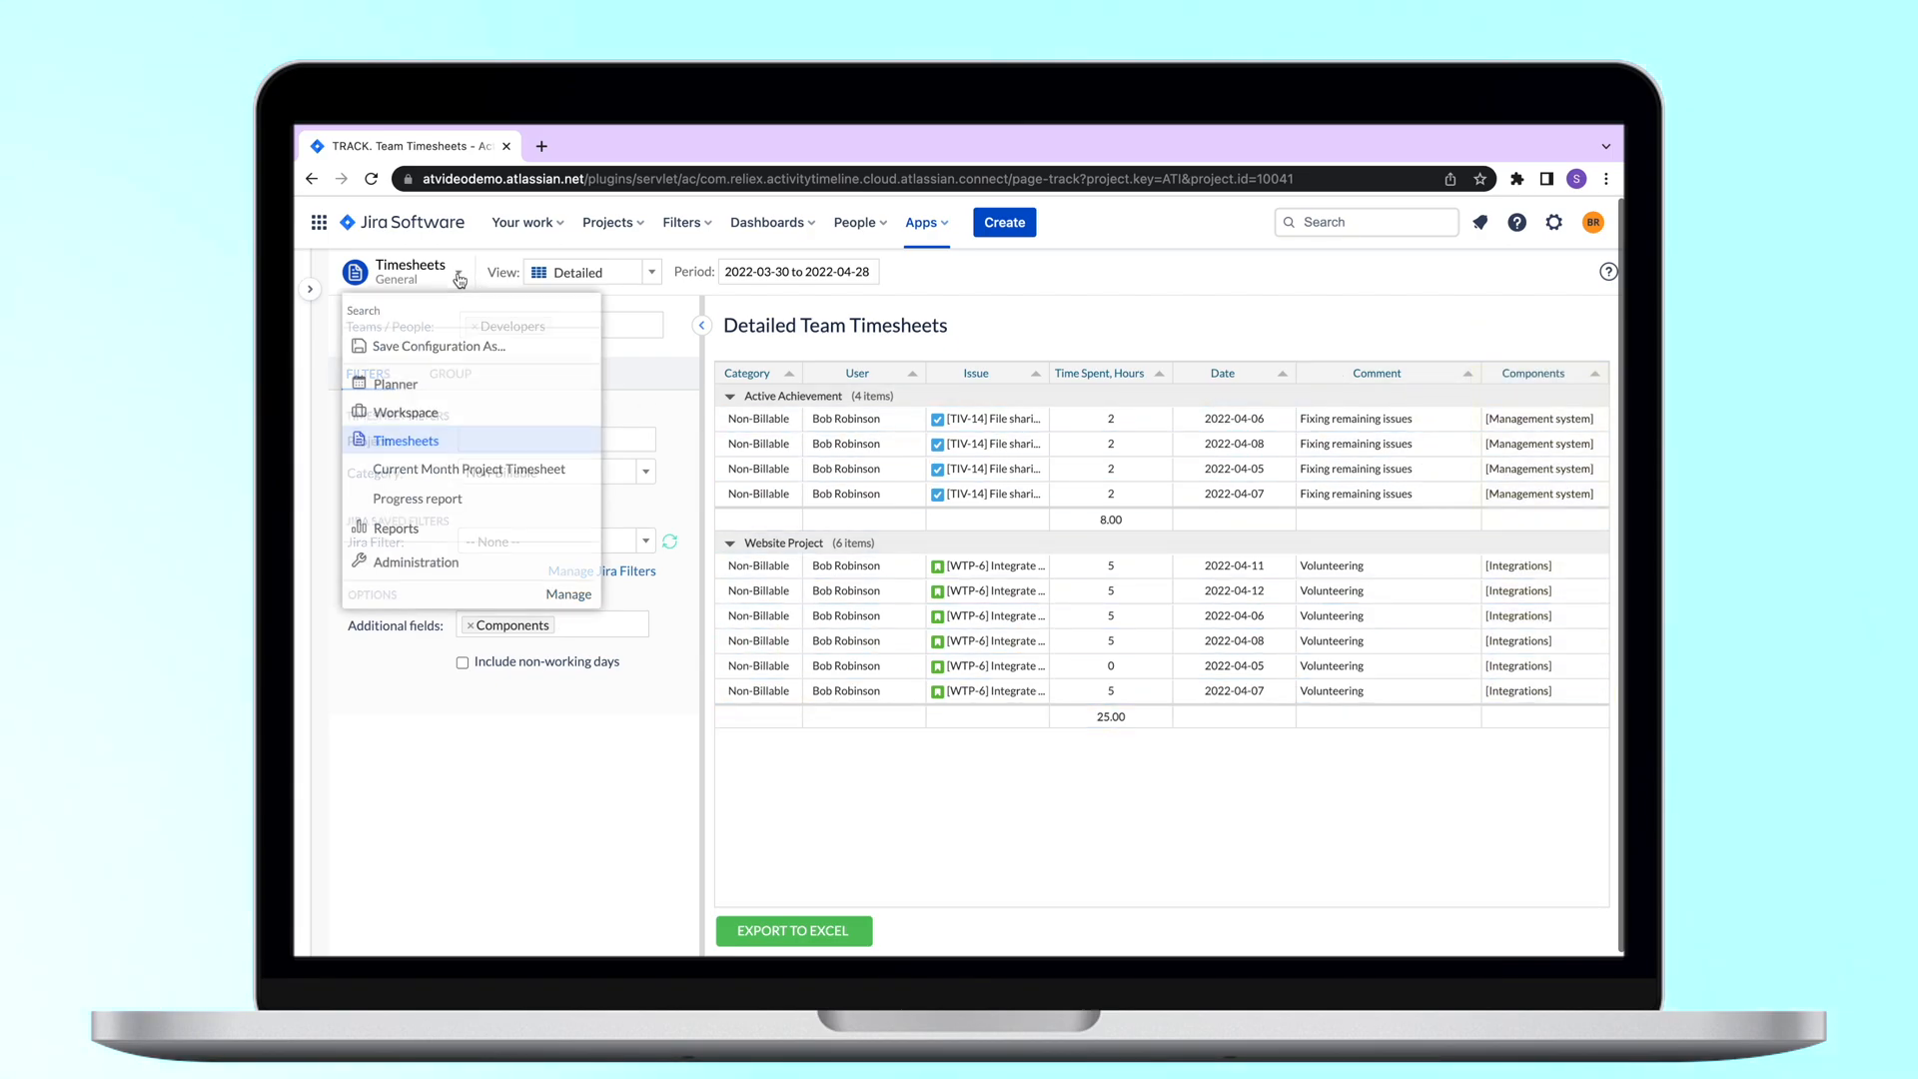
# Step: Save the setup as 'Non billable detailed report timesheet', storing the current period
pyautogui.click(440, 346)
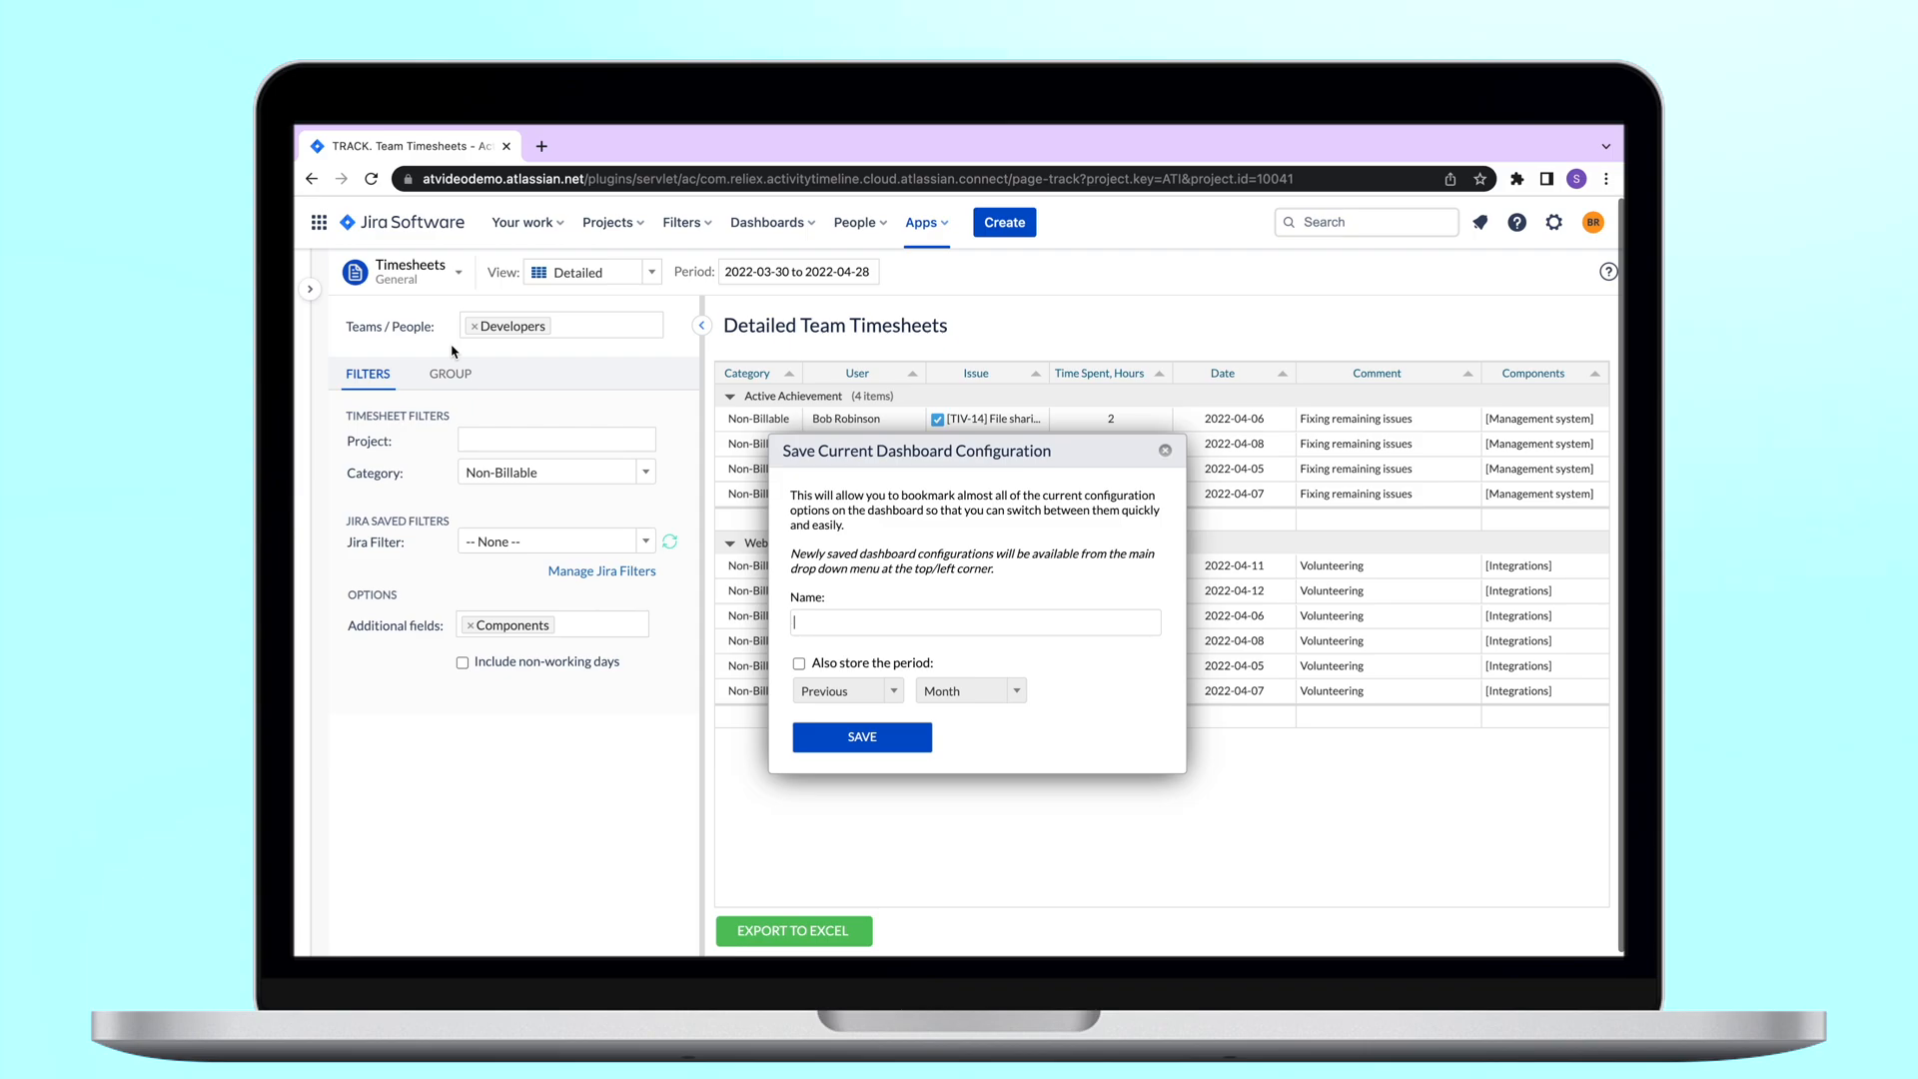
pyautogui.write('Non billable detailed report timesheet')
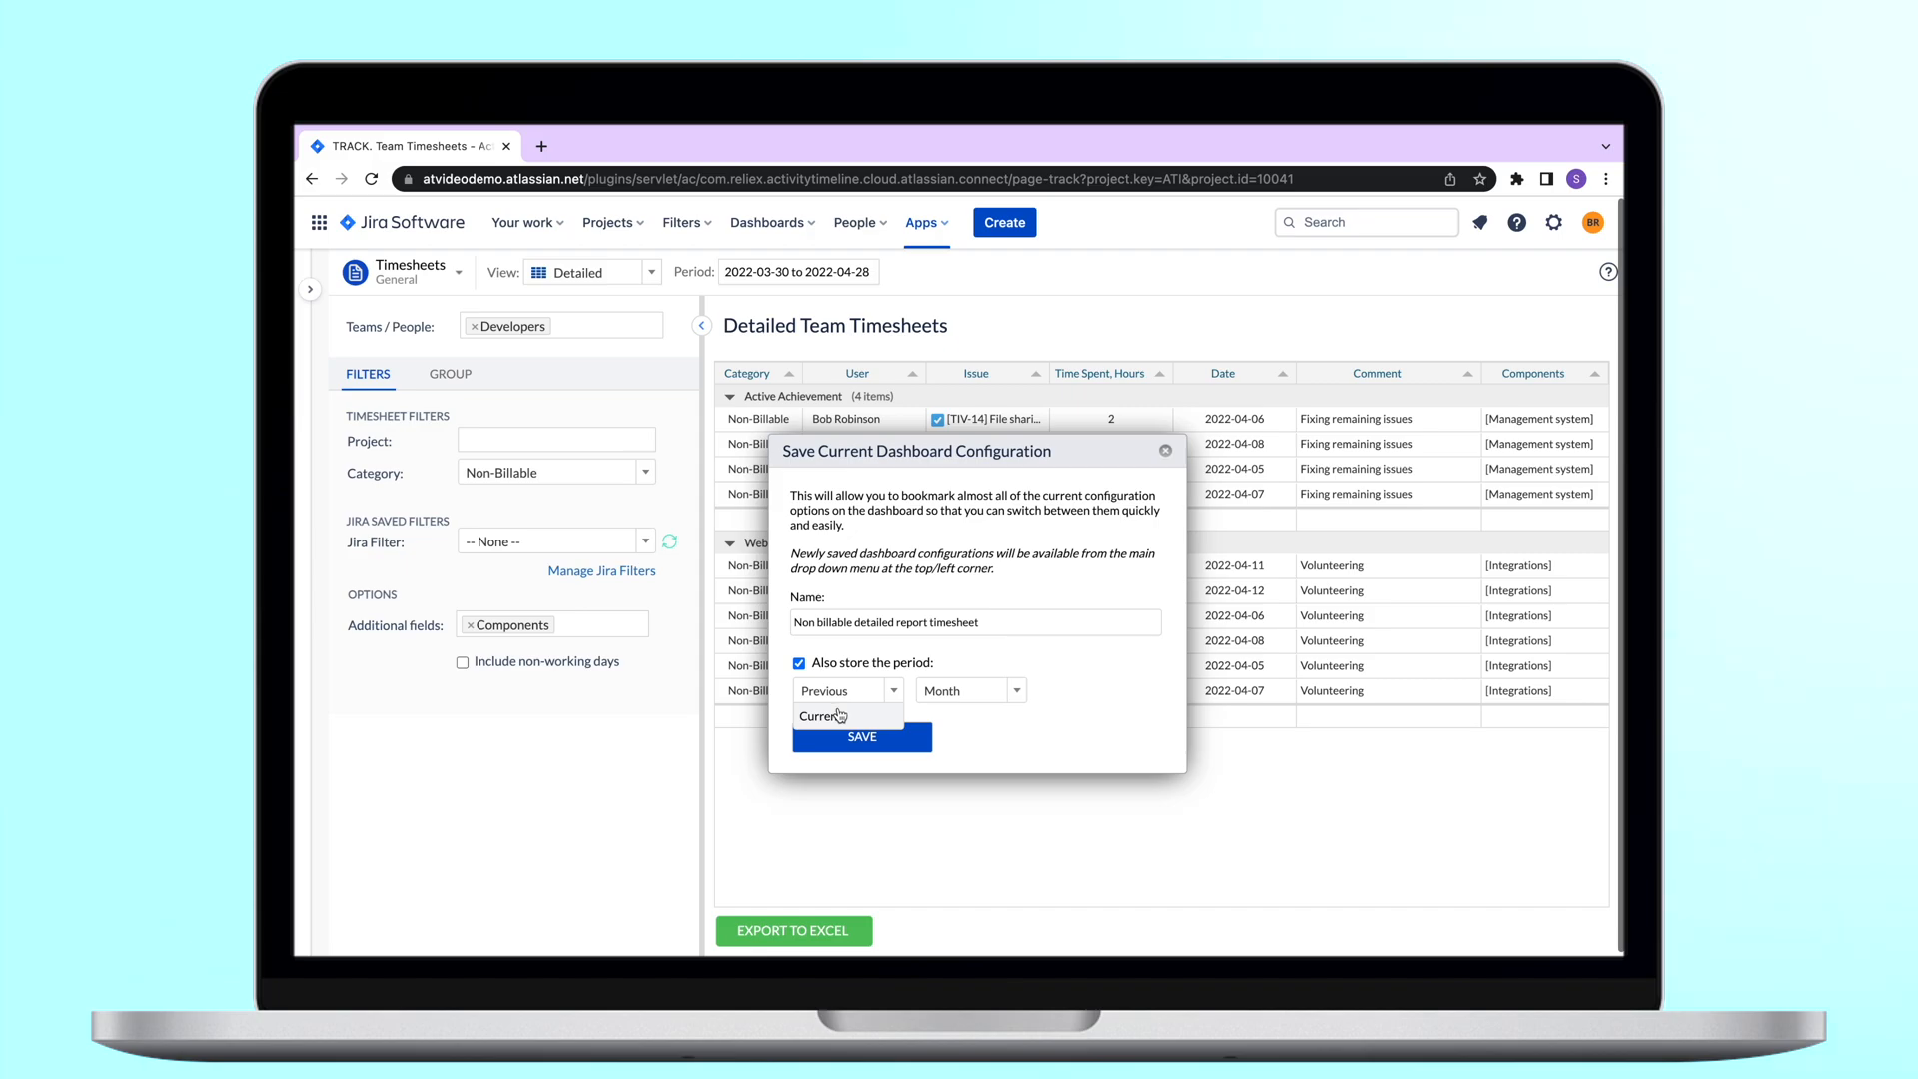
pyautogui.click(861, 735)
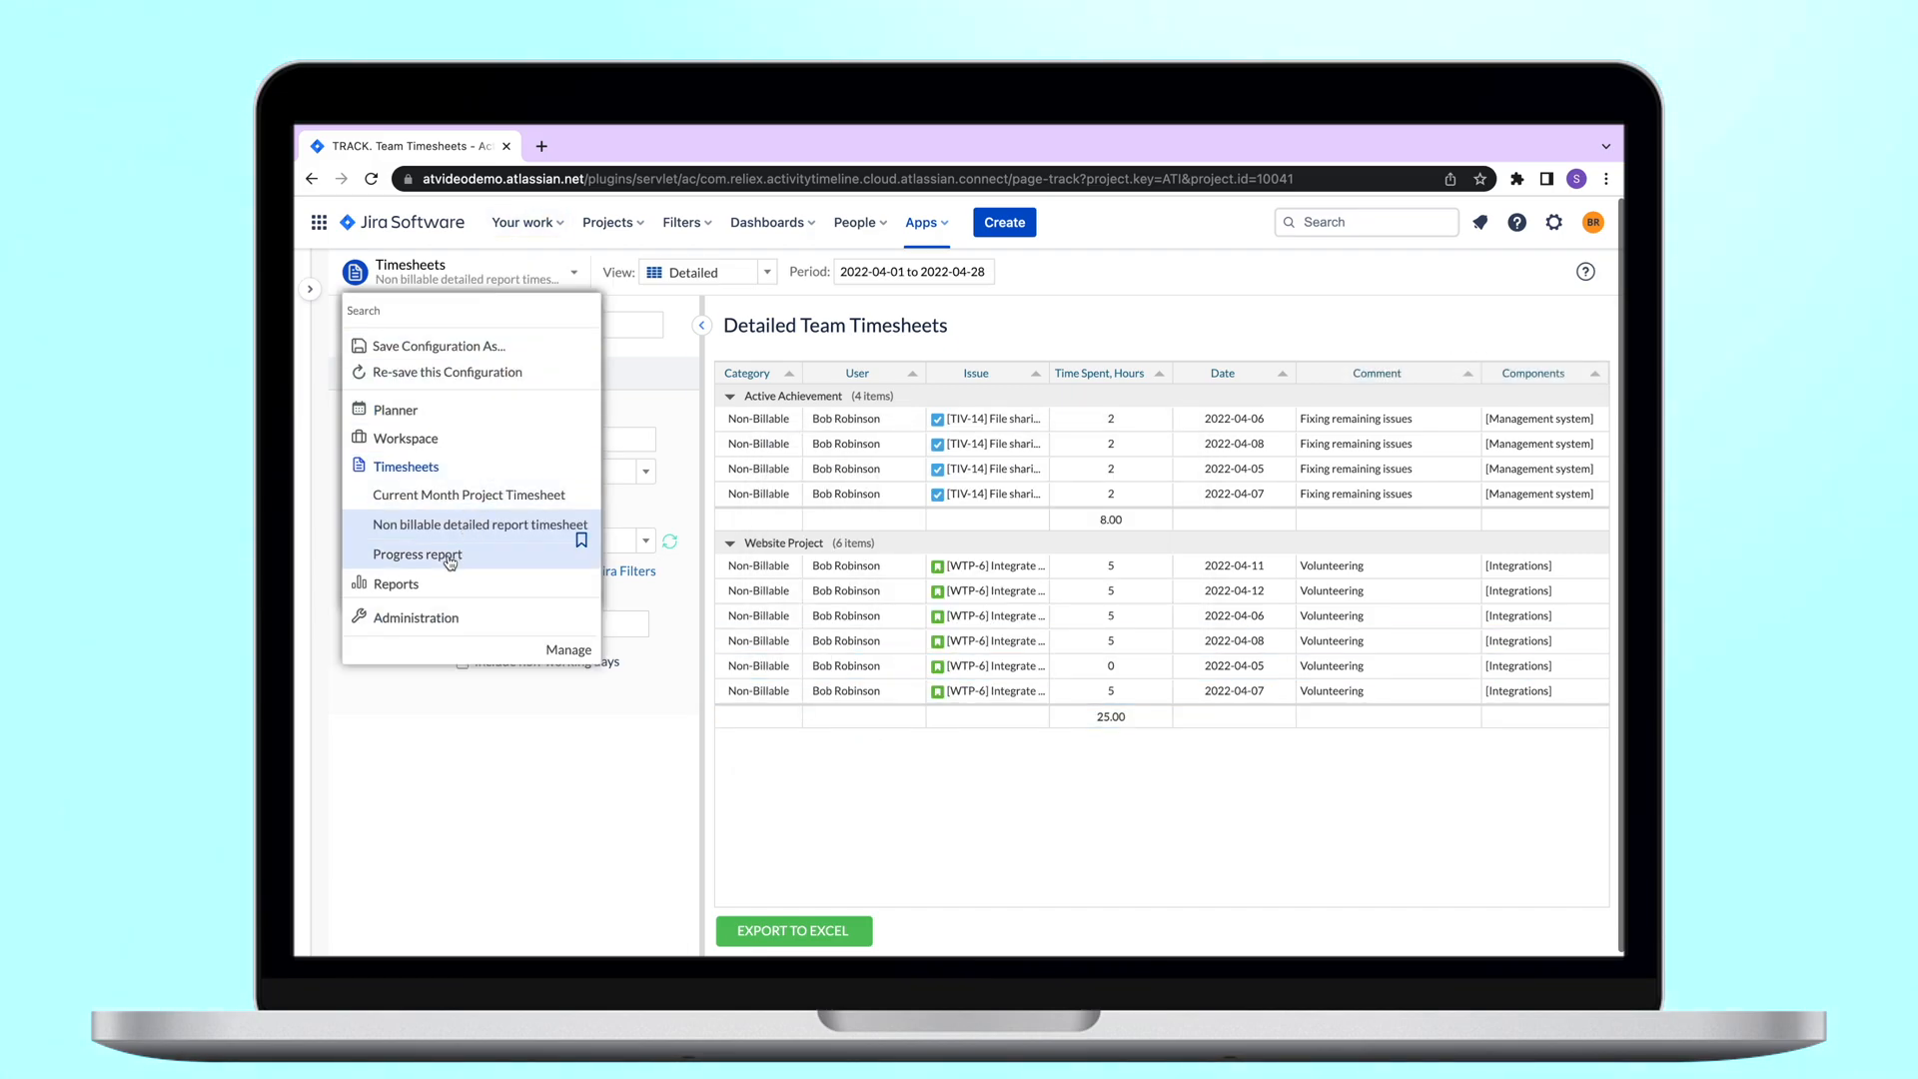
# Step: Reopen the saved configuration and set its worklog category filter back to All
pyautogui.click(418, 553)
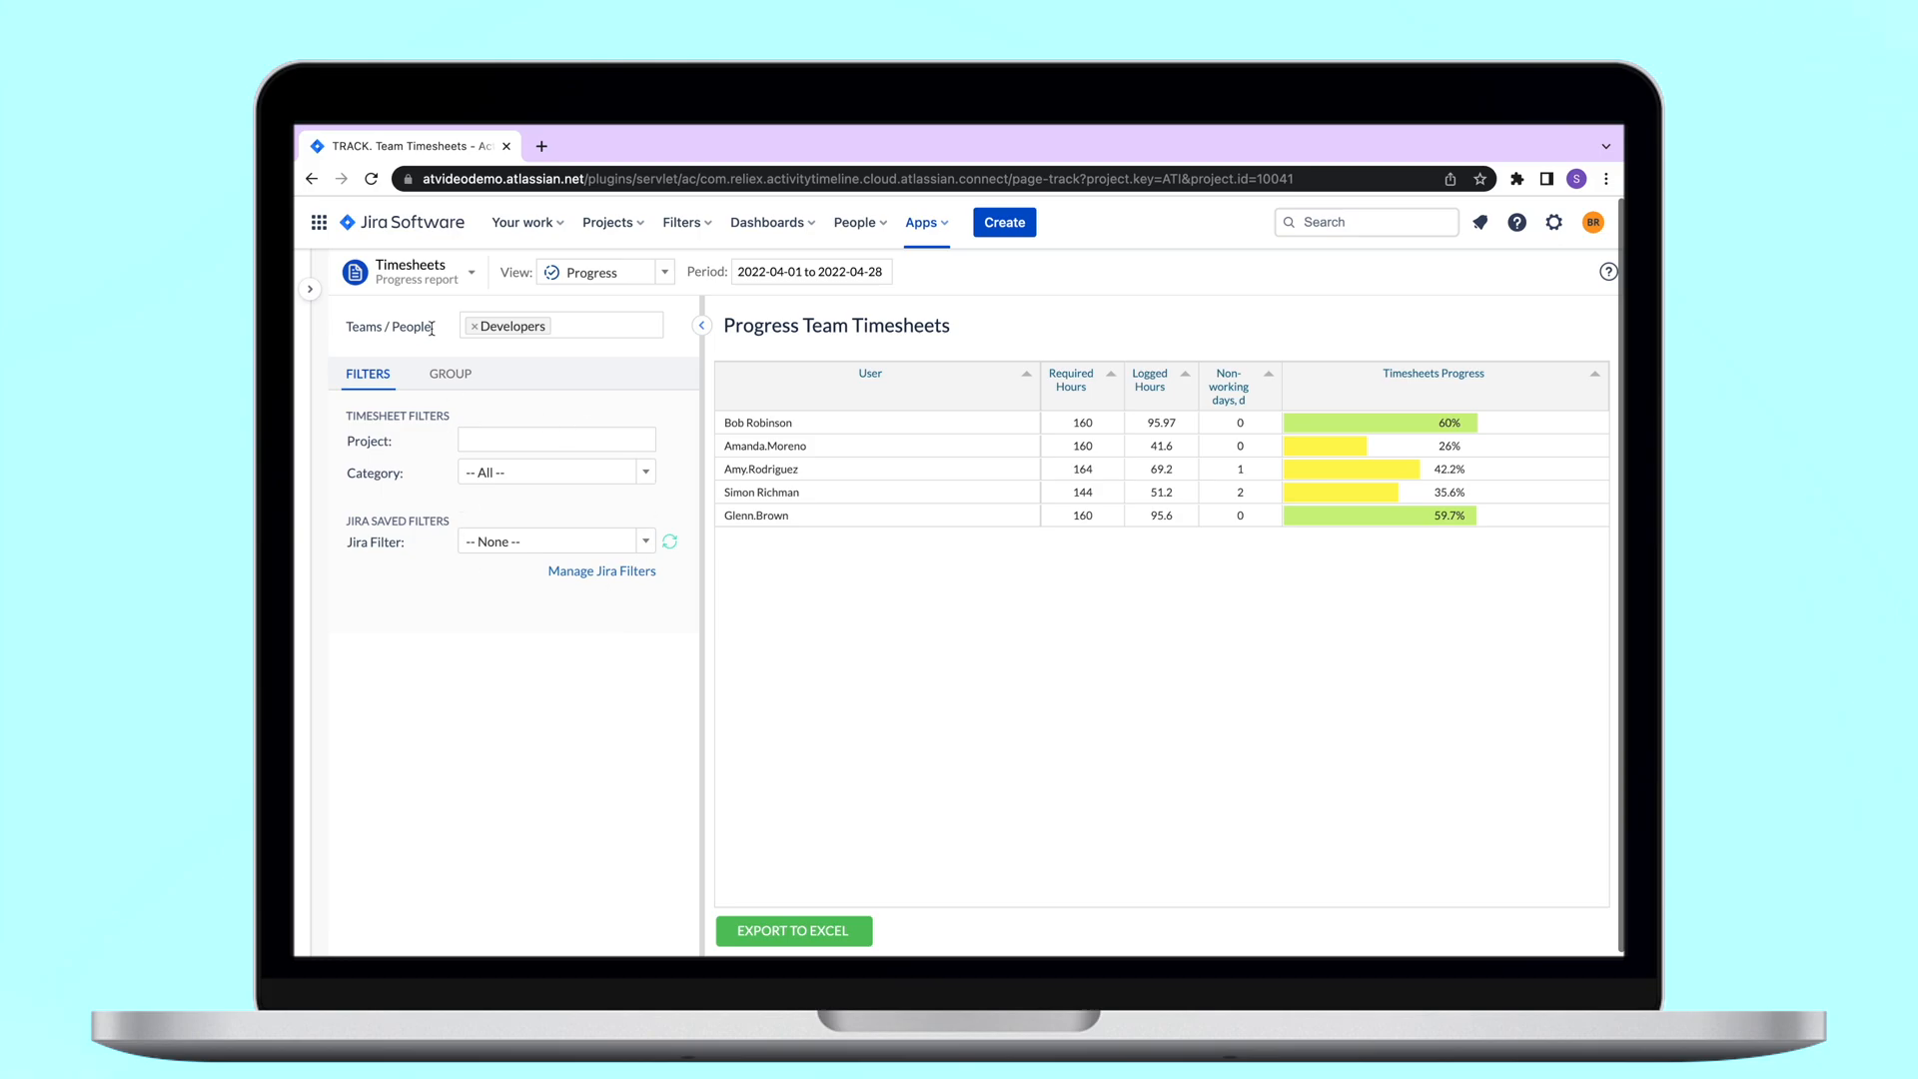
pyautogui.click(604, 272)
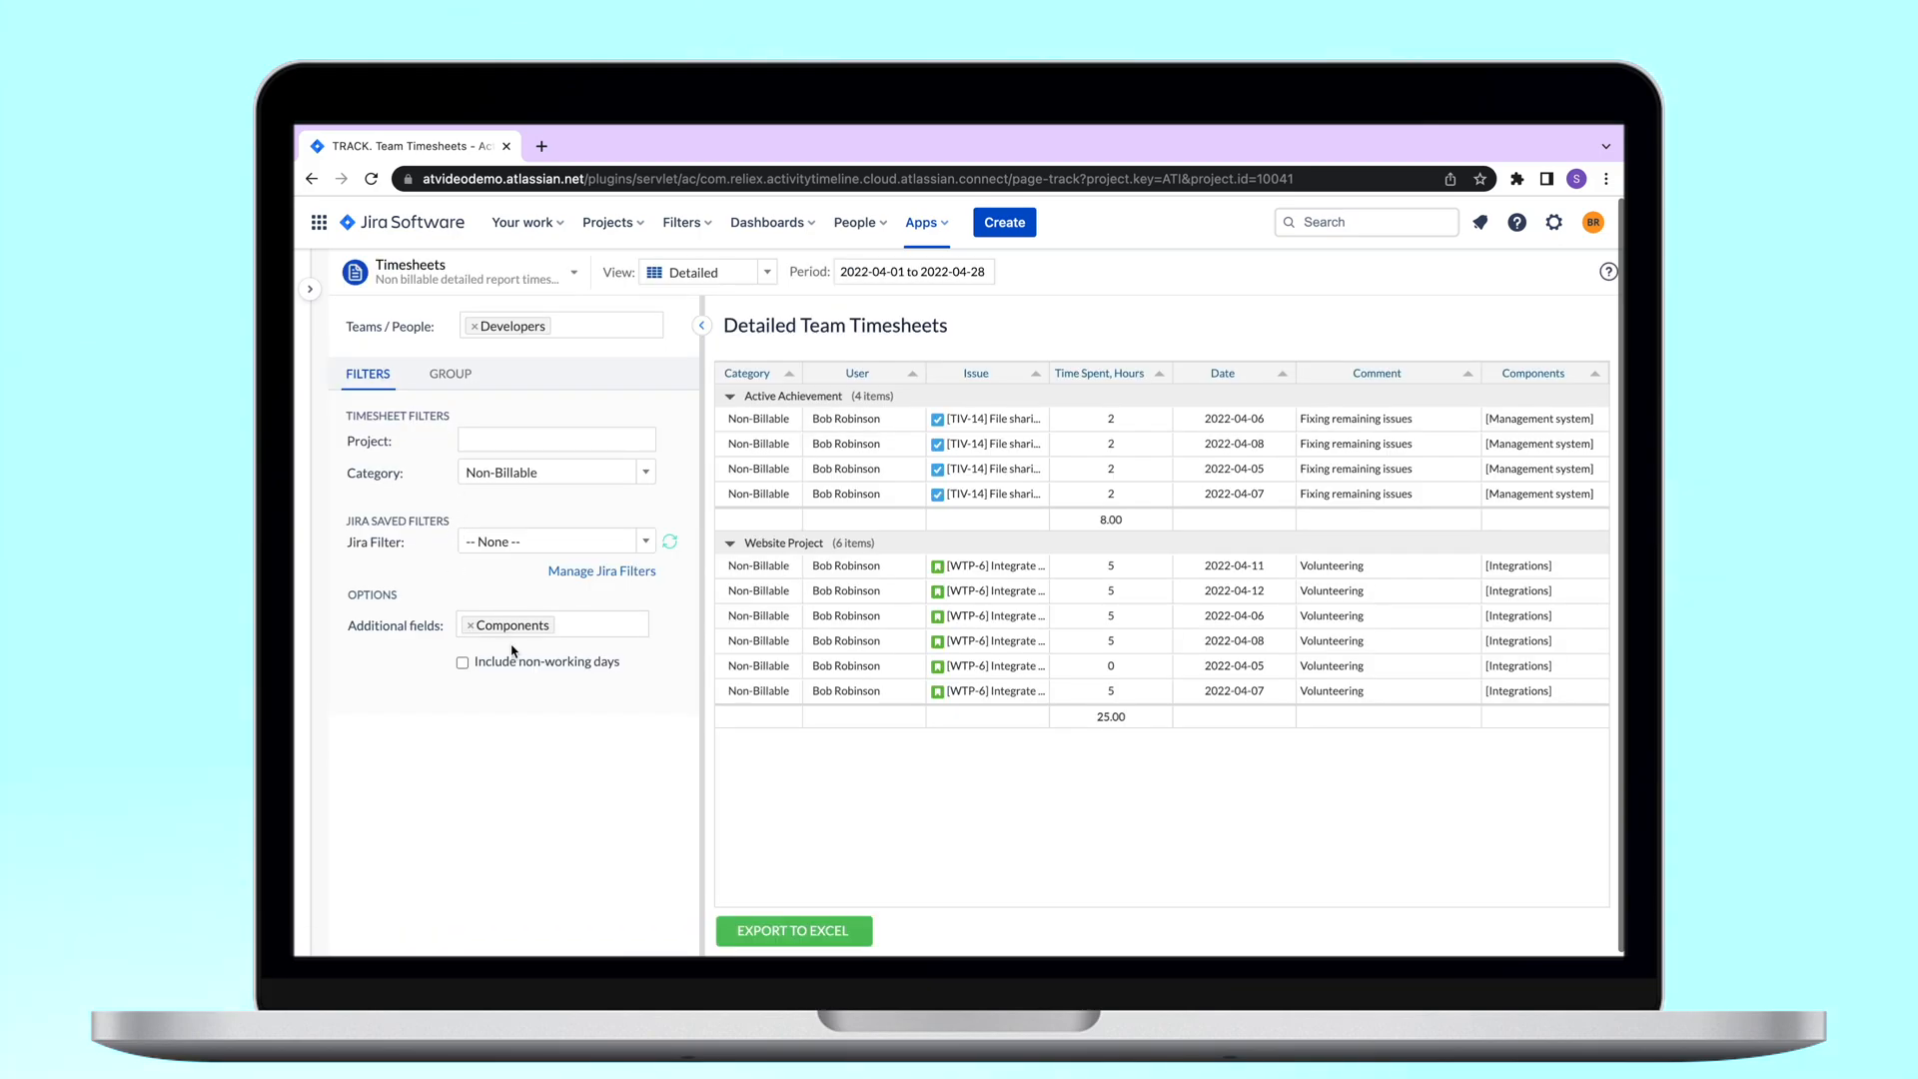
pyautogui.click(556, 472)
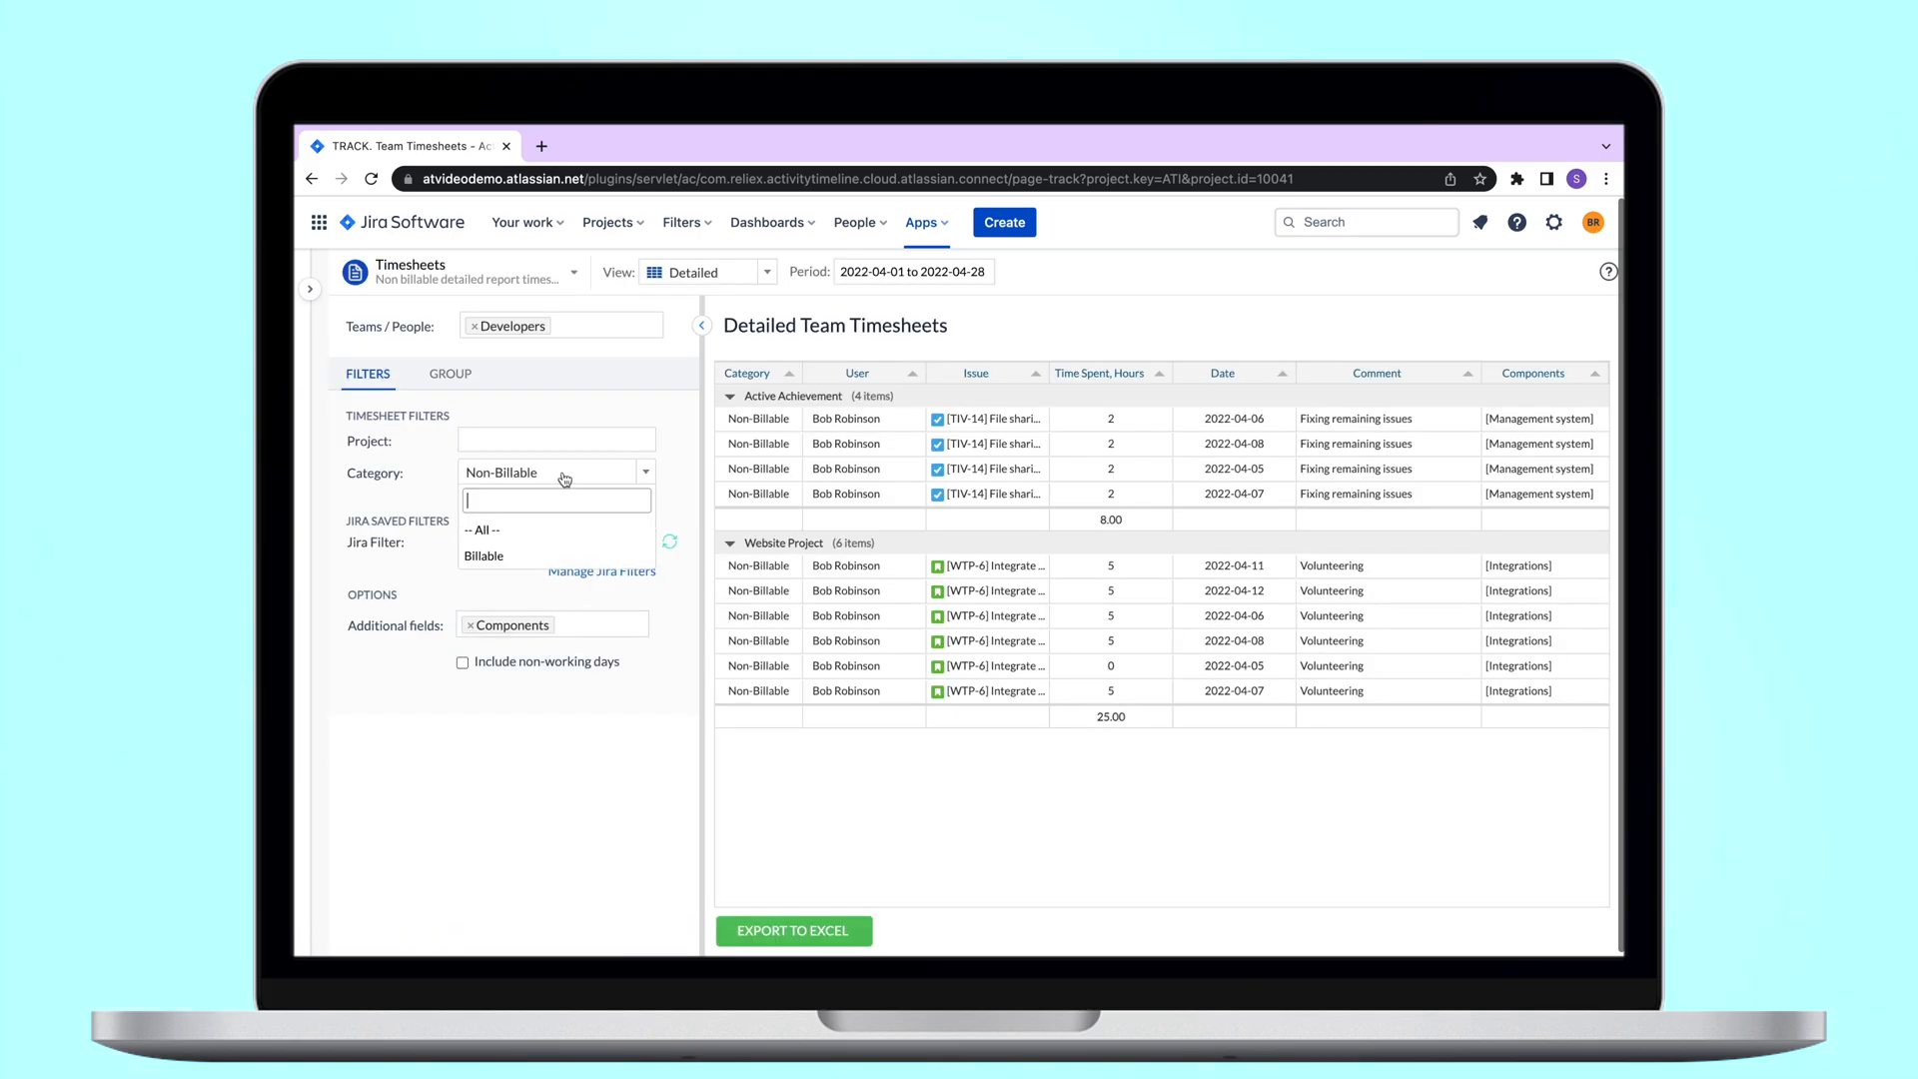
pyautogui.click(484, 556)
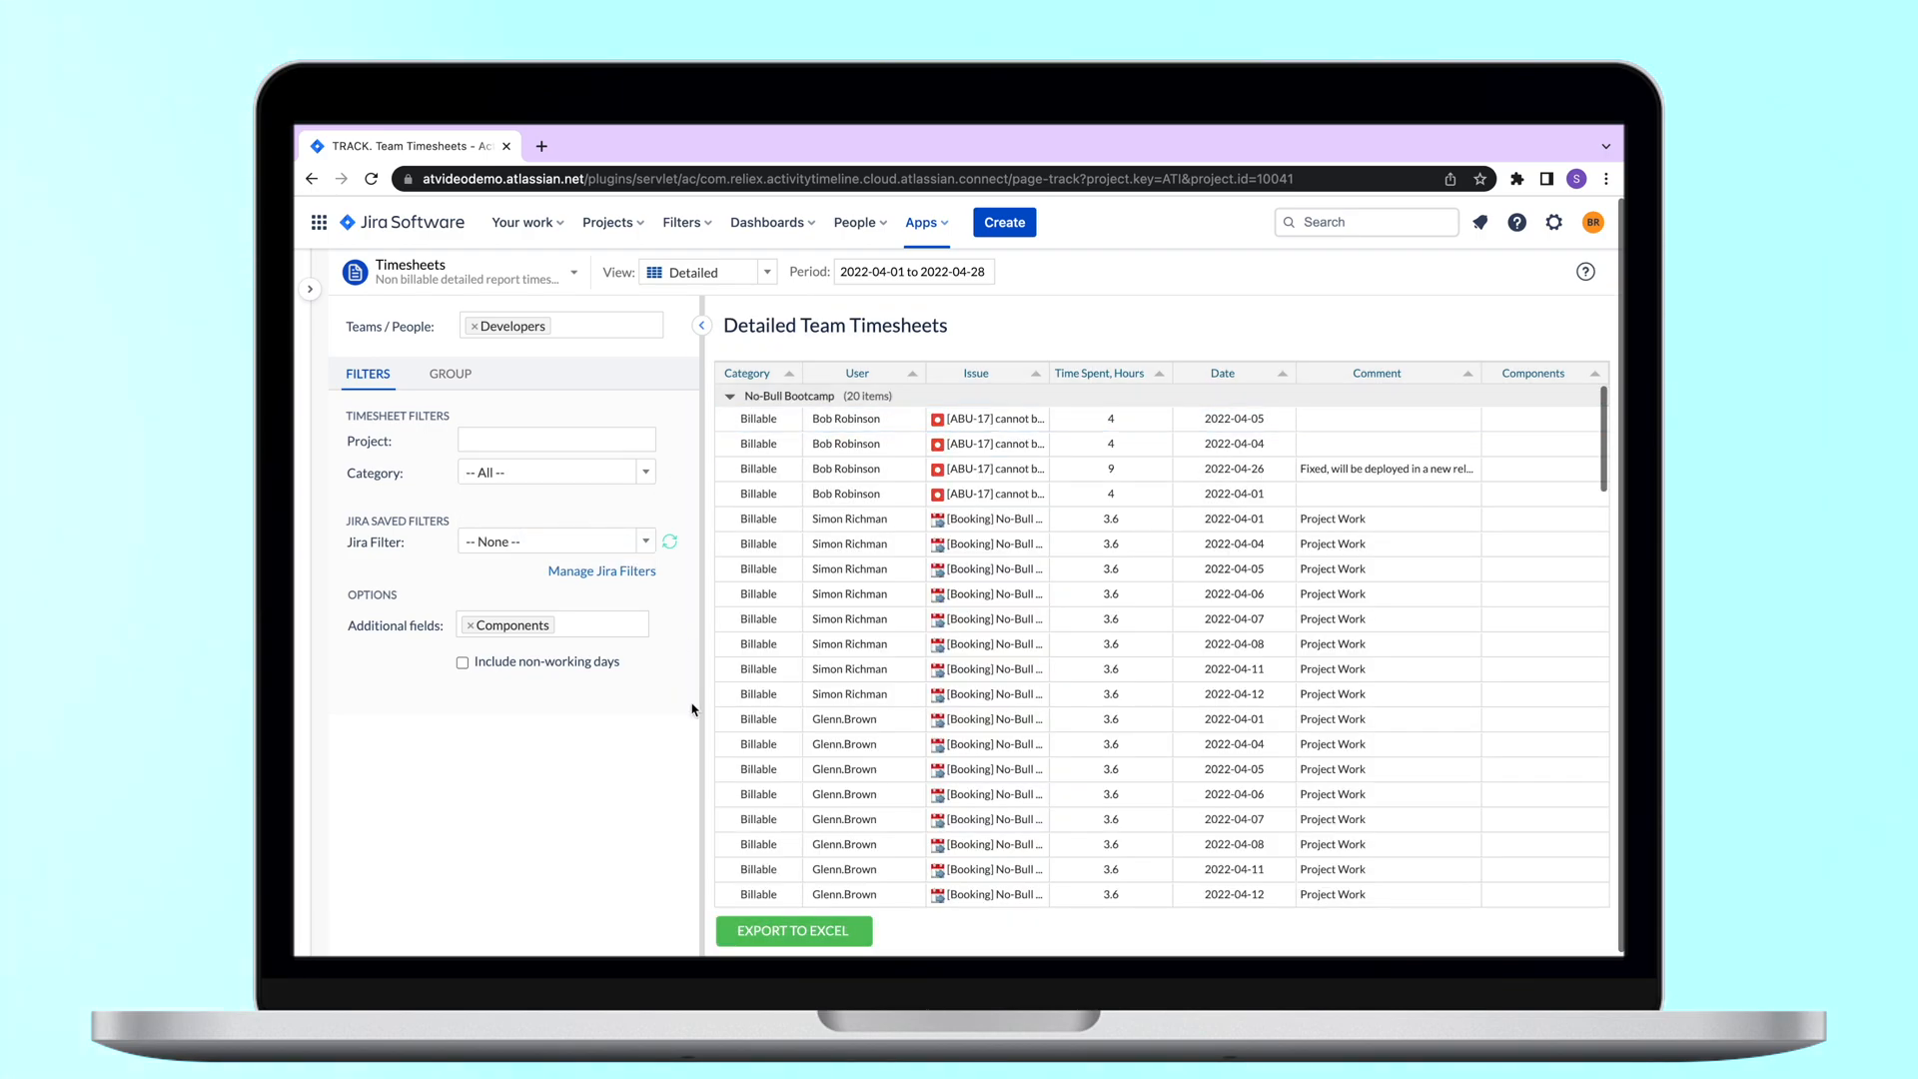
pyautogui.moveTo(1045, 292)
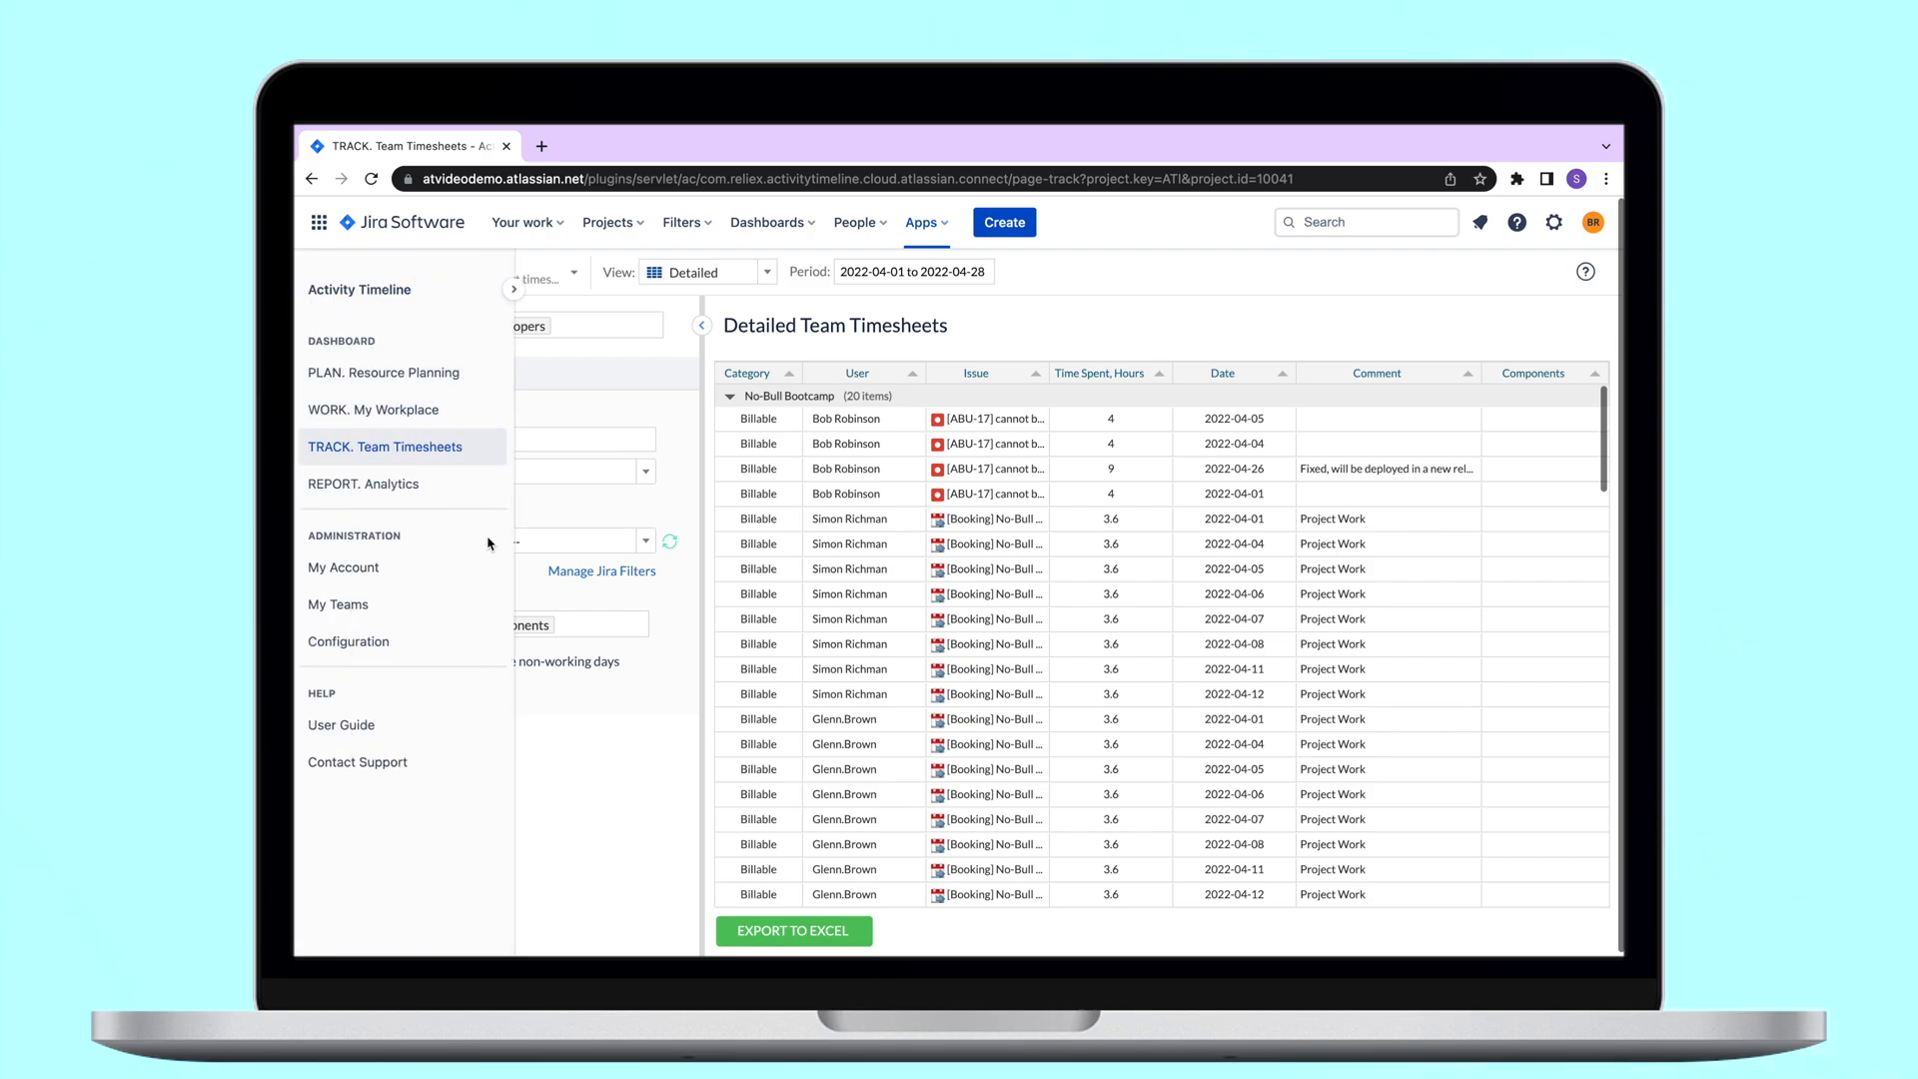
# Step: Open Configuration's Timesheets Config and scroll to the Billable and Non-Billable worklog categories
pyautogui.click(348, 642)
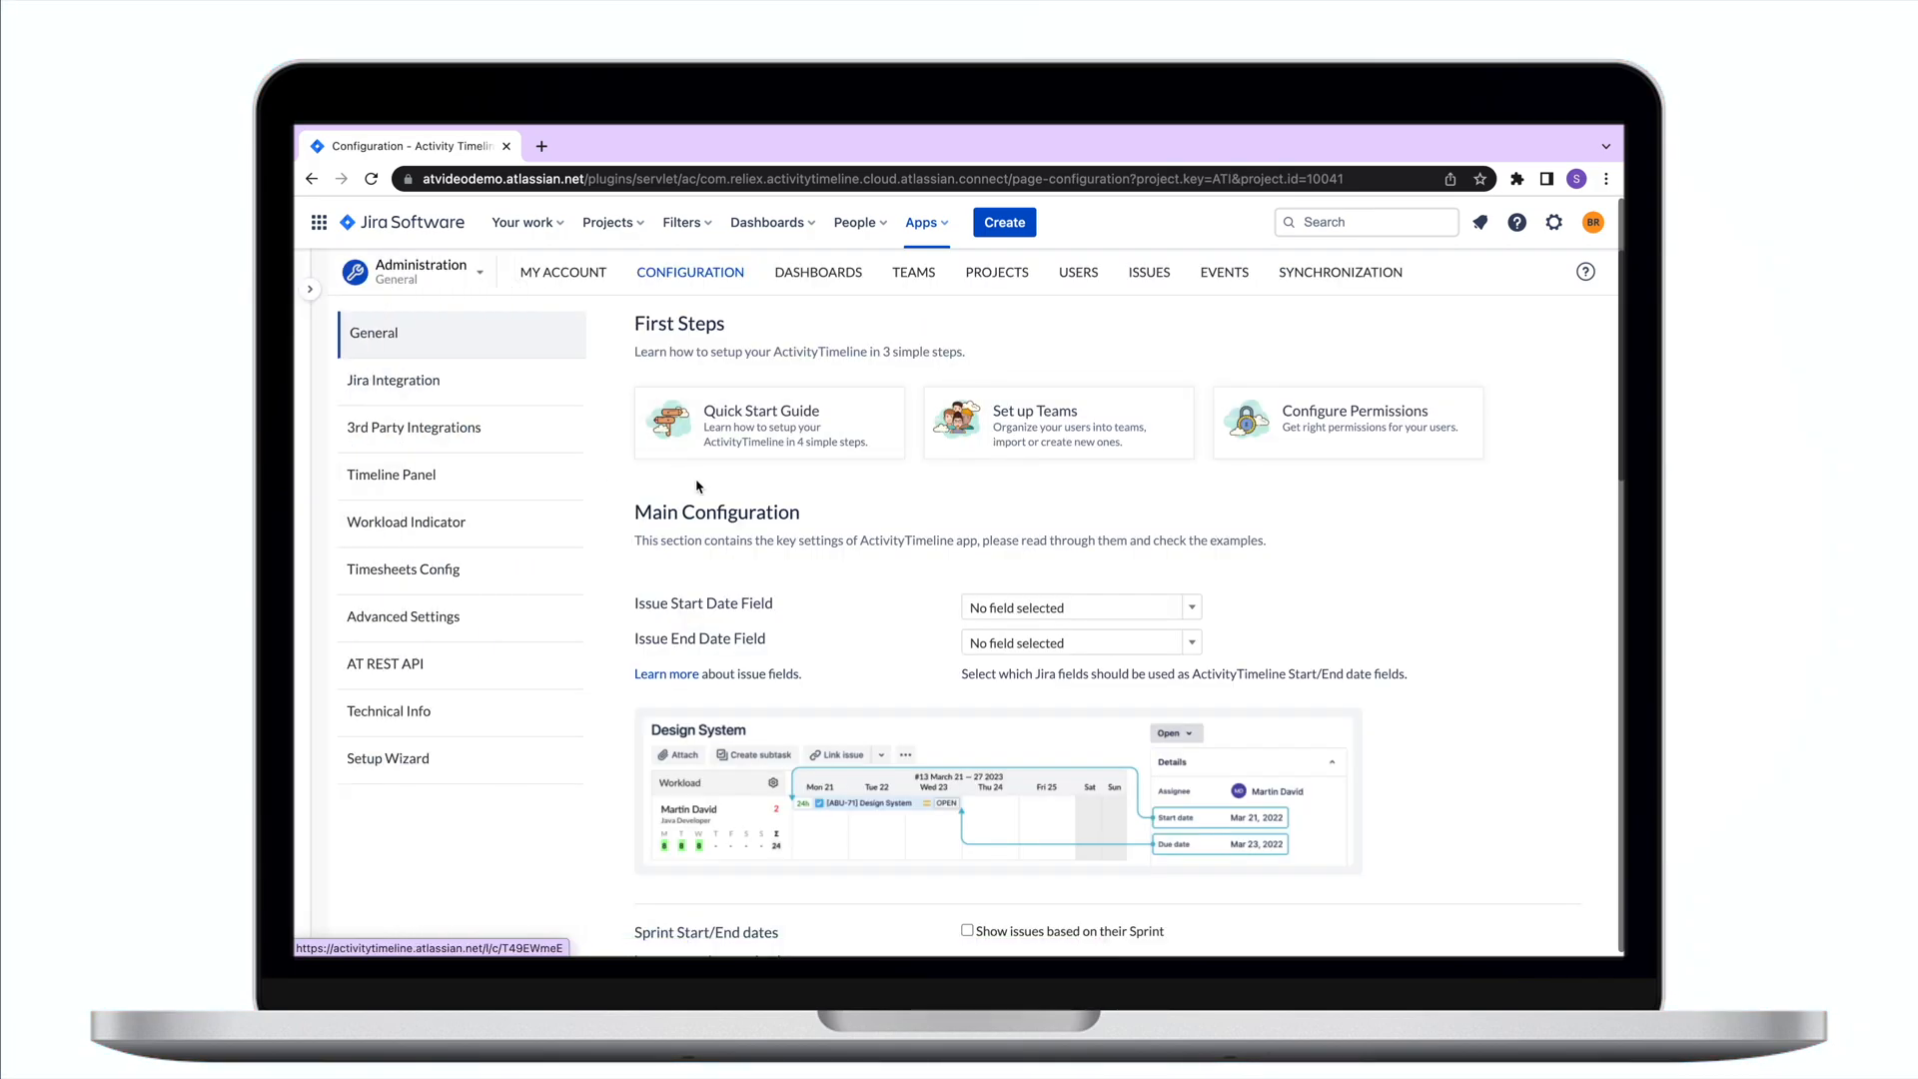
pyautogui.click(404, 570)
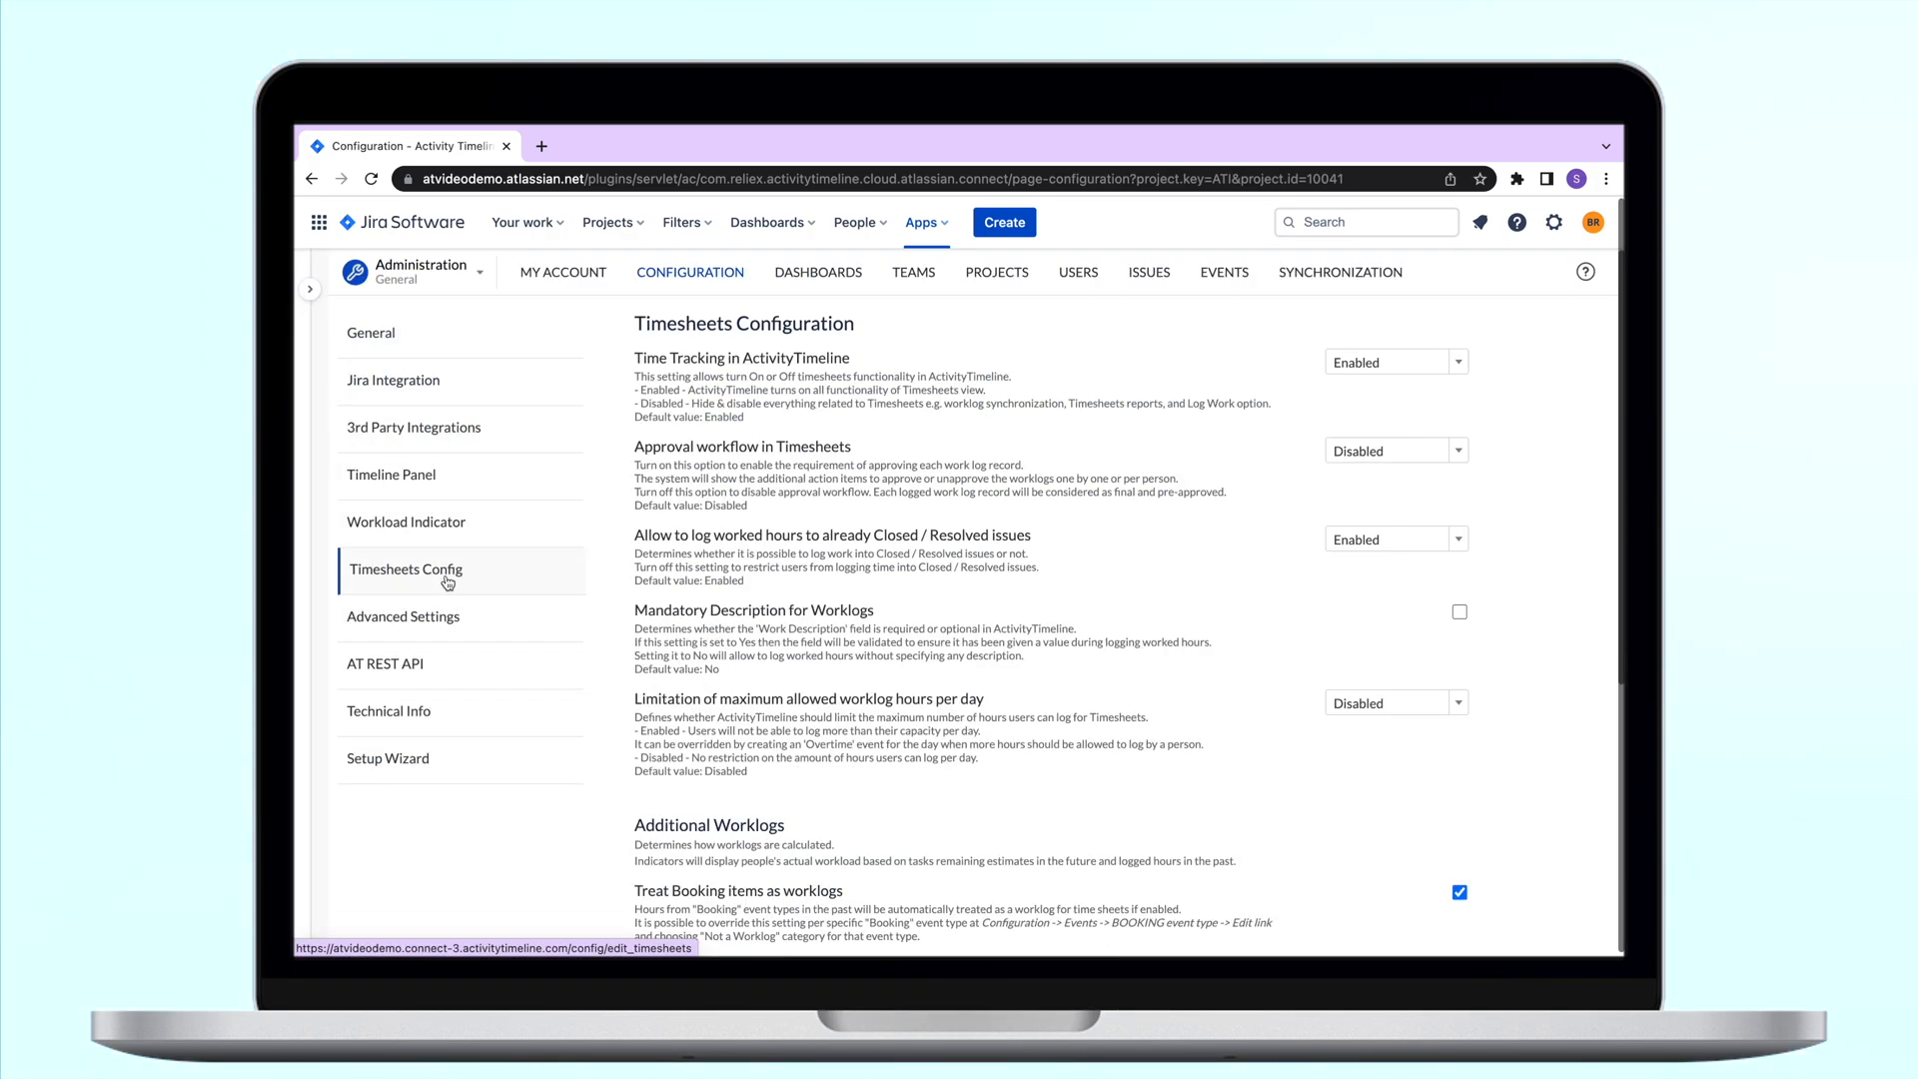
pyautogui.scroll(-3)
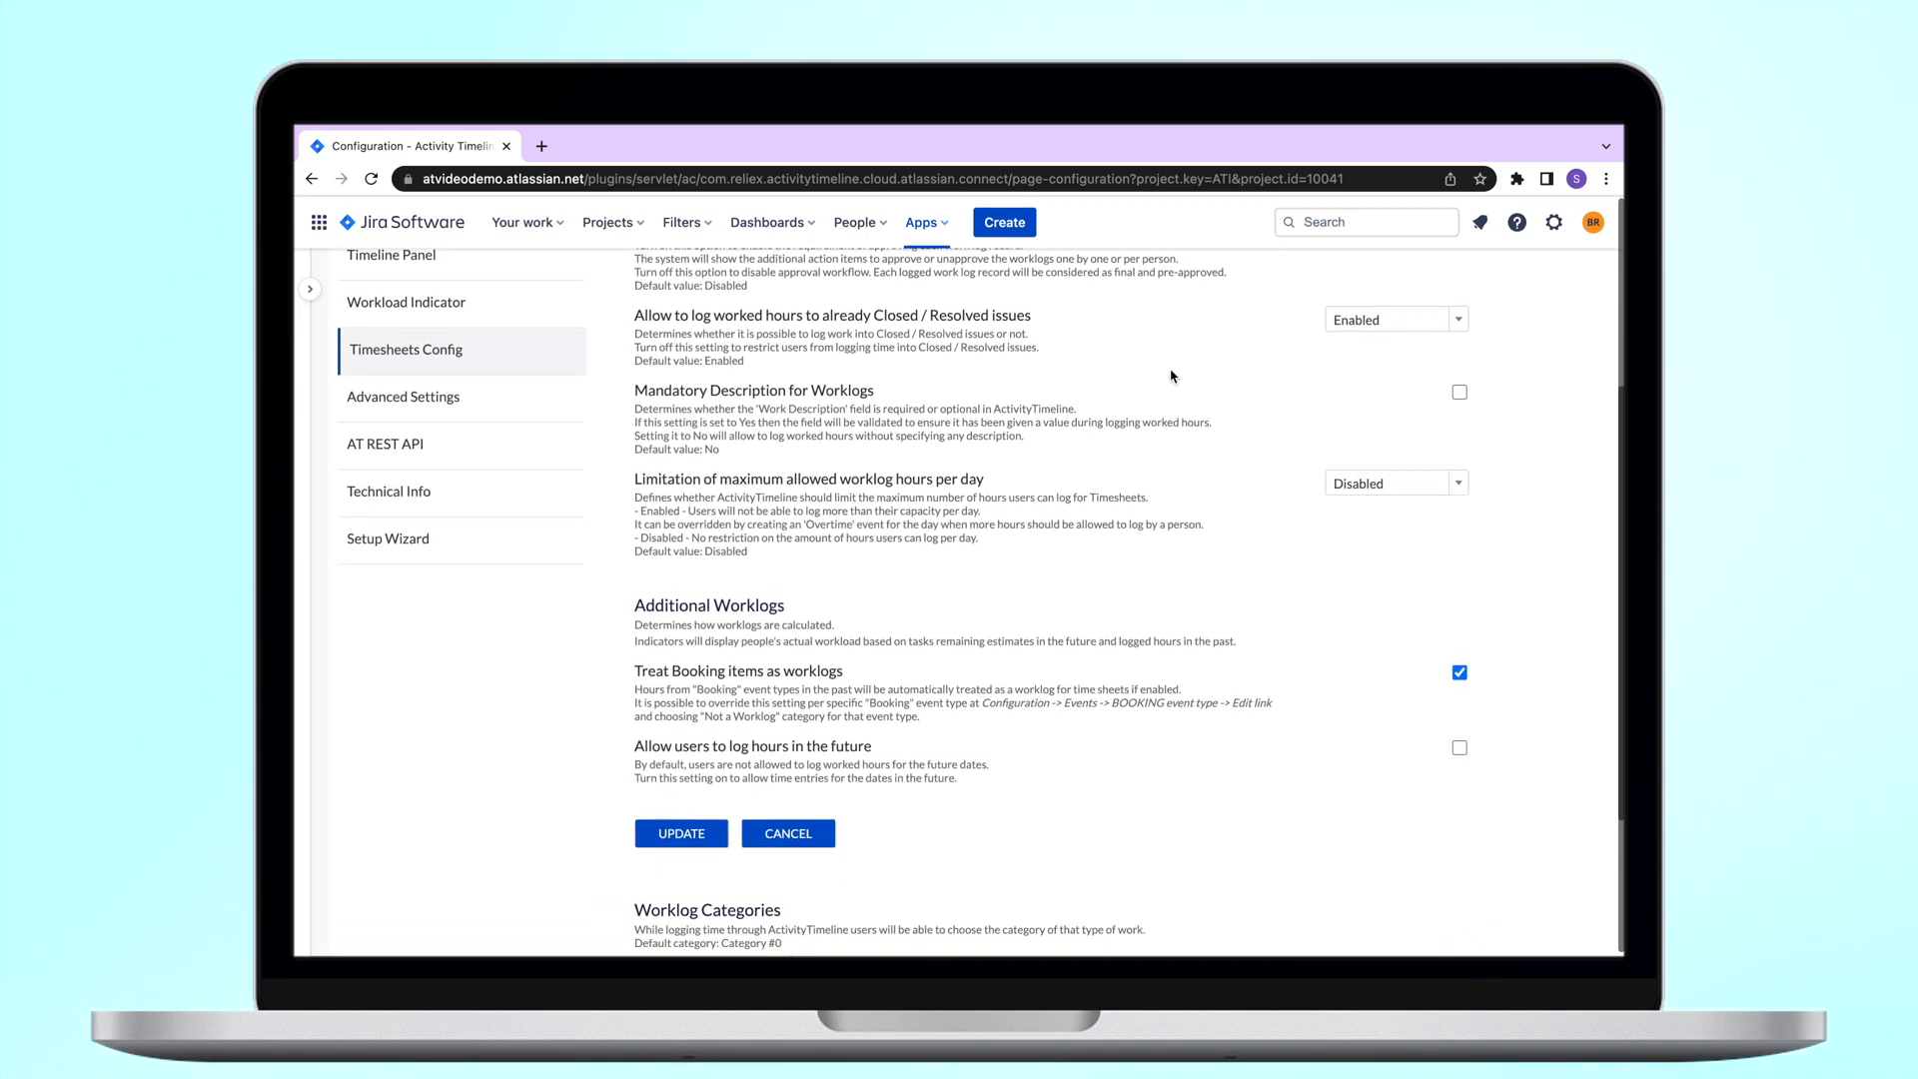
pyautogui.scroll(-3)
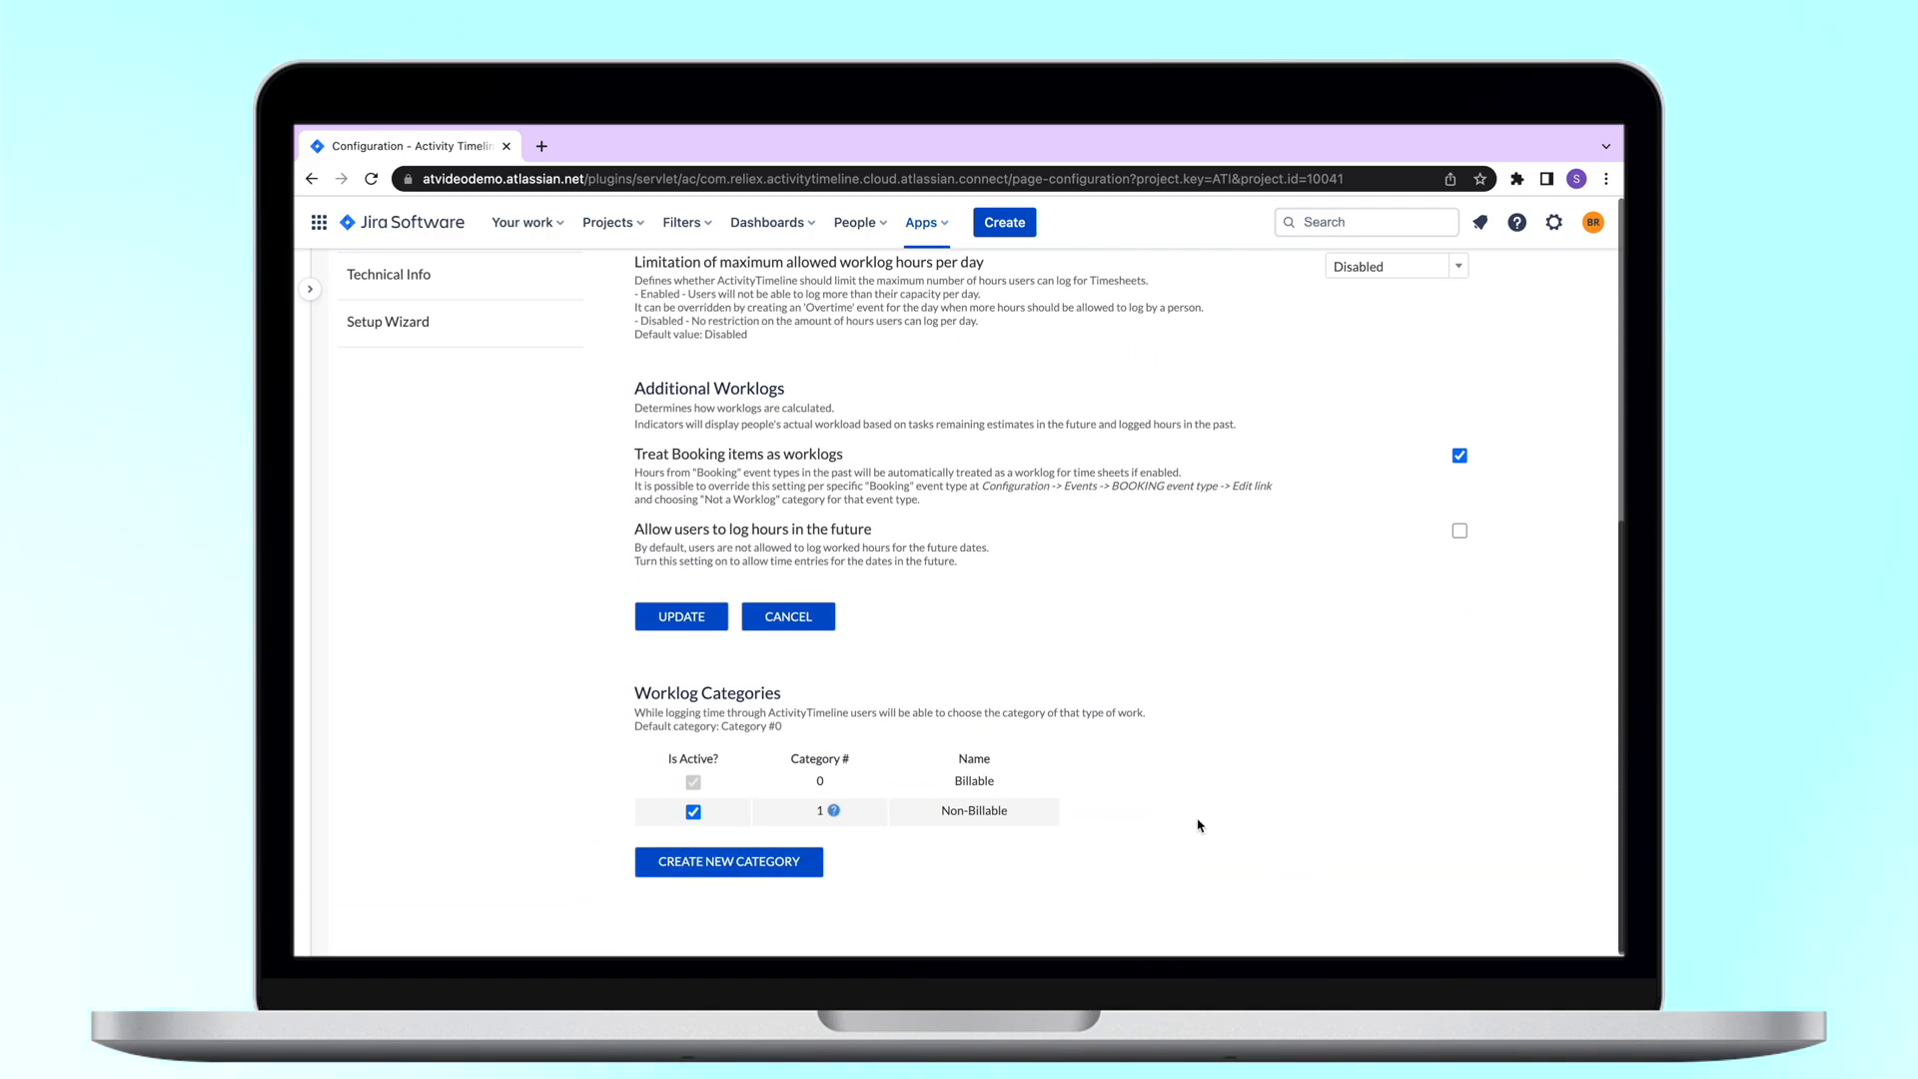
pyautogui.moveTo(1233, 688)
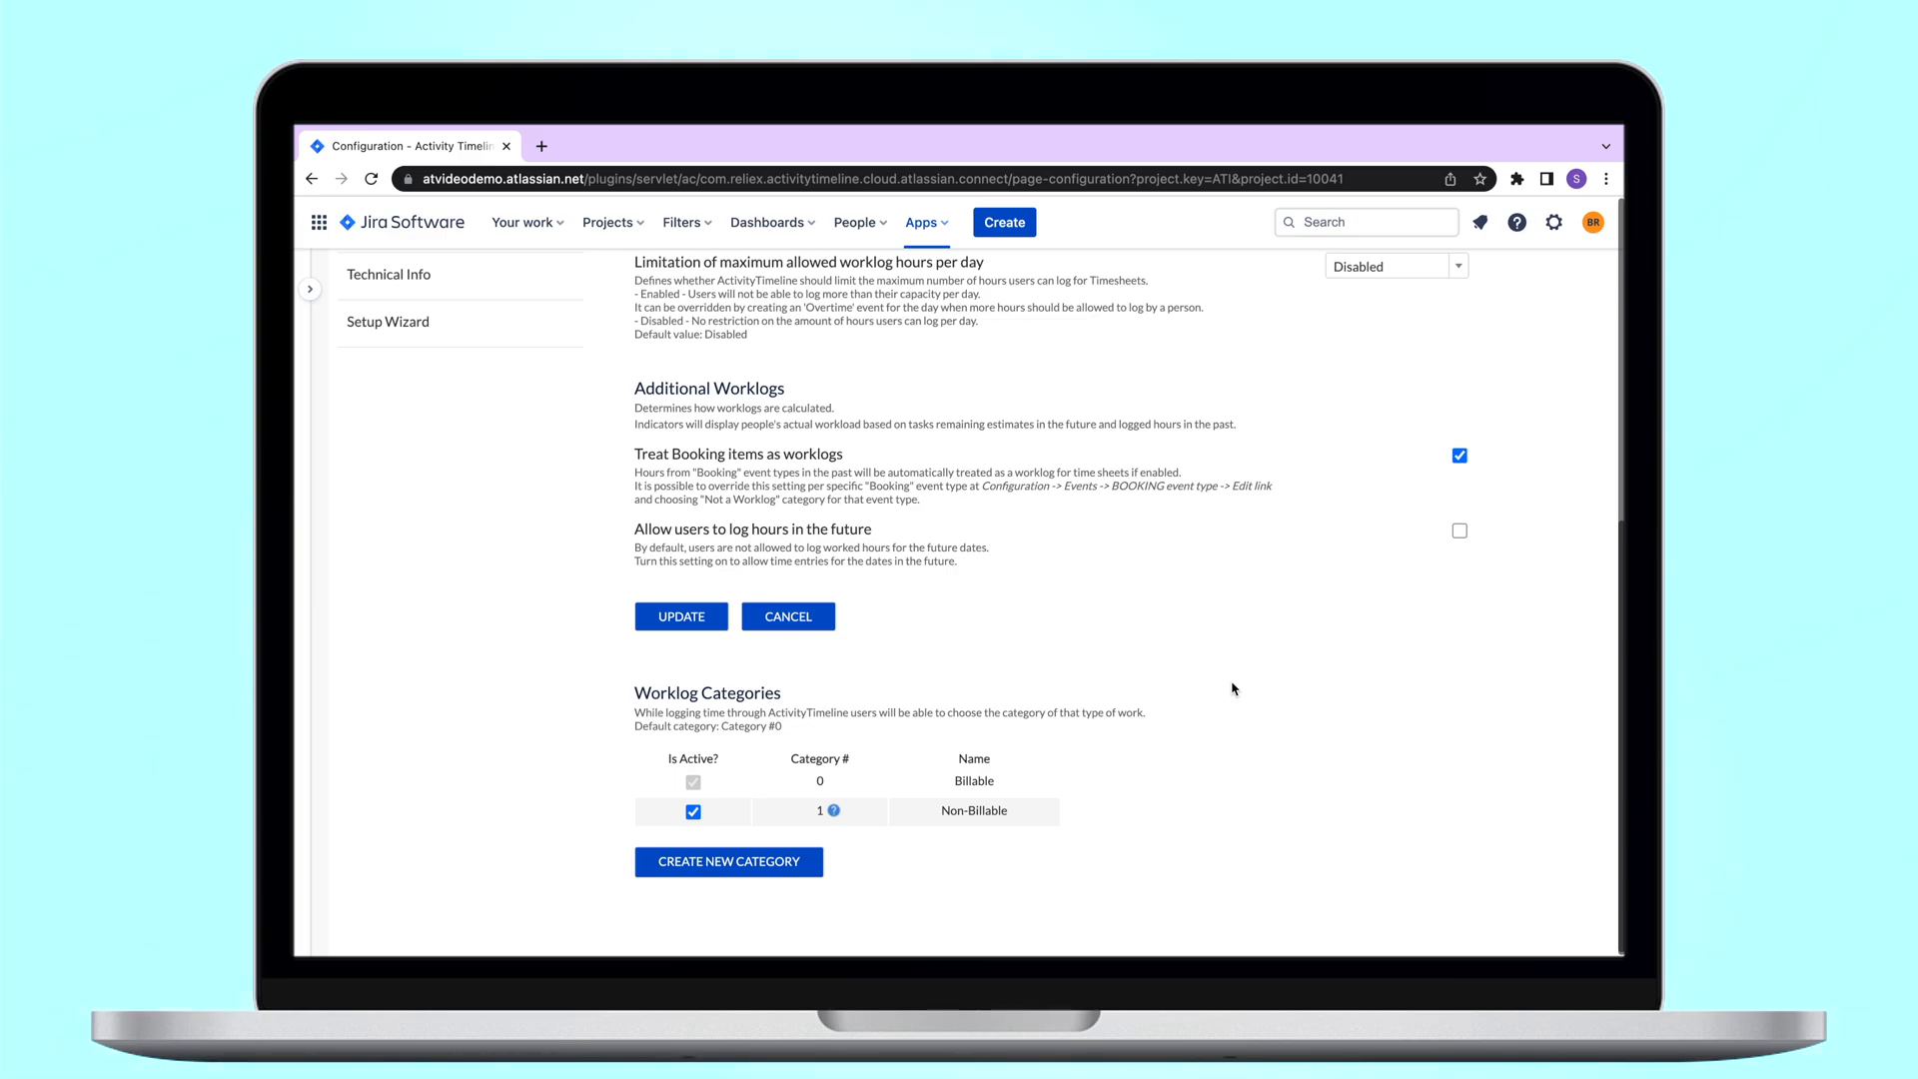